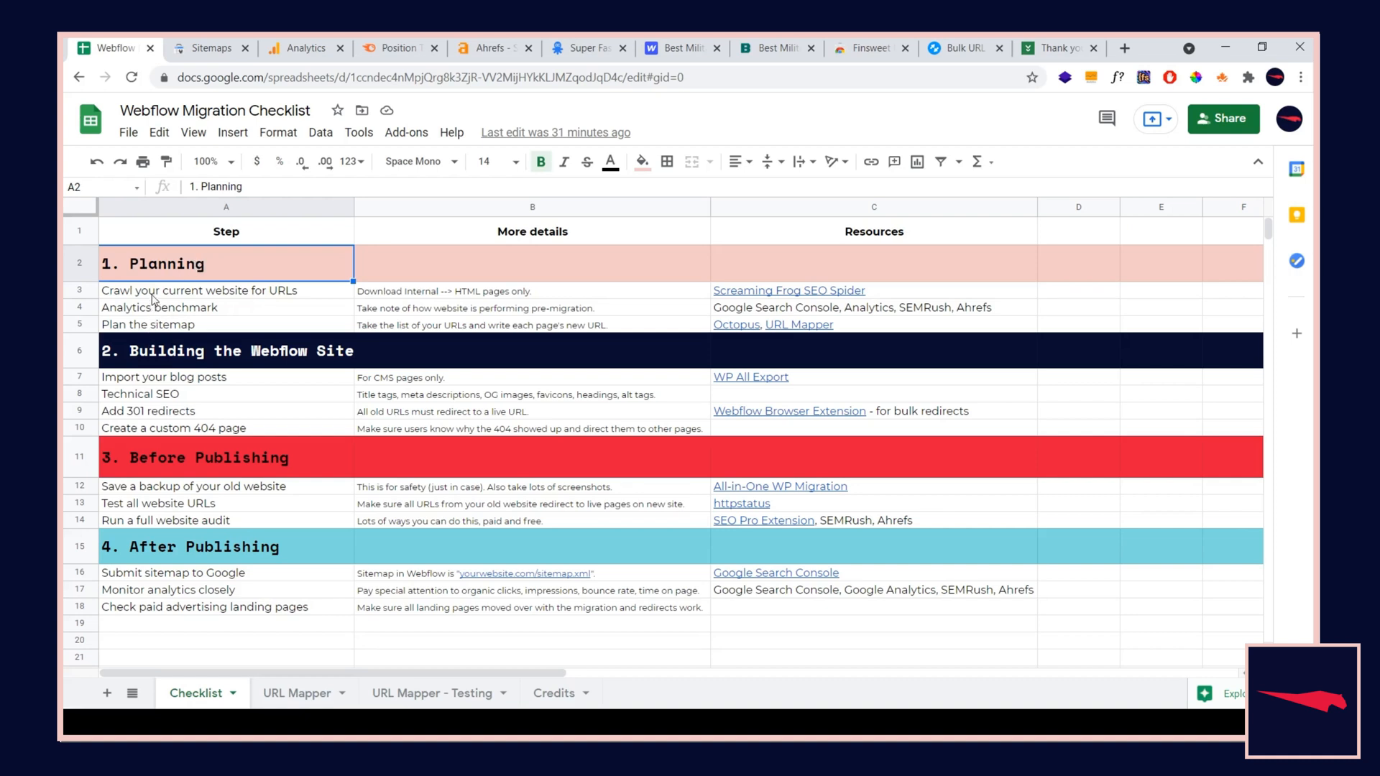
mouse_move(161, 308)
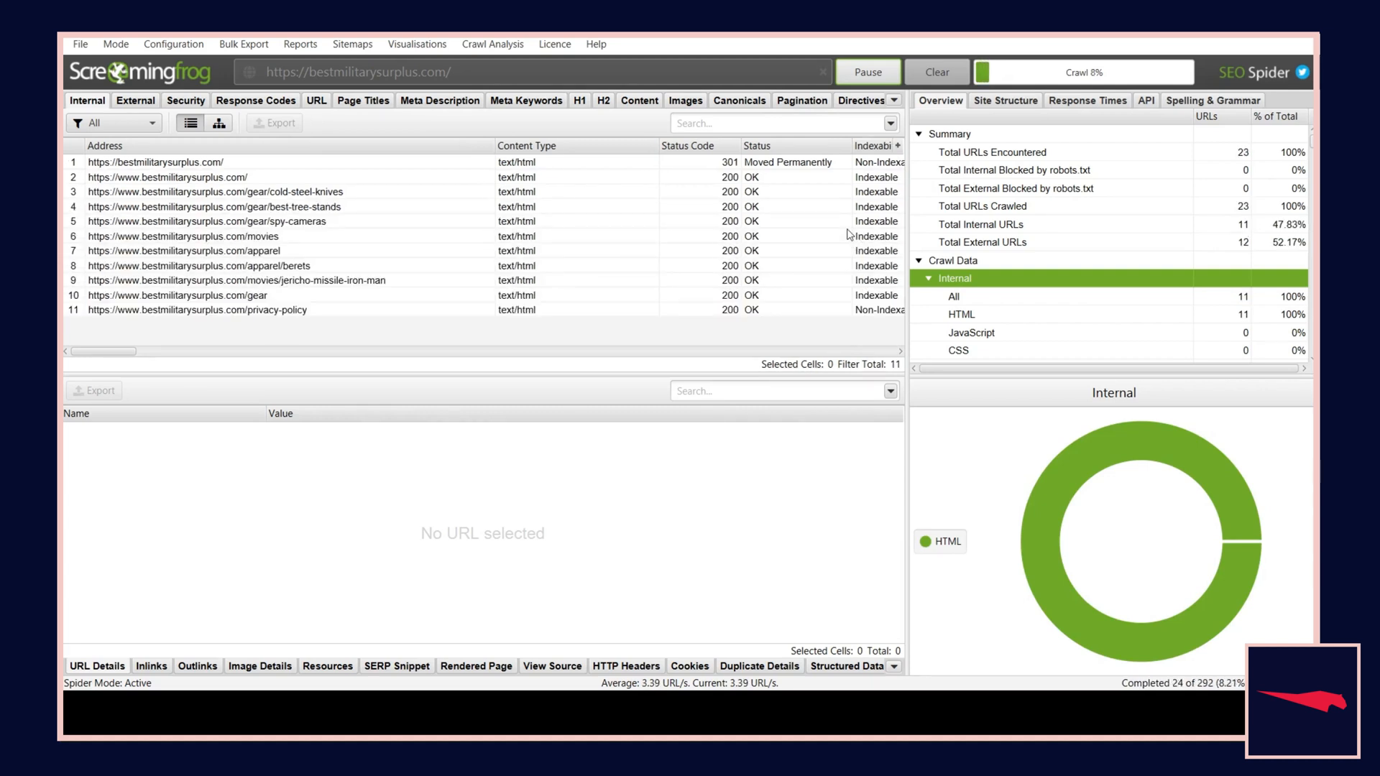
Pause the bestmilitarysurplus.com crawl and list all internal URLs found so far
click(866, 72)
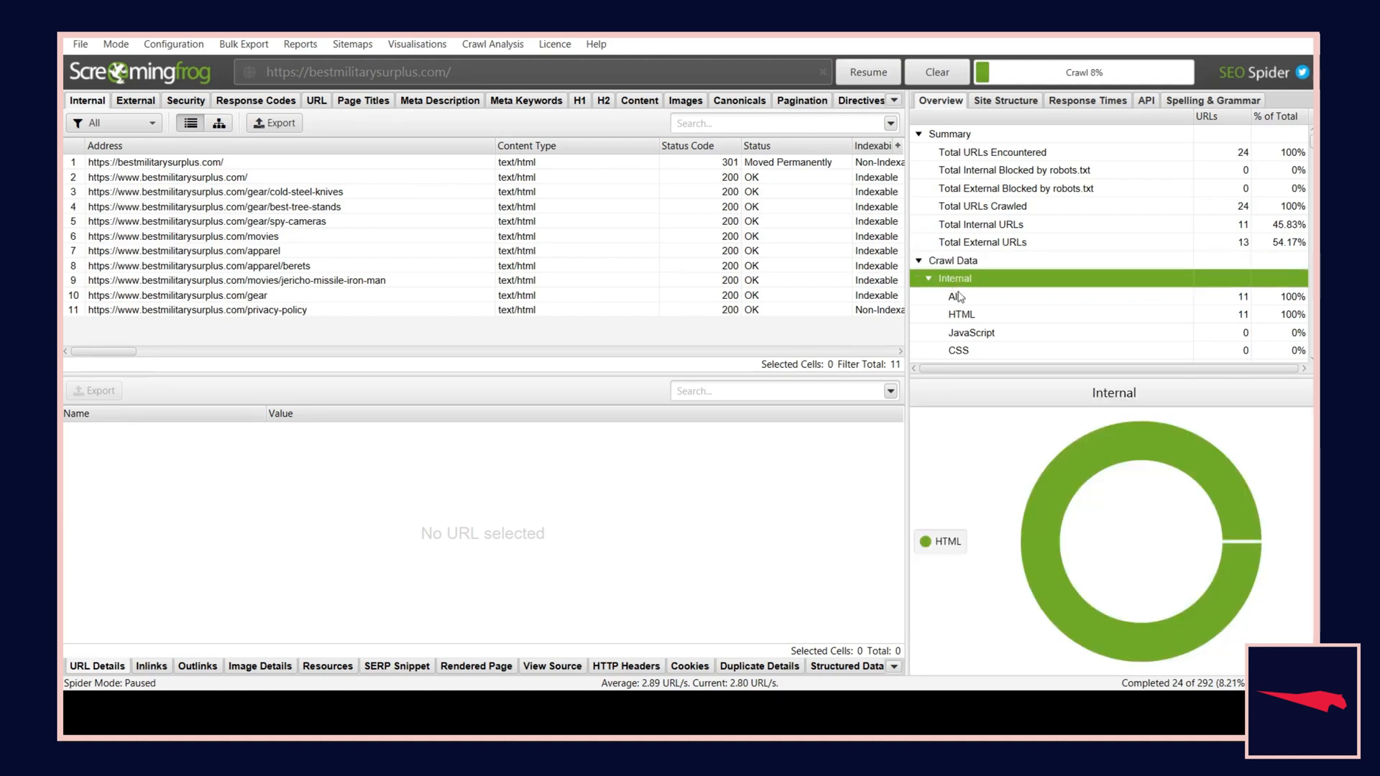
click(961, 315)
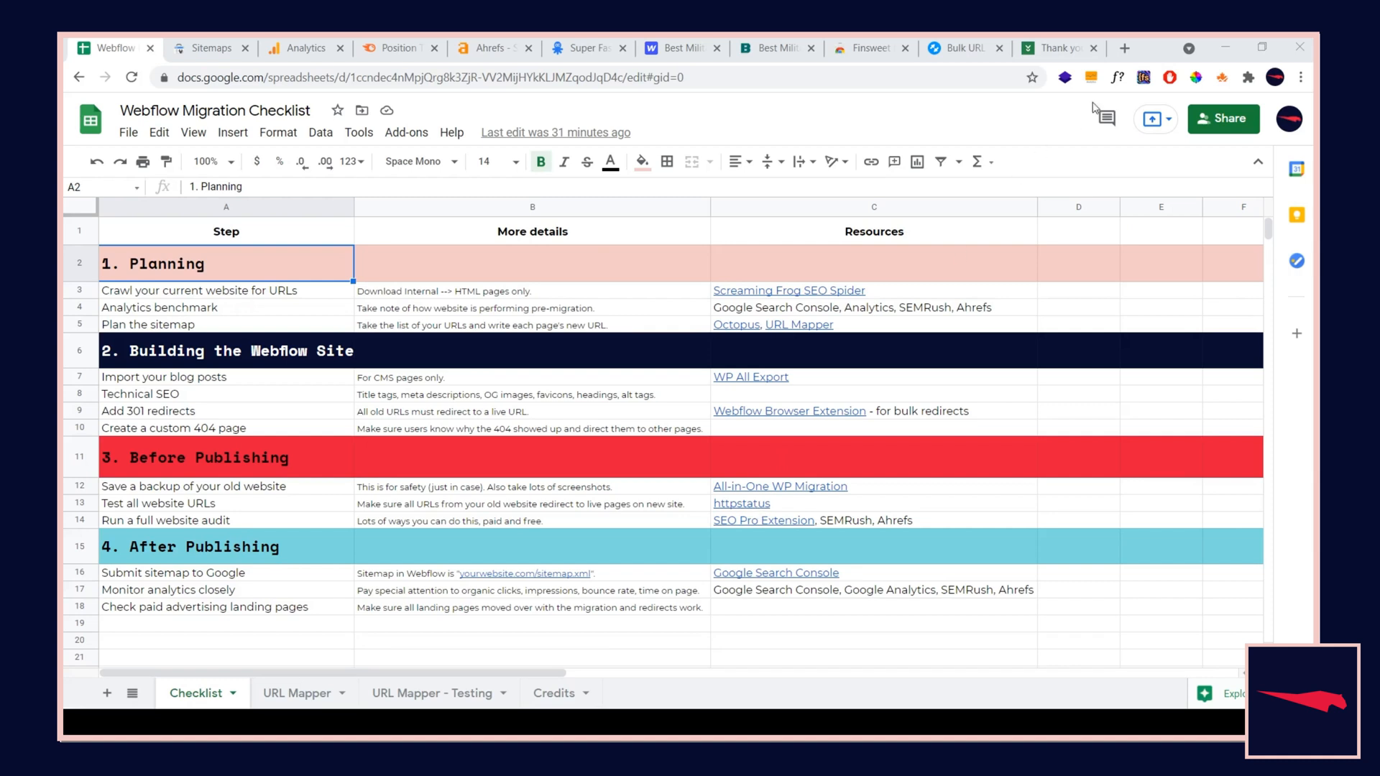
mouse_move(184, 345)
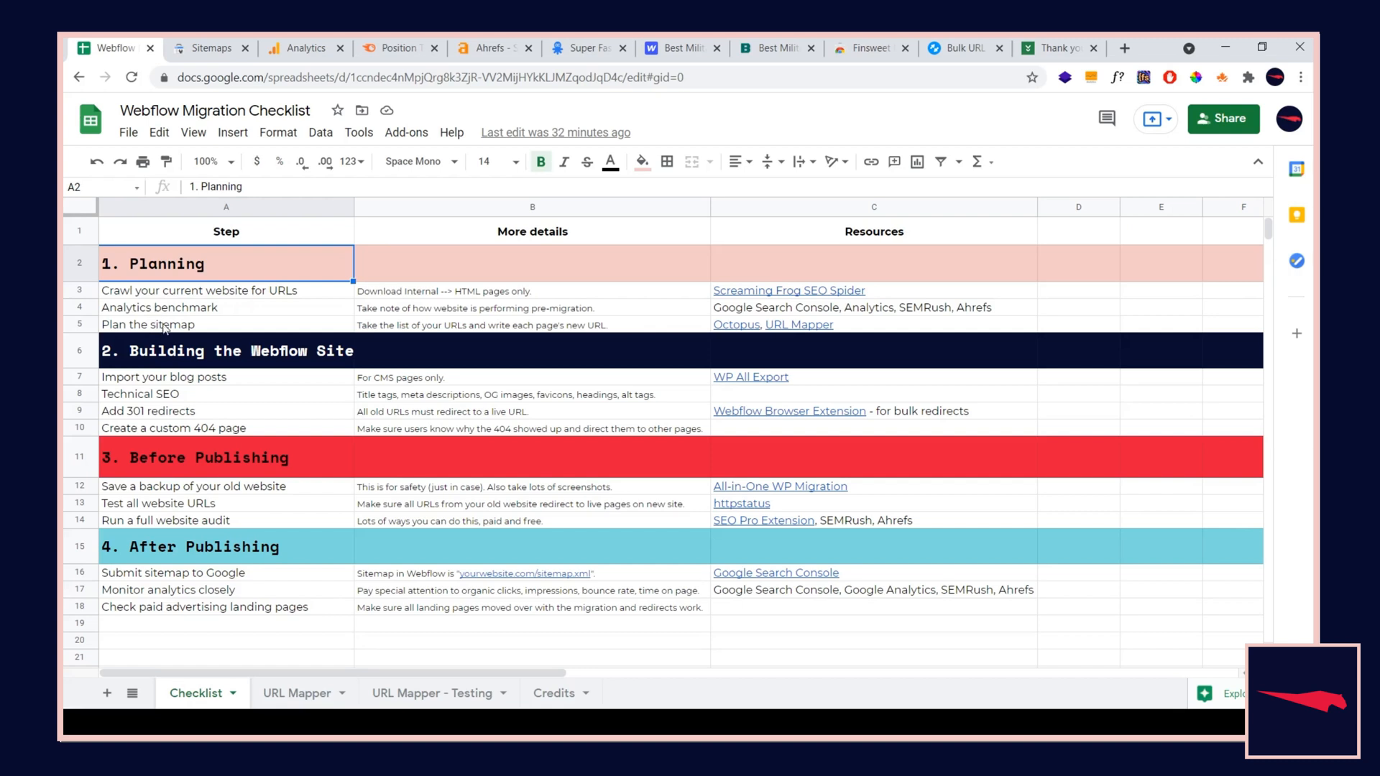
mouse_move(222, 179)
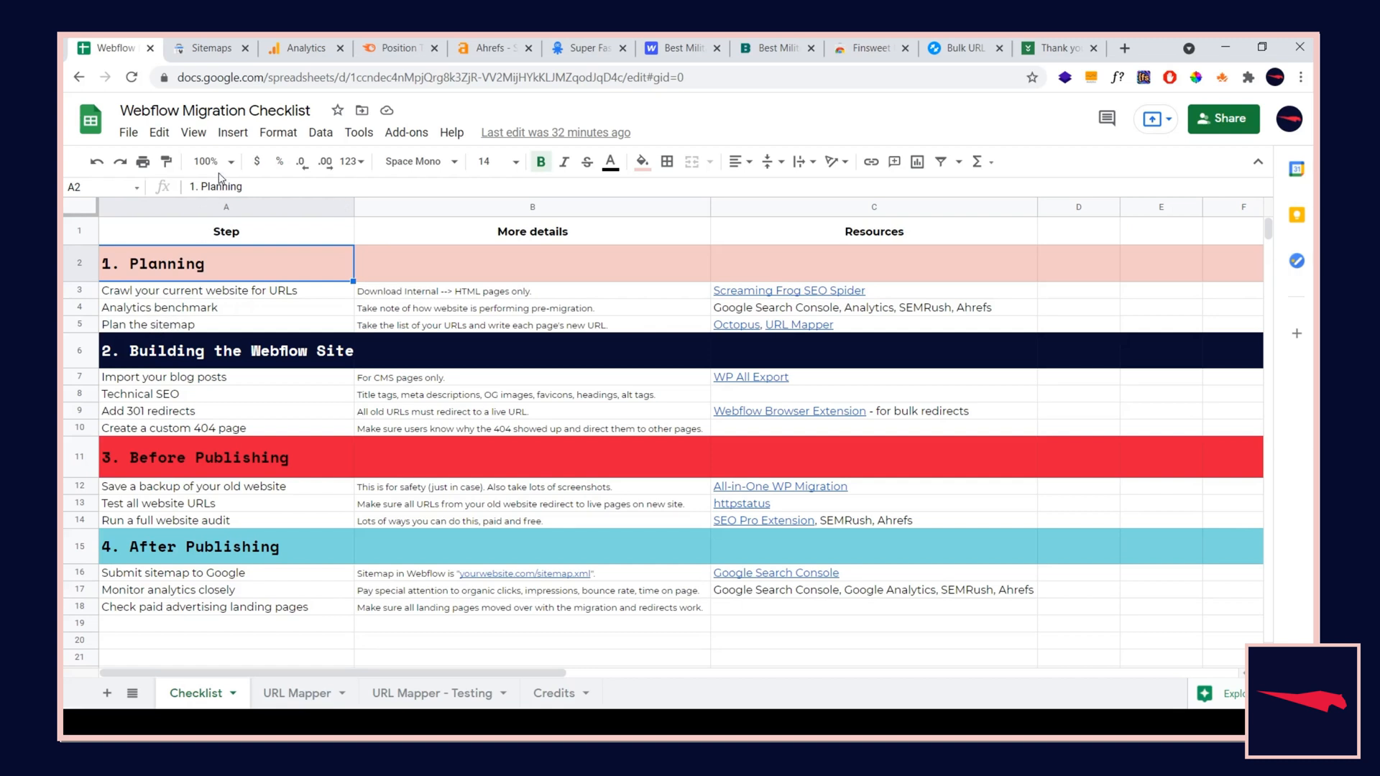
click(210, 49)
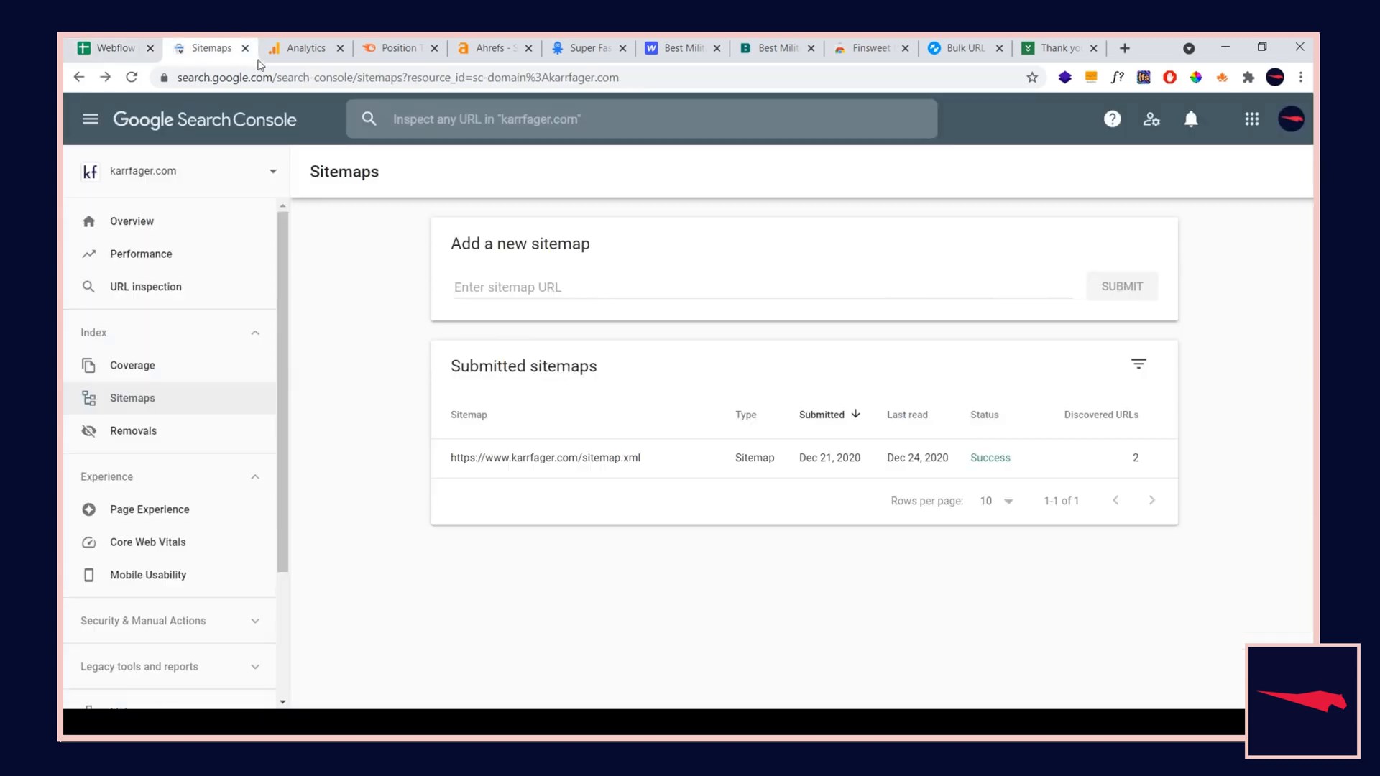
click(304, 48)
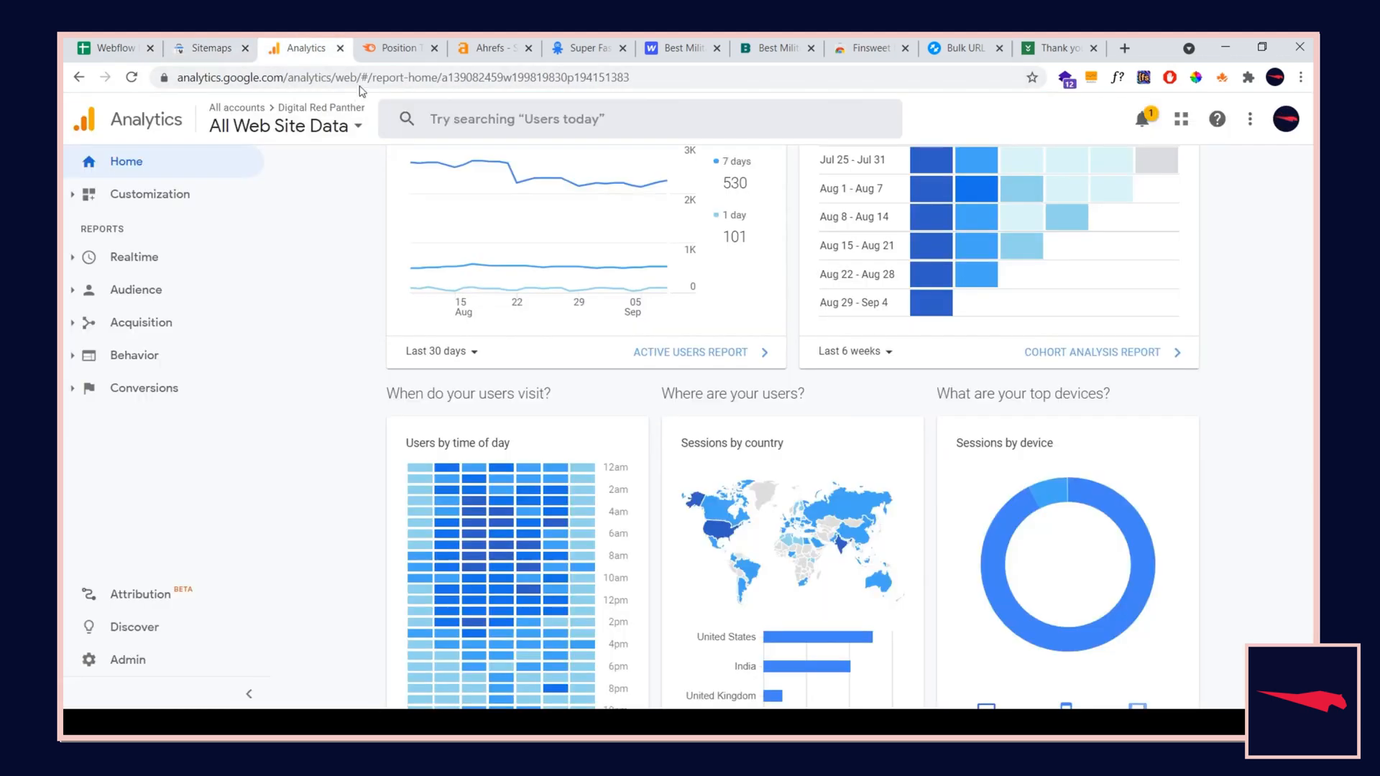
click(489, 47)
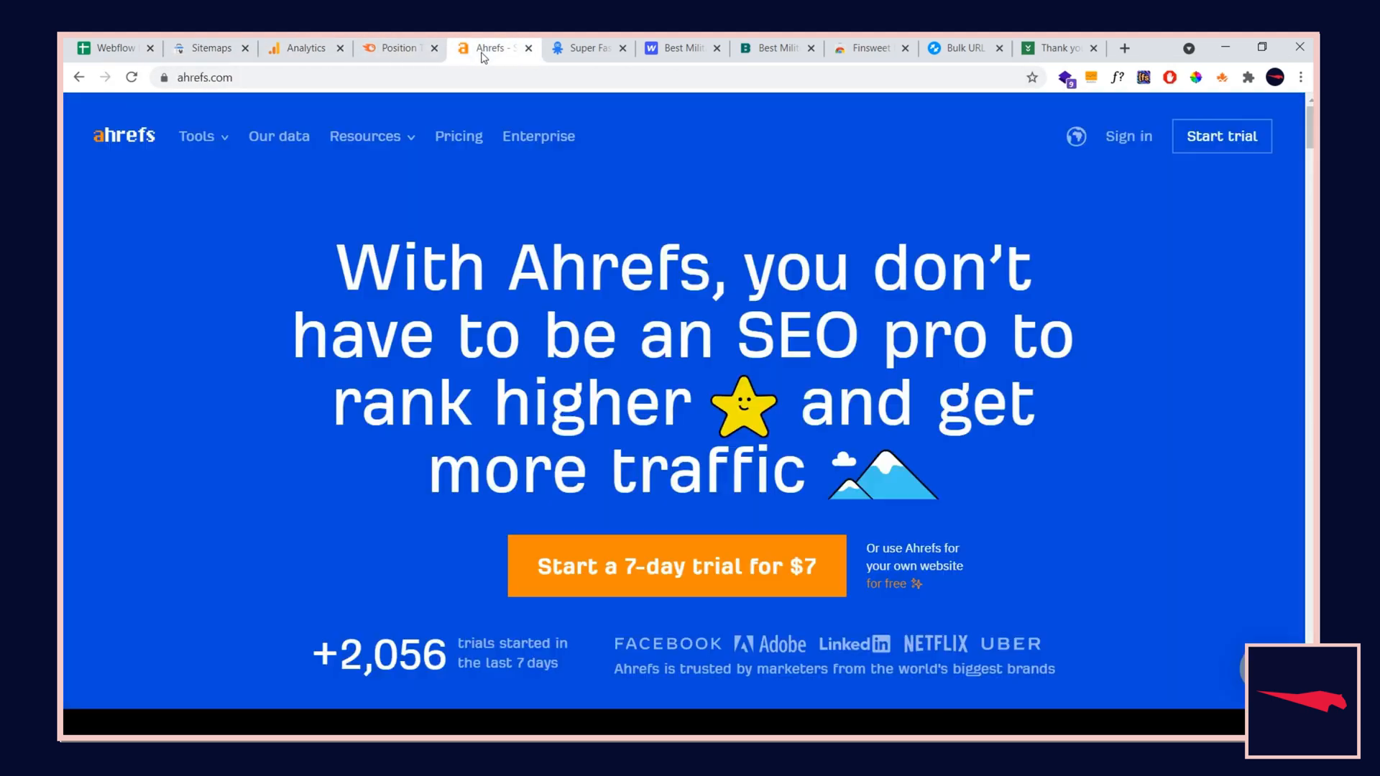
click(396, 49)
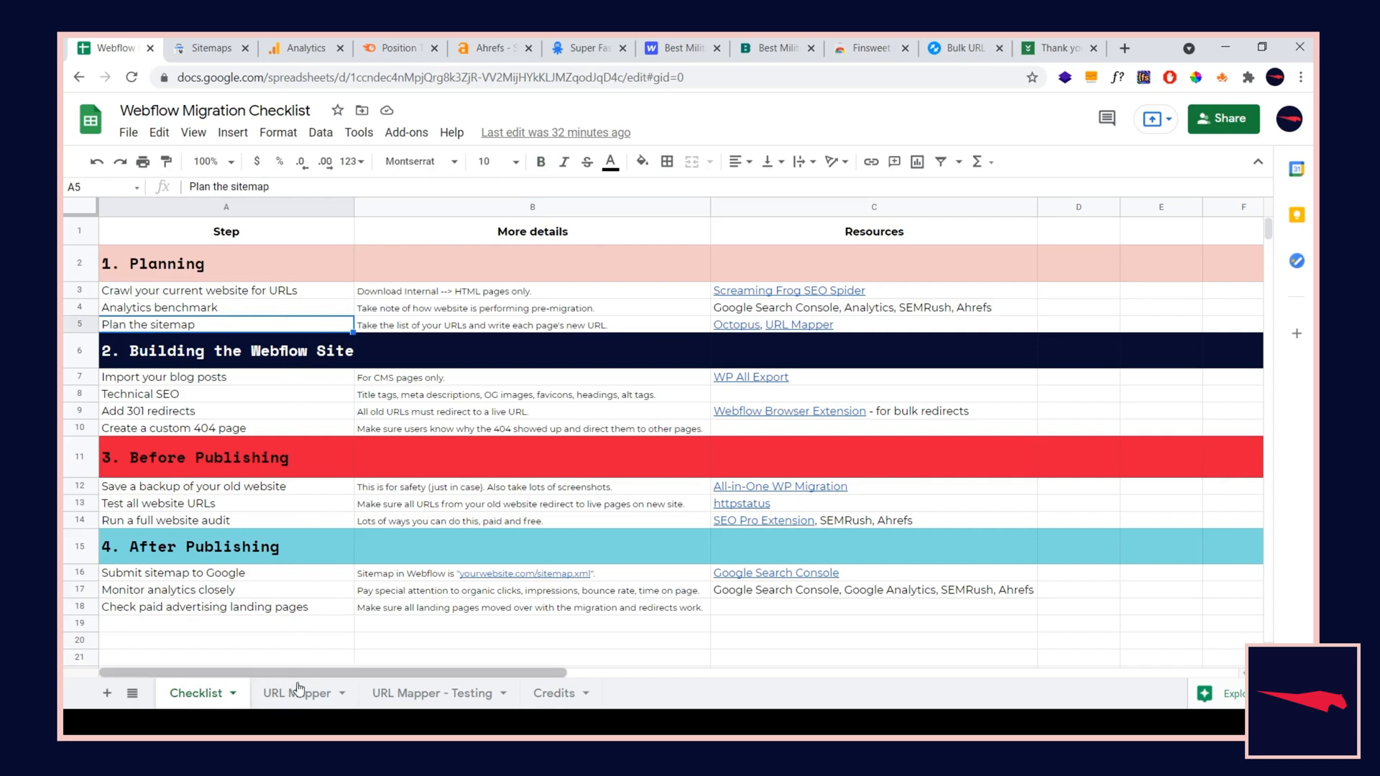
Switch to the URL Mapper sheet with its empty Old URL / New URL table
click(296, 693)
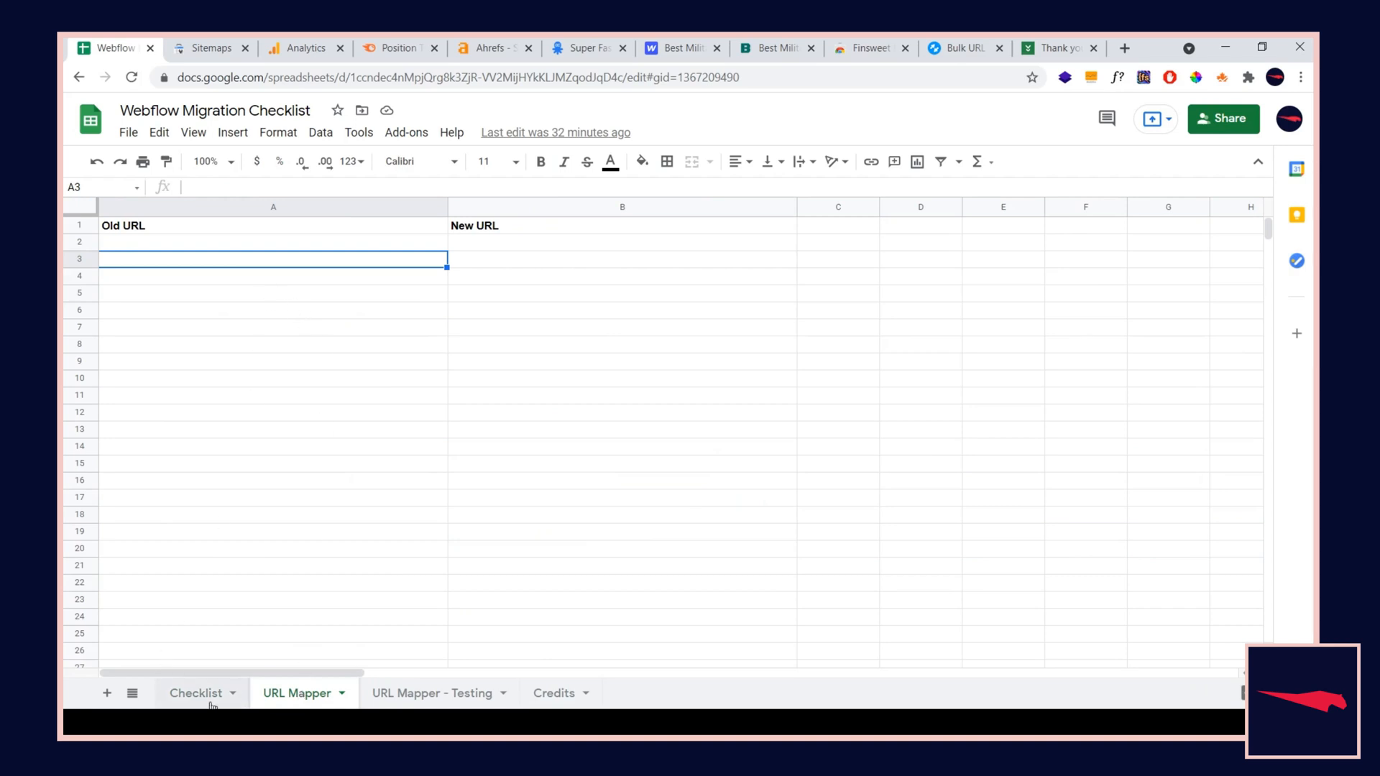
mouse_move(157, 249)
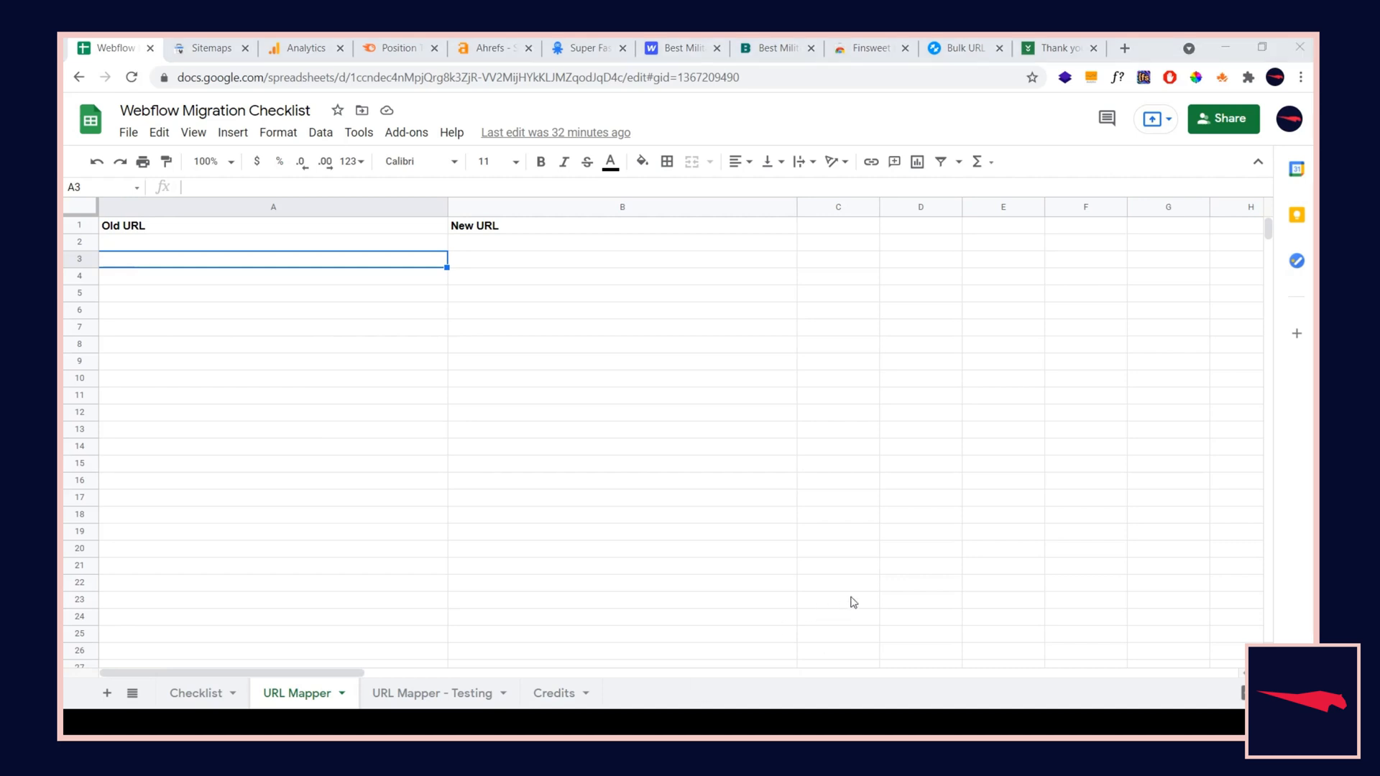
mouse_move(431, 324)
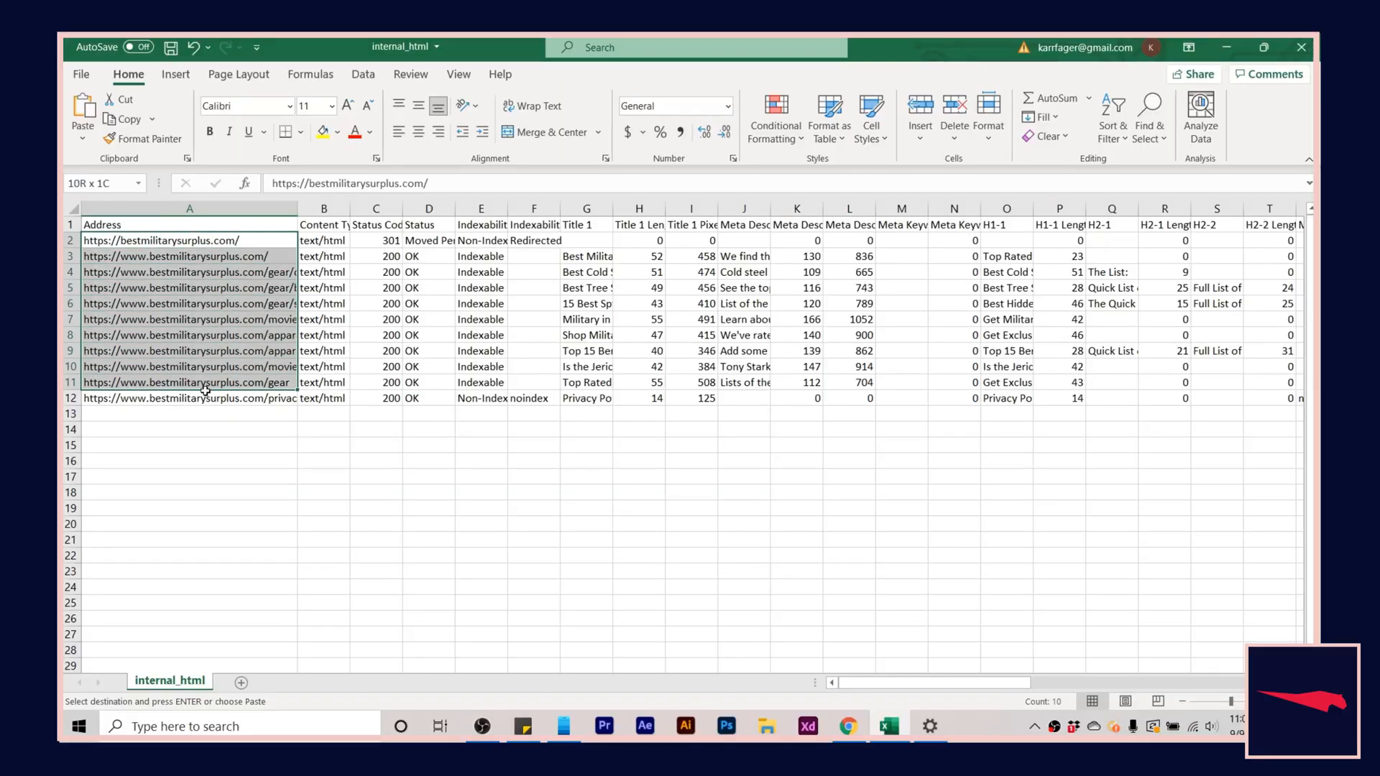
Return to the migration spreadsheet with the crawled addresses copied from internal_html
click(188, 414)
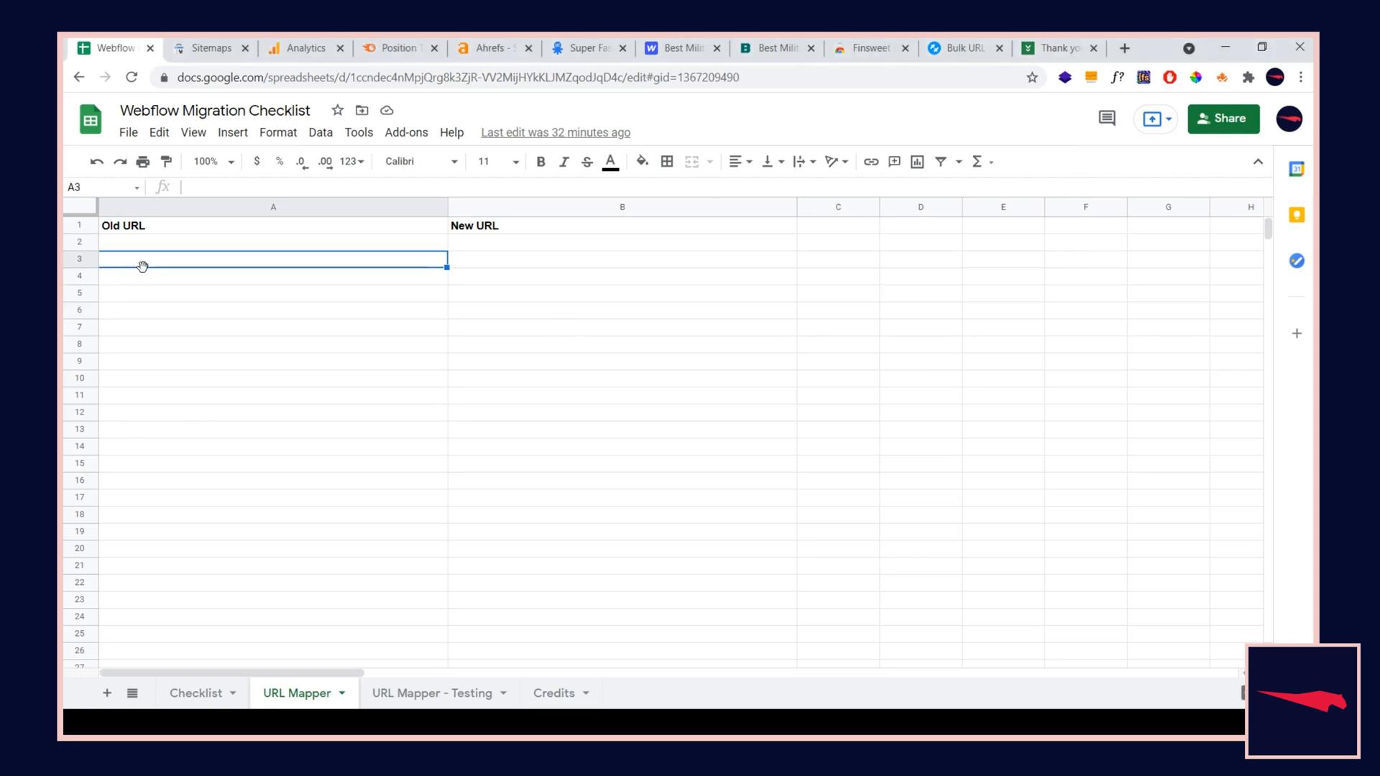
Paste the eleven crawled addresses under Old URL, glancing at the URL Mapper - Testing sheet
key(ctrl+v)
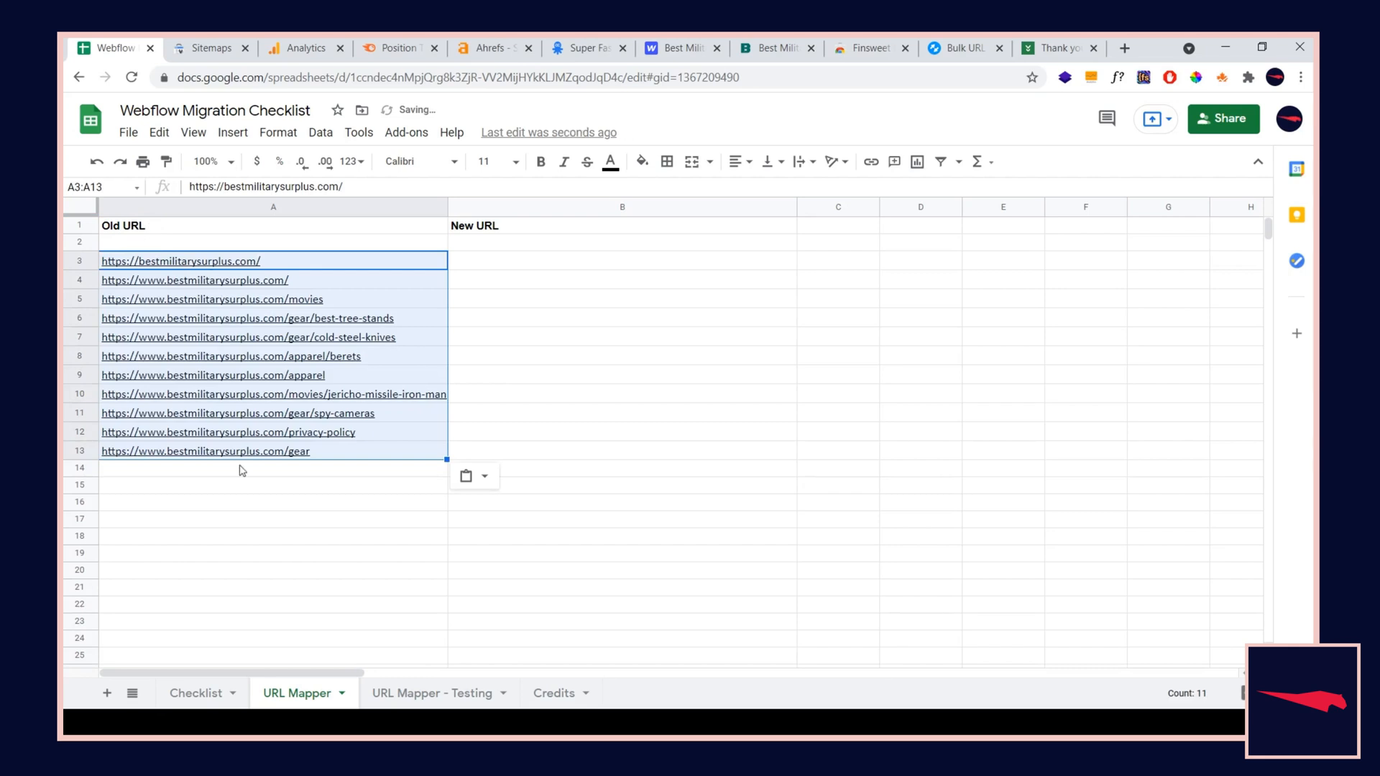
click(432, 693)
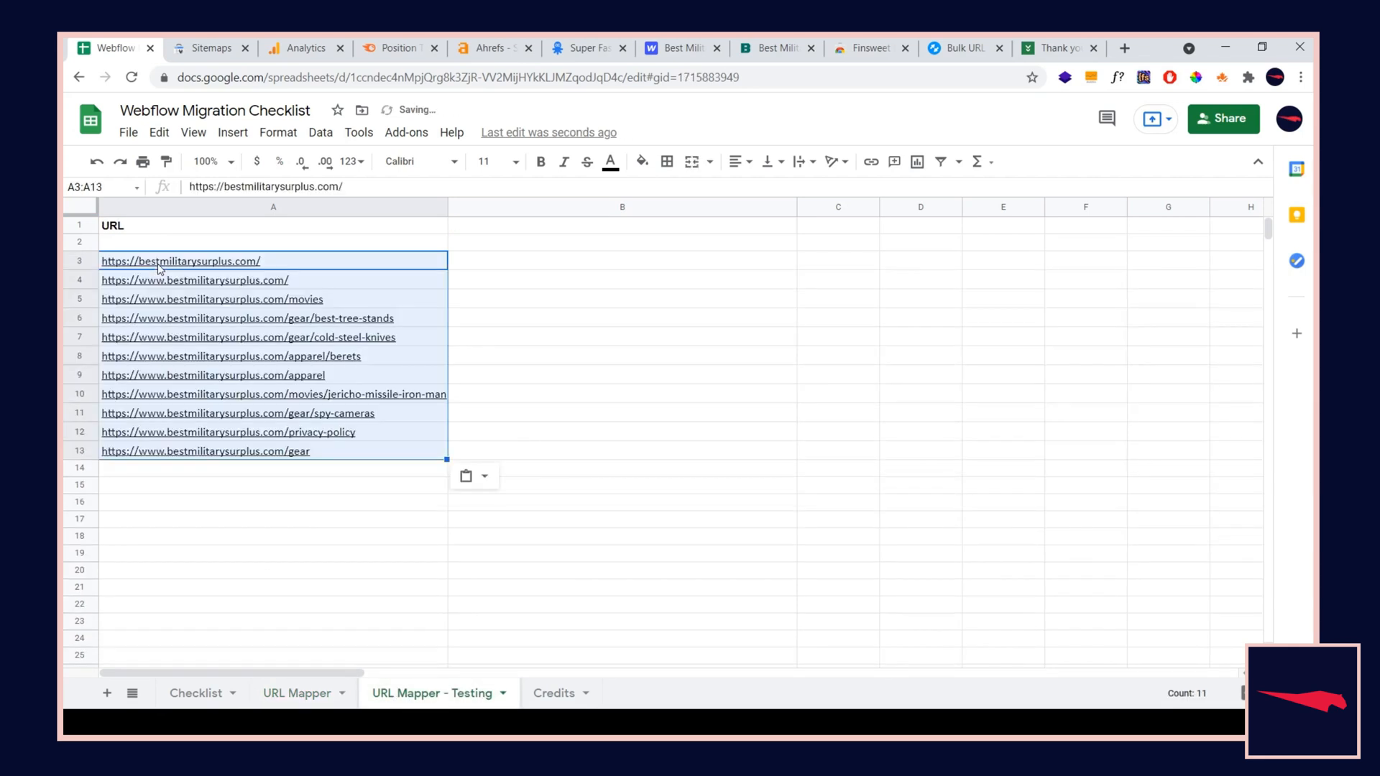
click(296, 693)
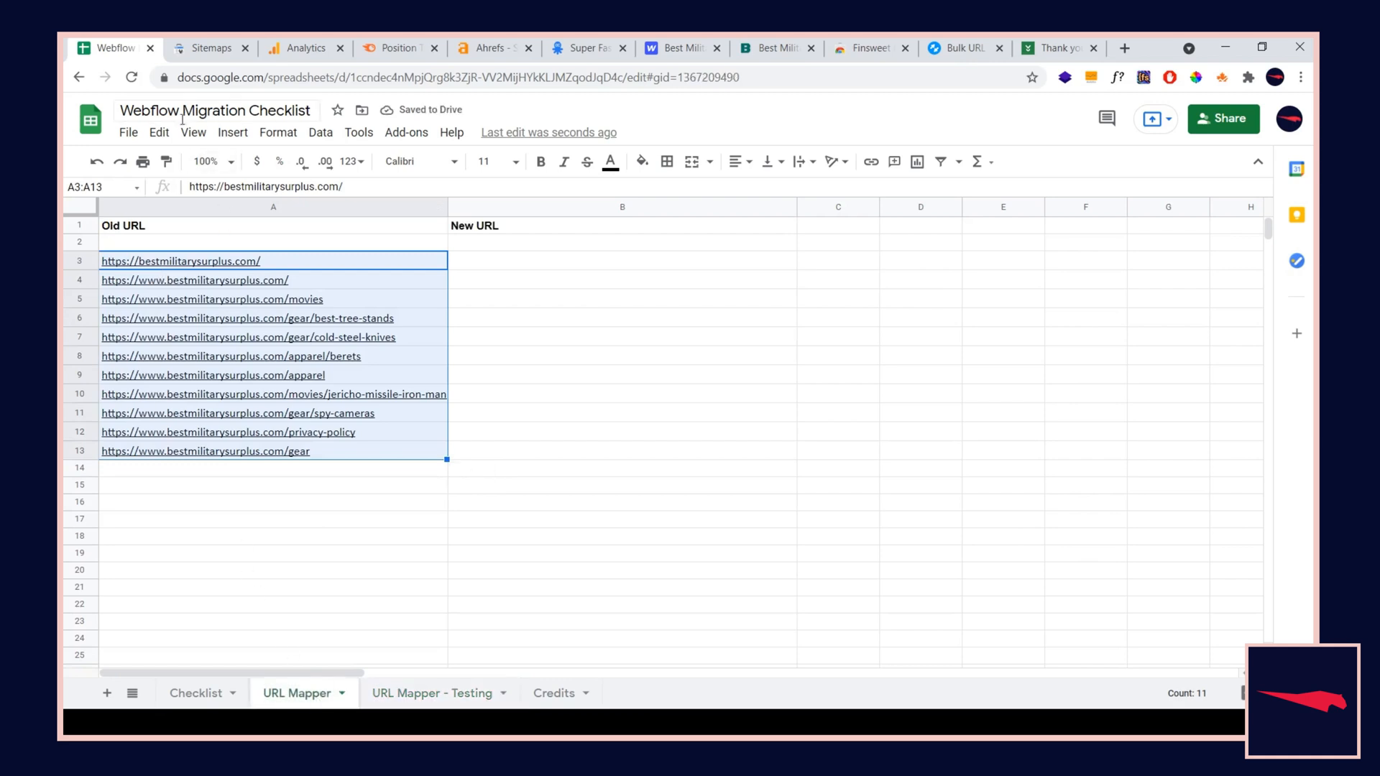
click(158, 132)
text(https://www.best)
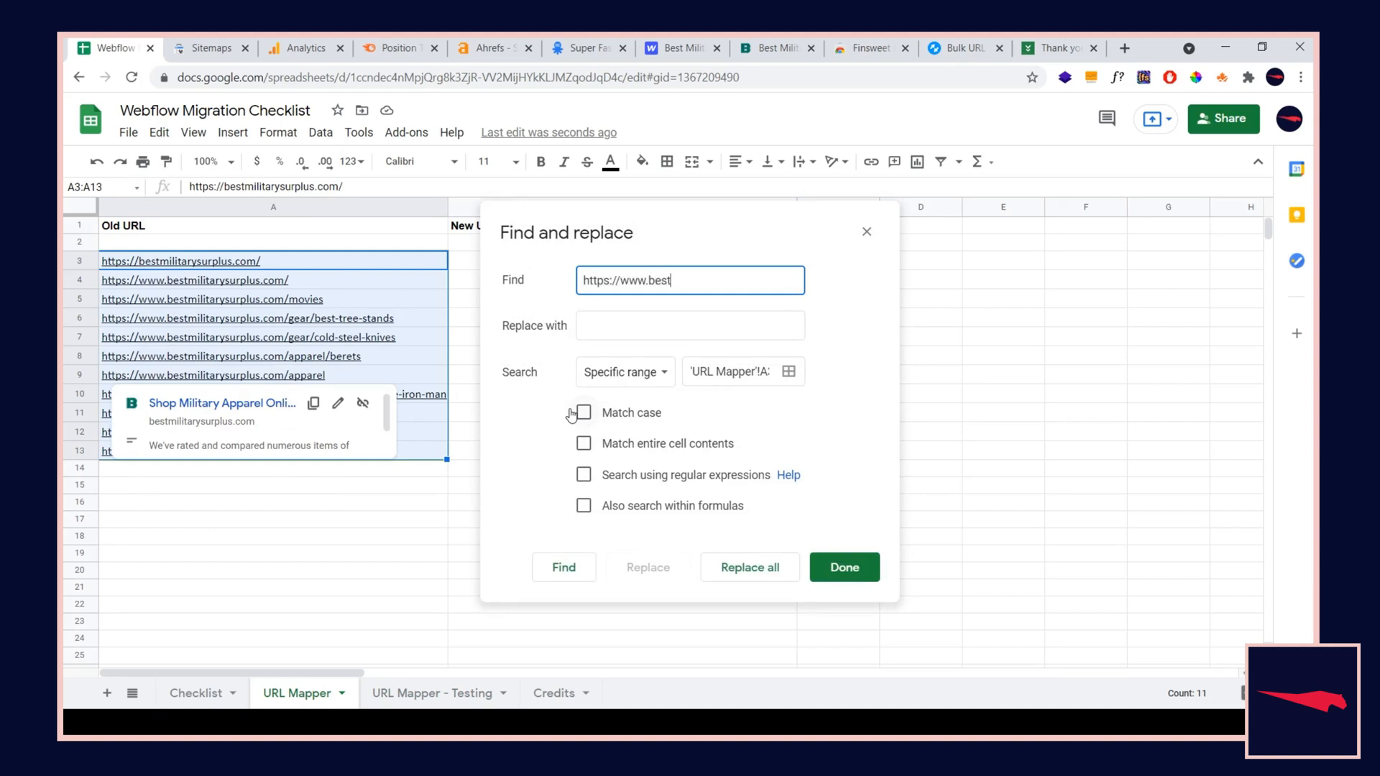
text(militarysurplus.com)
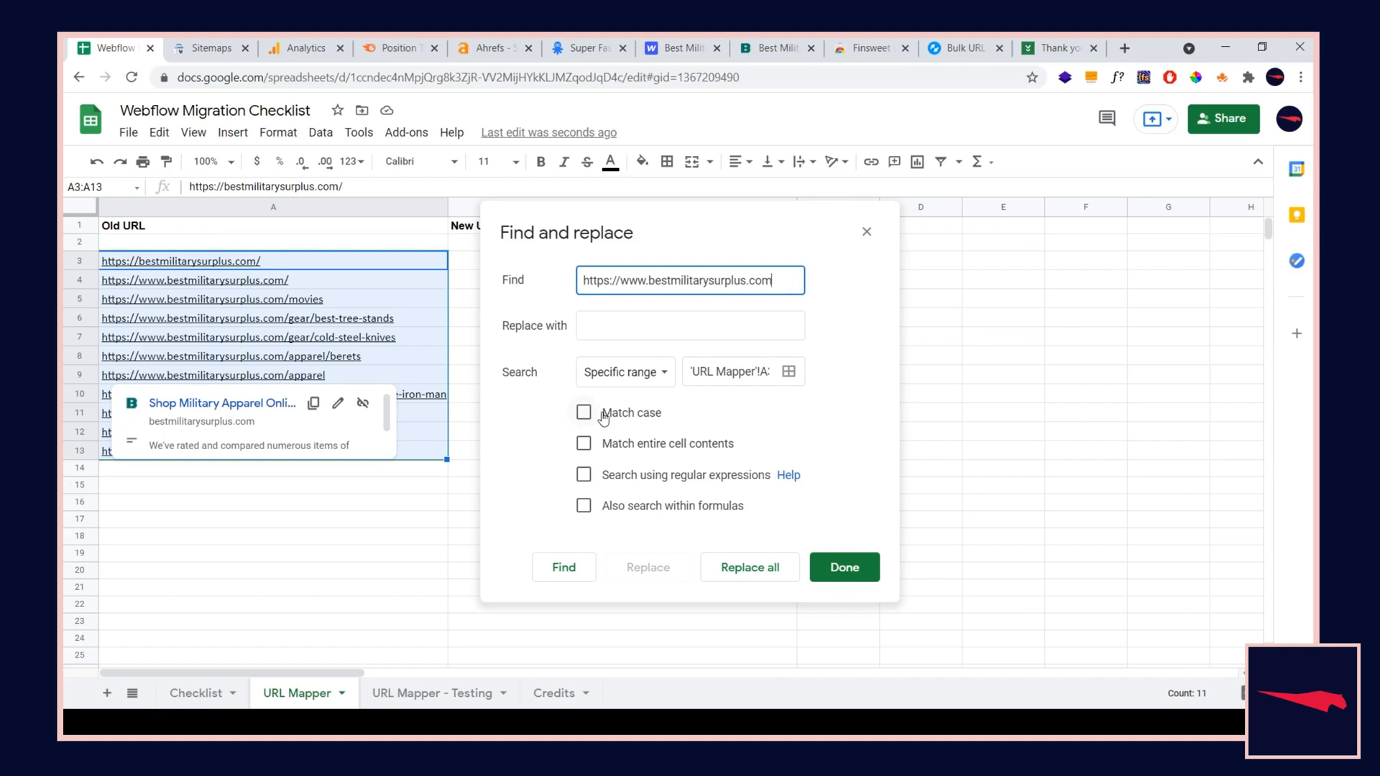
click(750, 568)
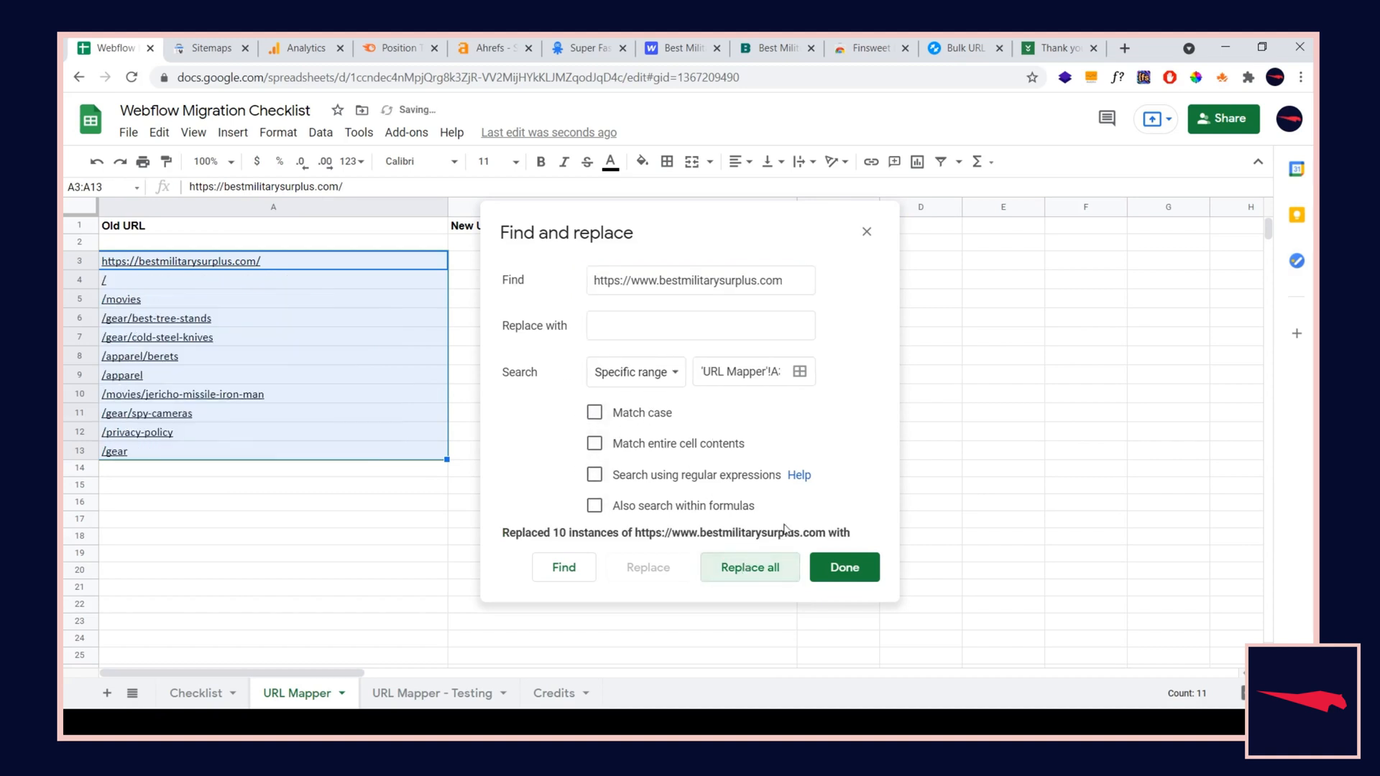
click(843, 566)
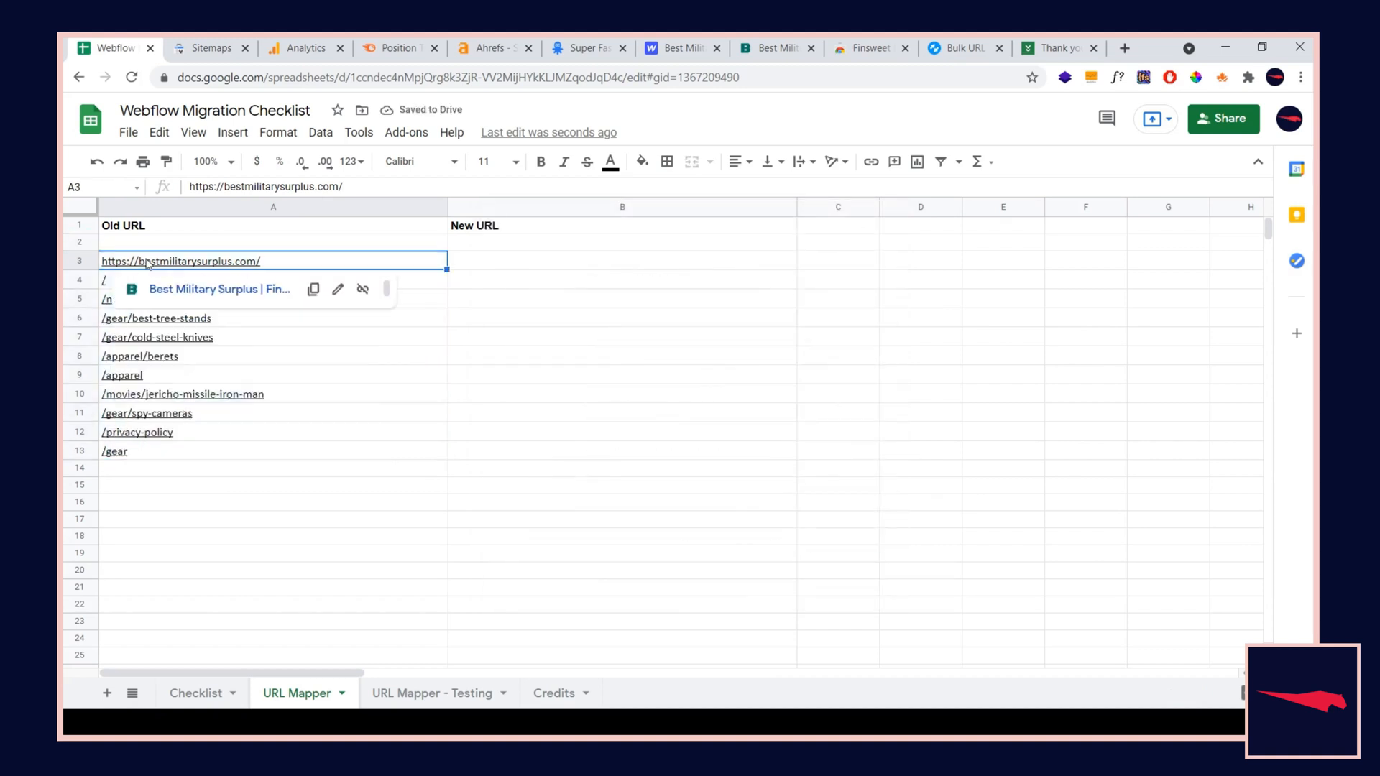
key(Delete)
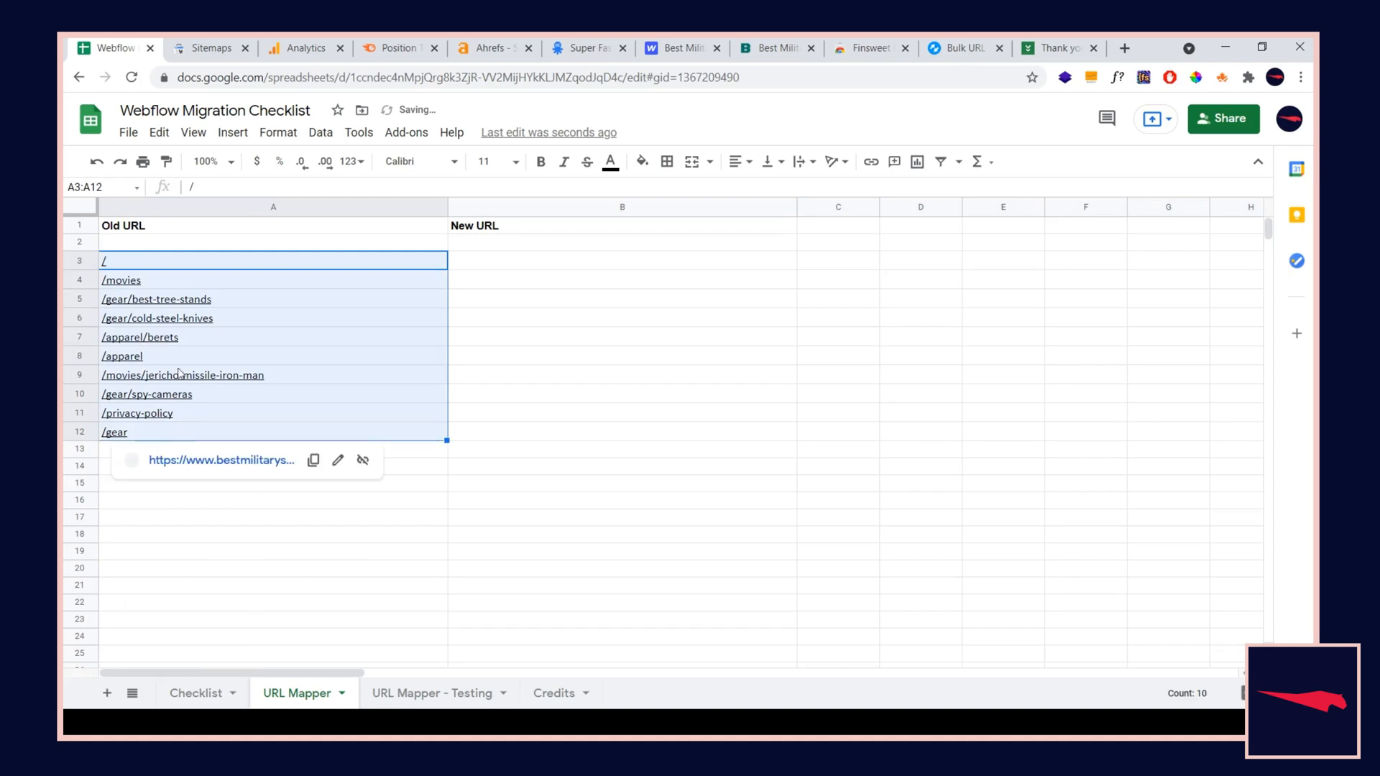
Enter New URLs /, /movies and /blog/best-tree-stands beside the first three old paths
click(103, 260)
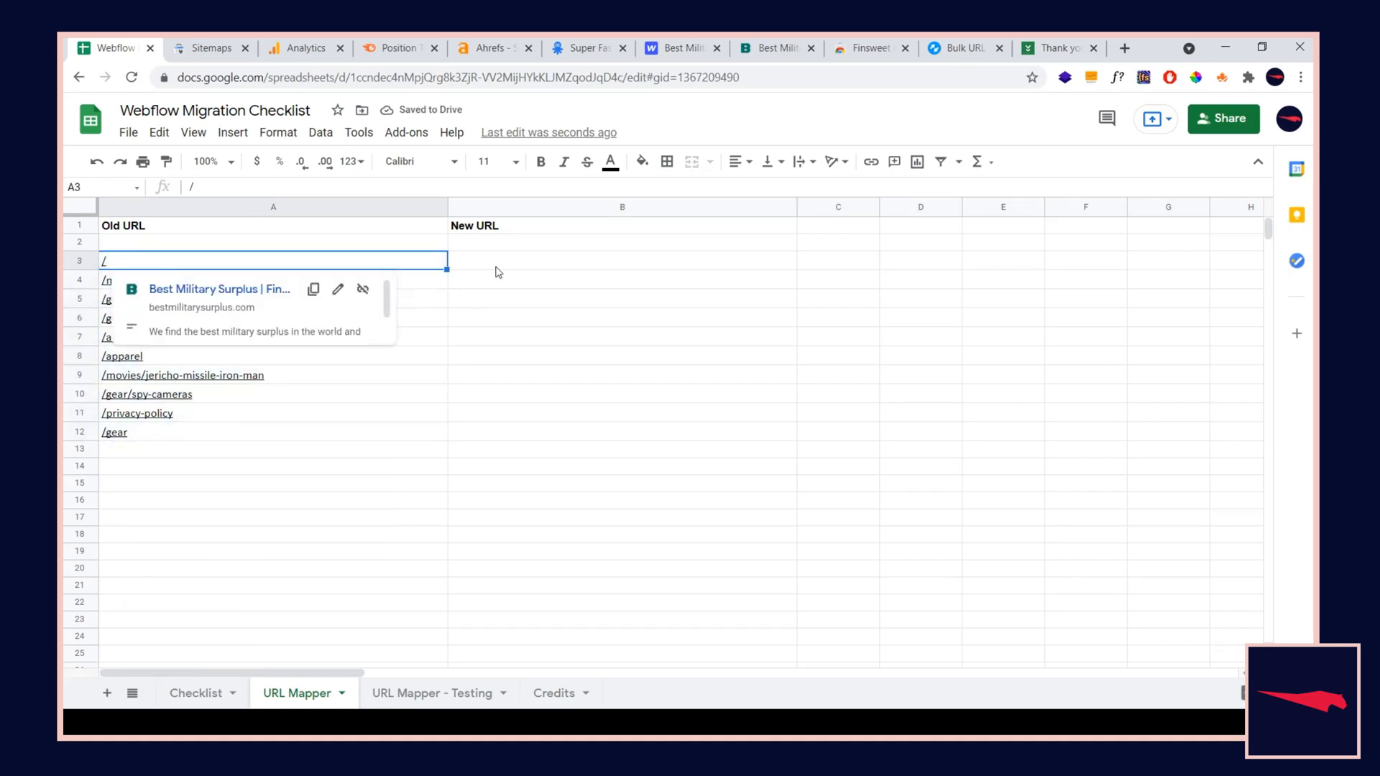
click(623, 260)
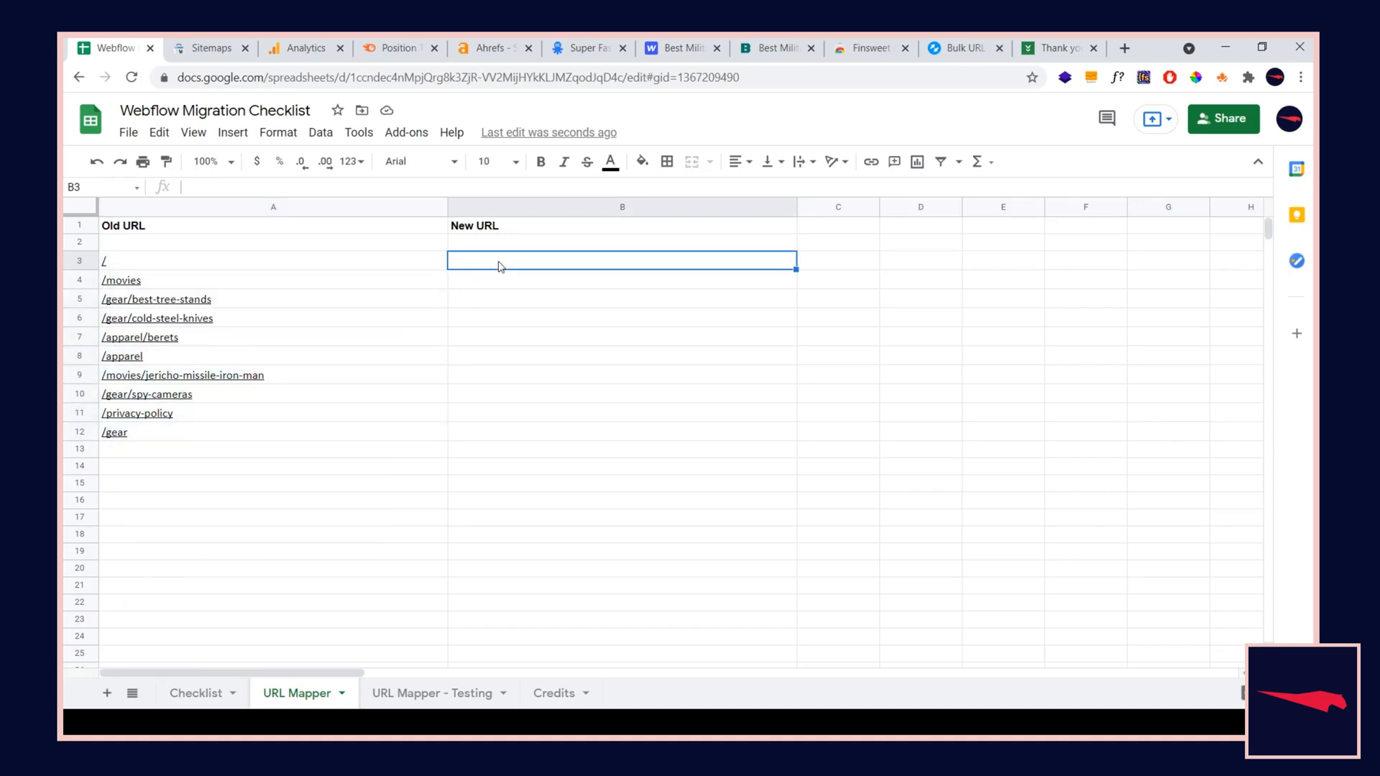
text(/mo)
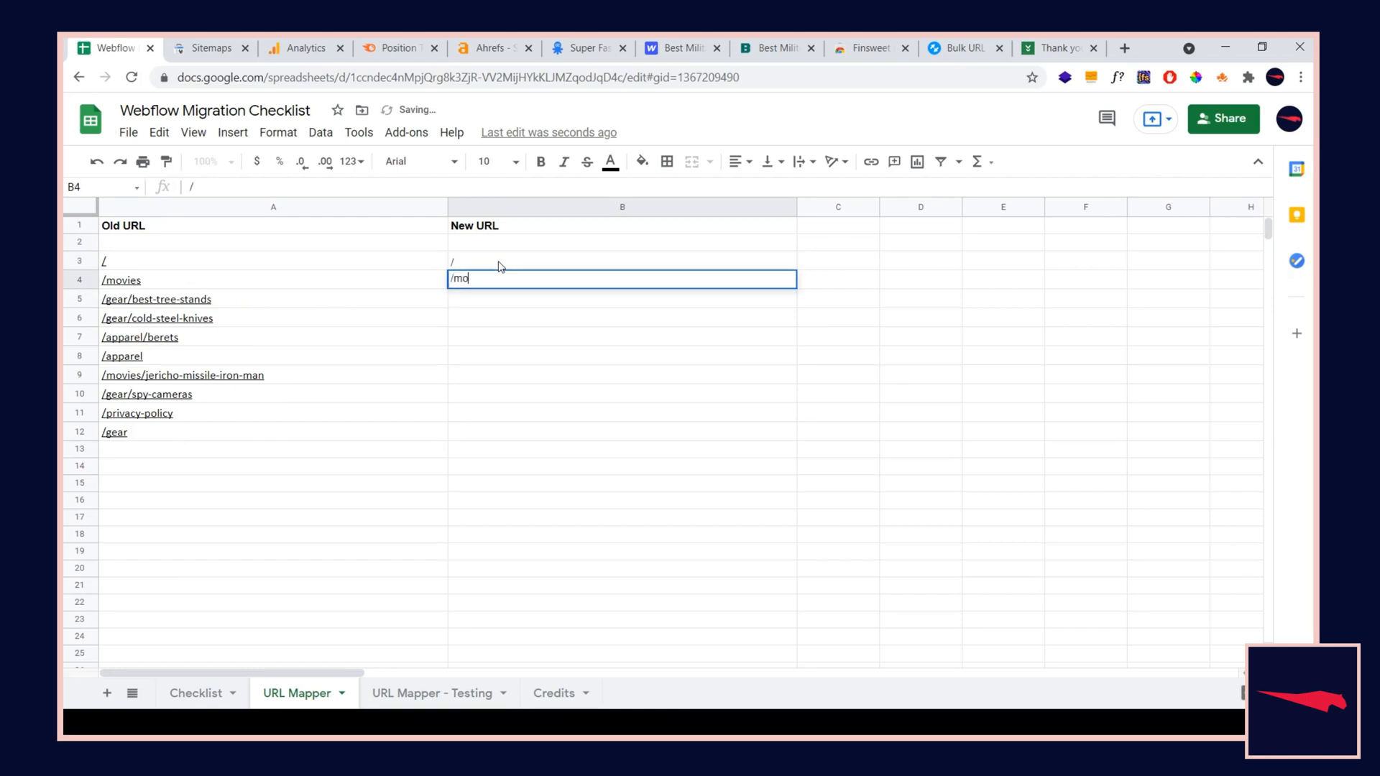
key(enter)
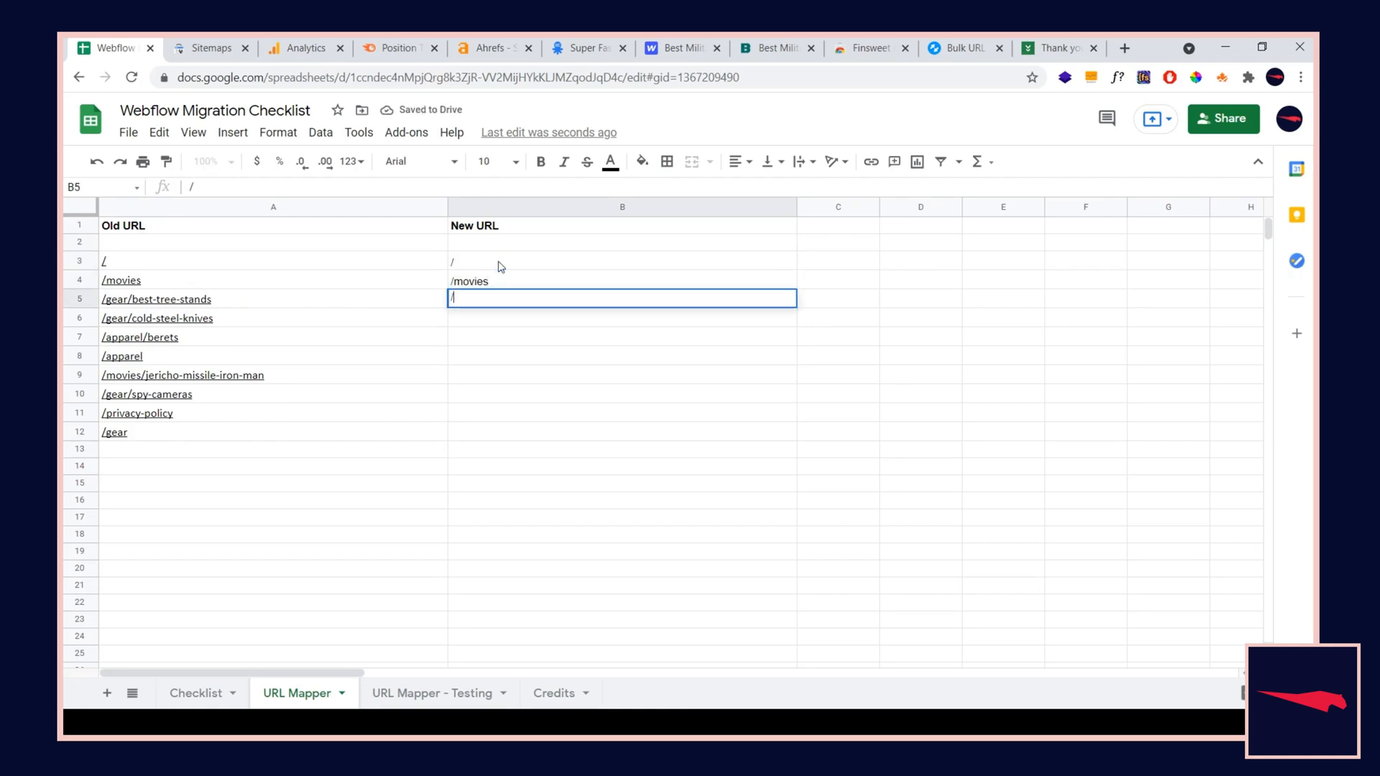
text(/blog/best-tree-stands)
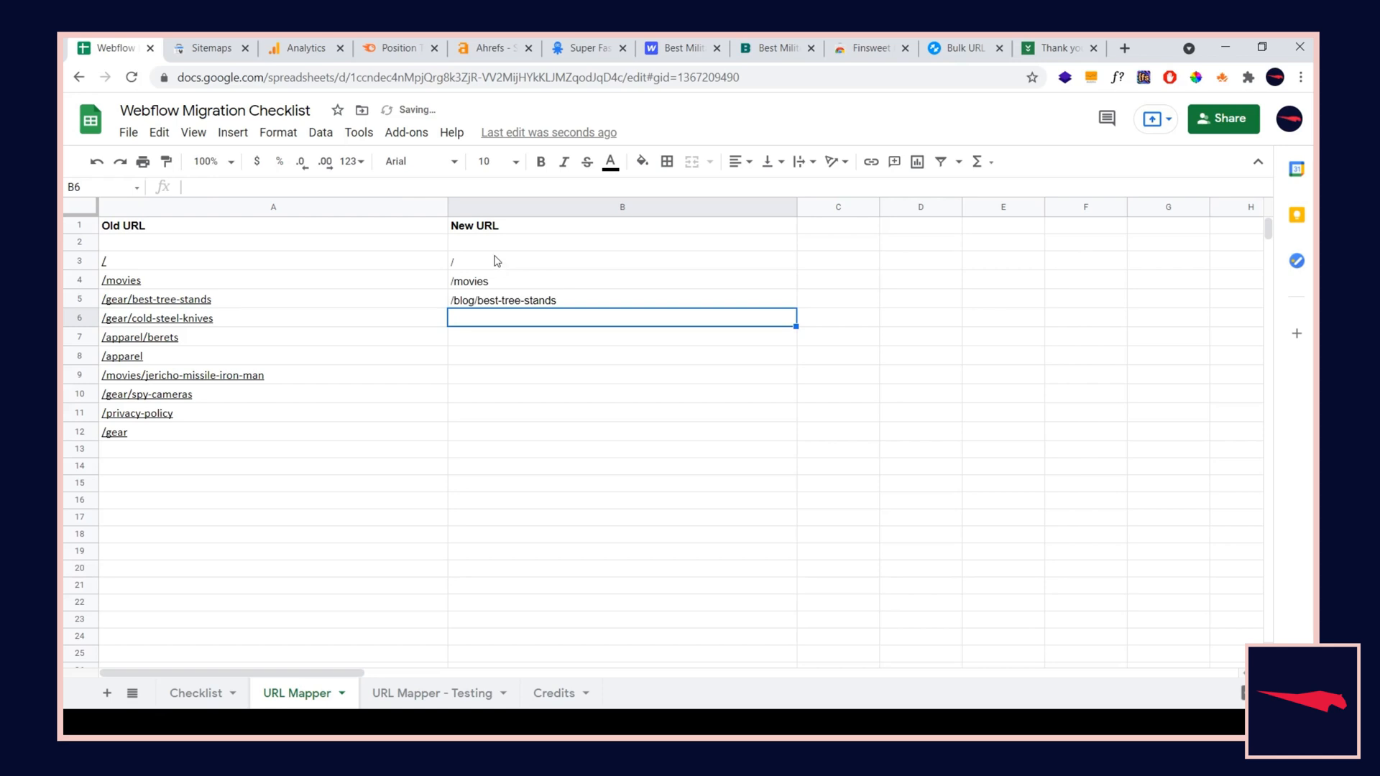
Fill / and /movies green, /gear/best-tree-stands yellow and /gear/cold-steel-knives red
drag(103, 260, 121, 280)
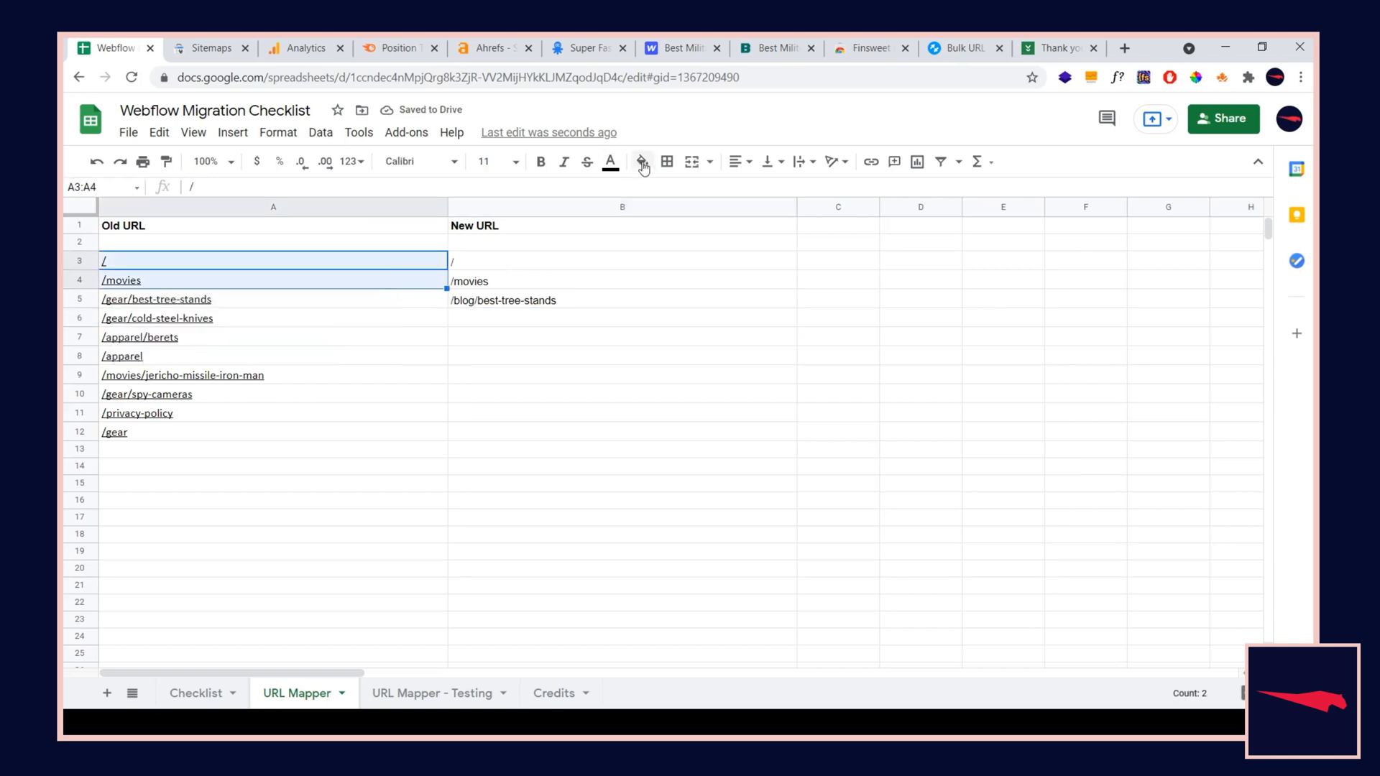
click(642, 161)
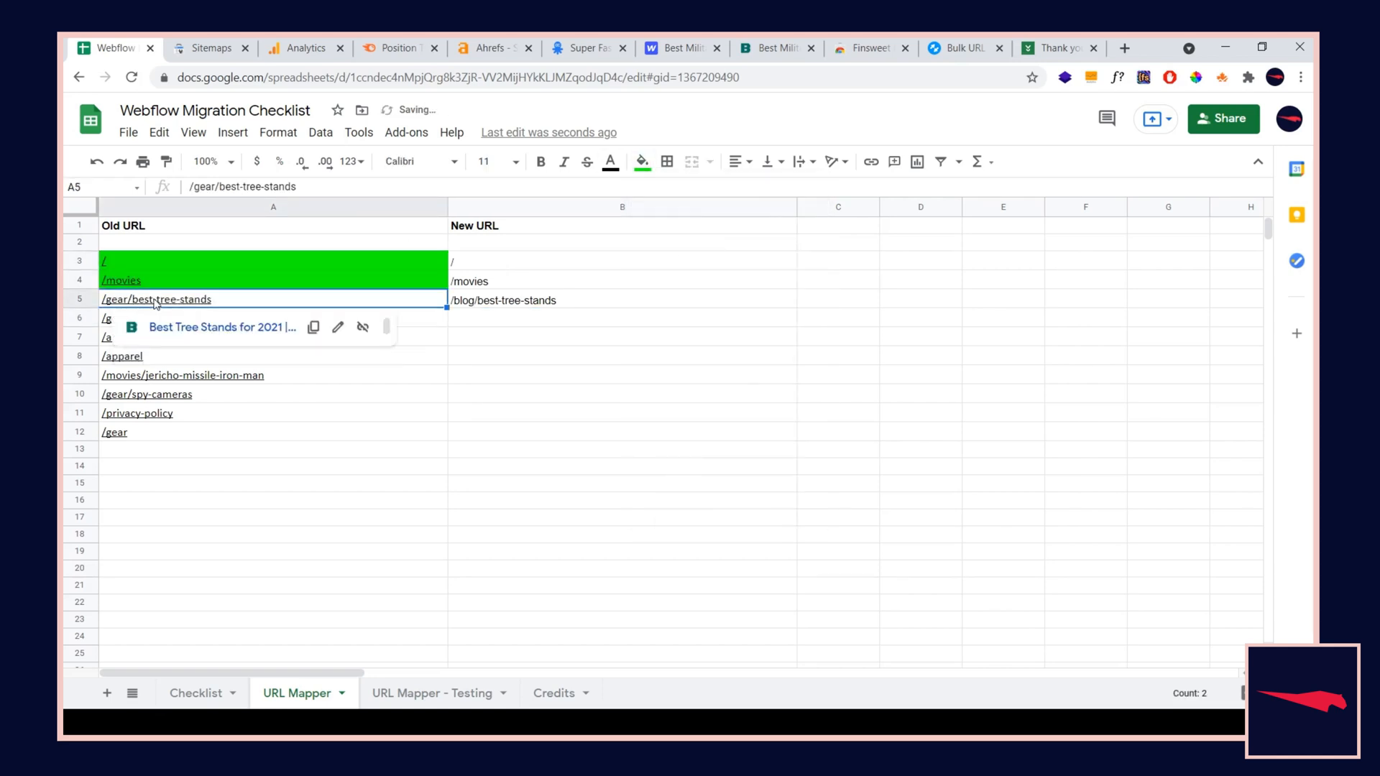
click(642, 161)
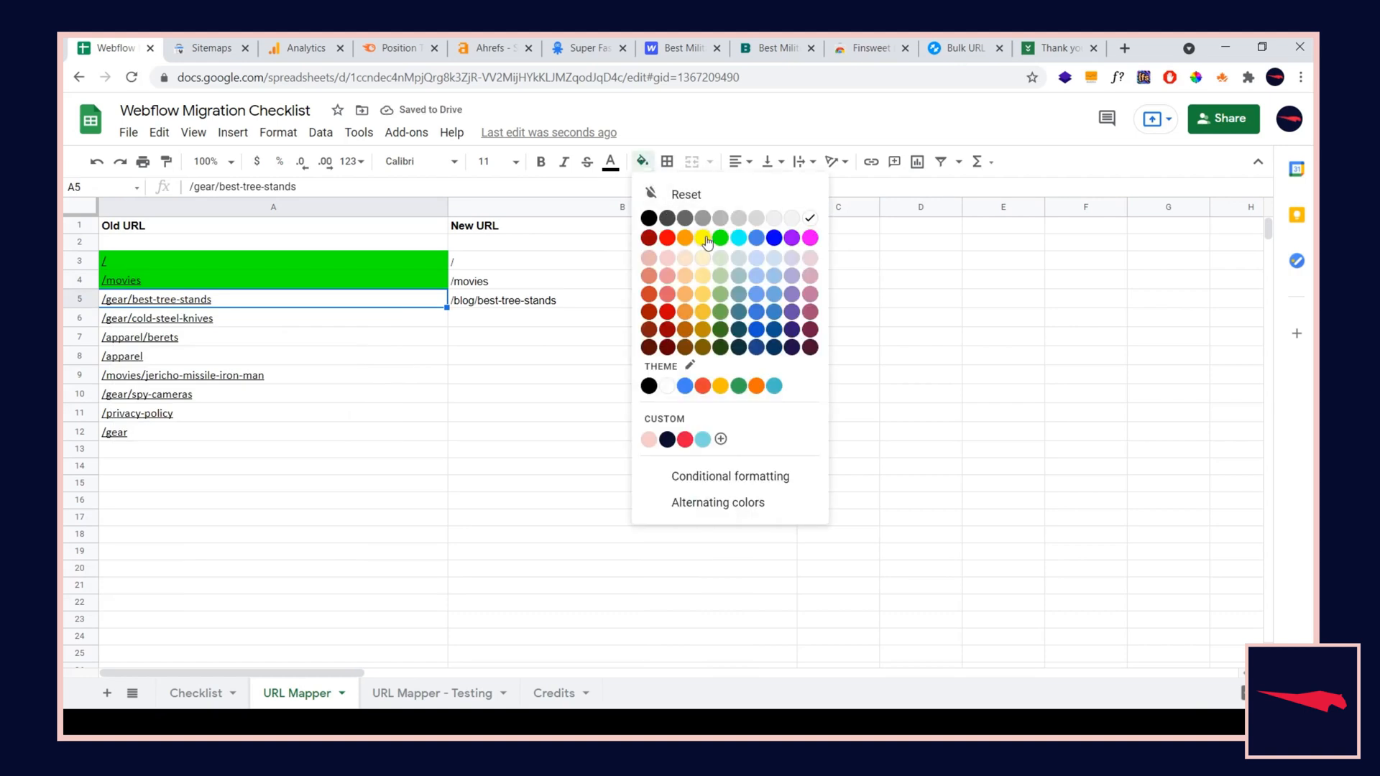
click(703, 238)
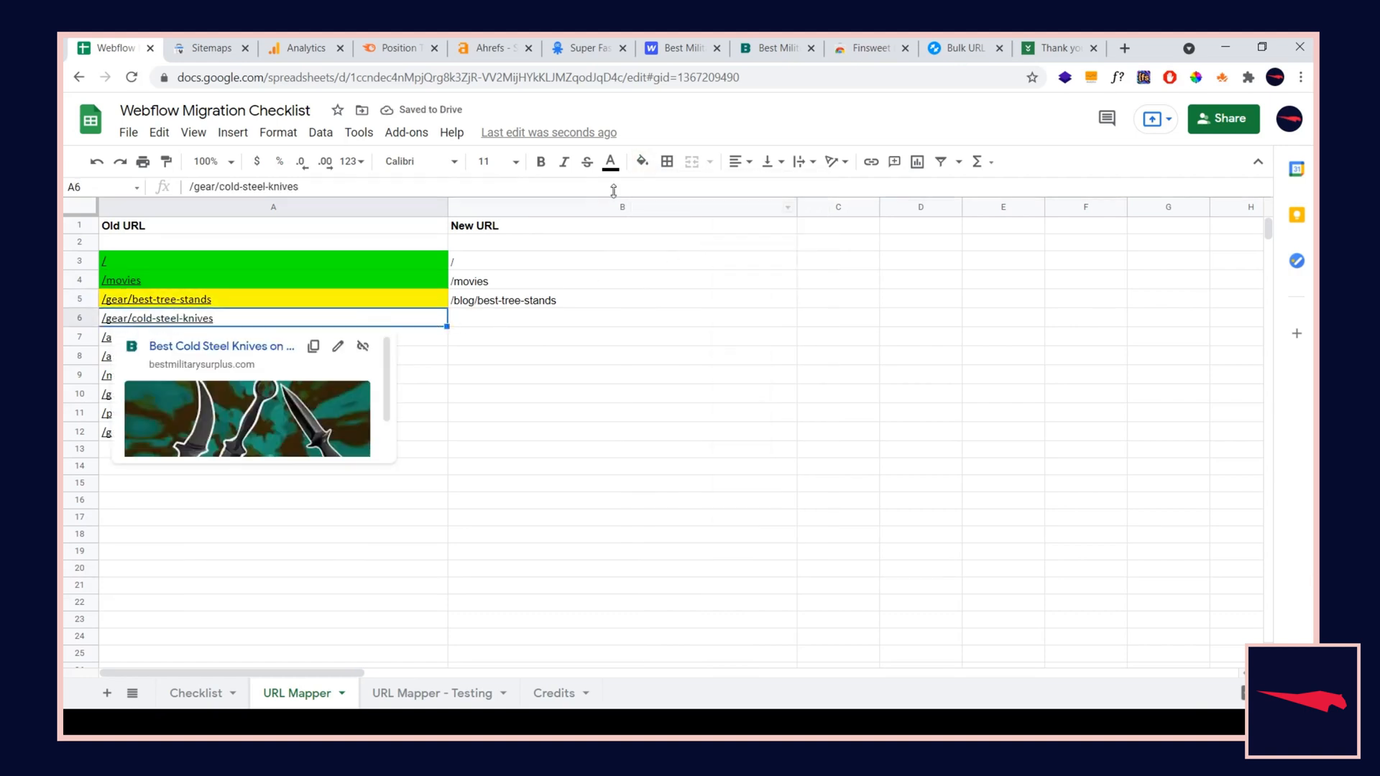
click(642, 161)
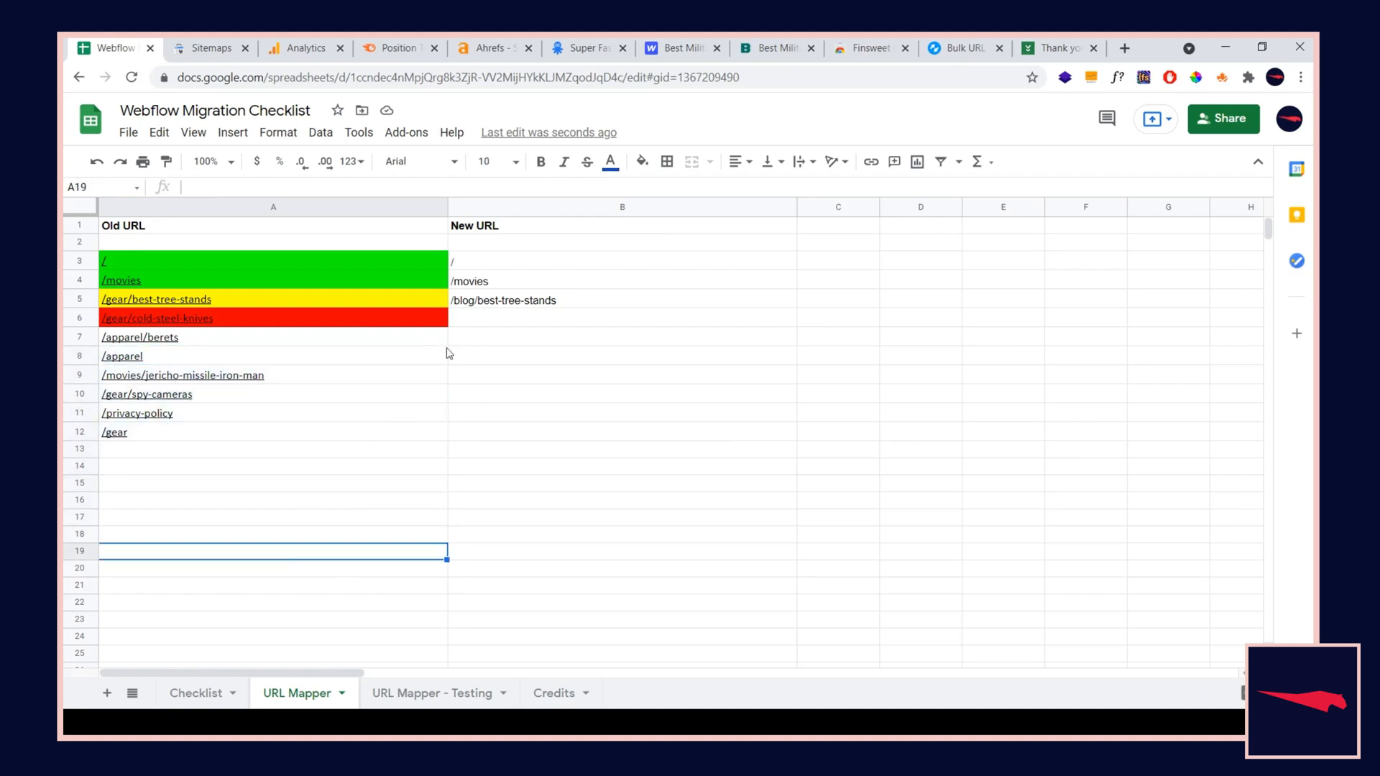
click(196, 693)
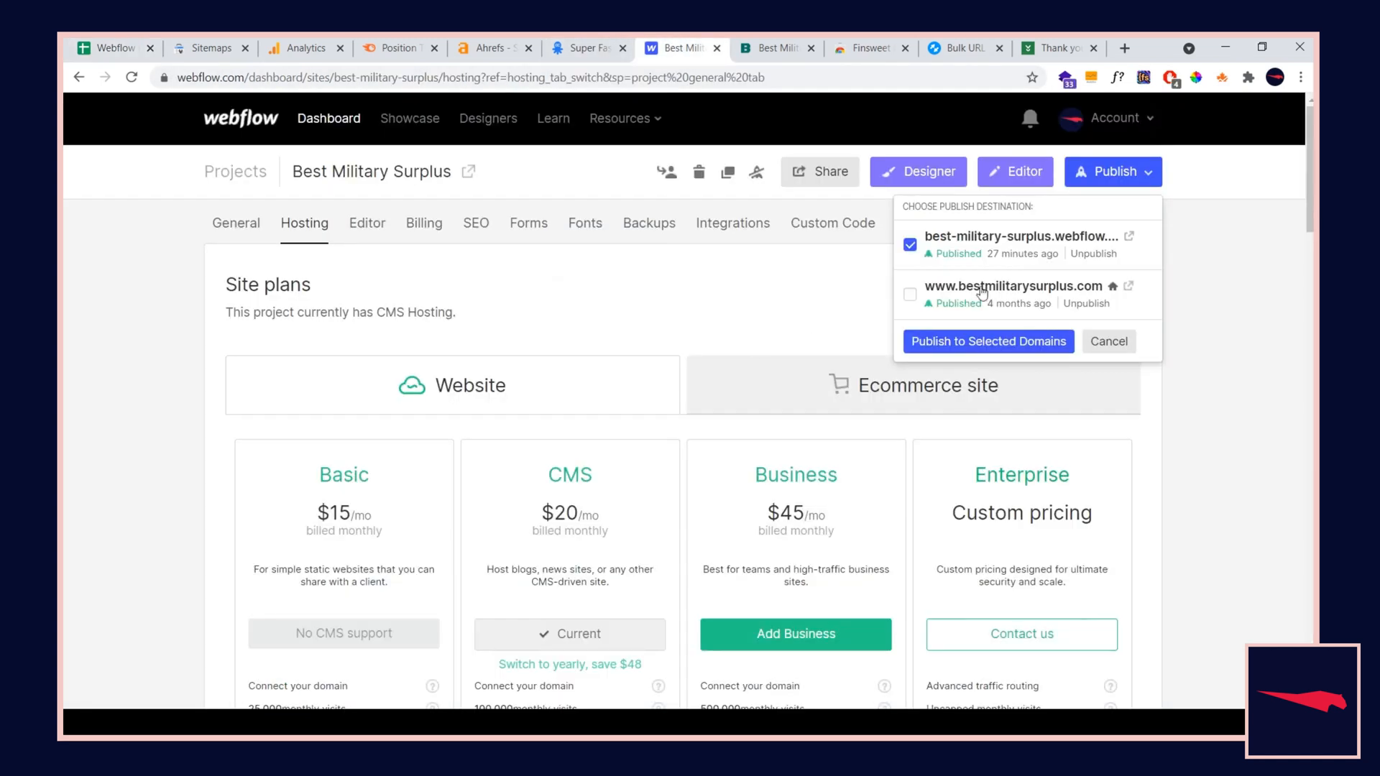
Open the Best Military Surplus site in the Webflow Designer
click(918, 171)
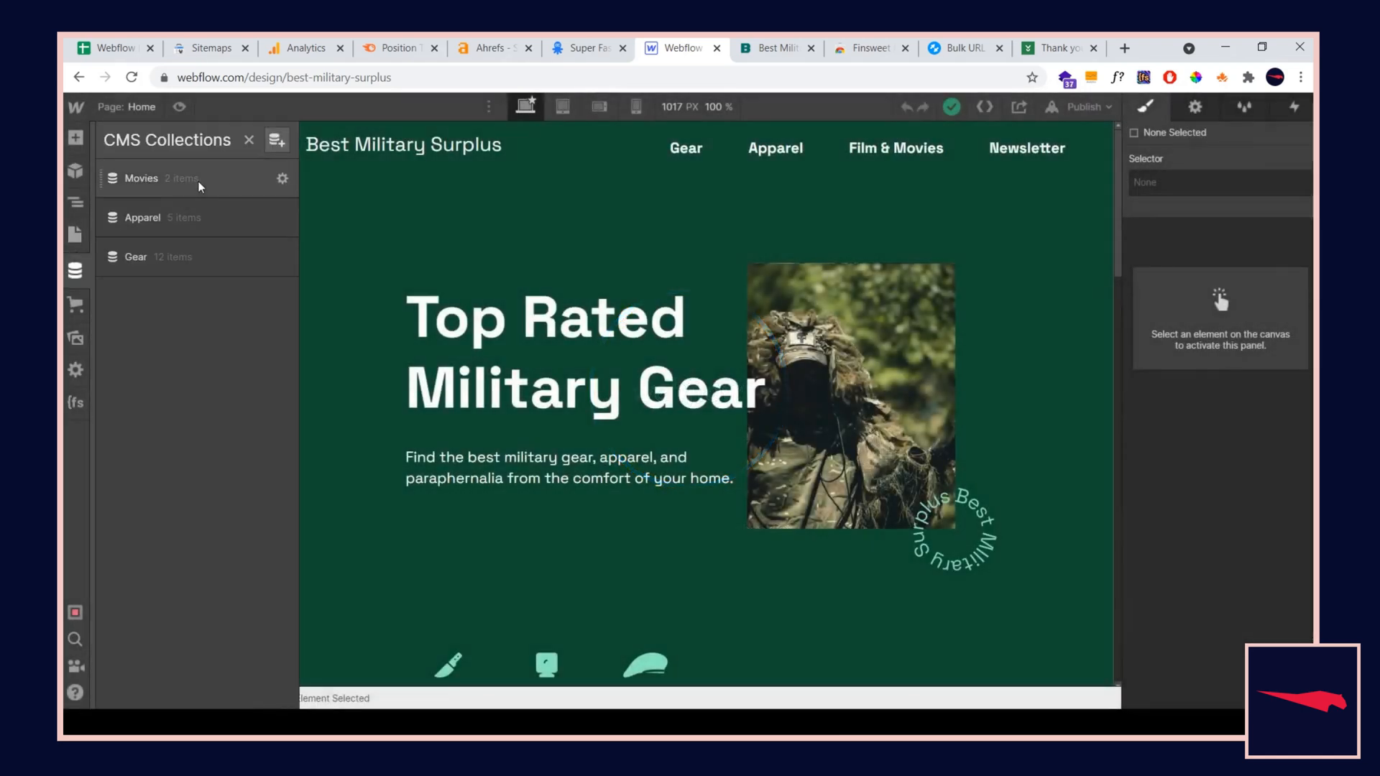
mouse_move(257, 187)
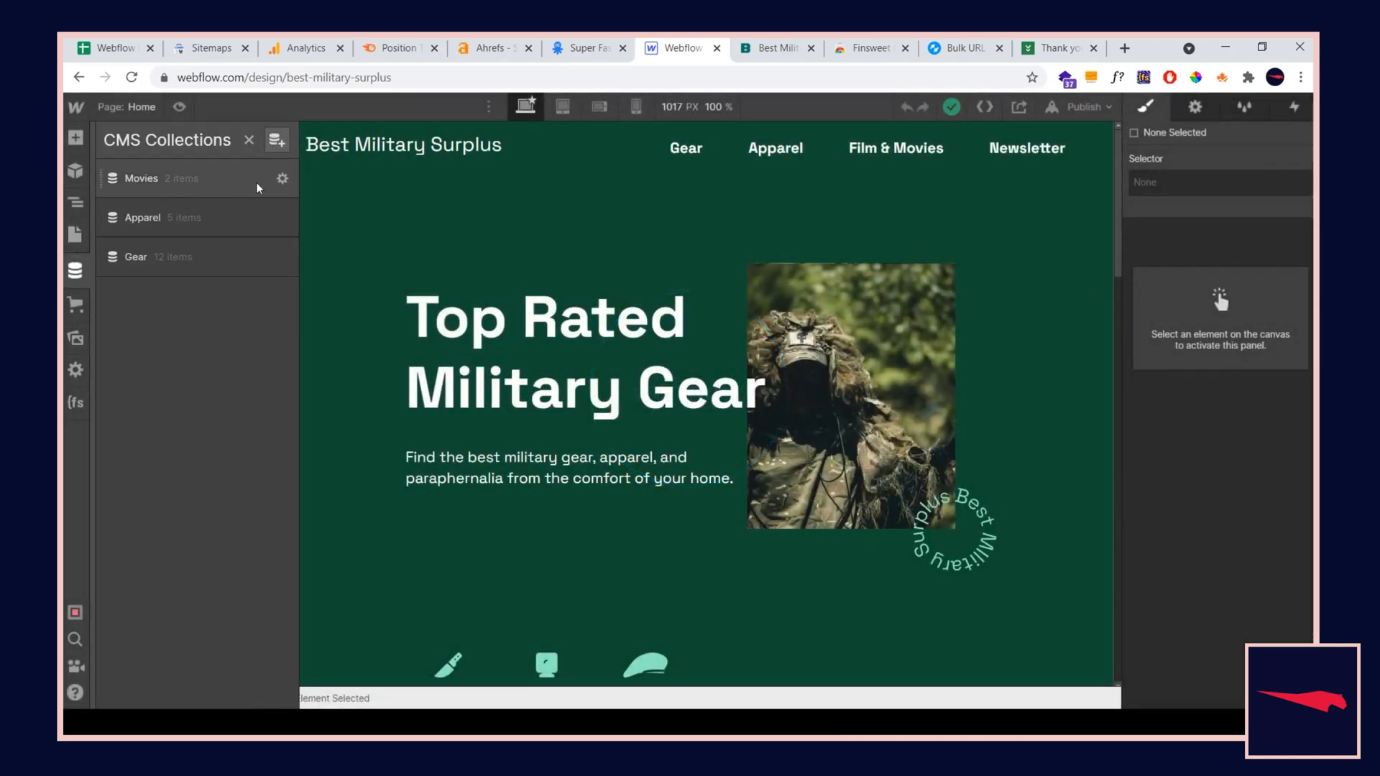
Open the Movies collection to list its draft and published items
click(283, 178)
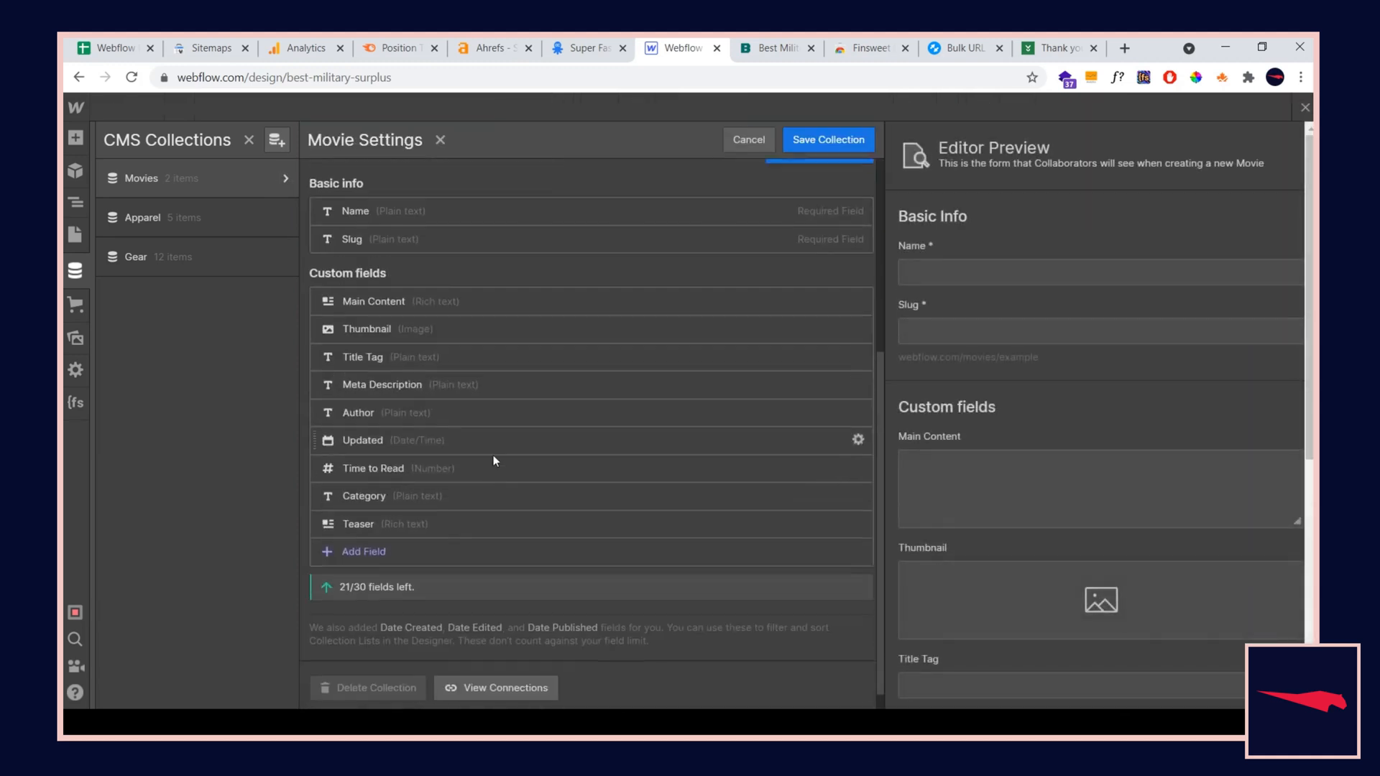
click(748, 140)
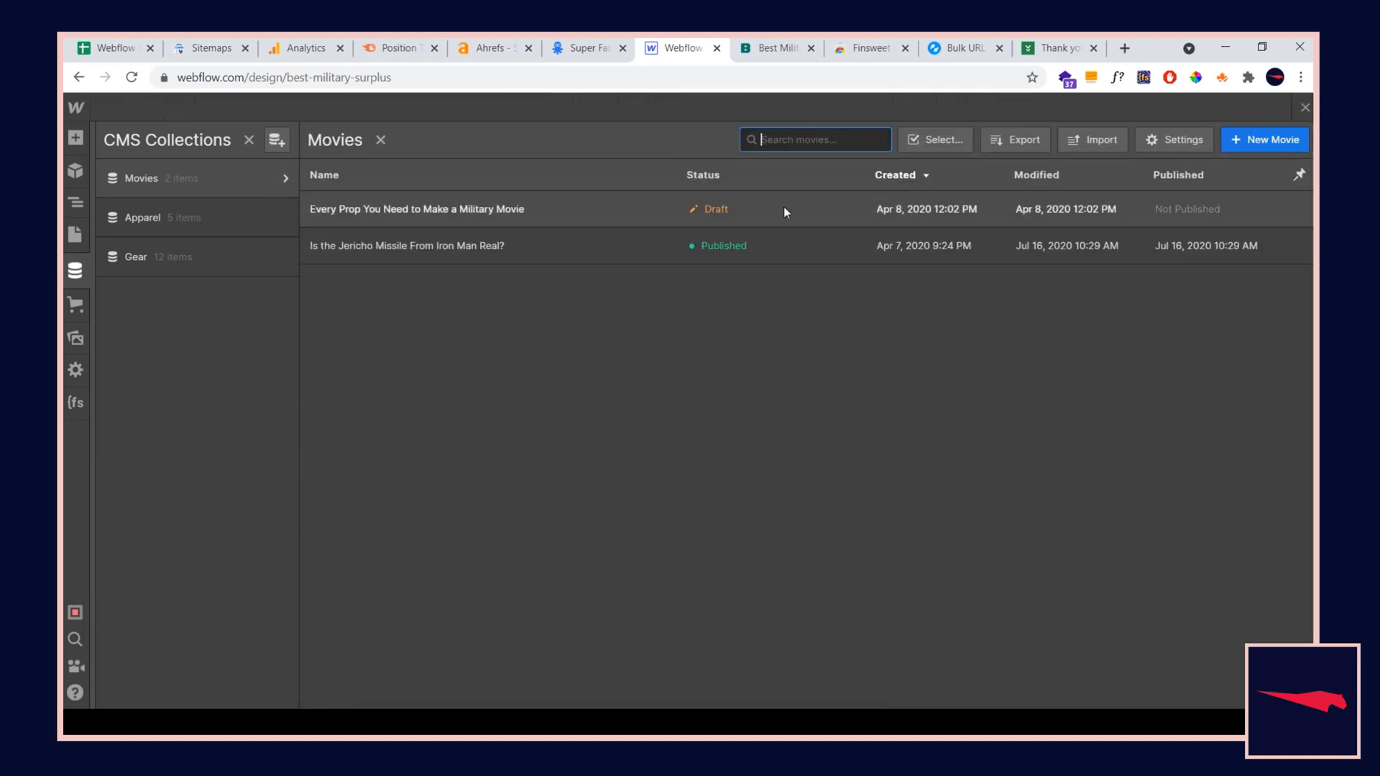
click(1091, 139)
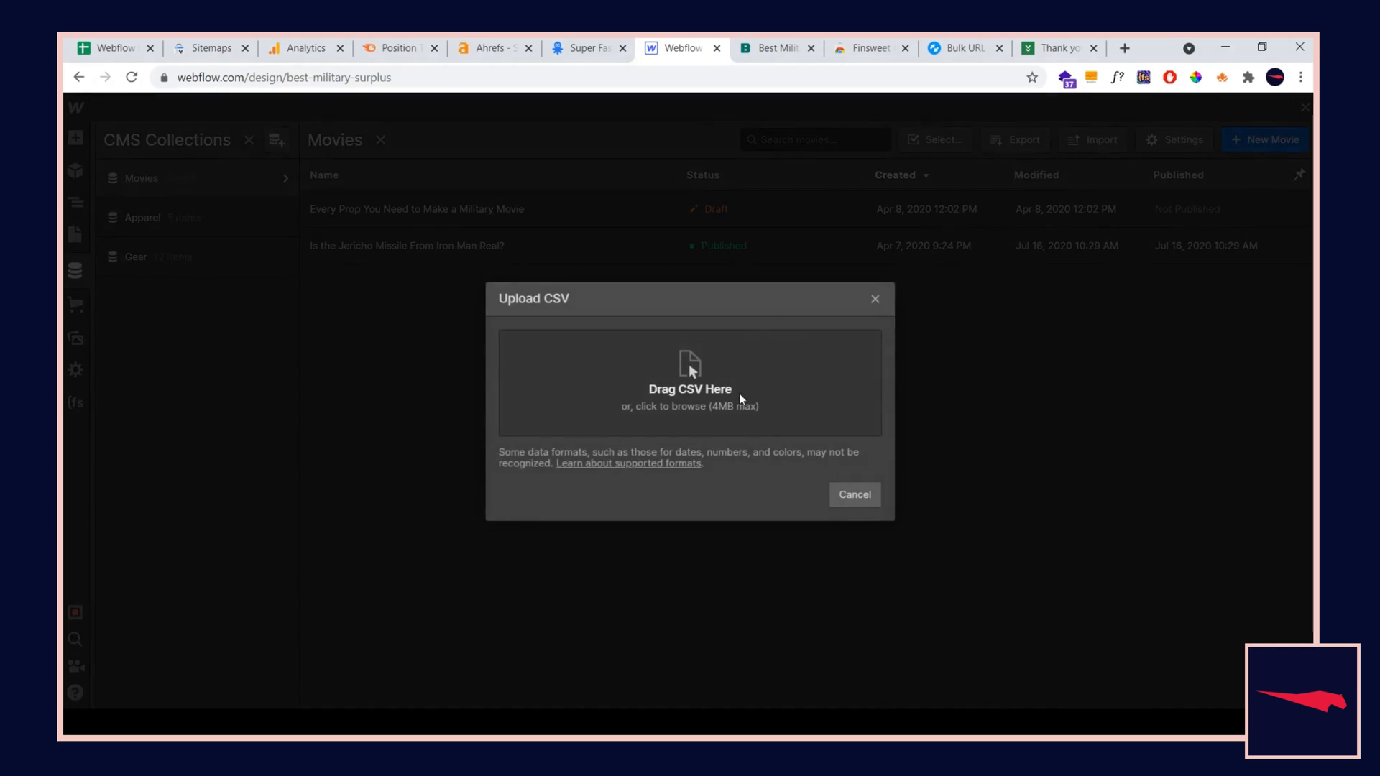
mouse_move(636, 407)
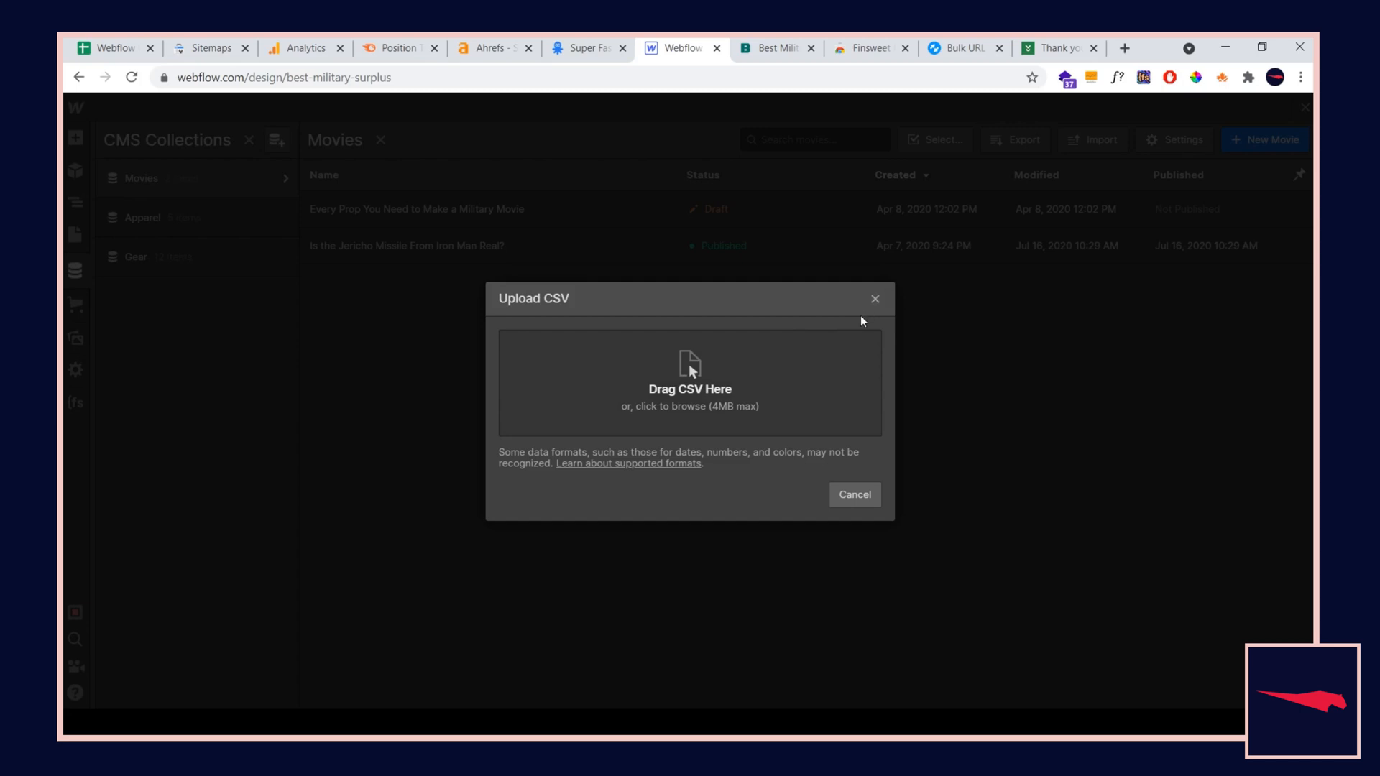
mouse_move(858, 323)
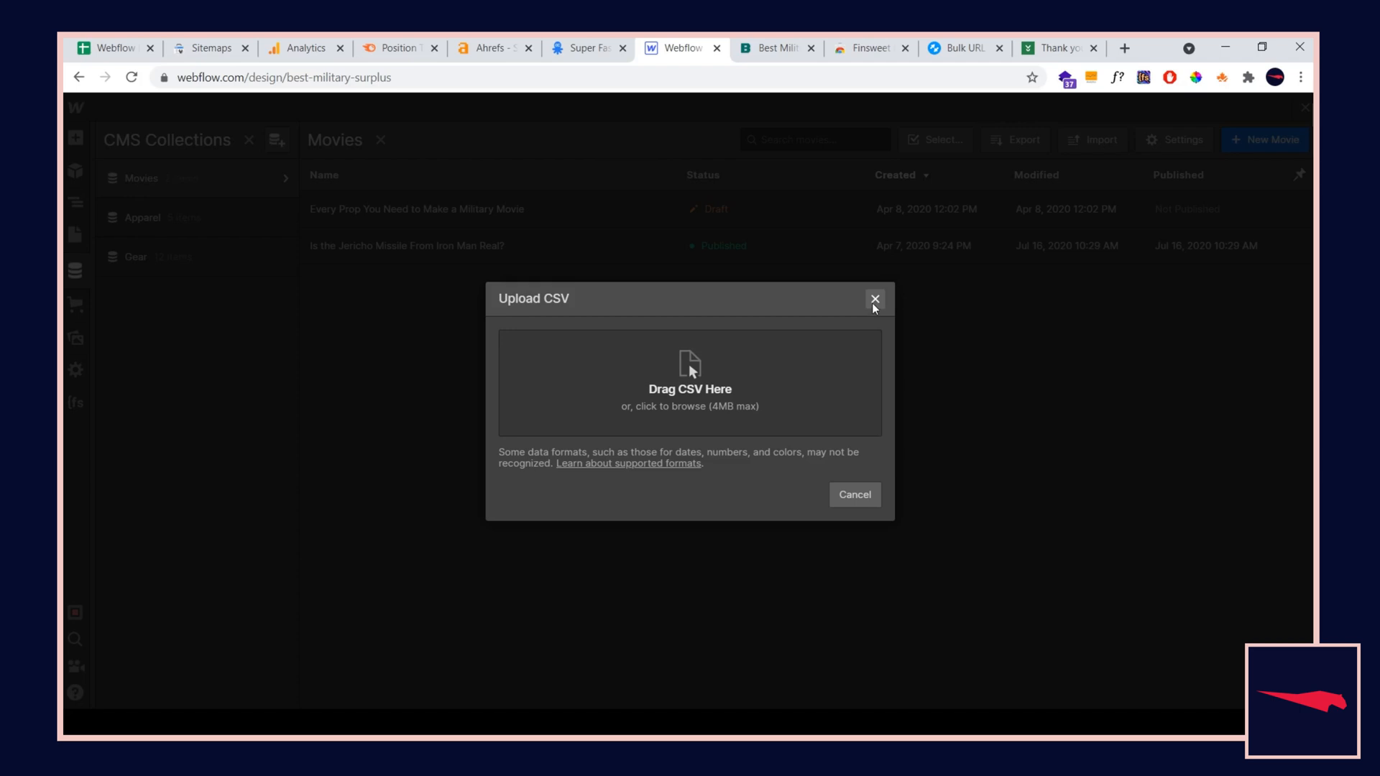
click(875, 300)
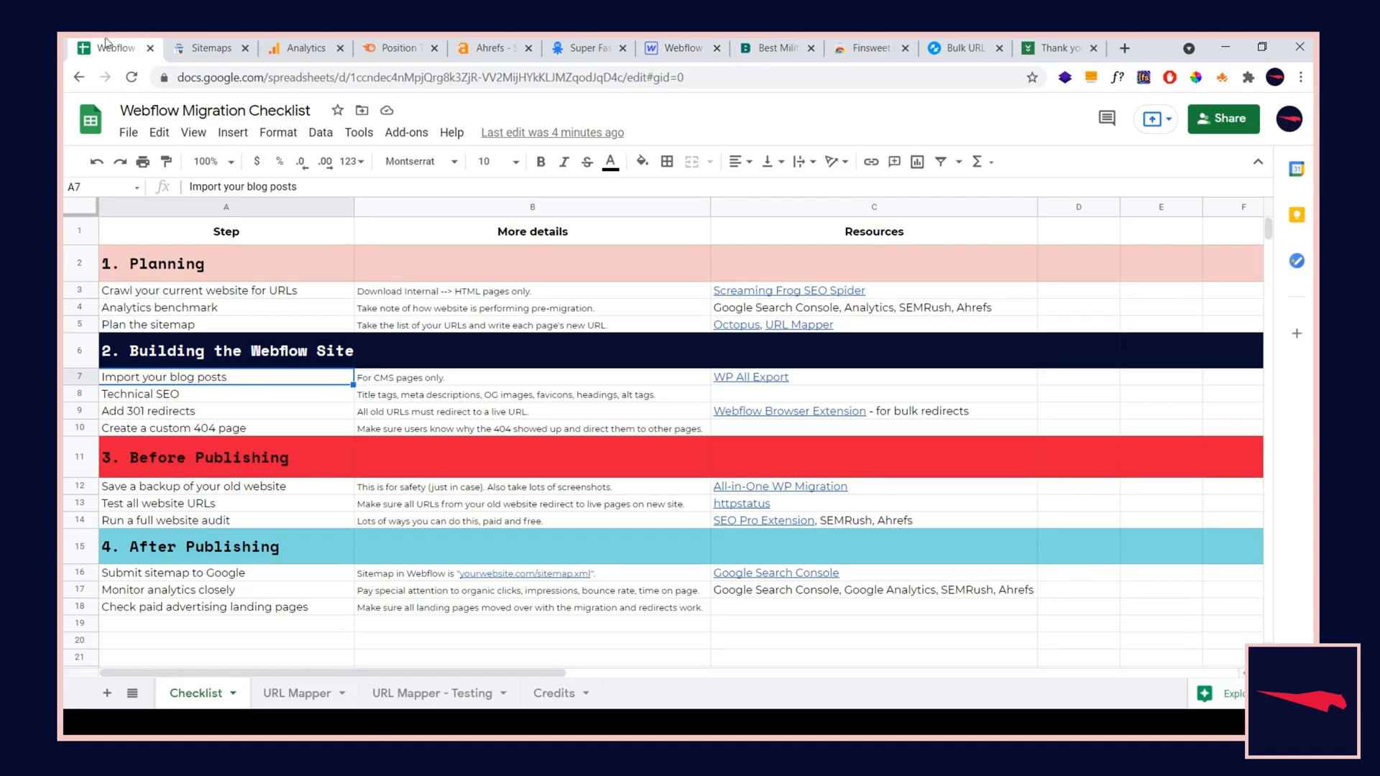
mouse_move(187, 457)
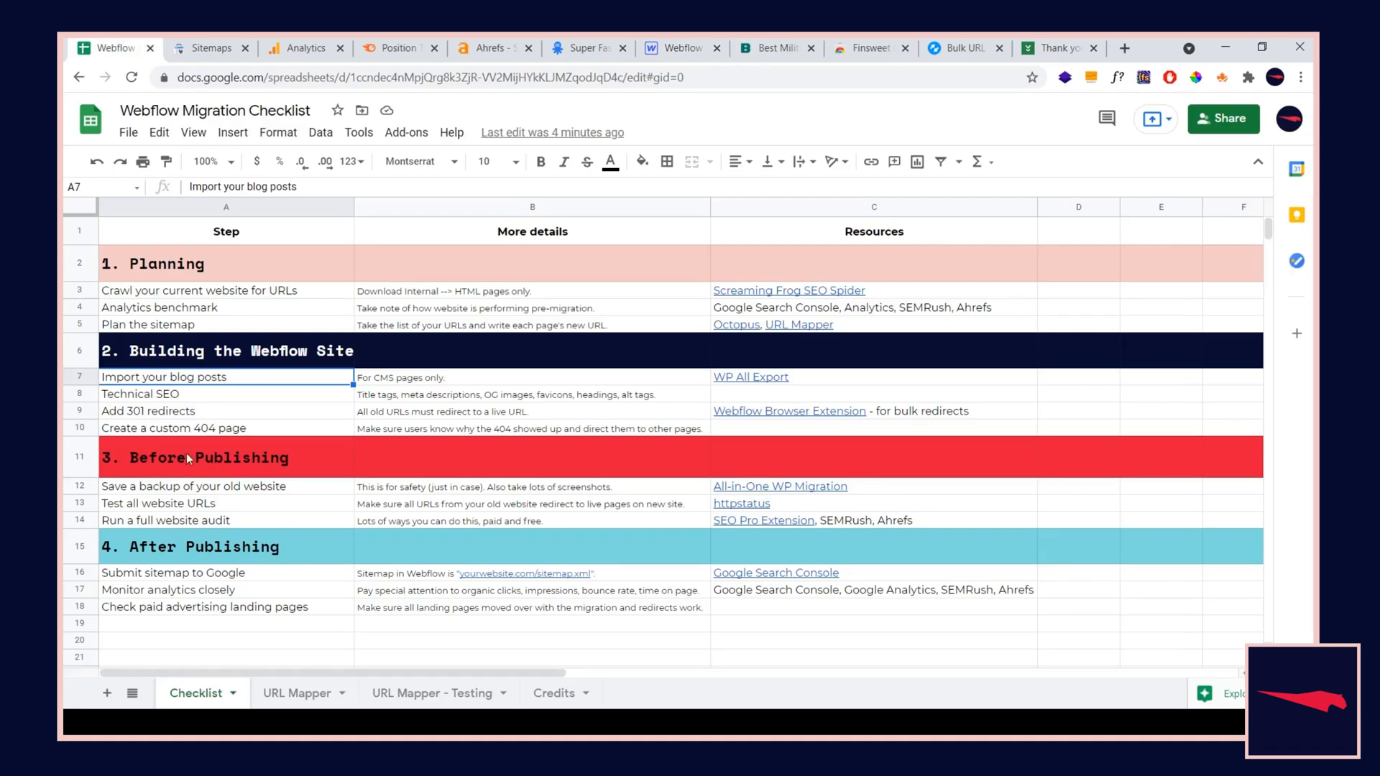
mouse_move(162, 397)
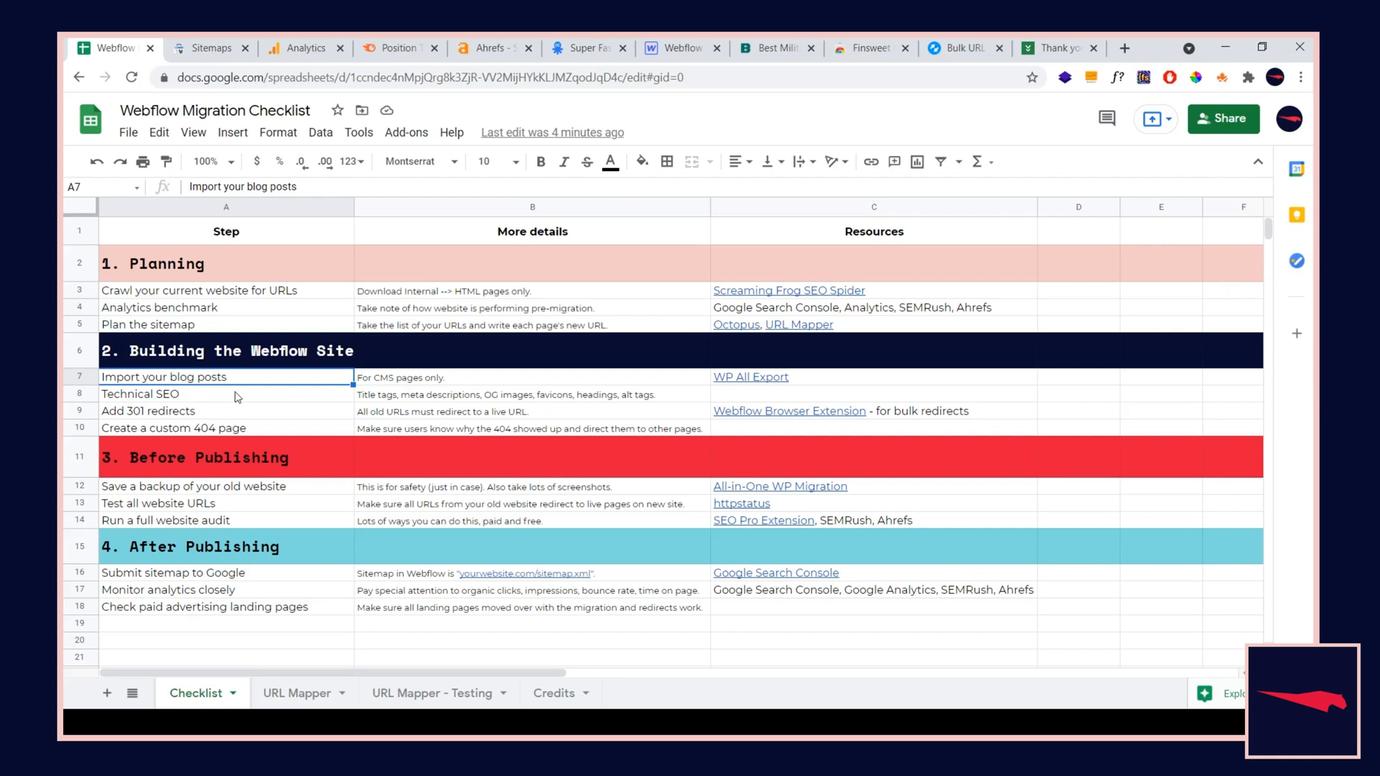
mouse_move(226, 405)
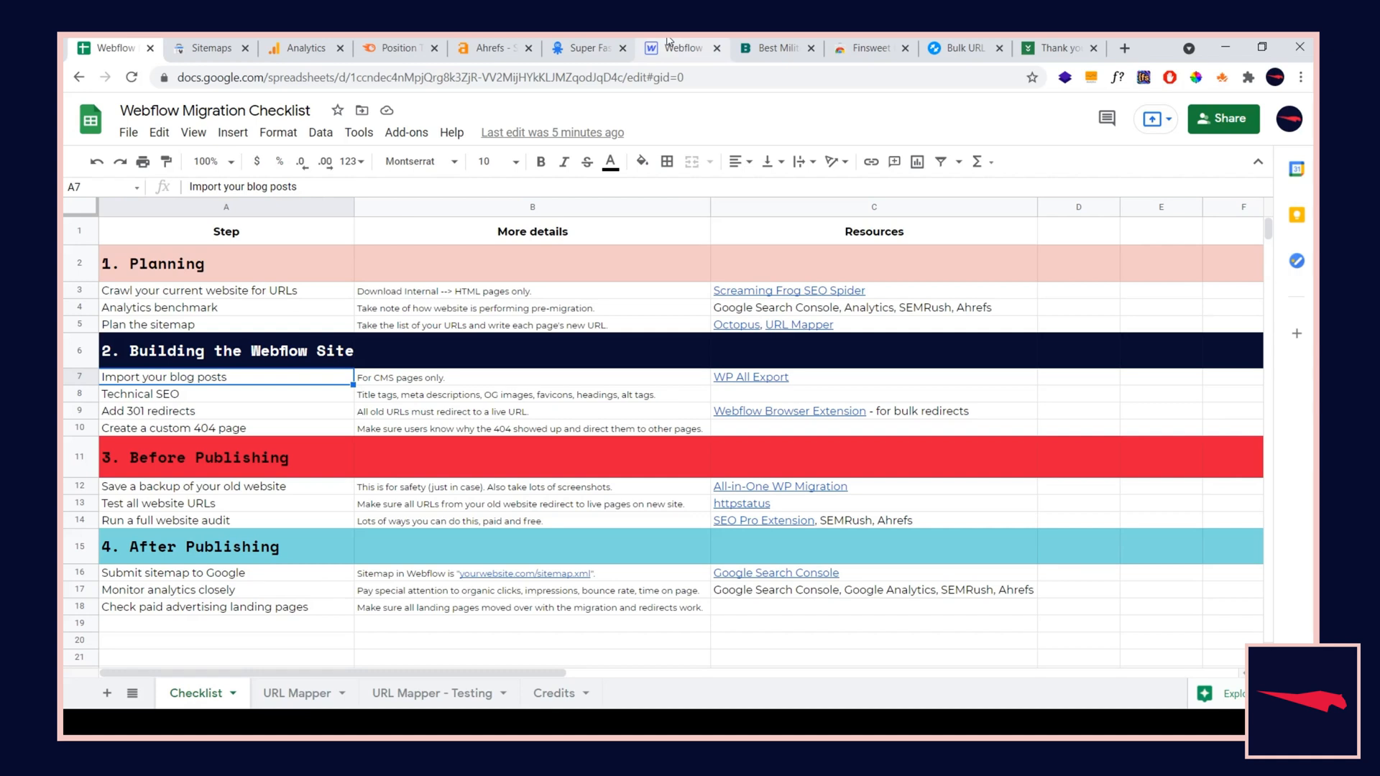
Review the Home page's SEO and Open Graph settings in the Designer
click(682, 48)
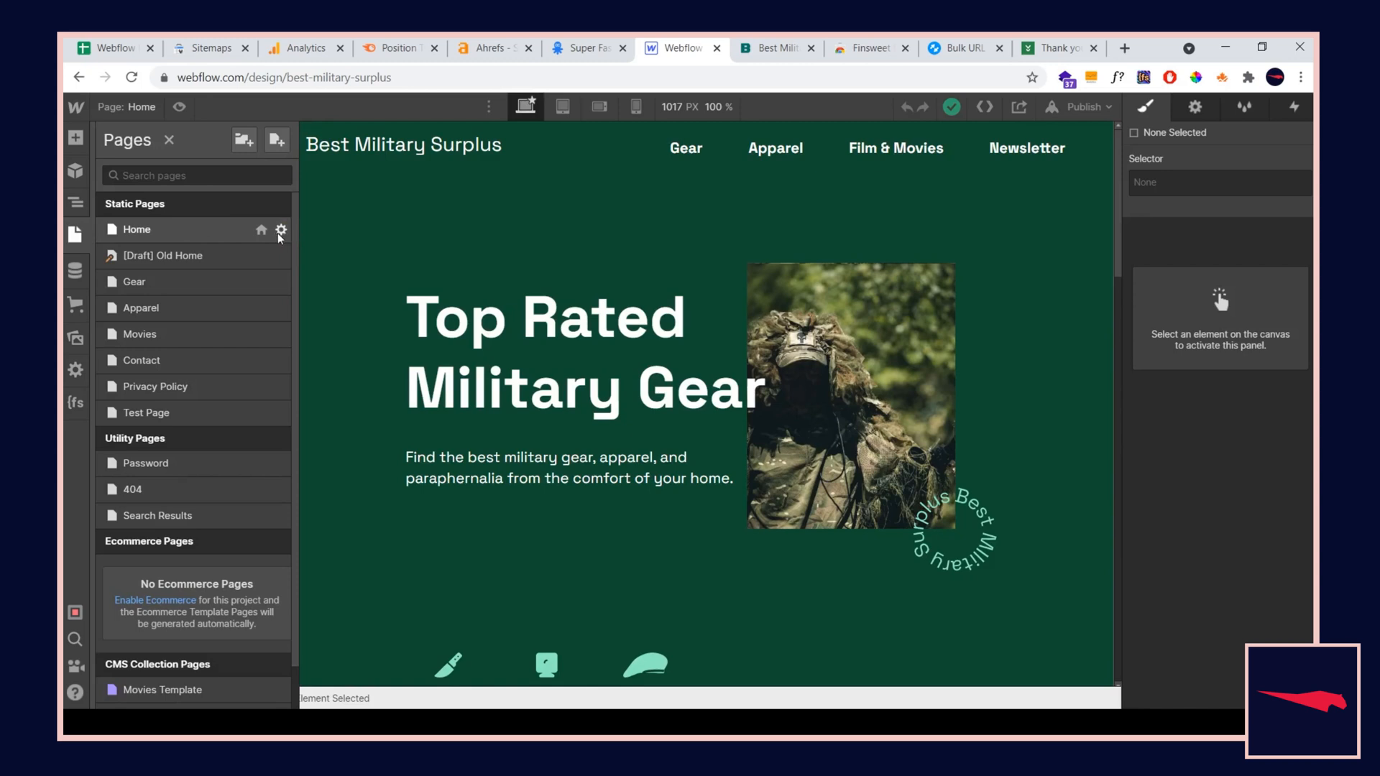
click(282, 230)
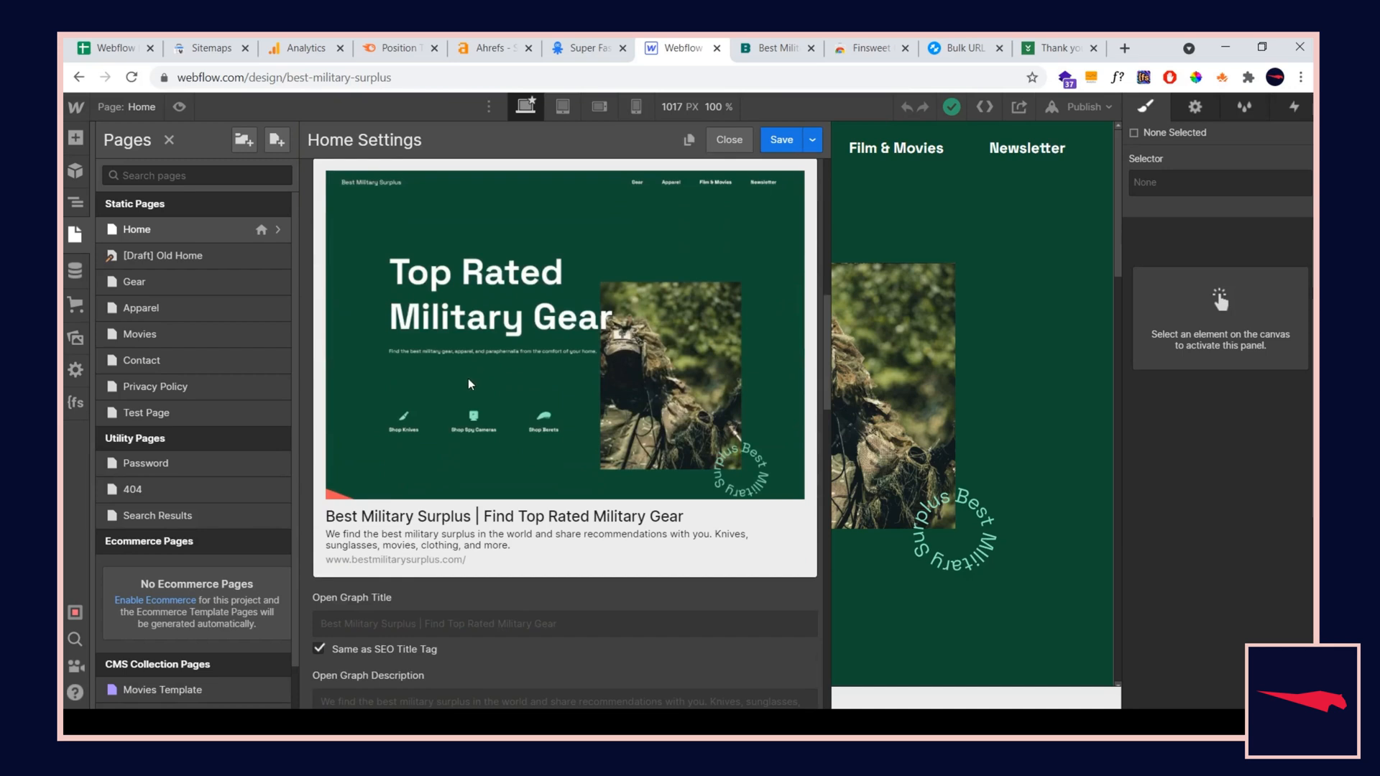
scroll(down, 3)
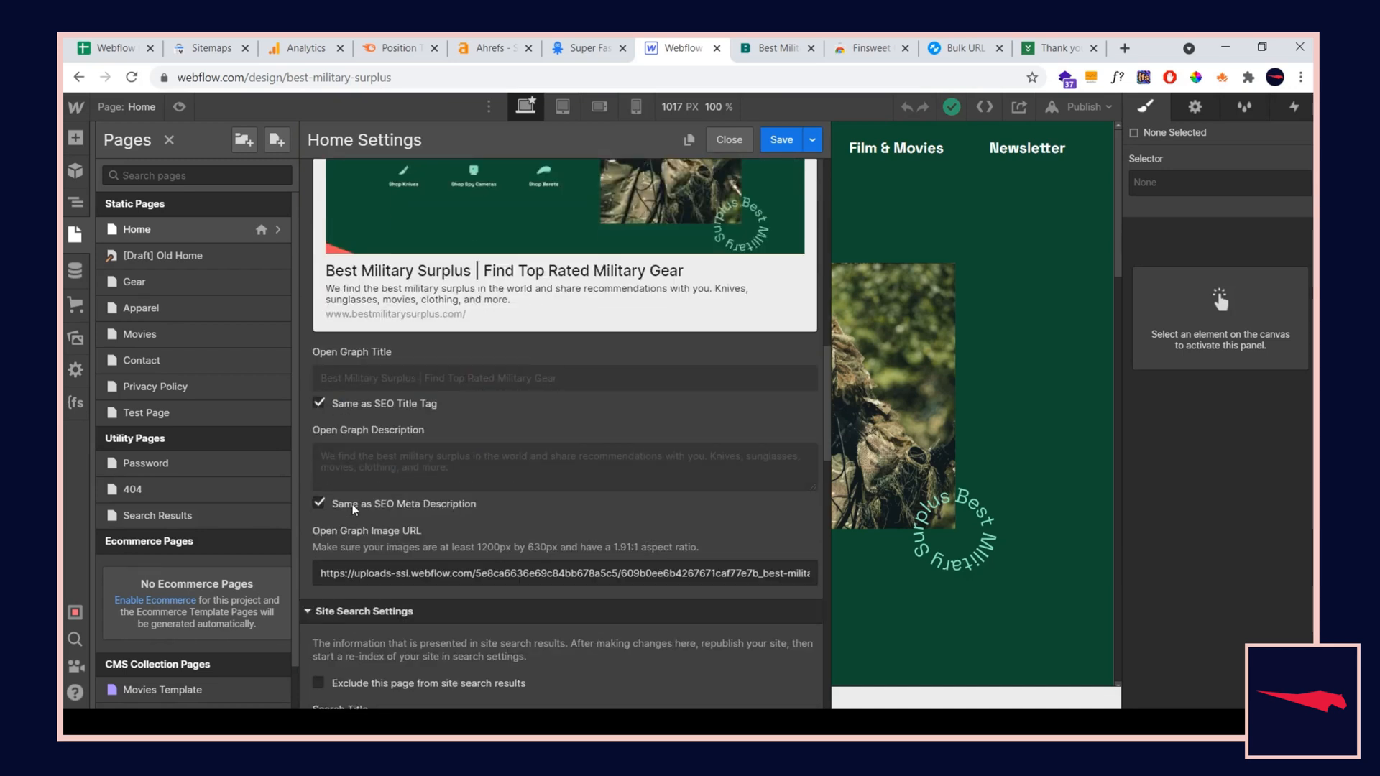
scroll(down, 3)
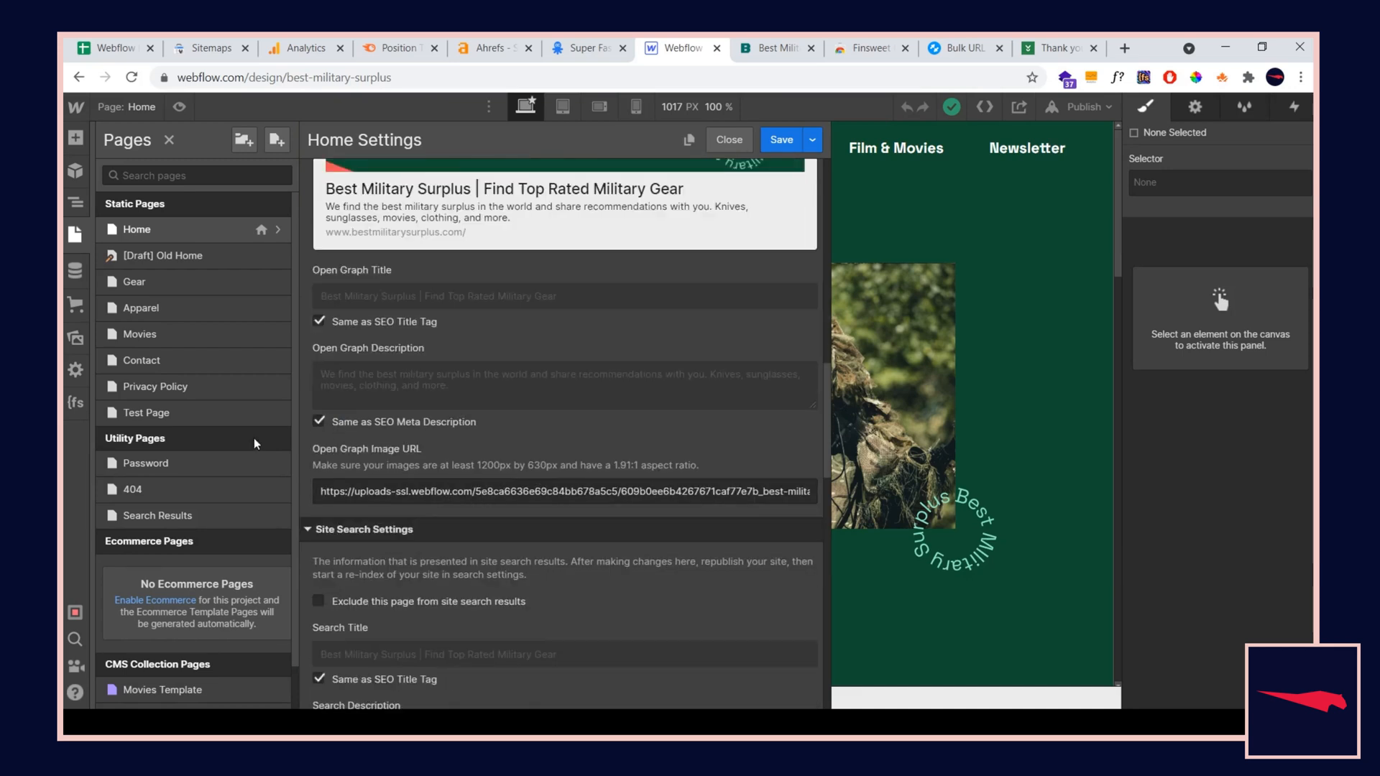
Open the draft Every Prop You Need to Make a Military Movie item, then return to the Movies list
click(75, 270)
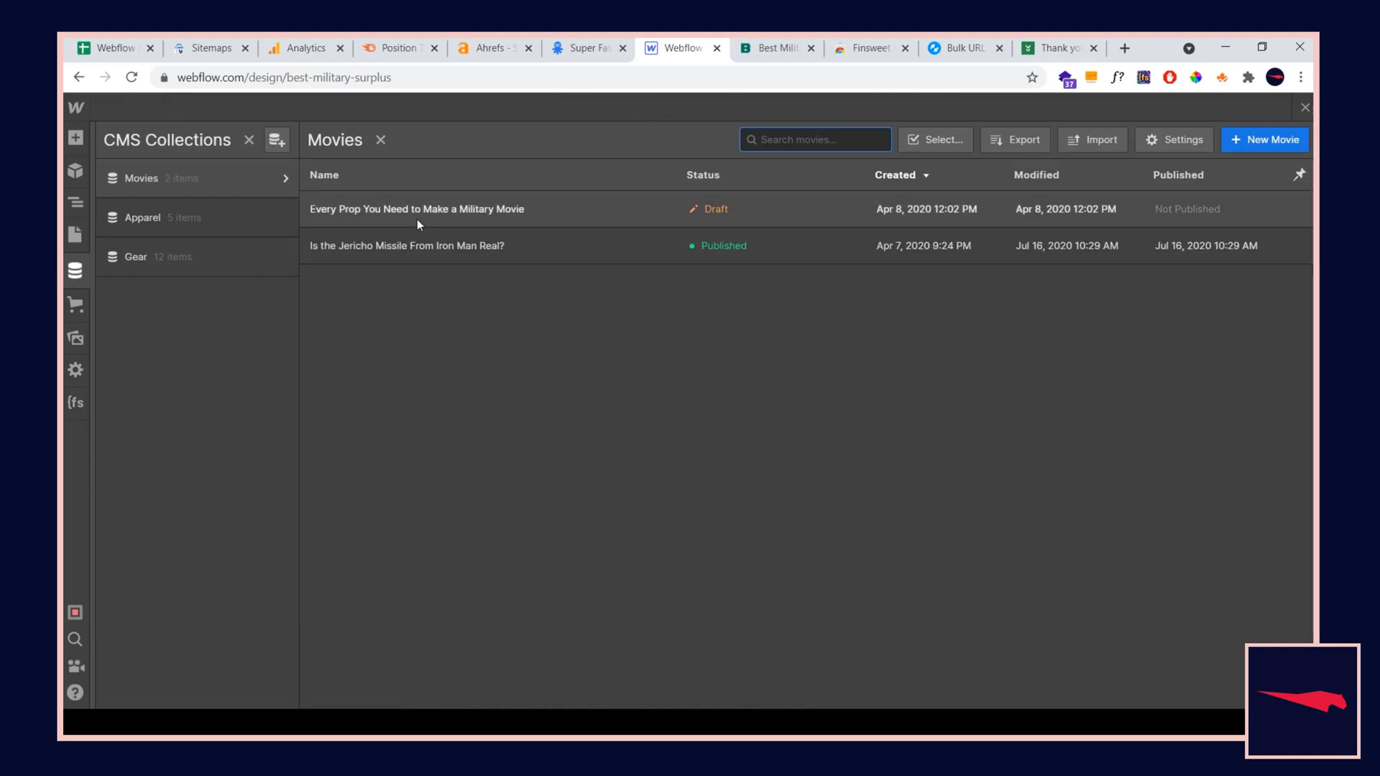
click(416, 208)
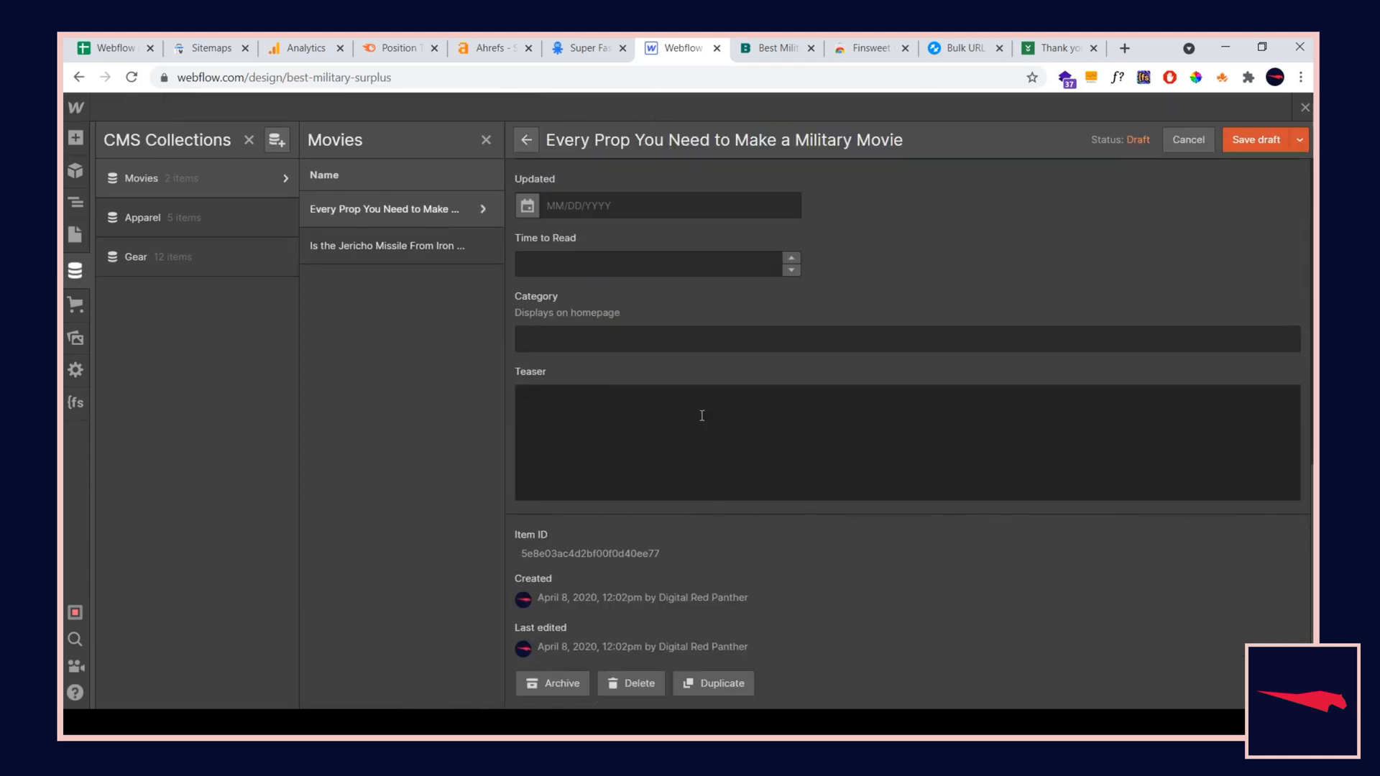
scroll(up, 3)
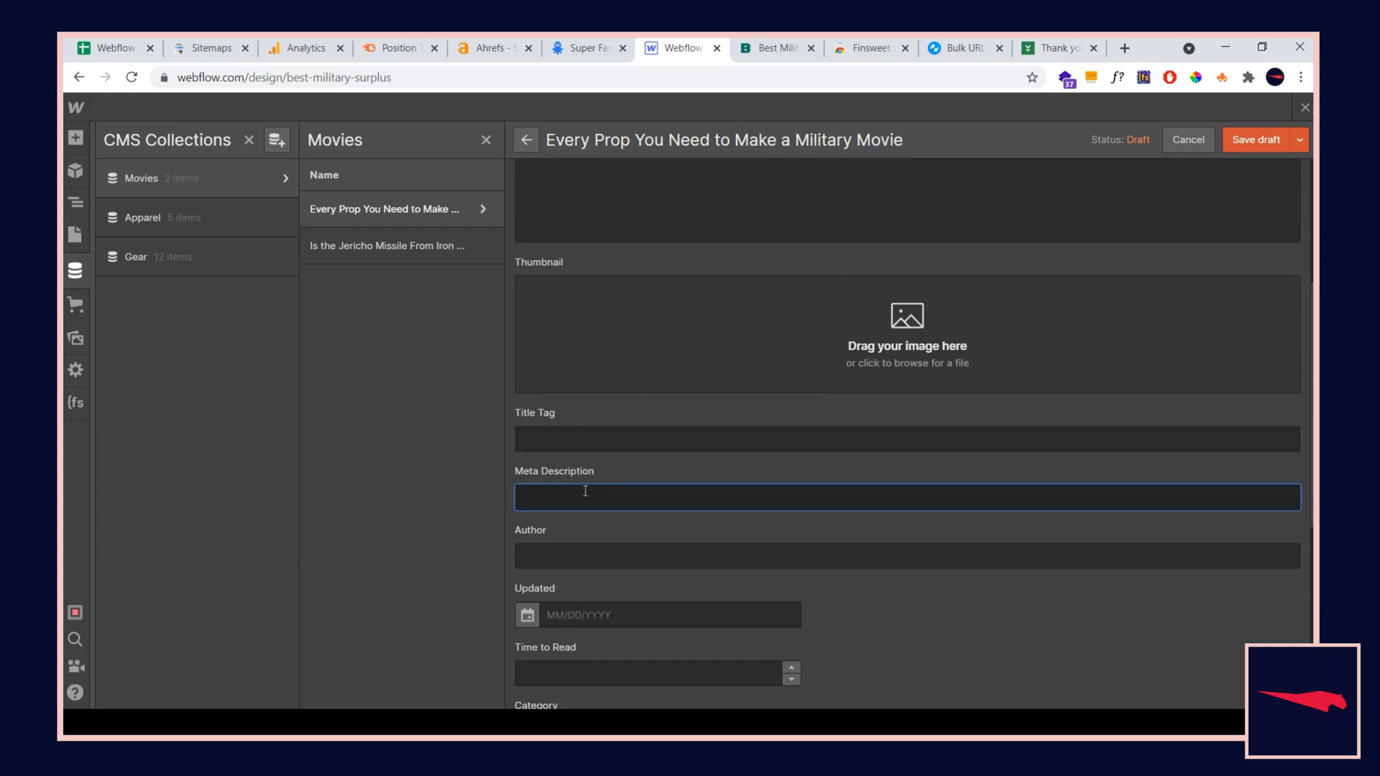
click(525, 140)
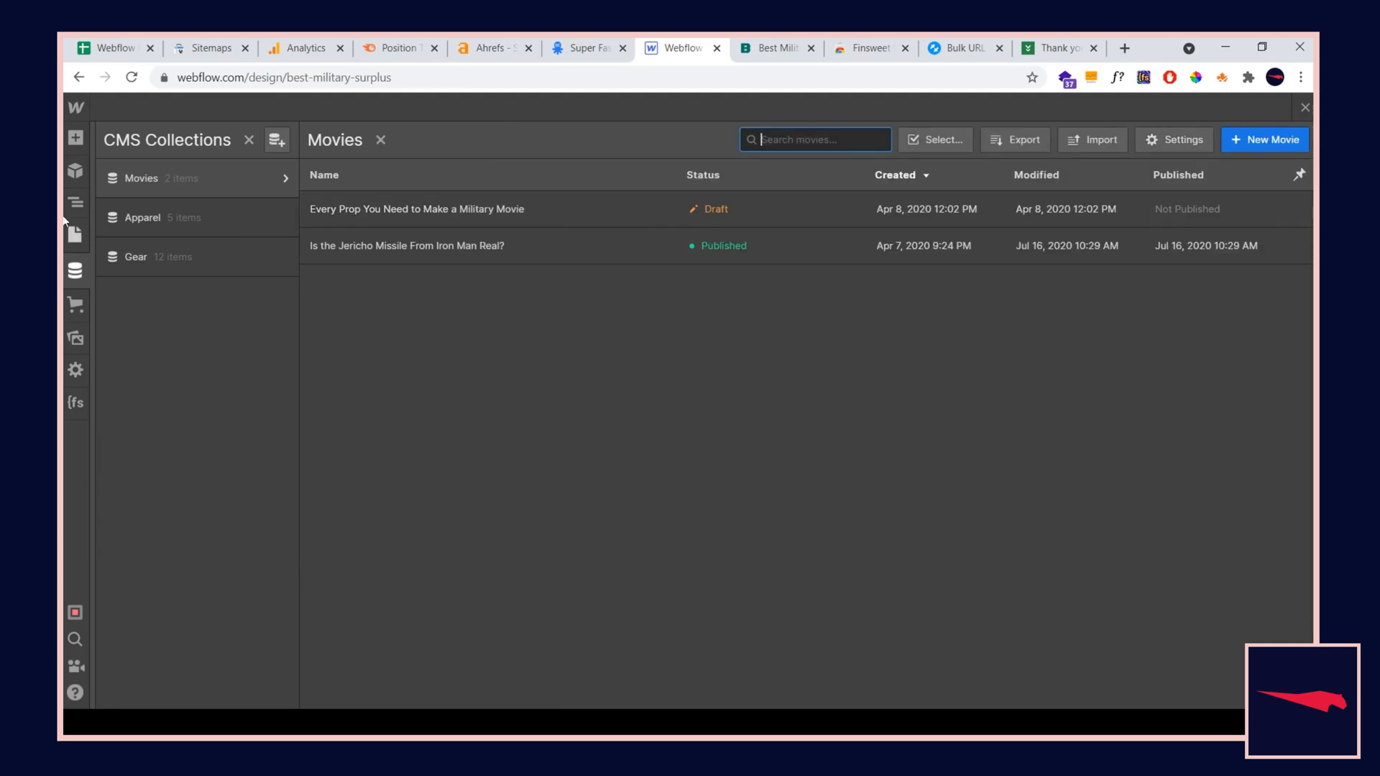
In the Movies template settings, review the collection fields available for the Title Tag without adding one
click(75, 235)
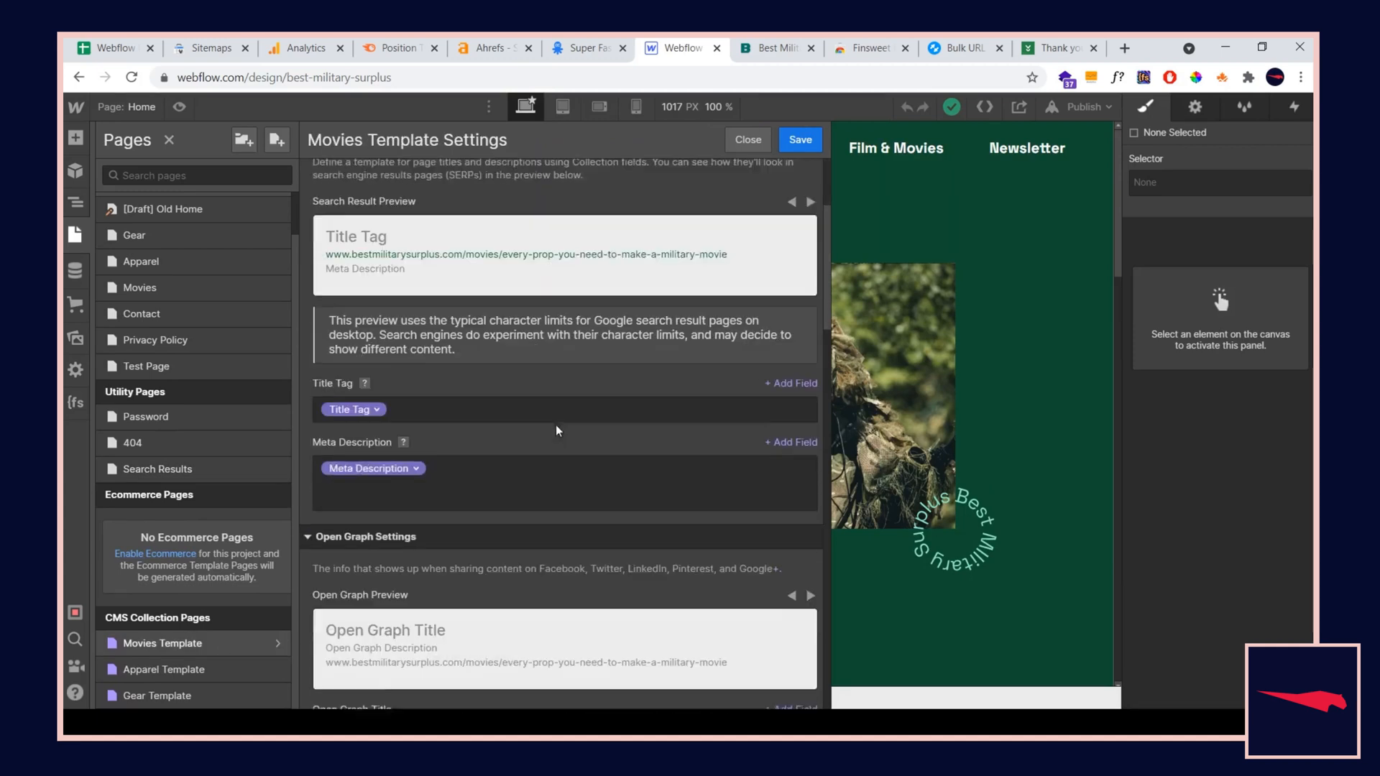
click(350, 383)
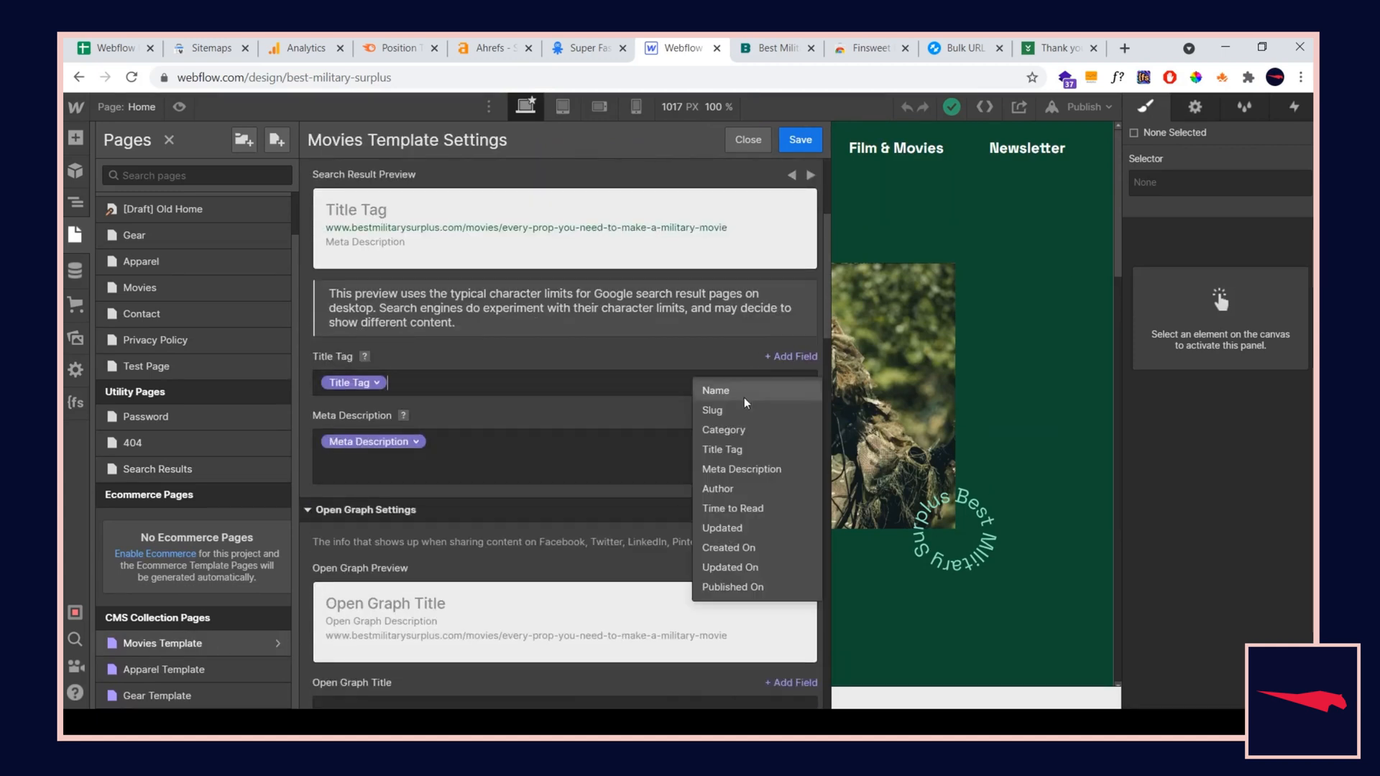
mouse_move(591, 390)
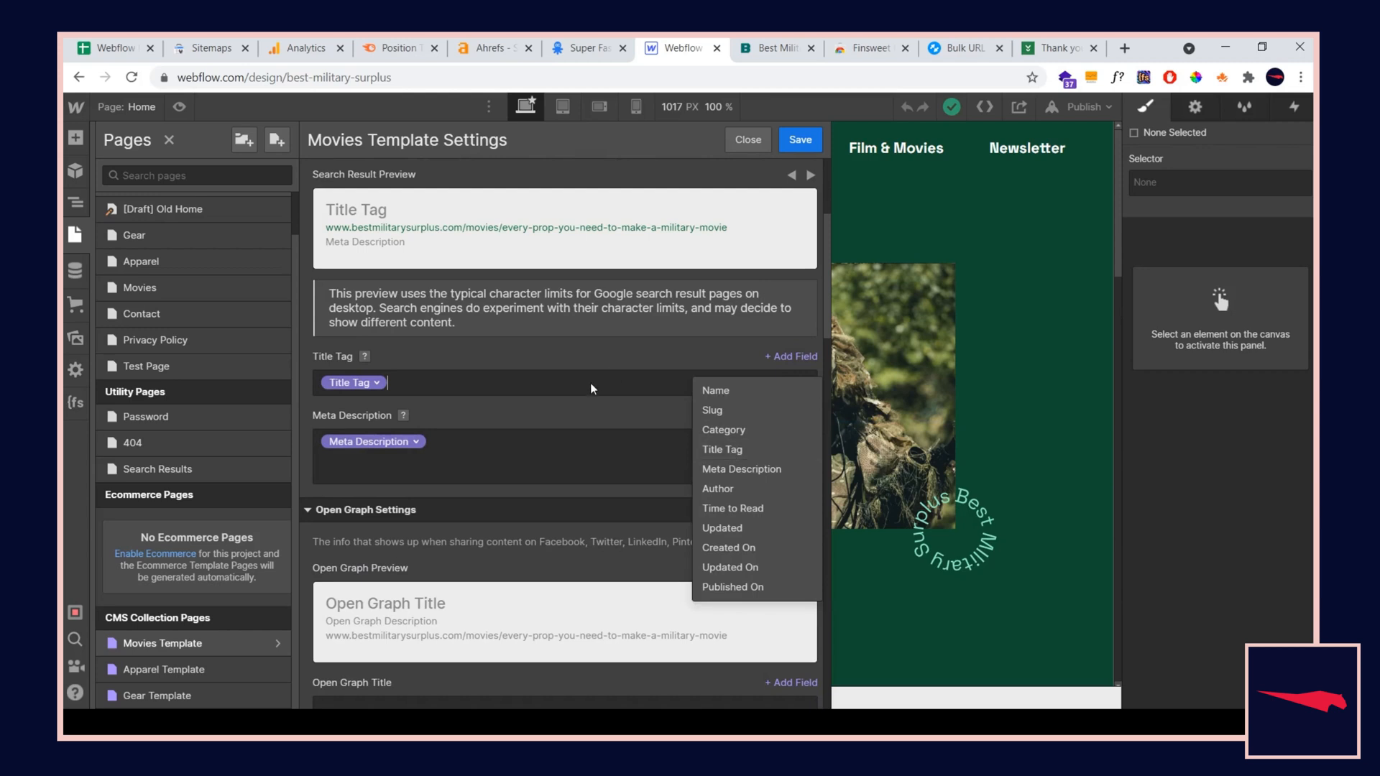
click(446, 404)
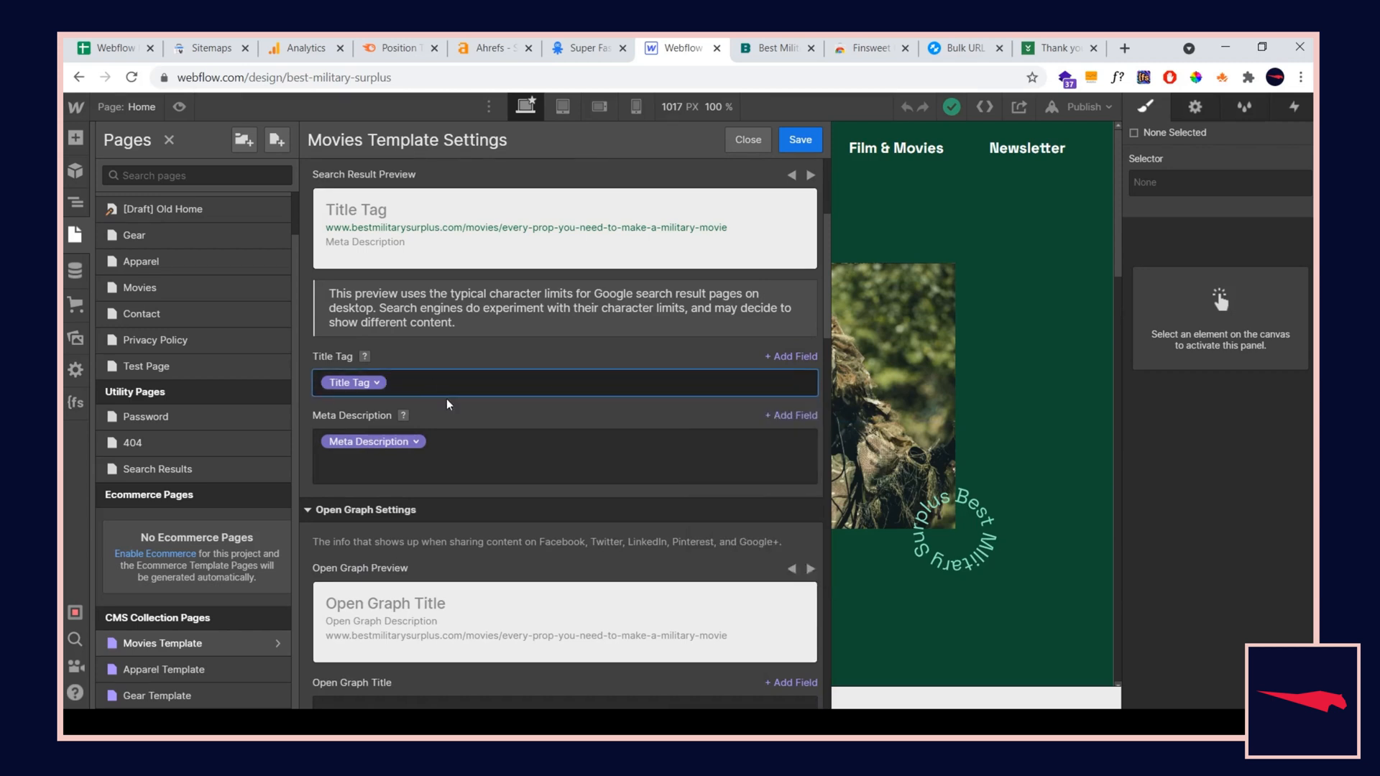
Set the Open Graph Image to the Thumbnail field and save the Movies template settings
scroll(down, 3)
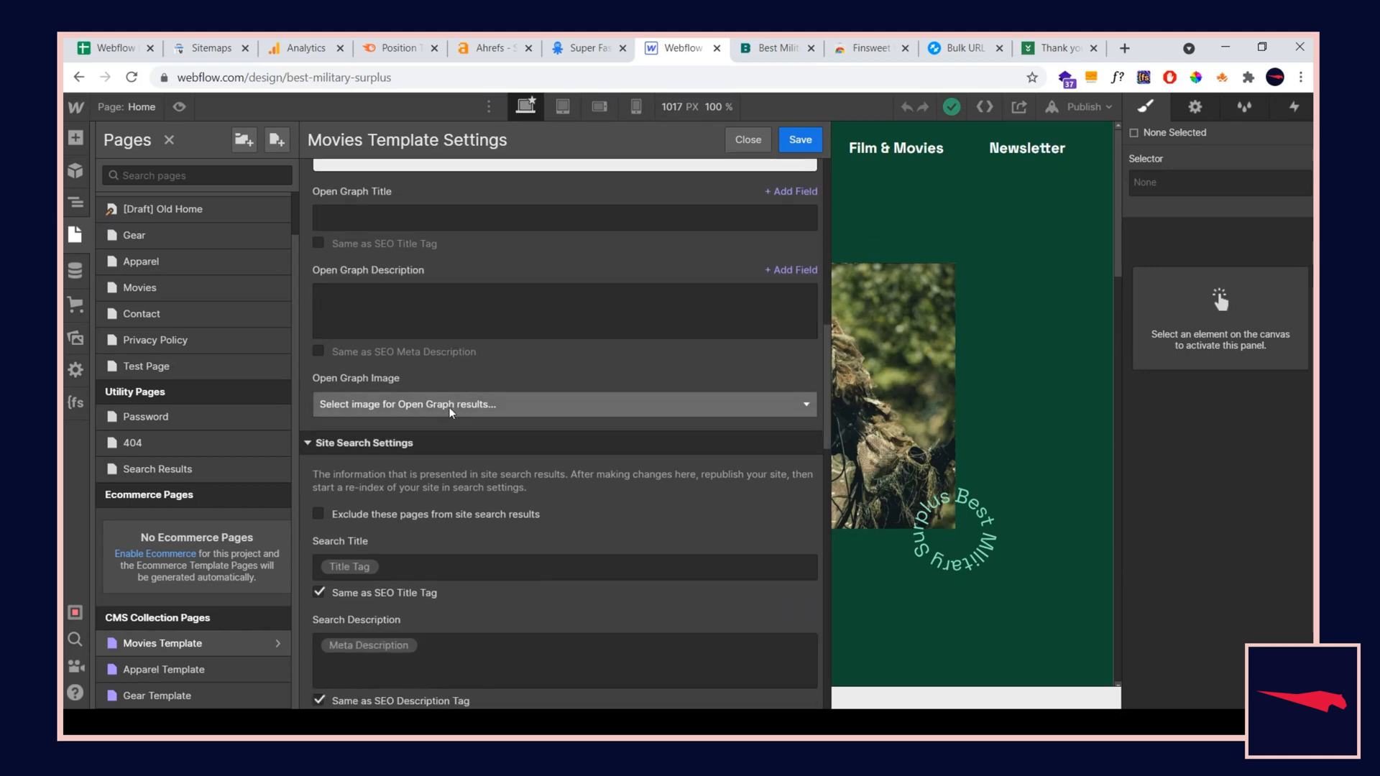
click(562, 404)
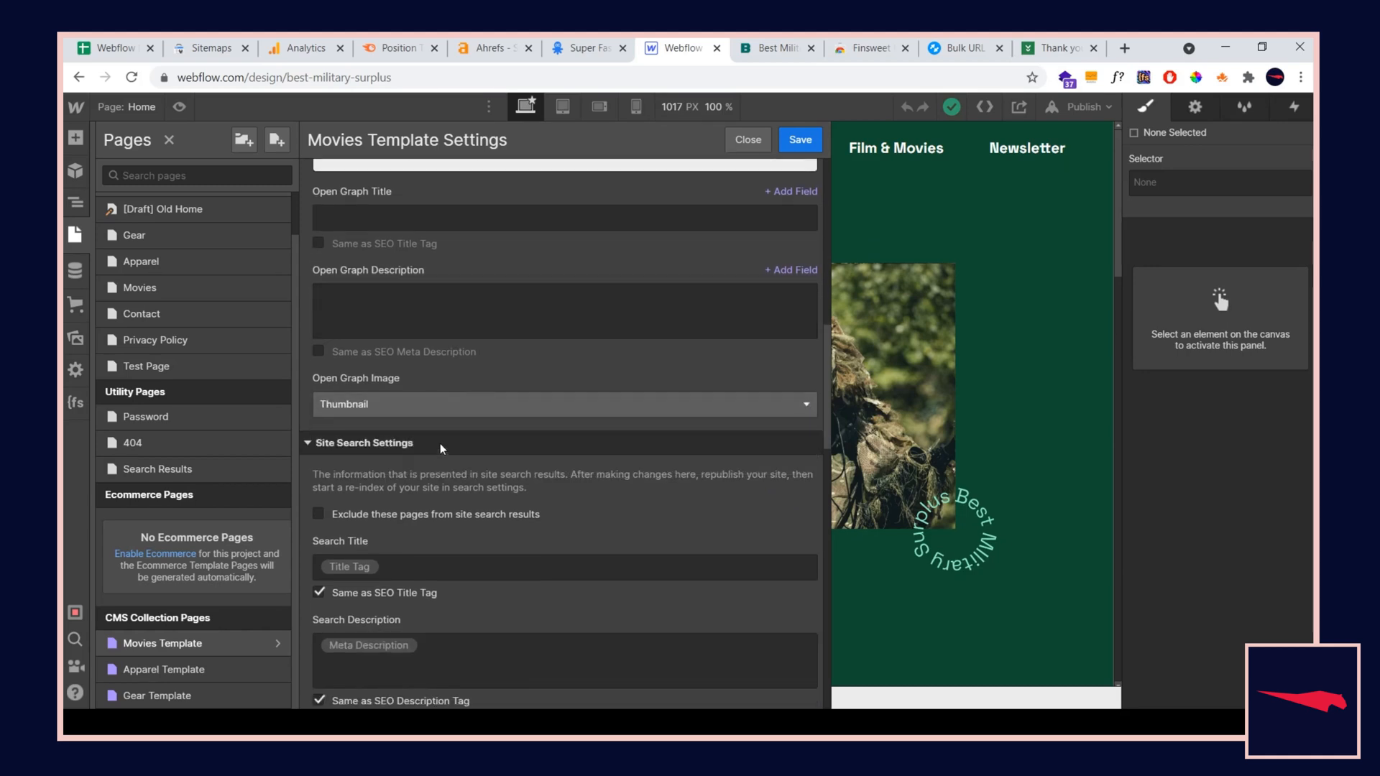
mouse_move(800, 160)
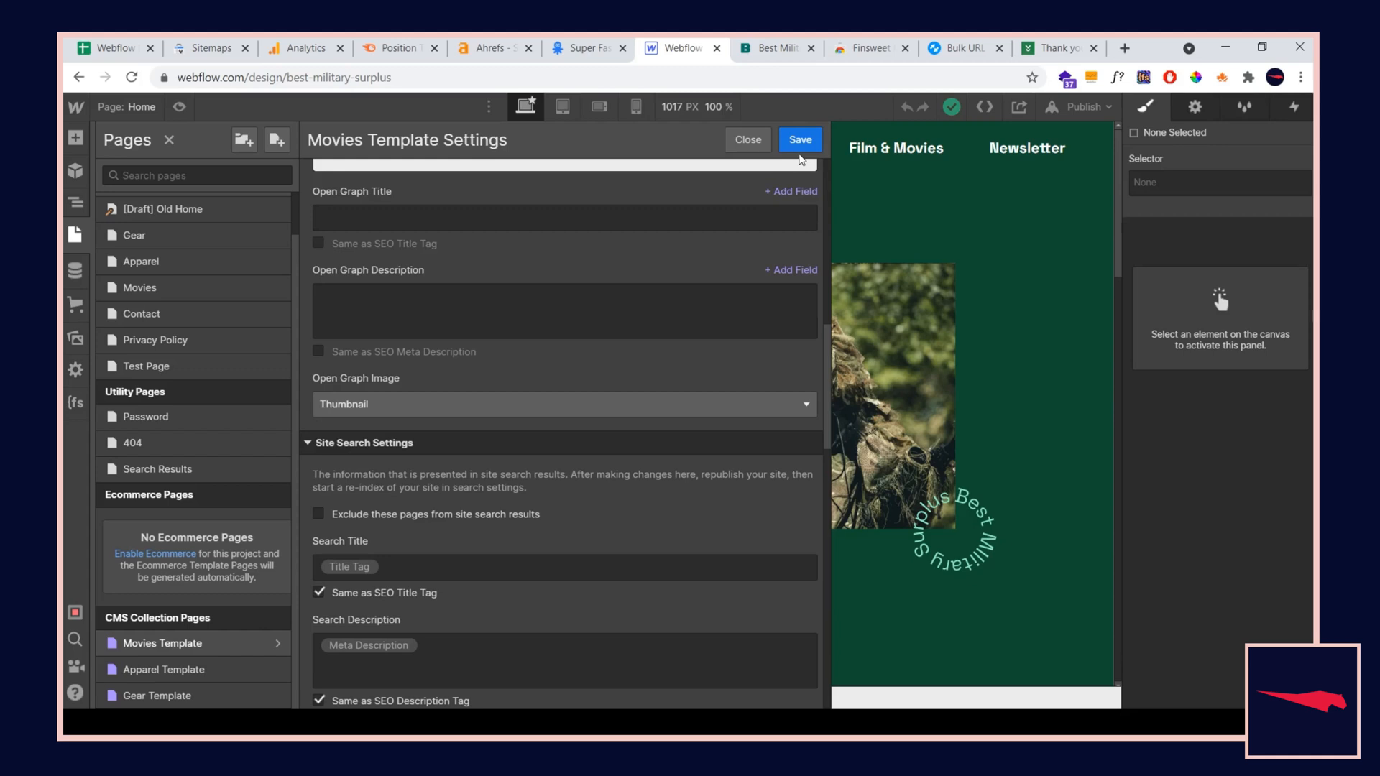
click(746, 140)
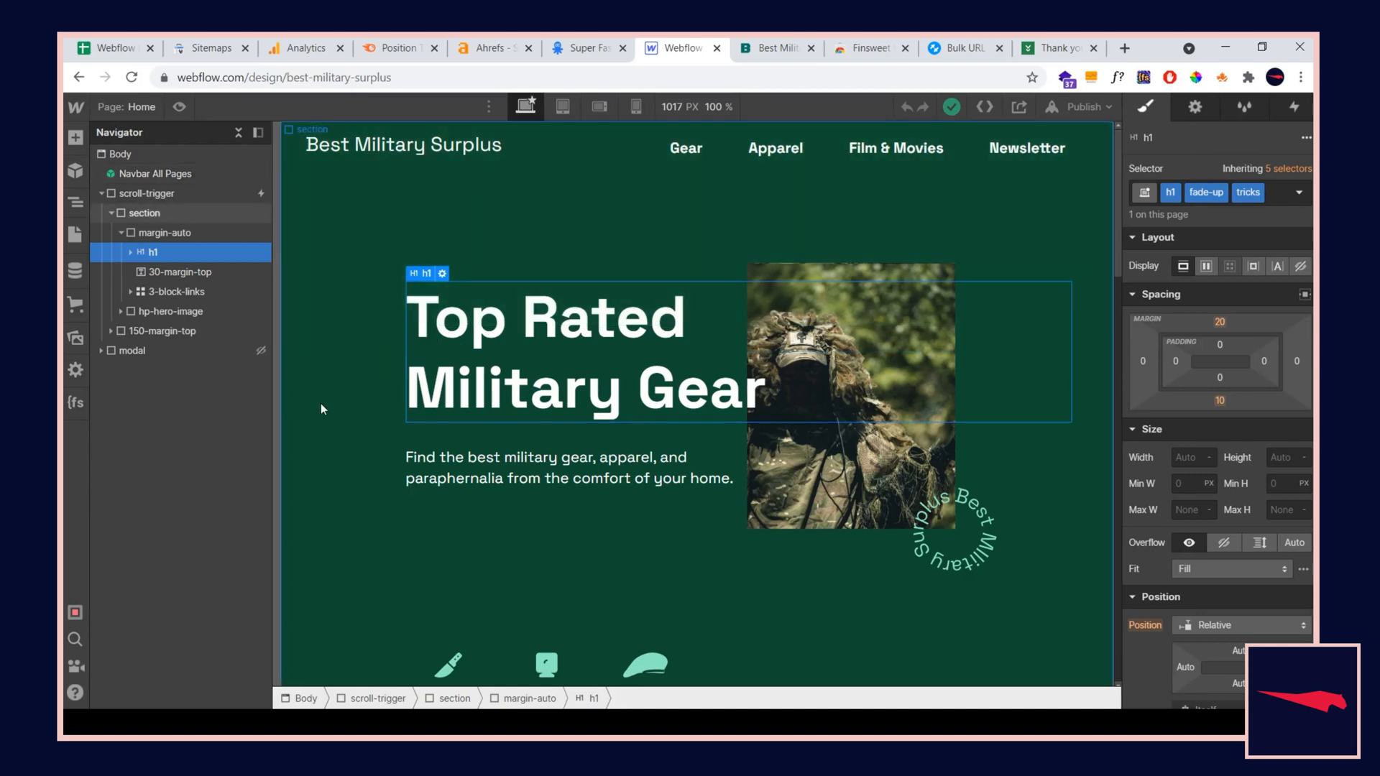
mouse_move(300, 397)
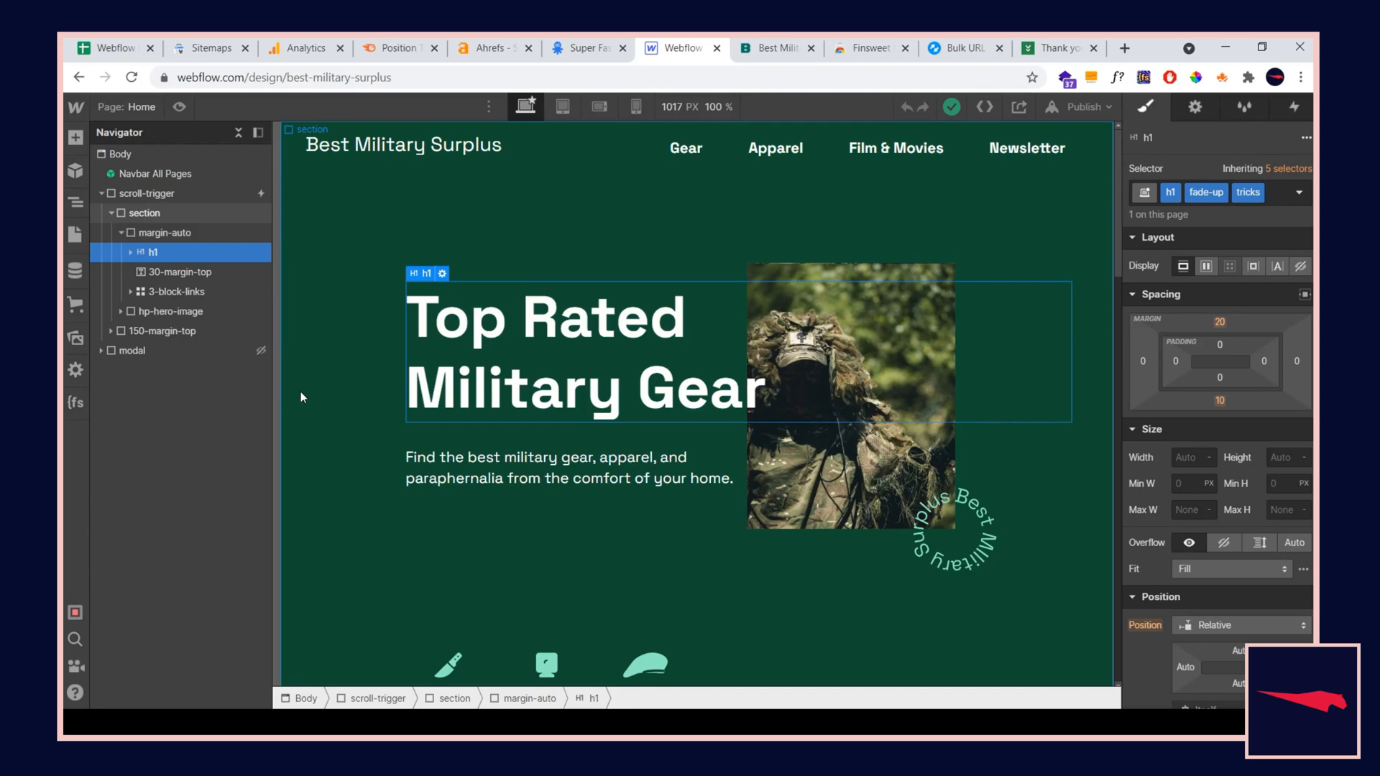
mouse_move(289, 389)
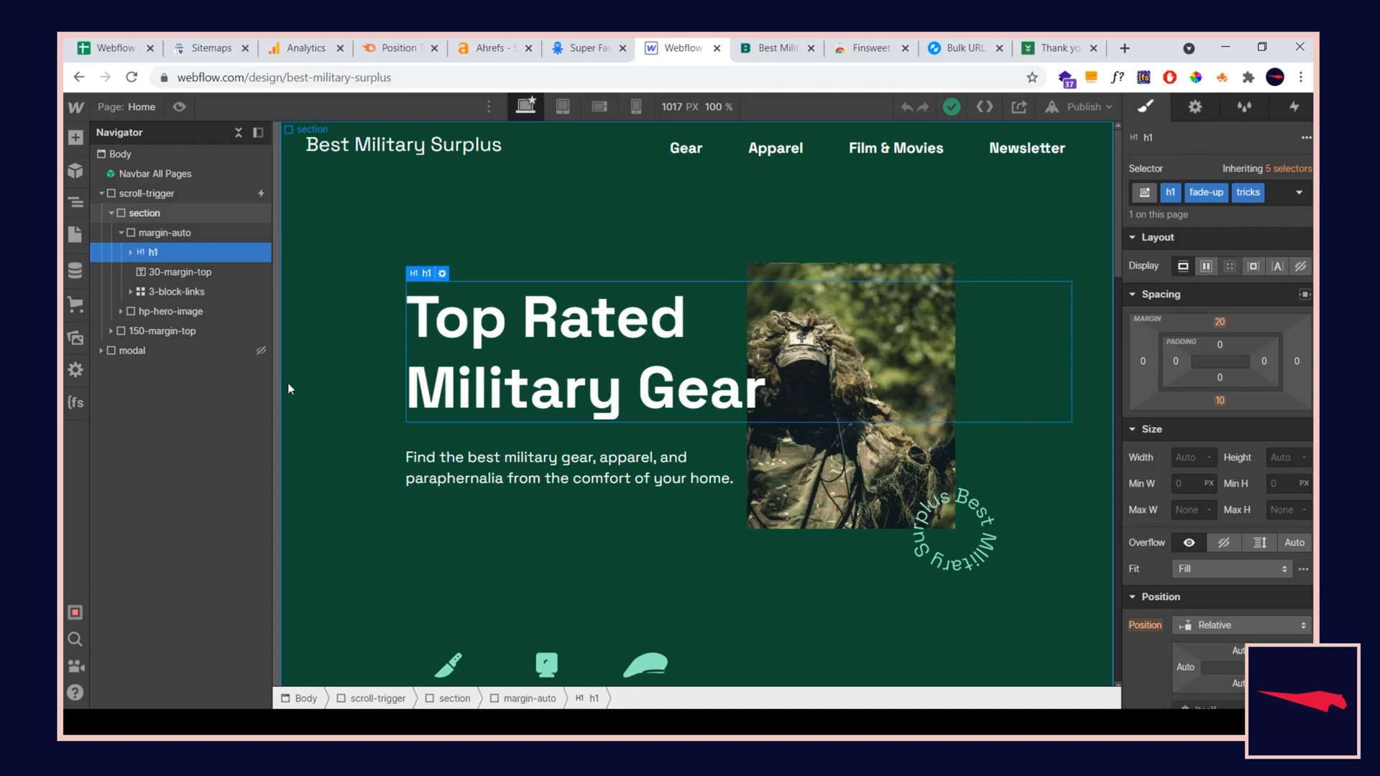
mouse_move(350, 319)
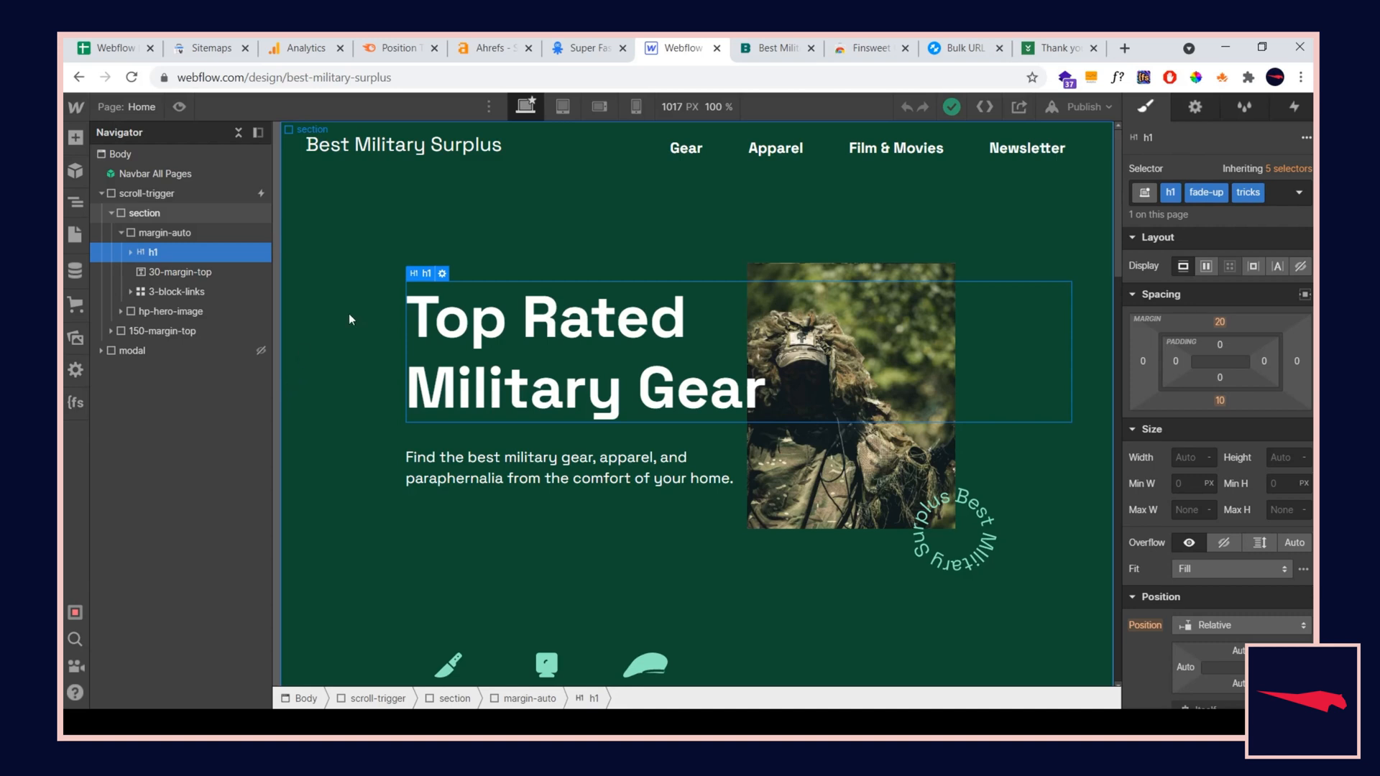
mouse_move(497, 333)
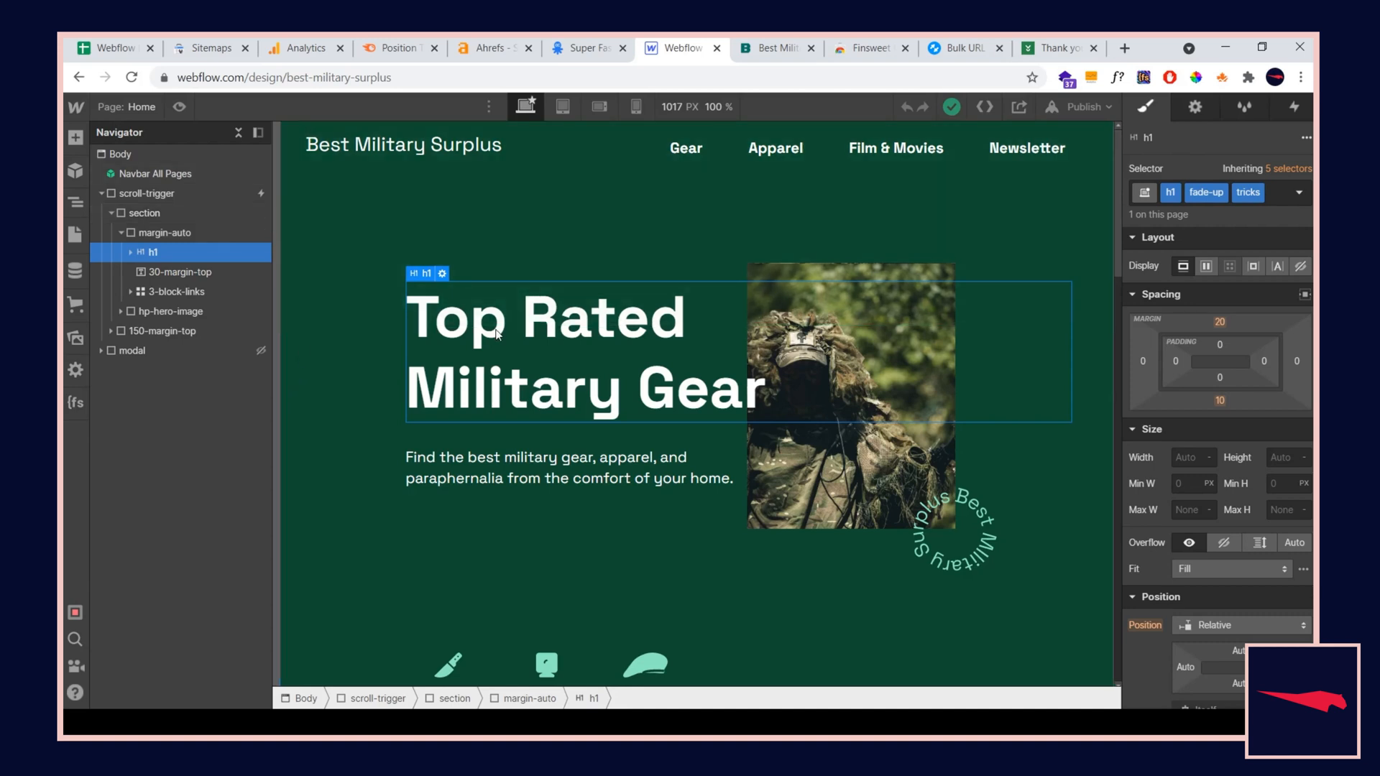
click(112, 48)
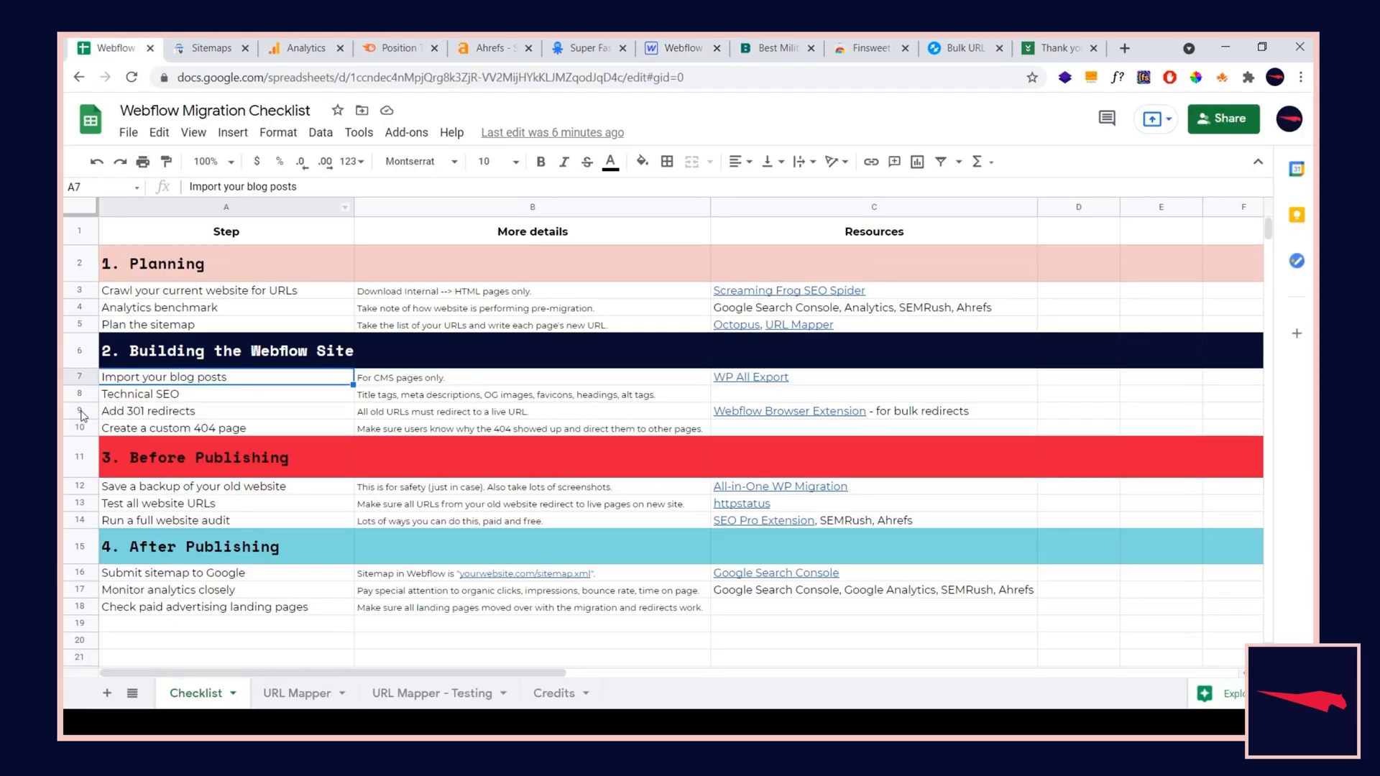
Select the 'Add 301 redirects' checklist row, then switch to the Webflow Designer tab
click(147, 411)
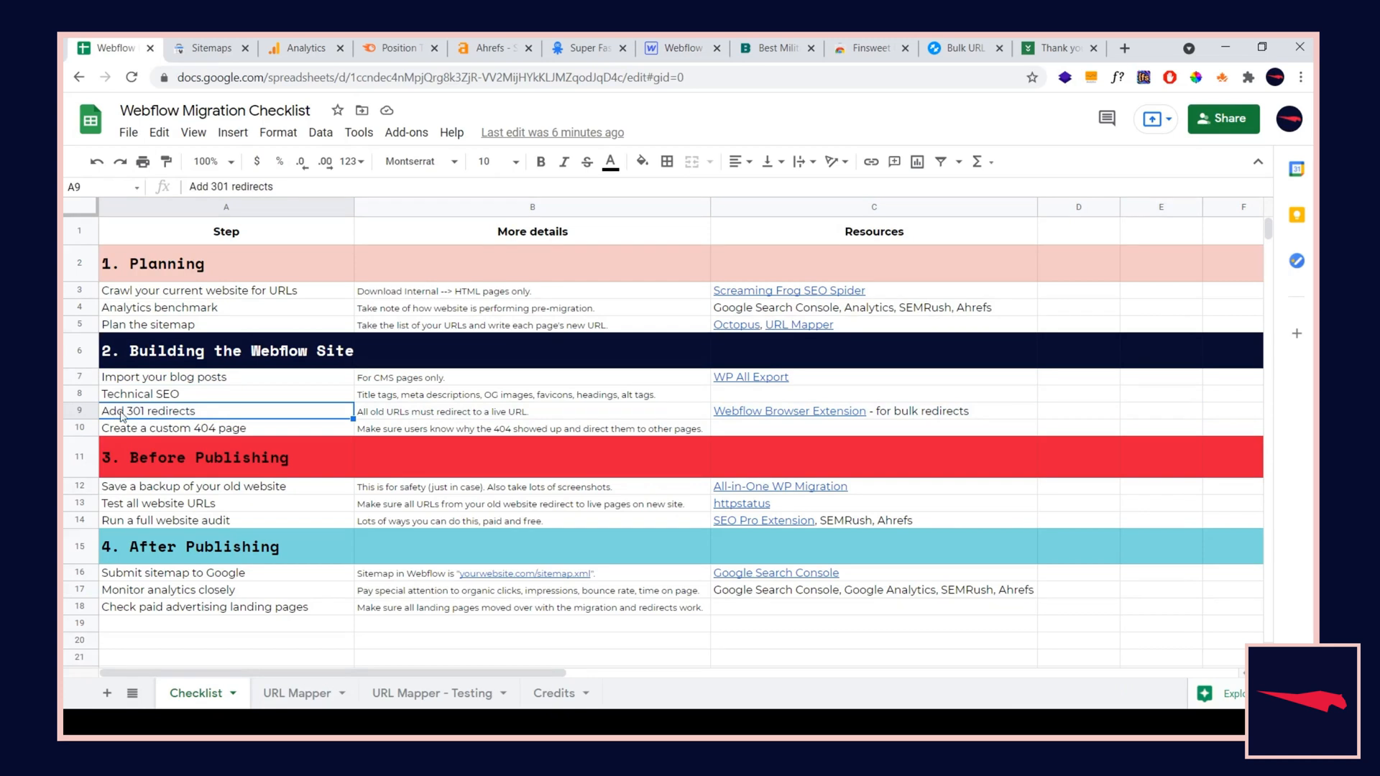
mouse_move(187, 415)
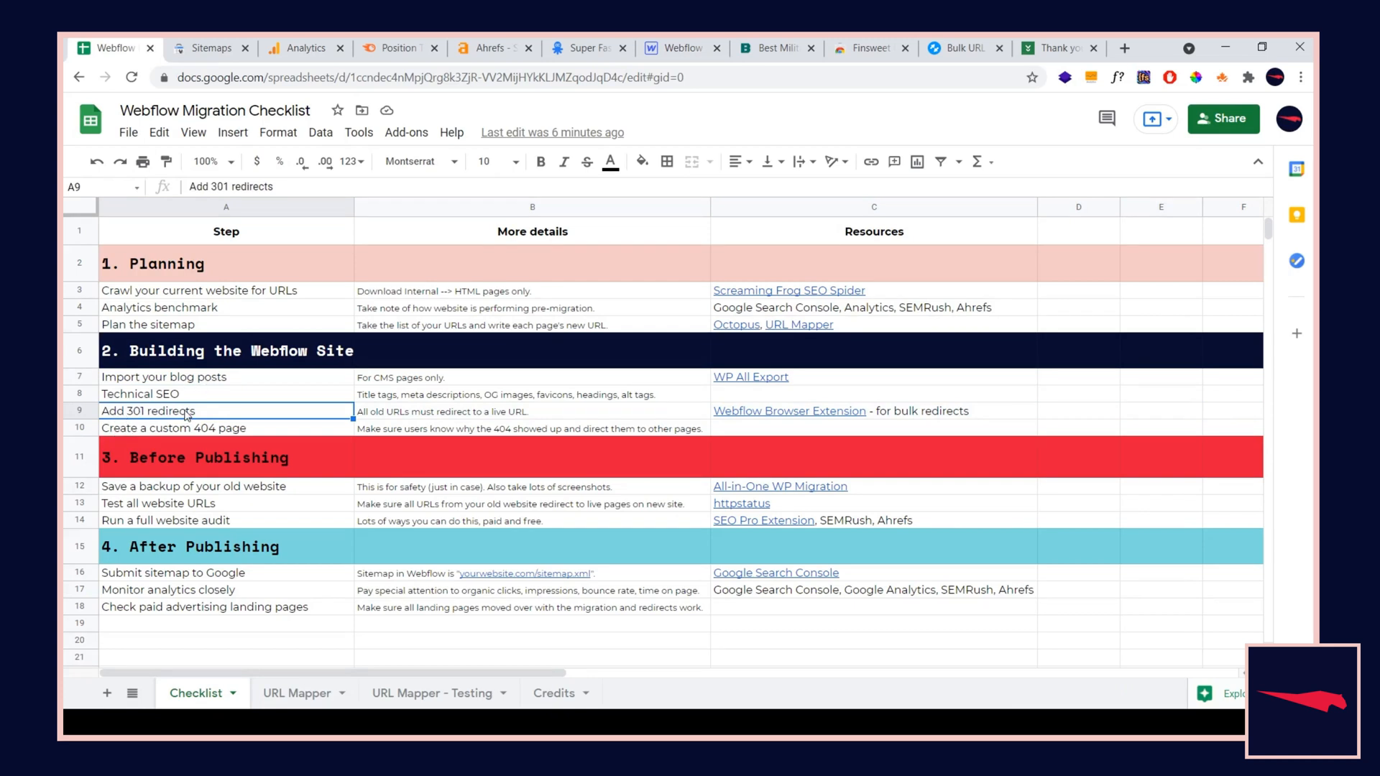
mouse_move(75, 367)
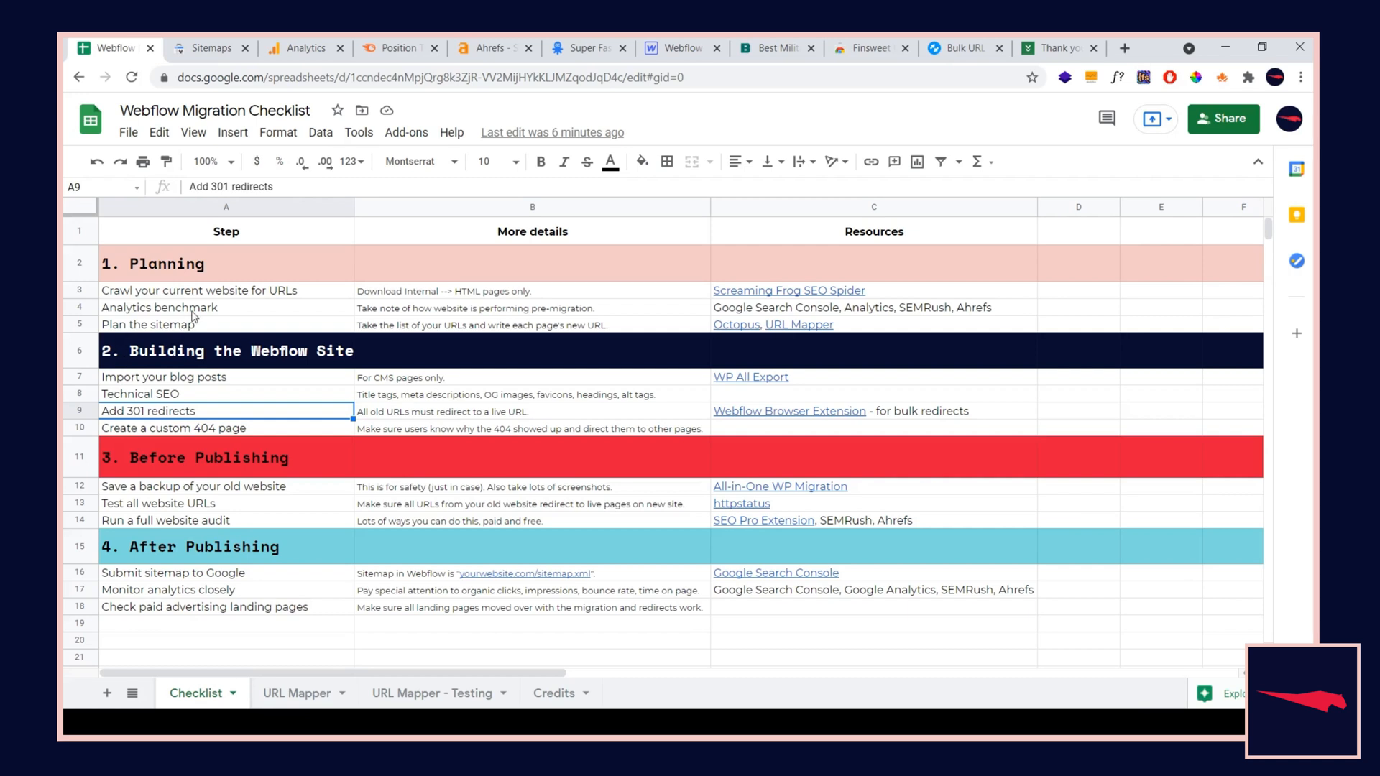
click(680, 49)
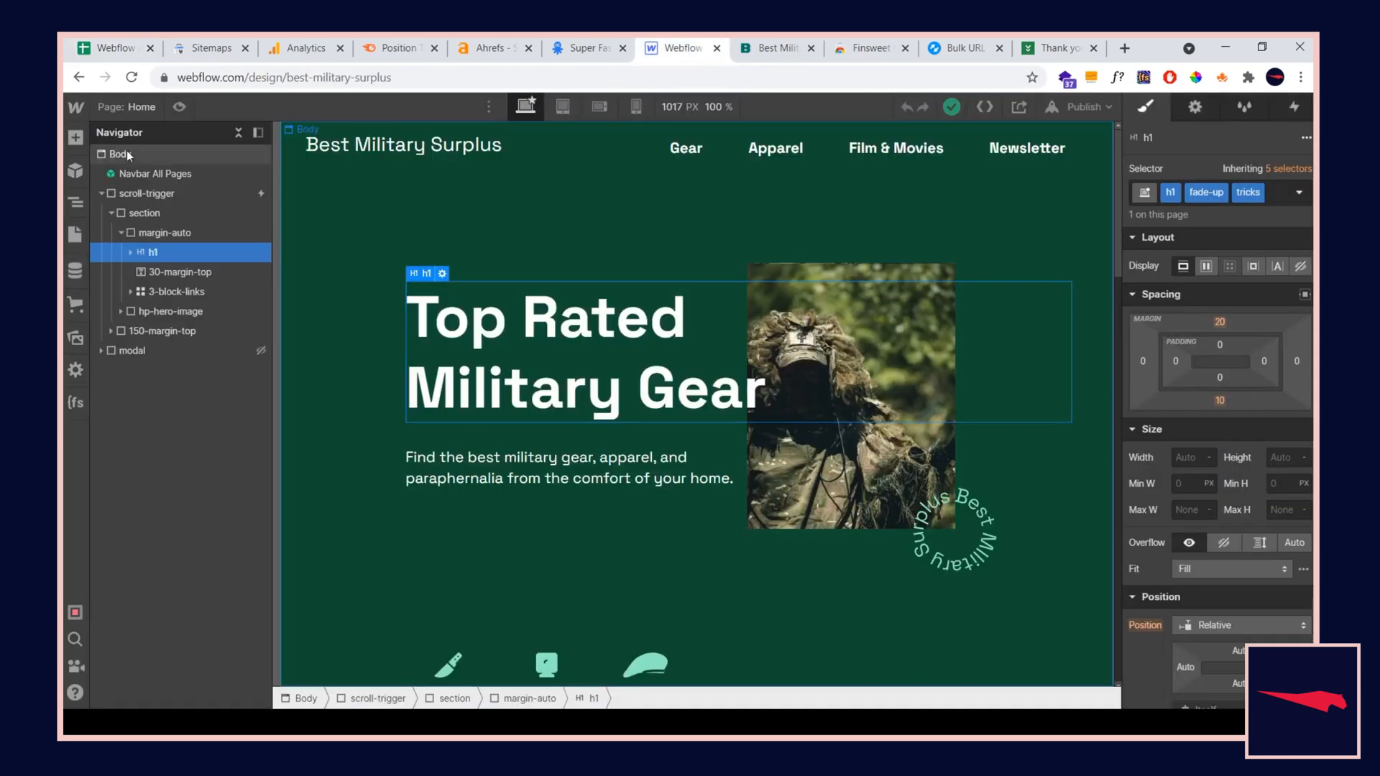
Show the site's Hosting settings scrolled to the 301 Redirects list of four existing paths
click(73, 108)
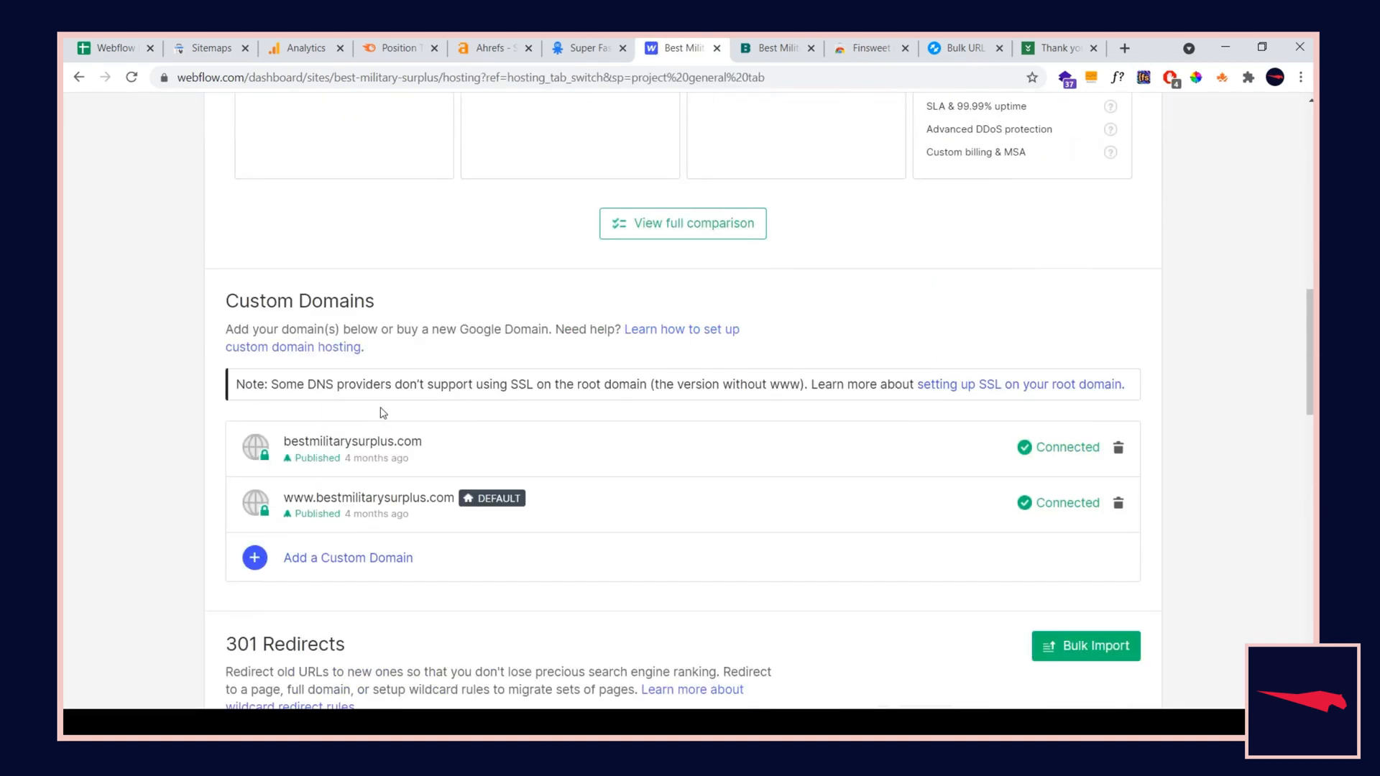
scroll(down, 3)
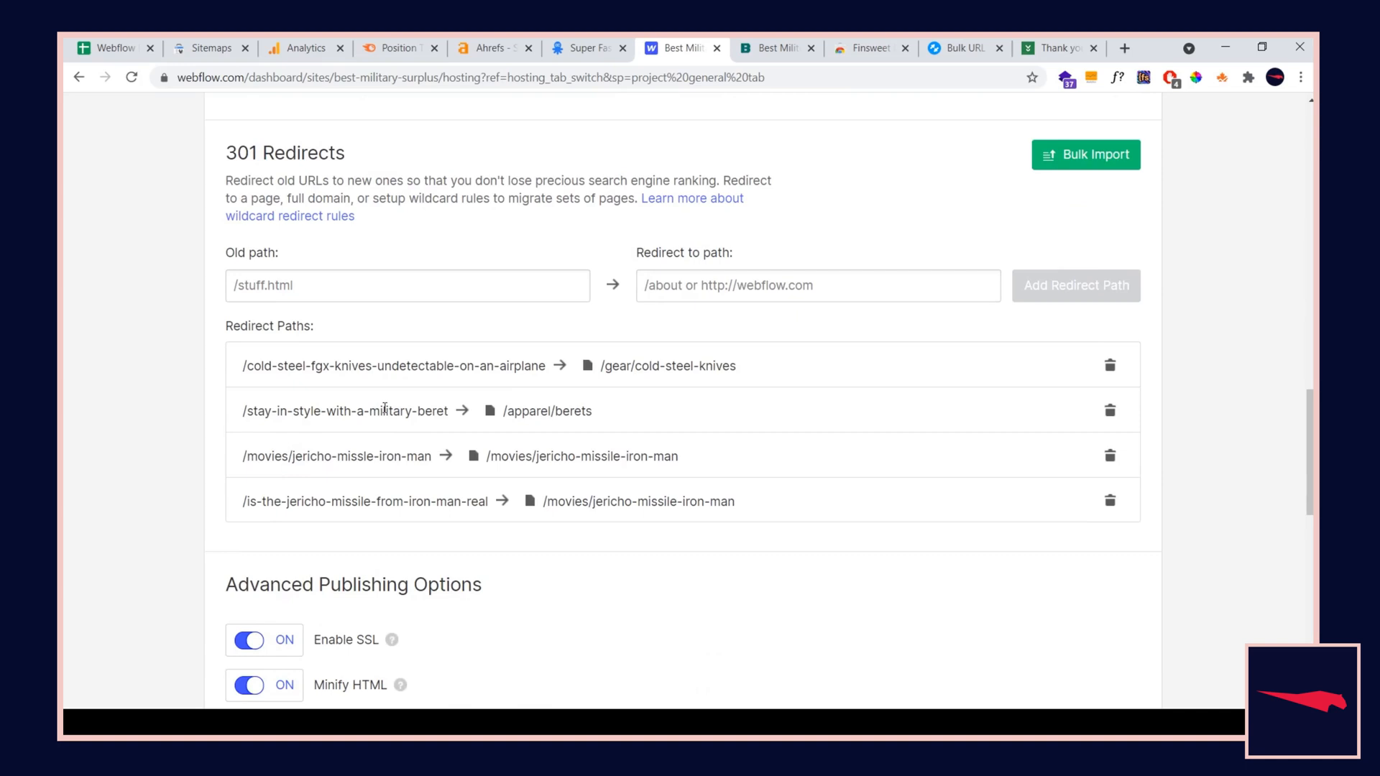
mouse_move(135, 402)
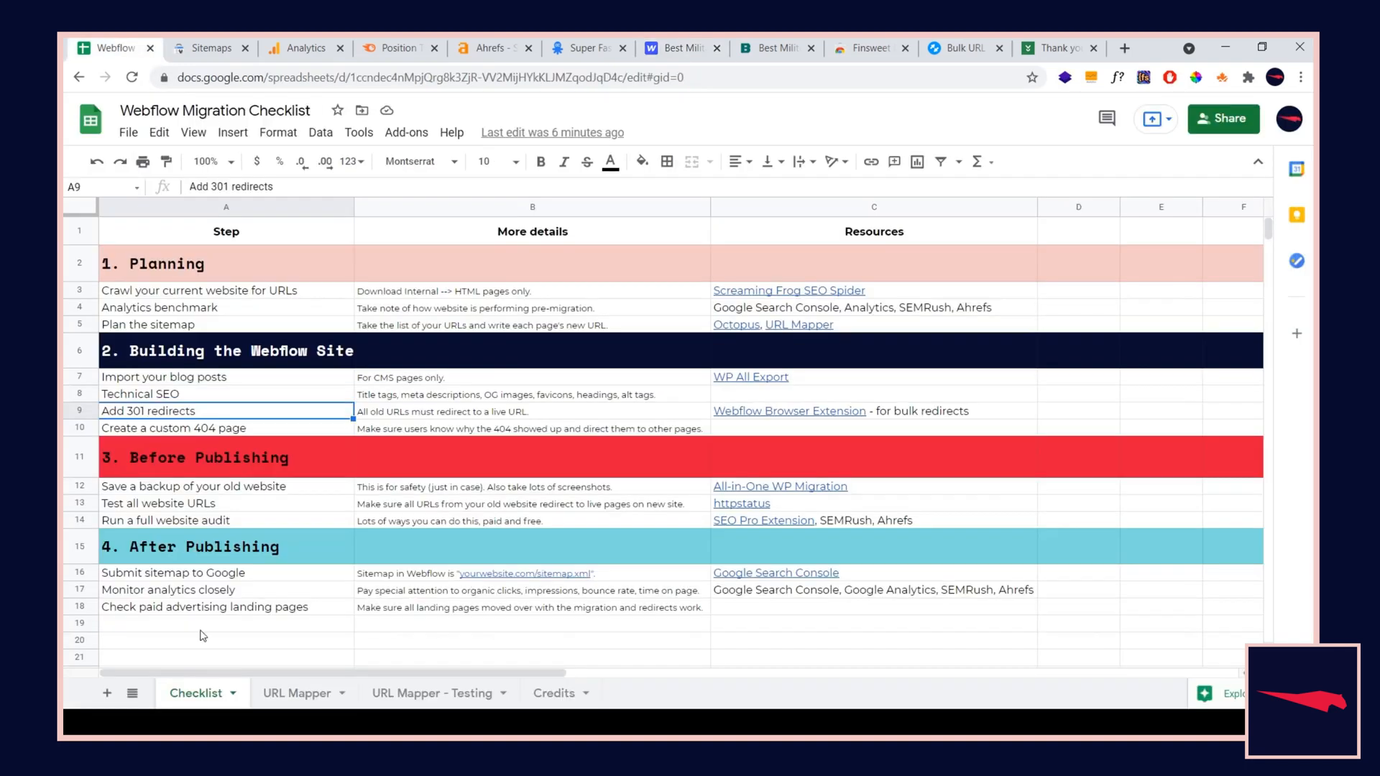
From the URL Mapper sheet, enter /gear/best-tree-stands as the Old path in the Webflow redirect form
click(298, 693)
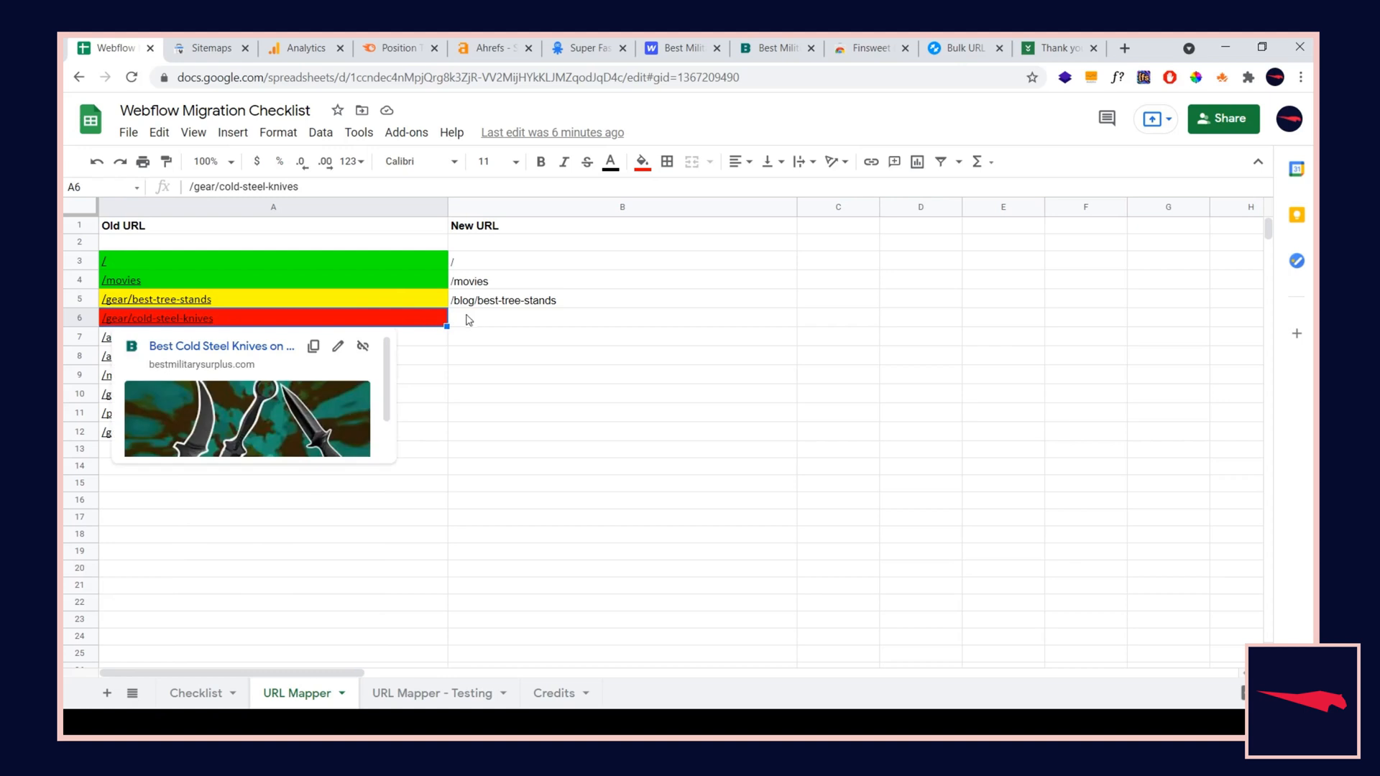
click(623, 318)
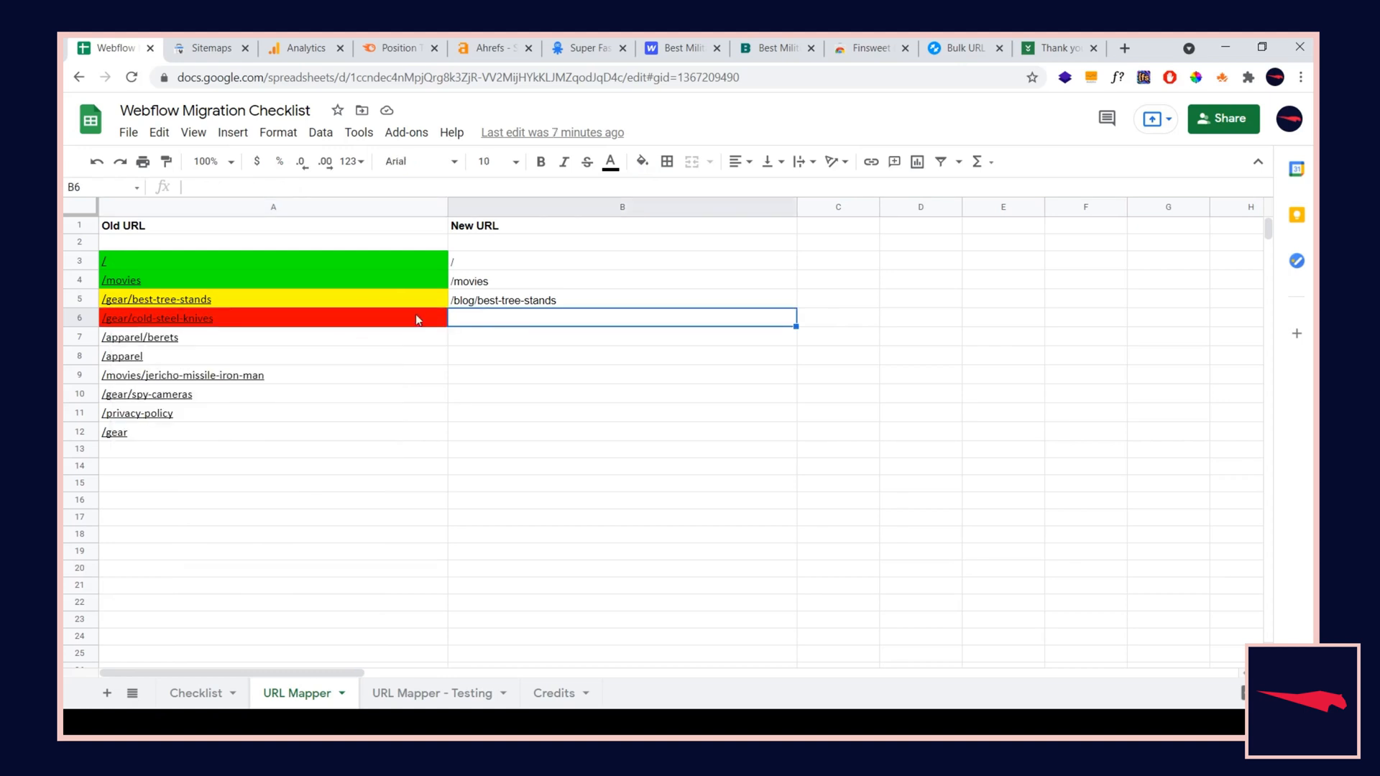
click(157, 299)
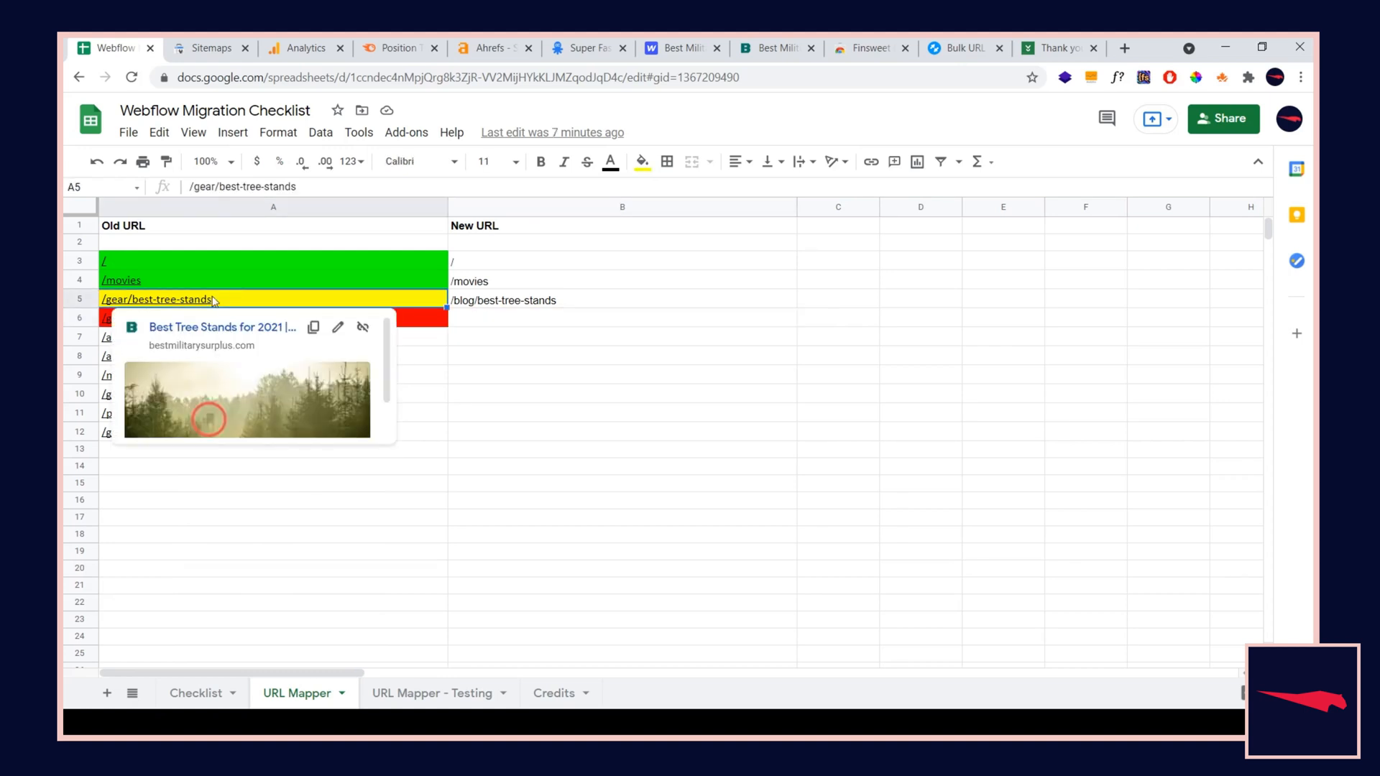
click(681, 48)
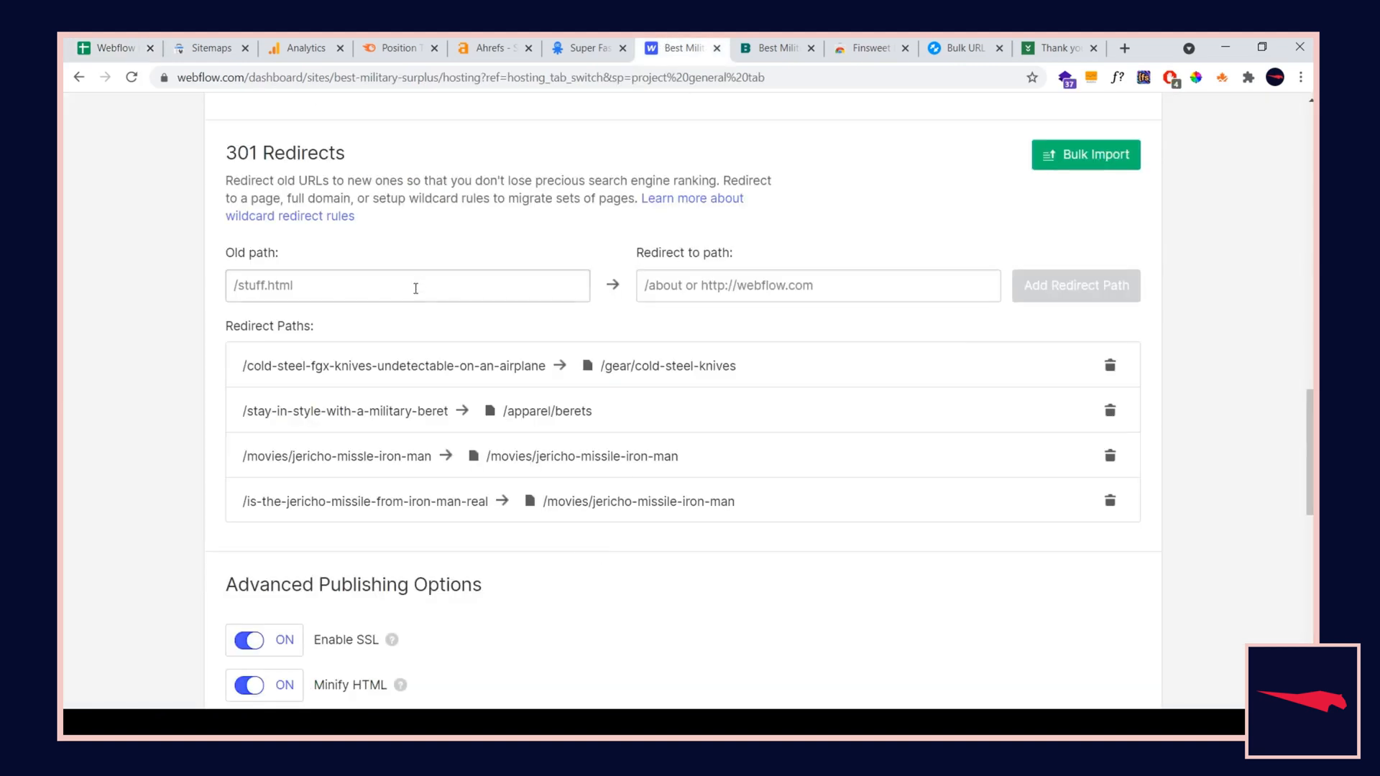
text(/gear/best-tree-stands)
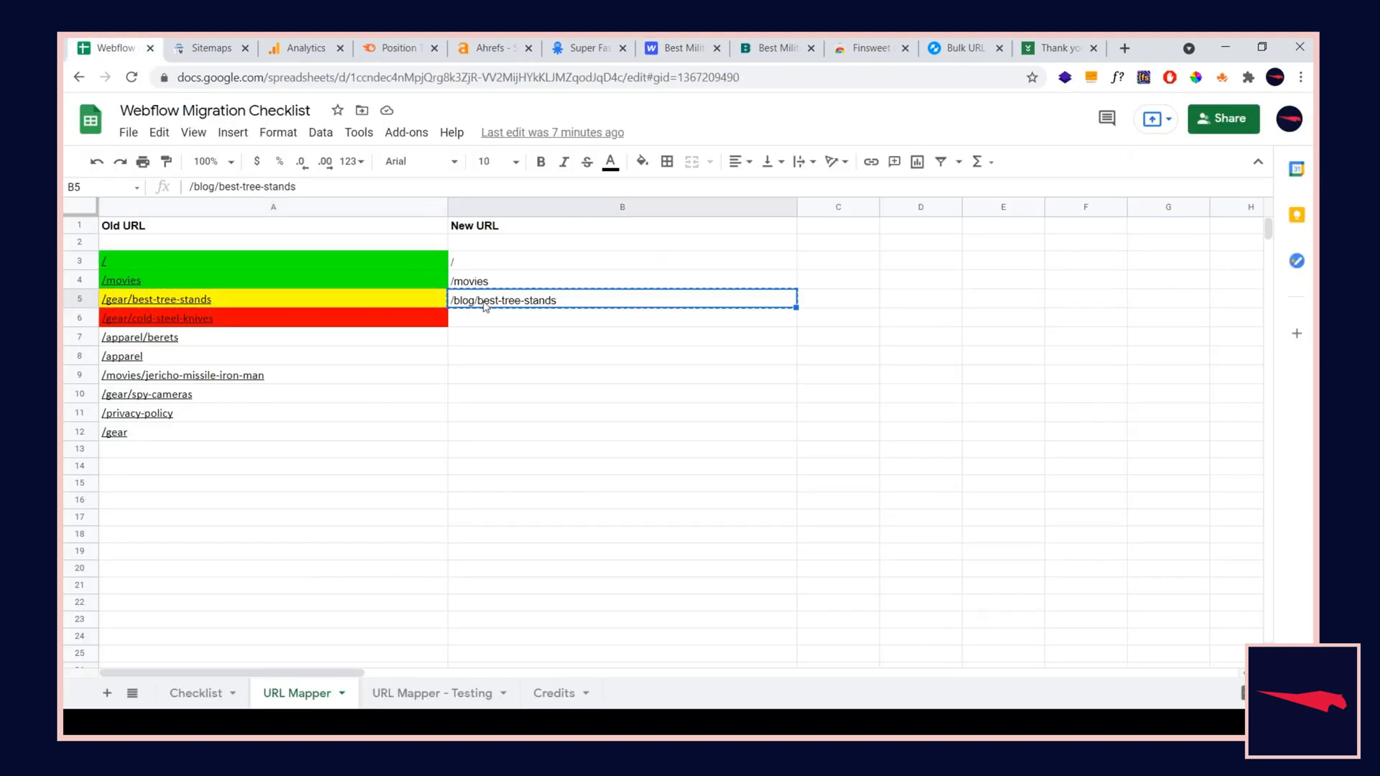
click(675, 47)
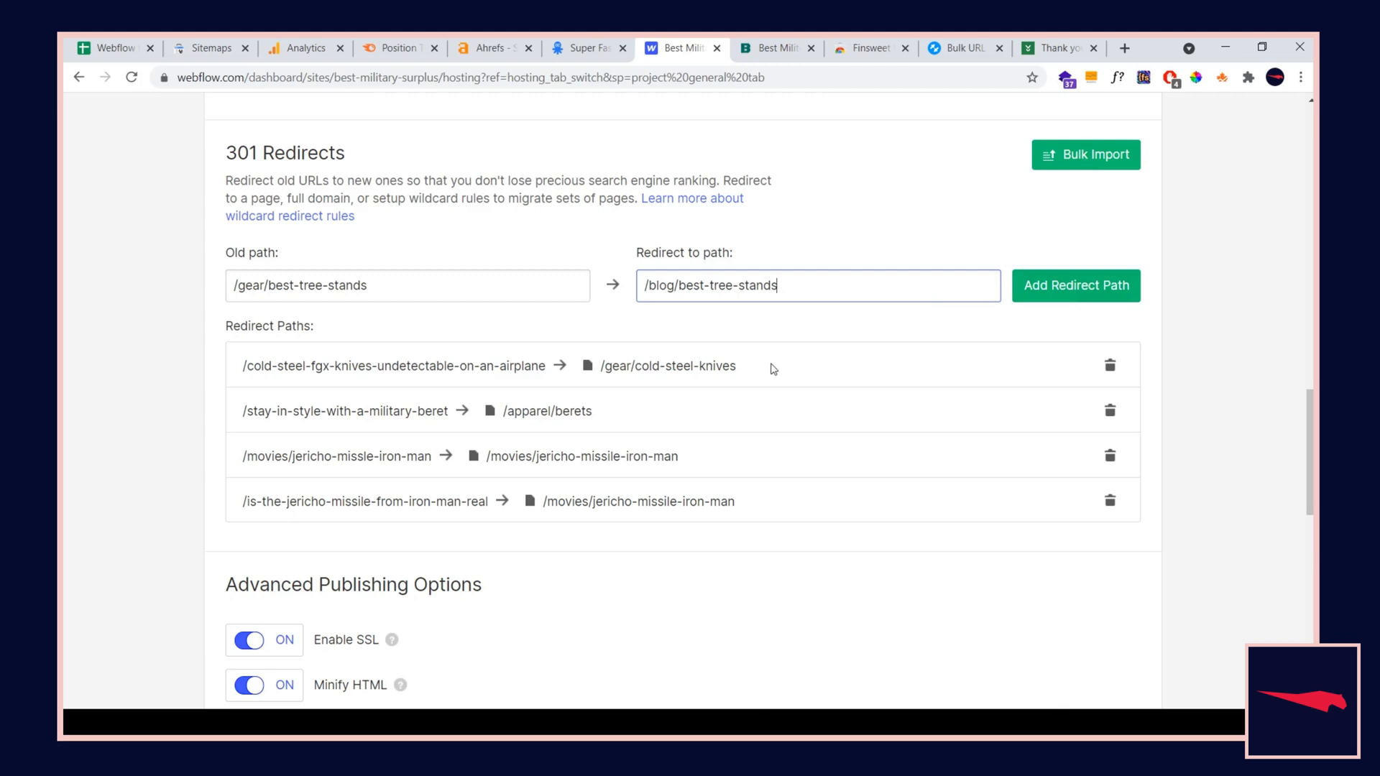
mouse_move(618, 399)
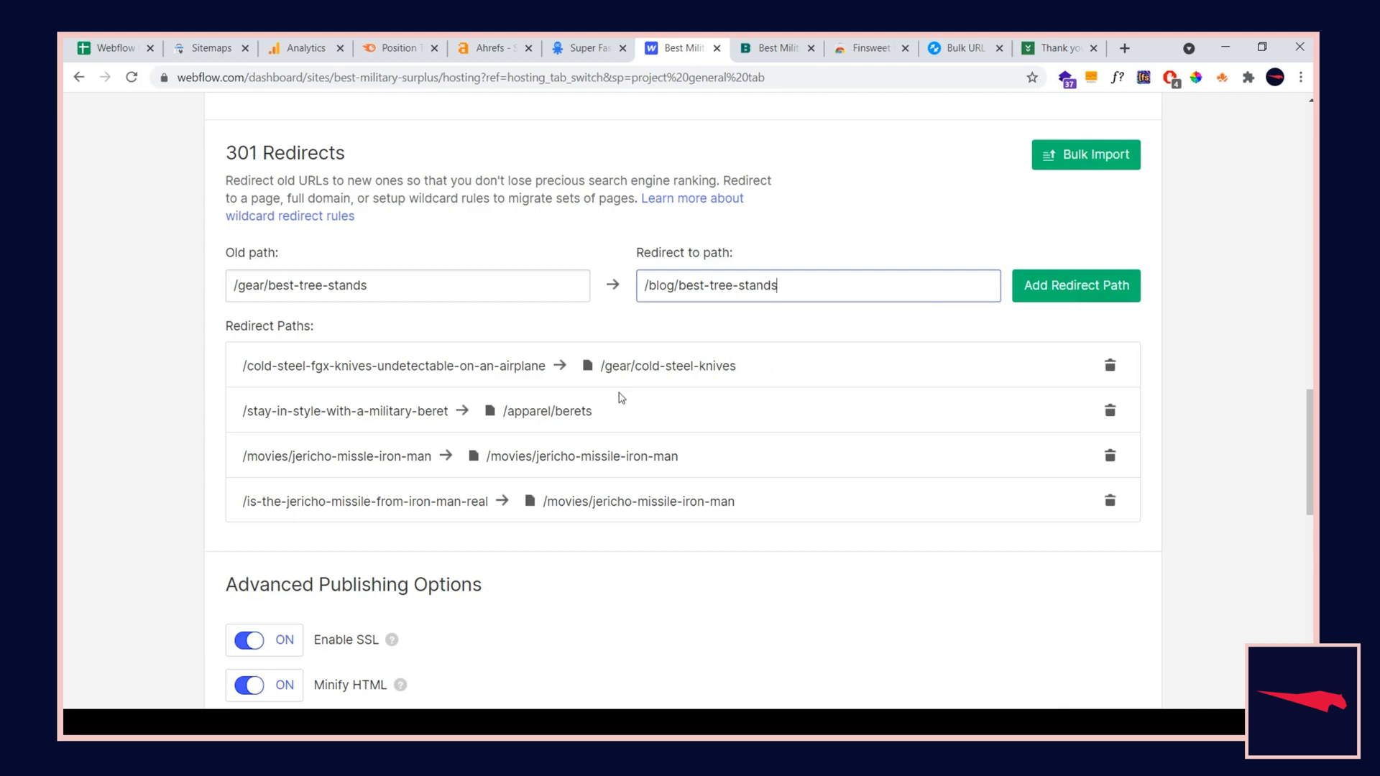
Revisit the URL Mapper, then clear the redirect form's destination and old path fields, entering /stuff.html
click(407, 285)
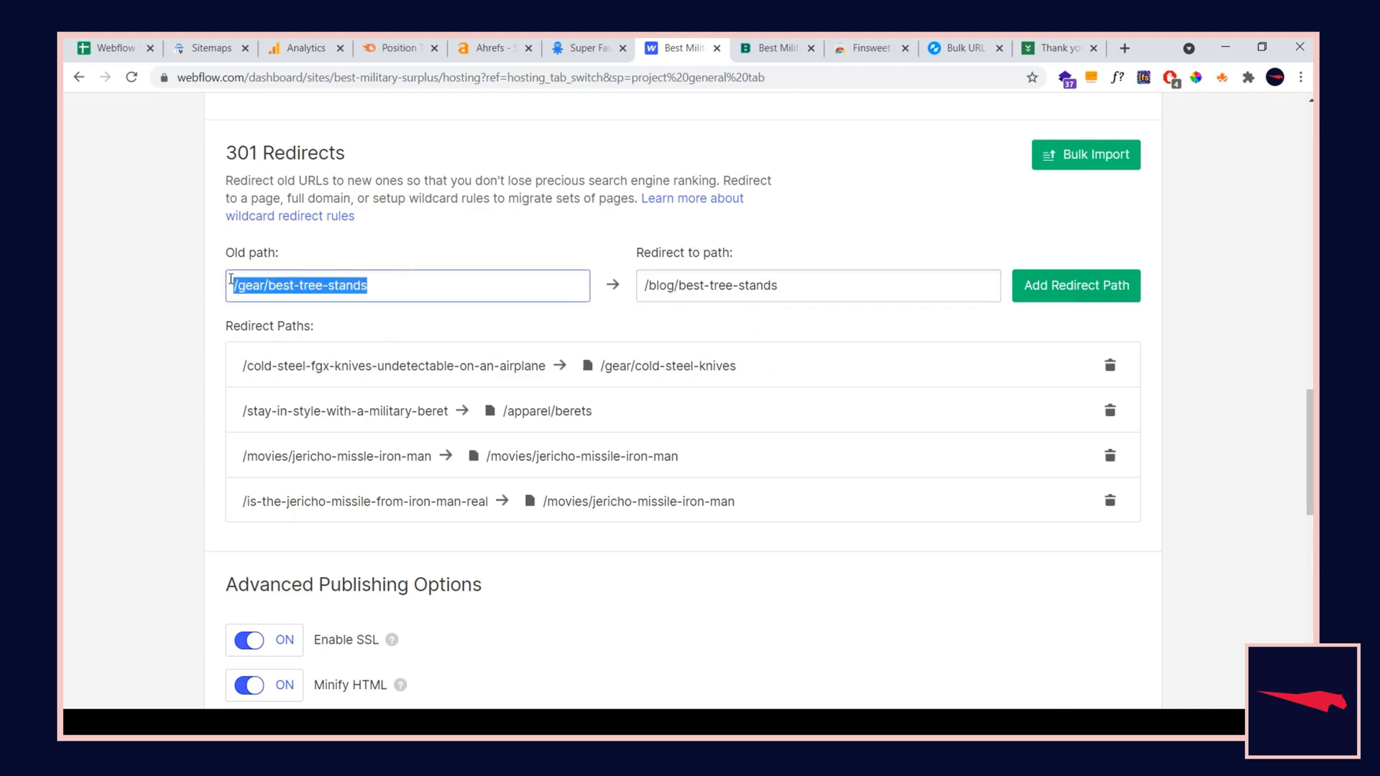
click(817, 285)
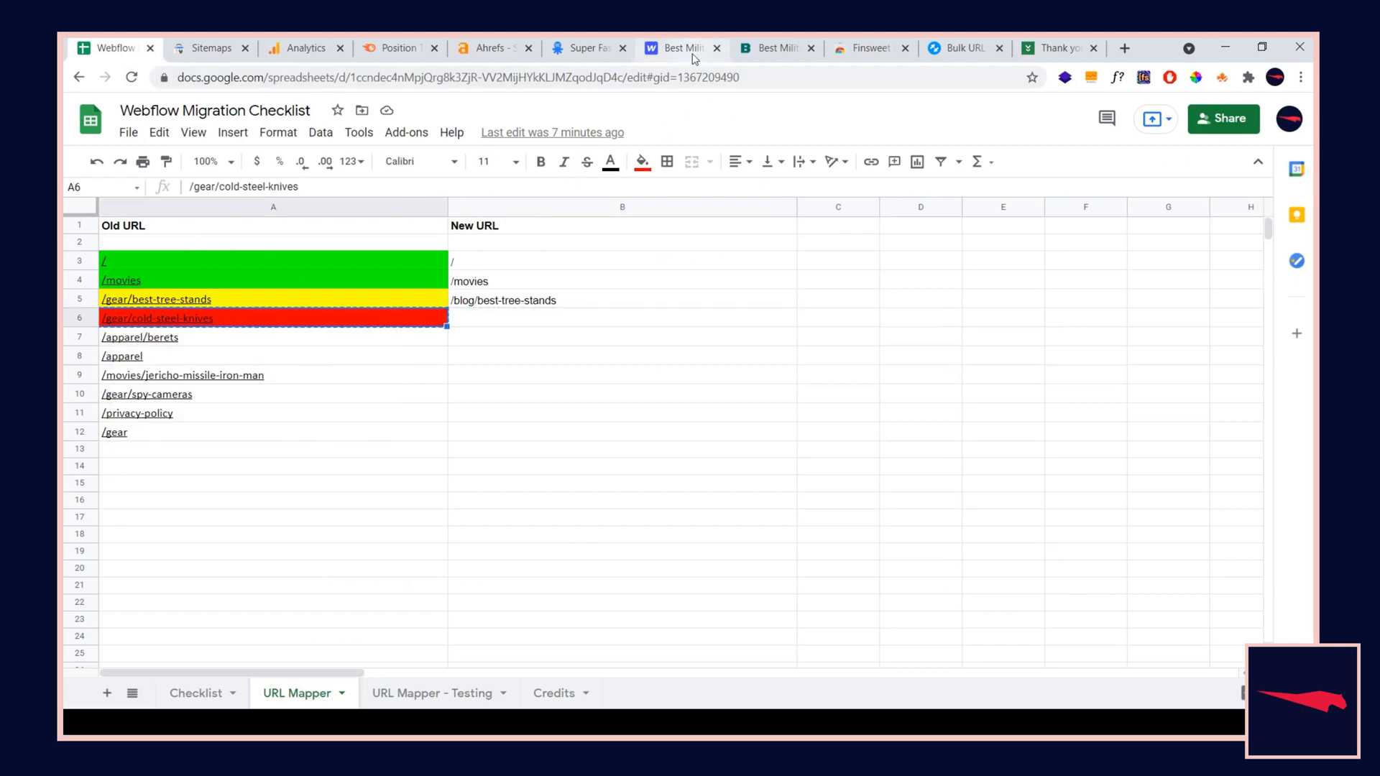
click(682, 47)
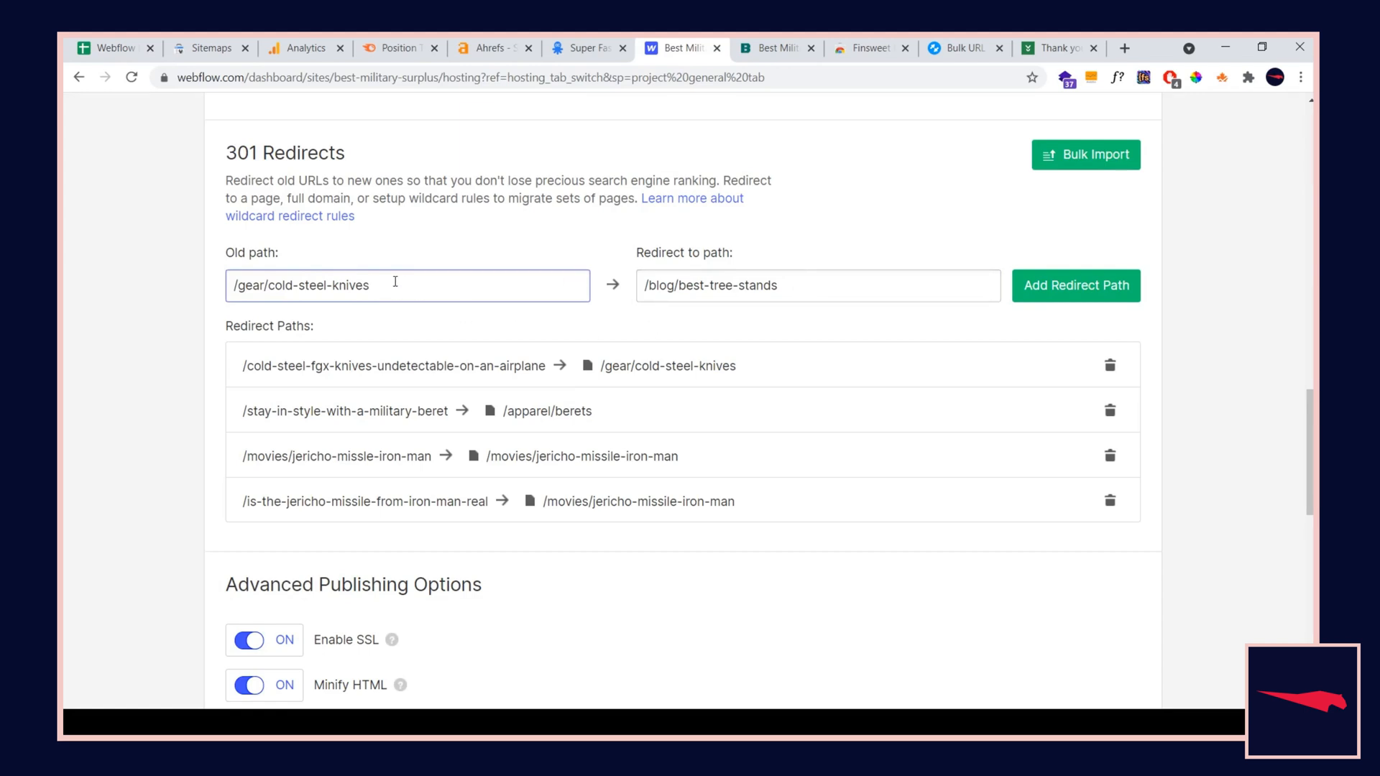
double_click(300, 284)
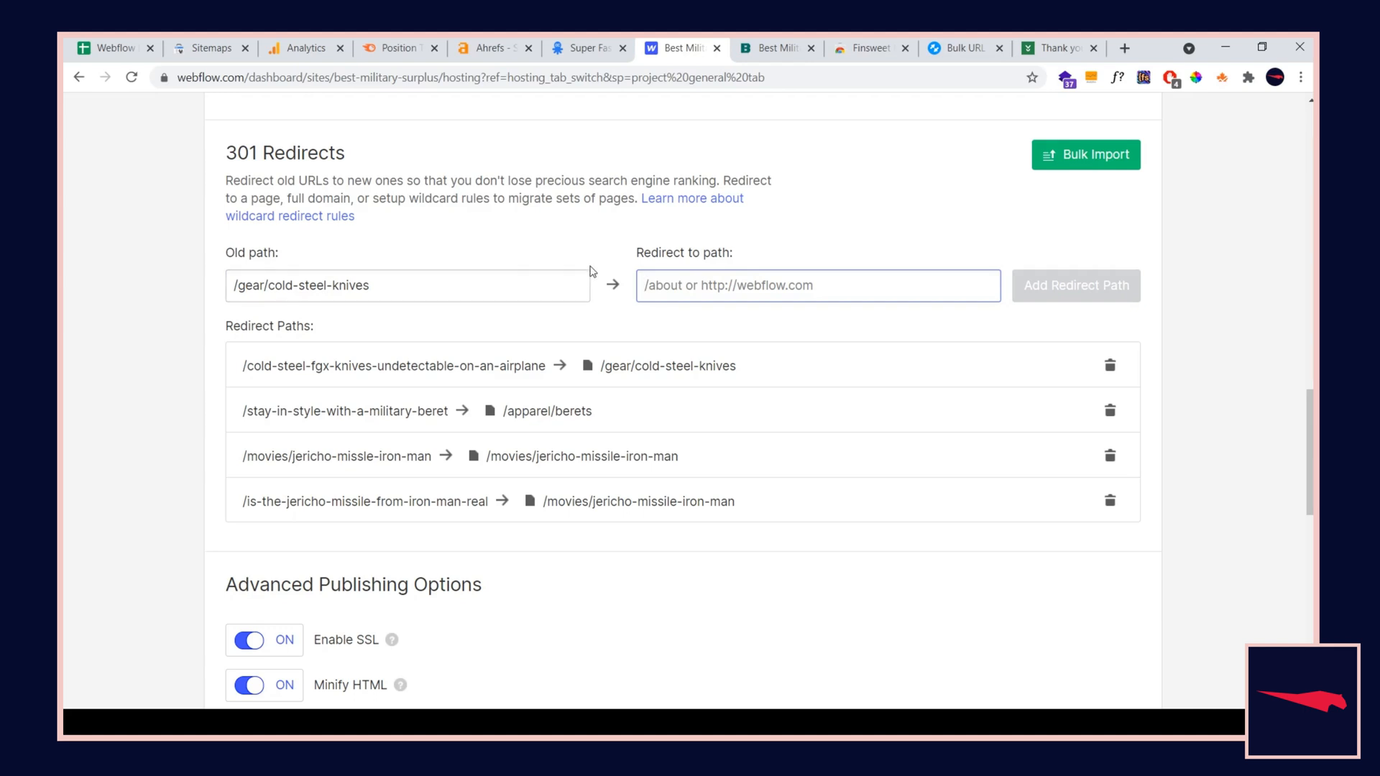
triple_click(303, 285)
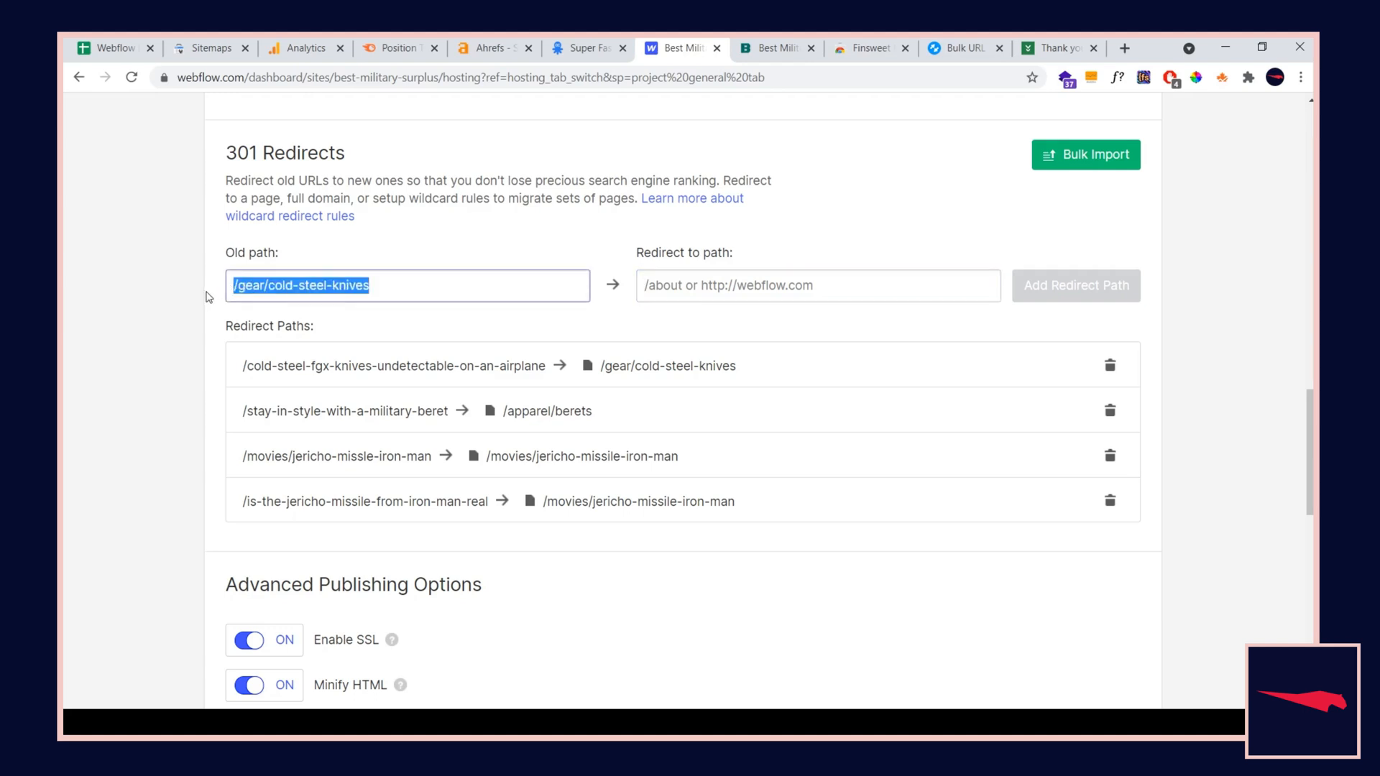
text(/stuff.html)
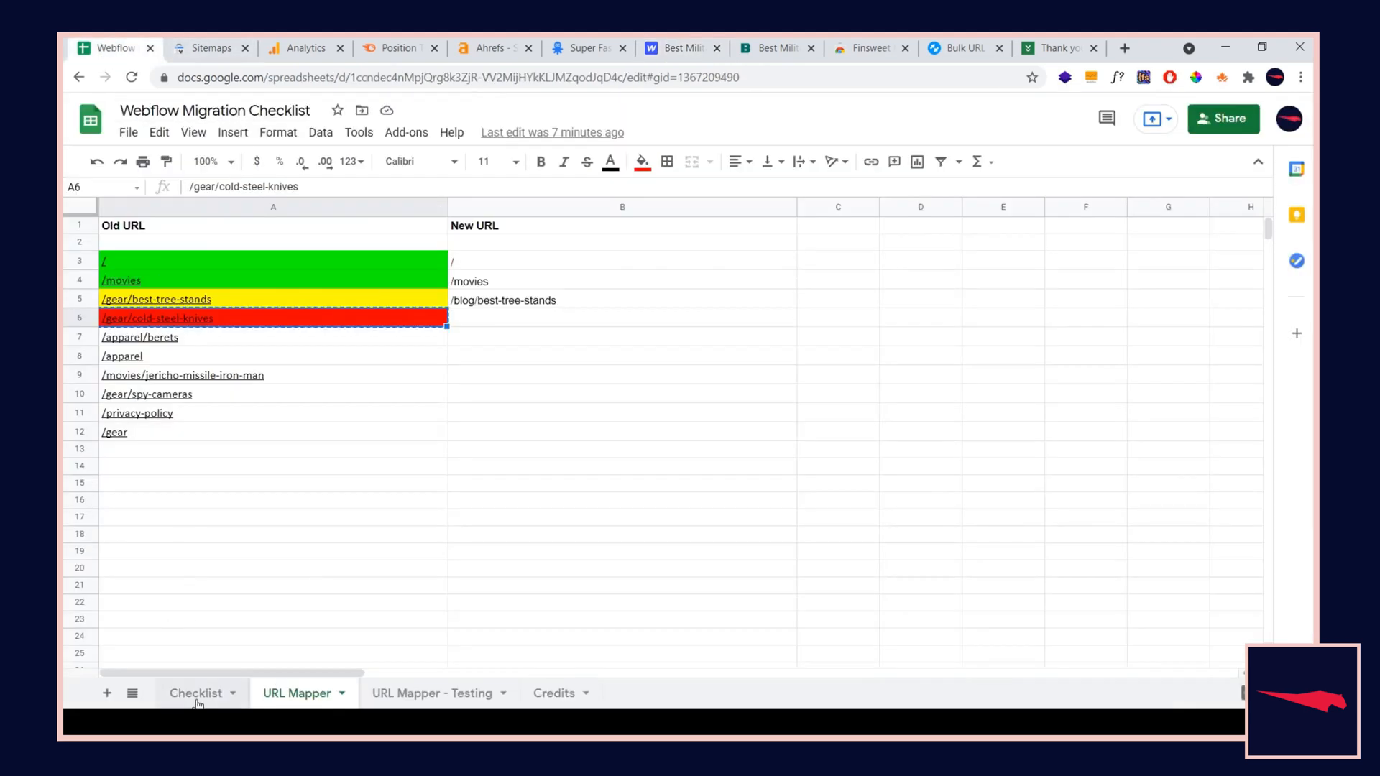
Glance at the Checklist sheet and the redirect settings, then view the Finsweet extension's store page
click(195, 693)
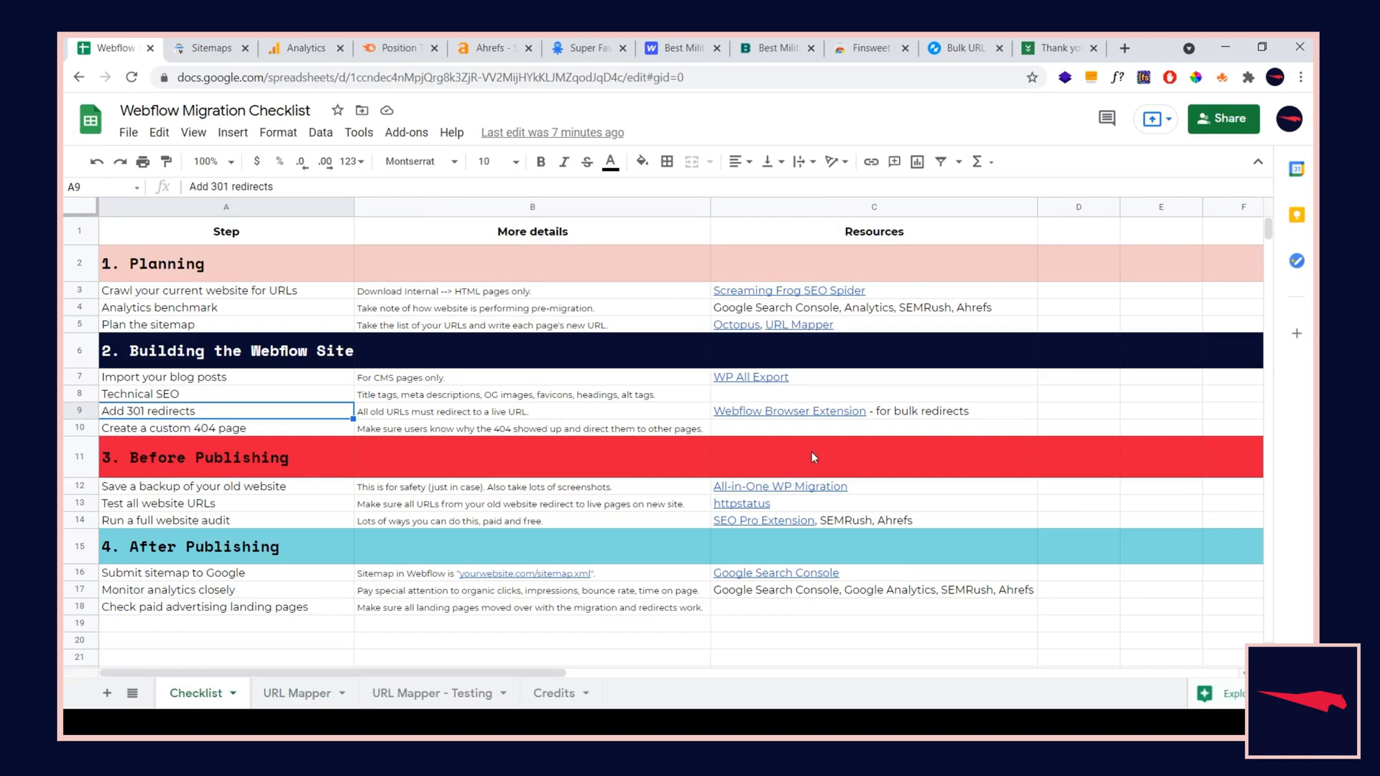
mouse_move(674, 69)
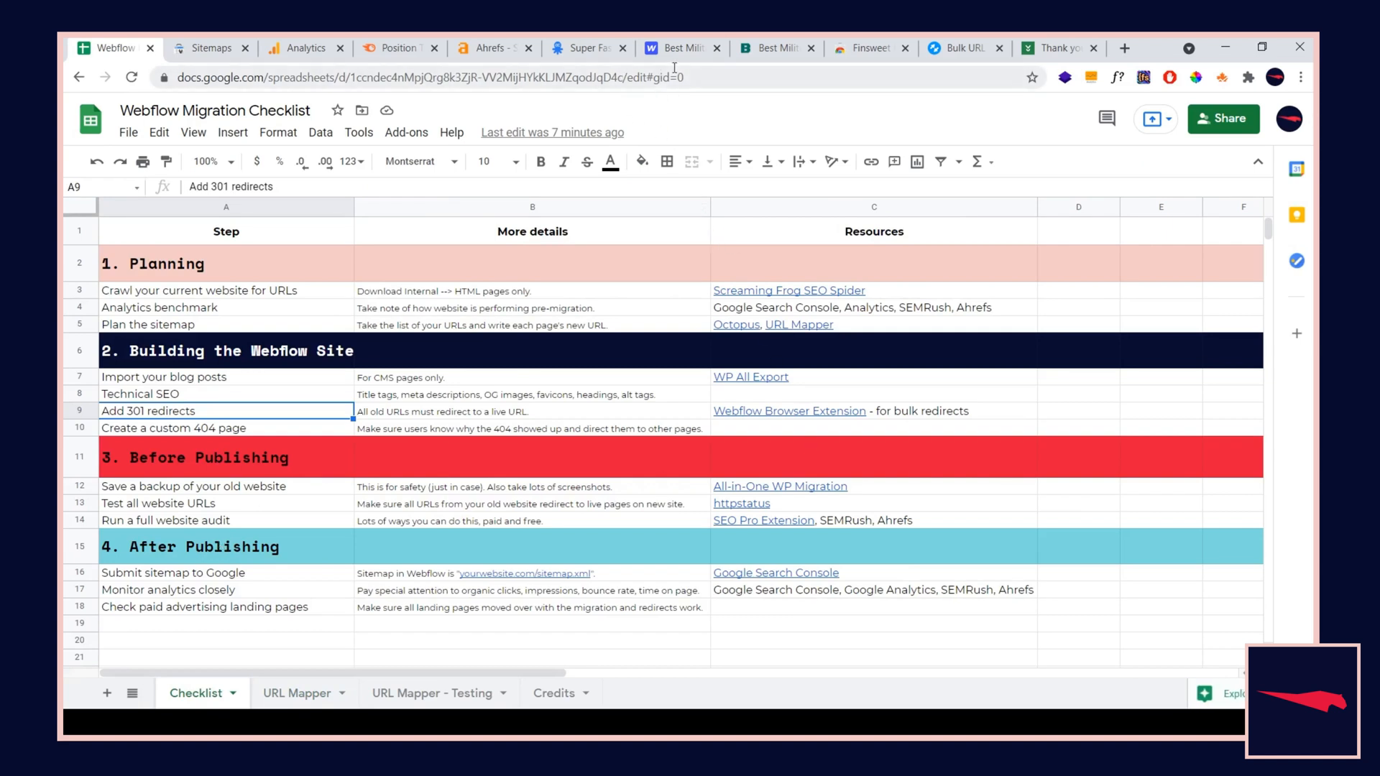
click(677, 47)
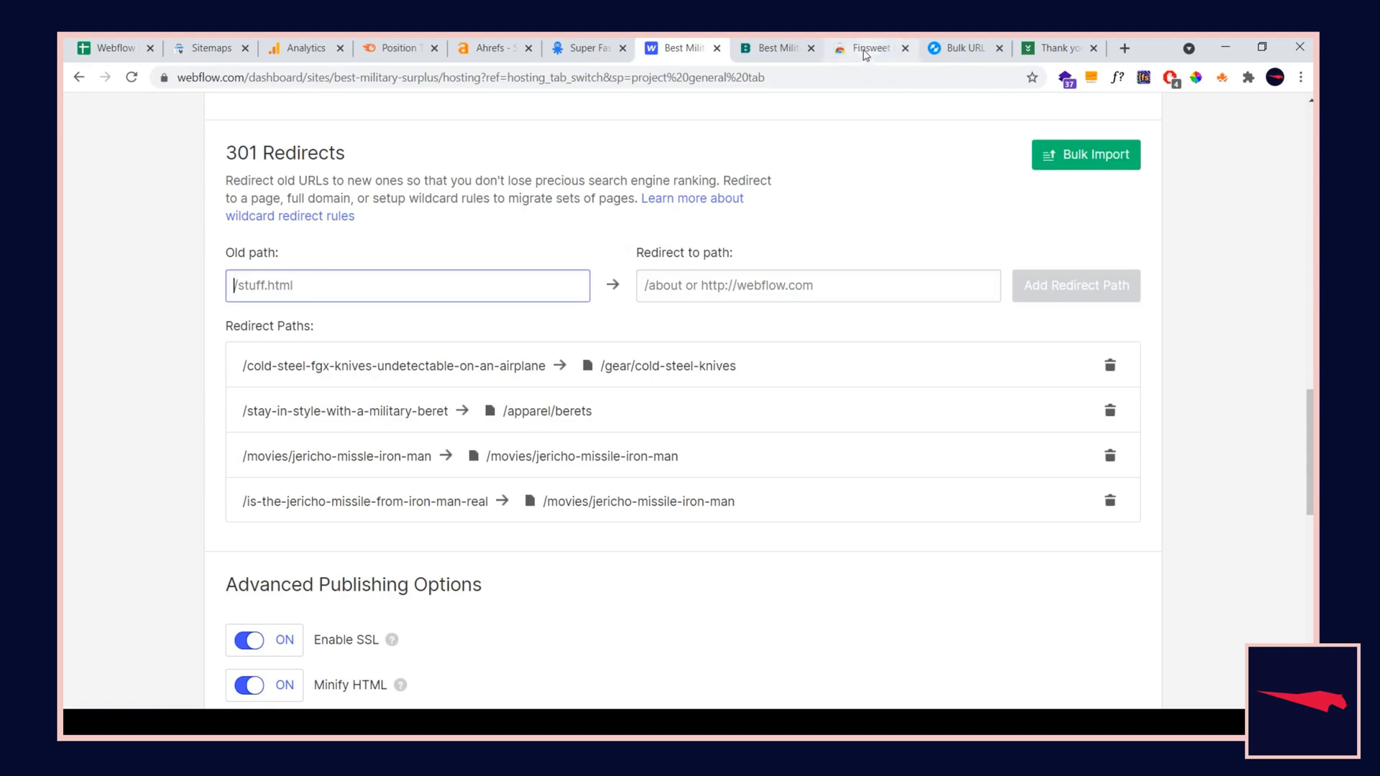
click(868, 47)
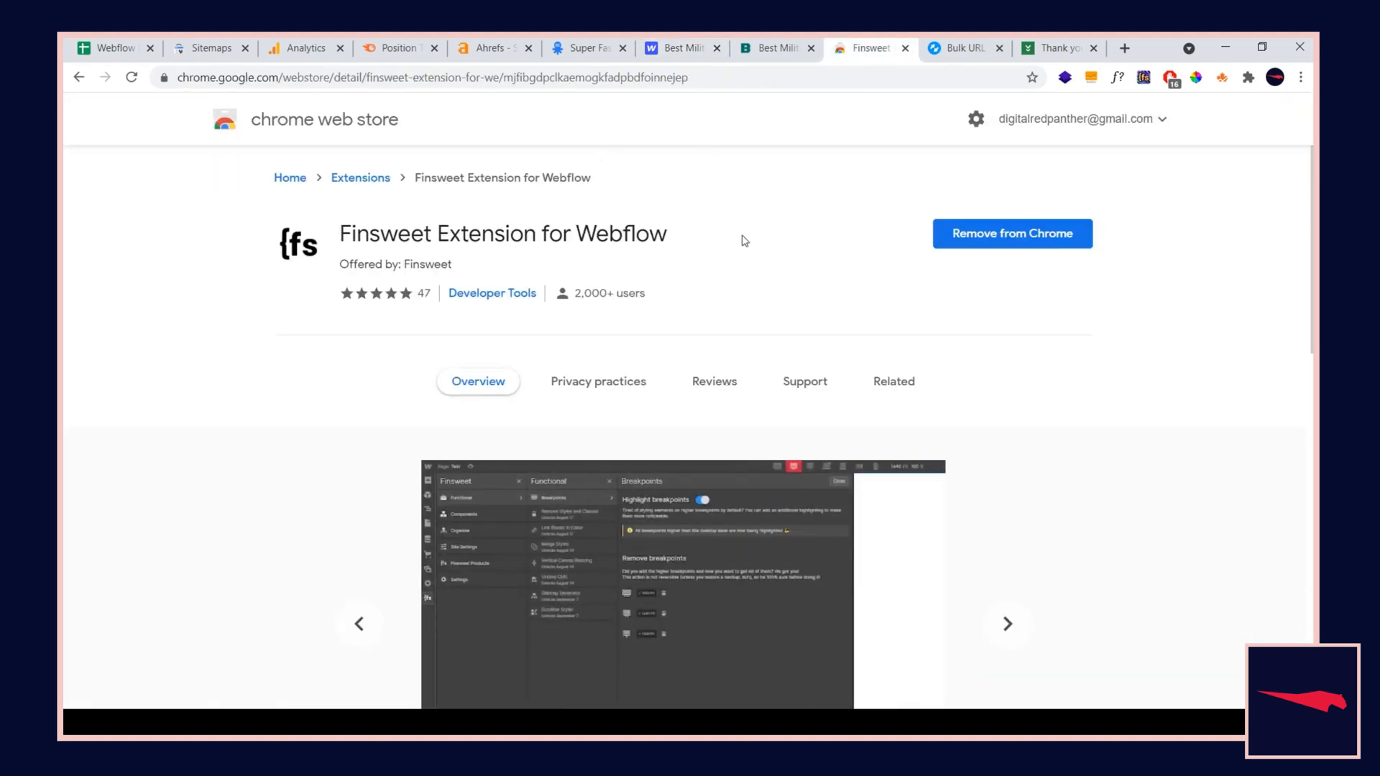
mouse_move(896, 260)
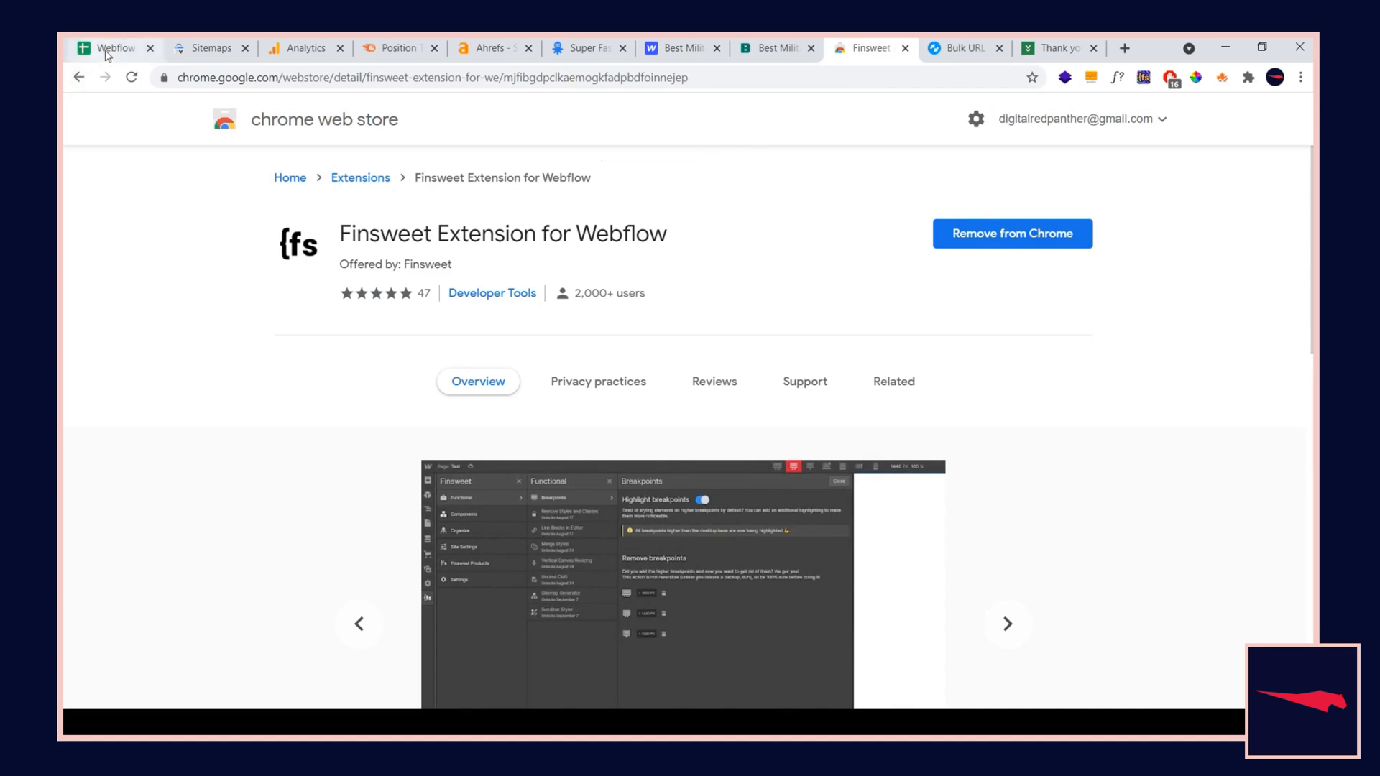
Back in Hosting, bring up the bulk CSV redirect import and cancel it without uploading
click(676, 49)
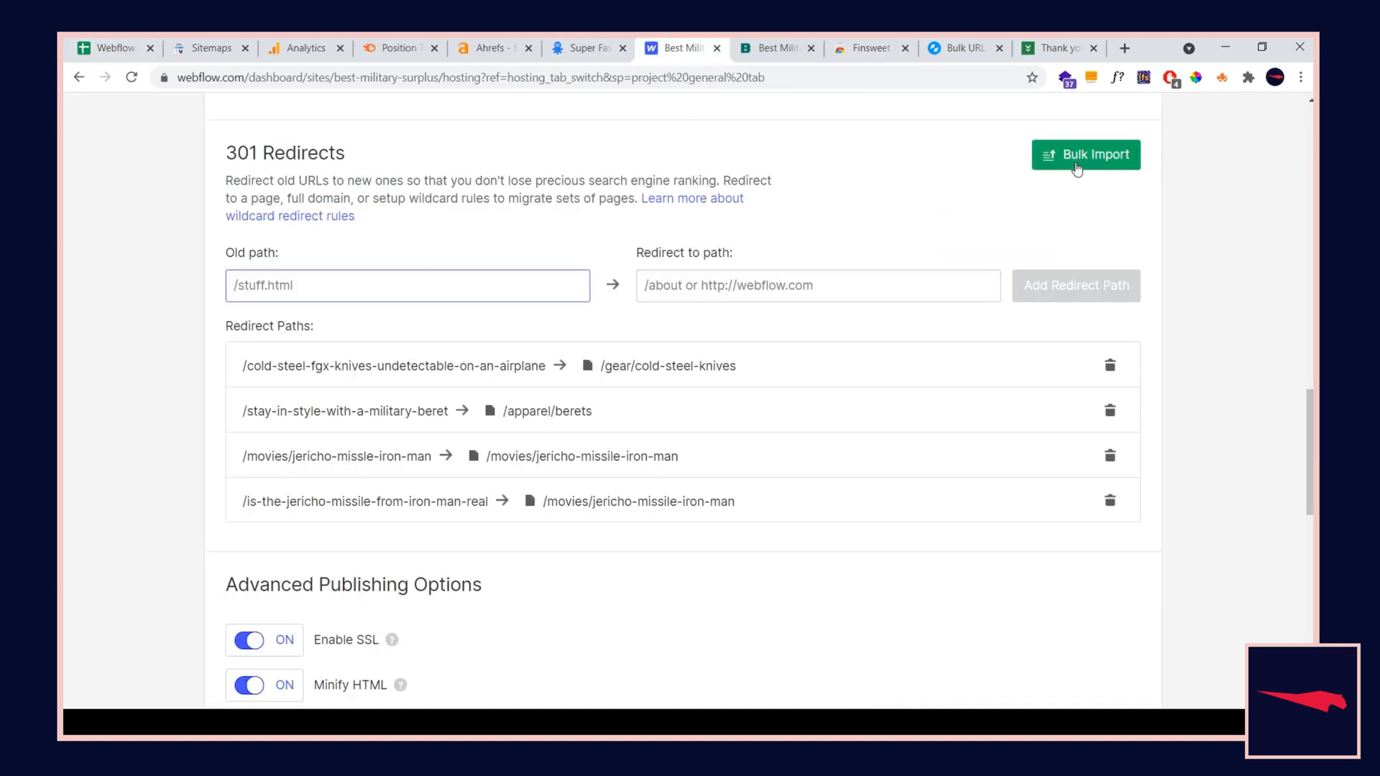
click(1086, 156)
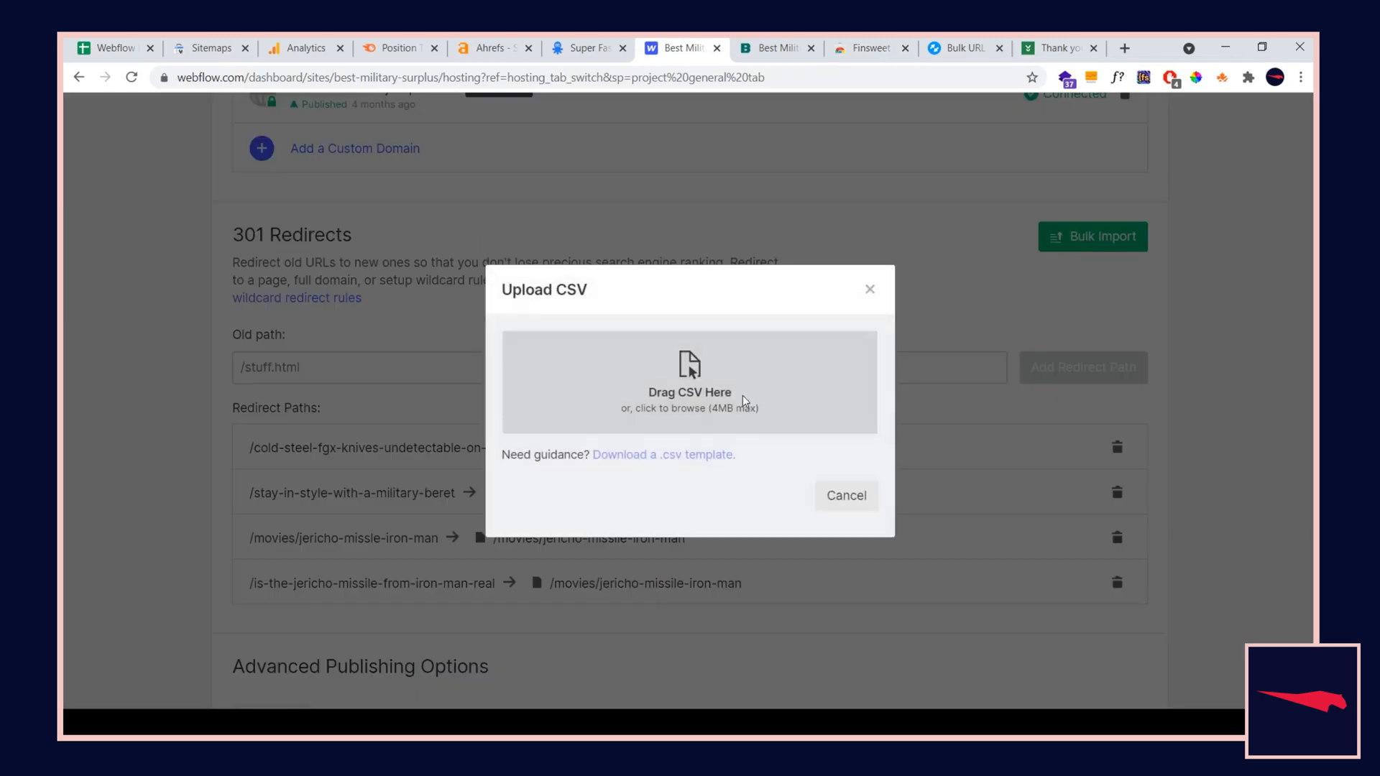
mouse_move(846, 496)
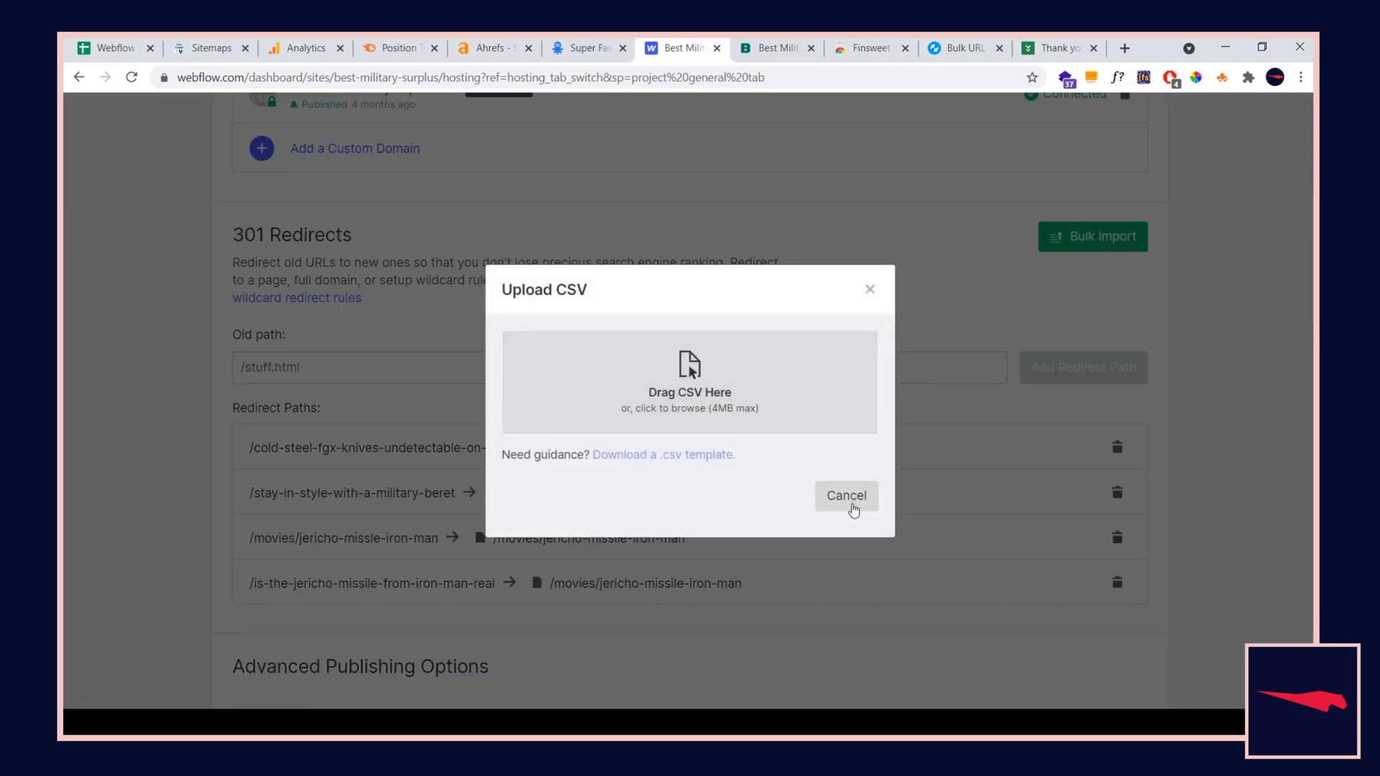
click(846, 496)
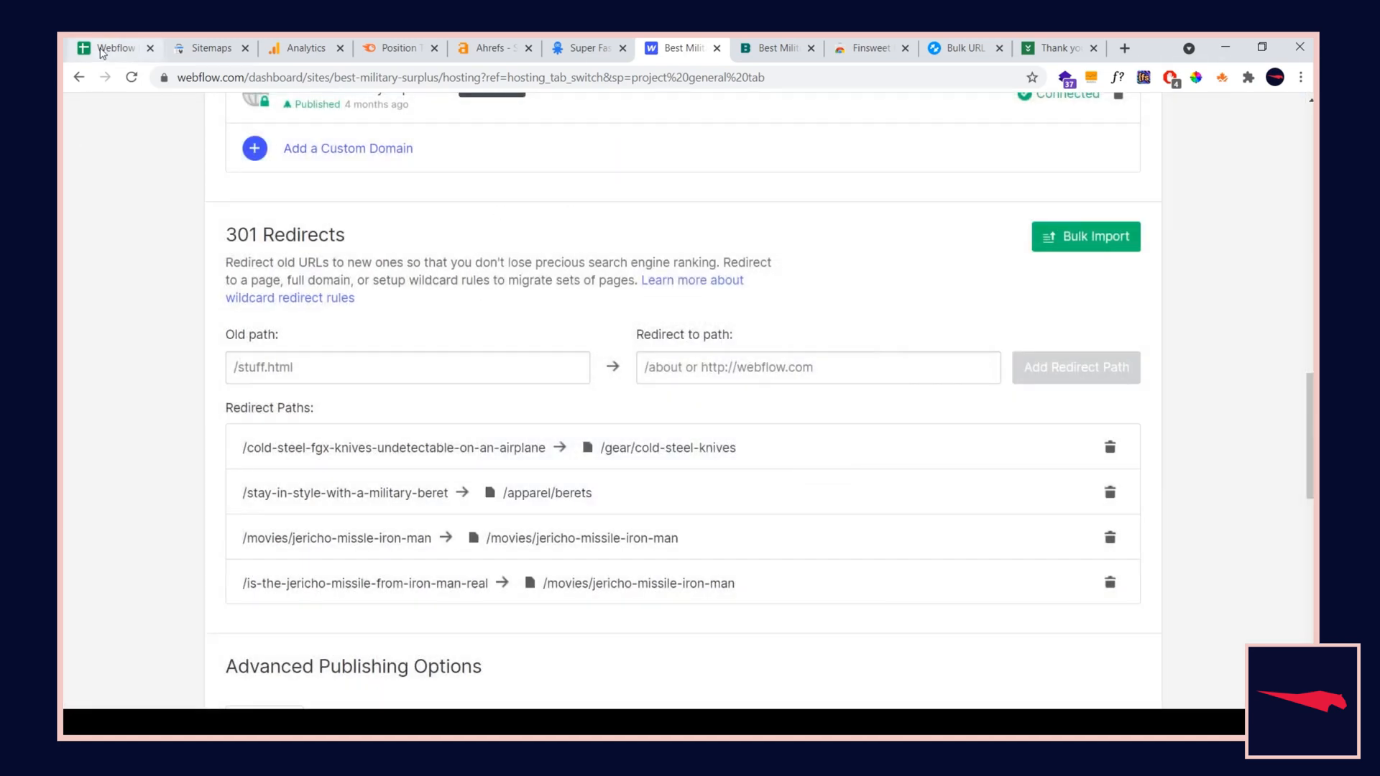
Visit the staging site's /404 Page Not Found page, then return to the migration checklist spreadsheet
click(115, 49)
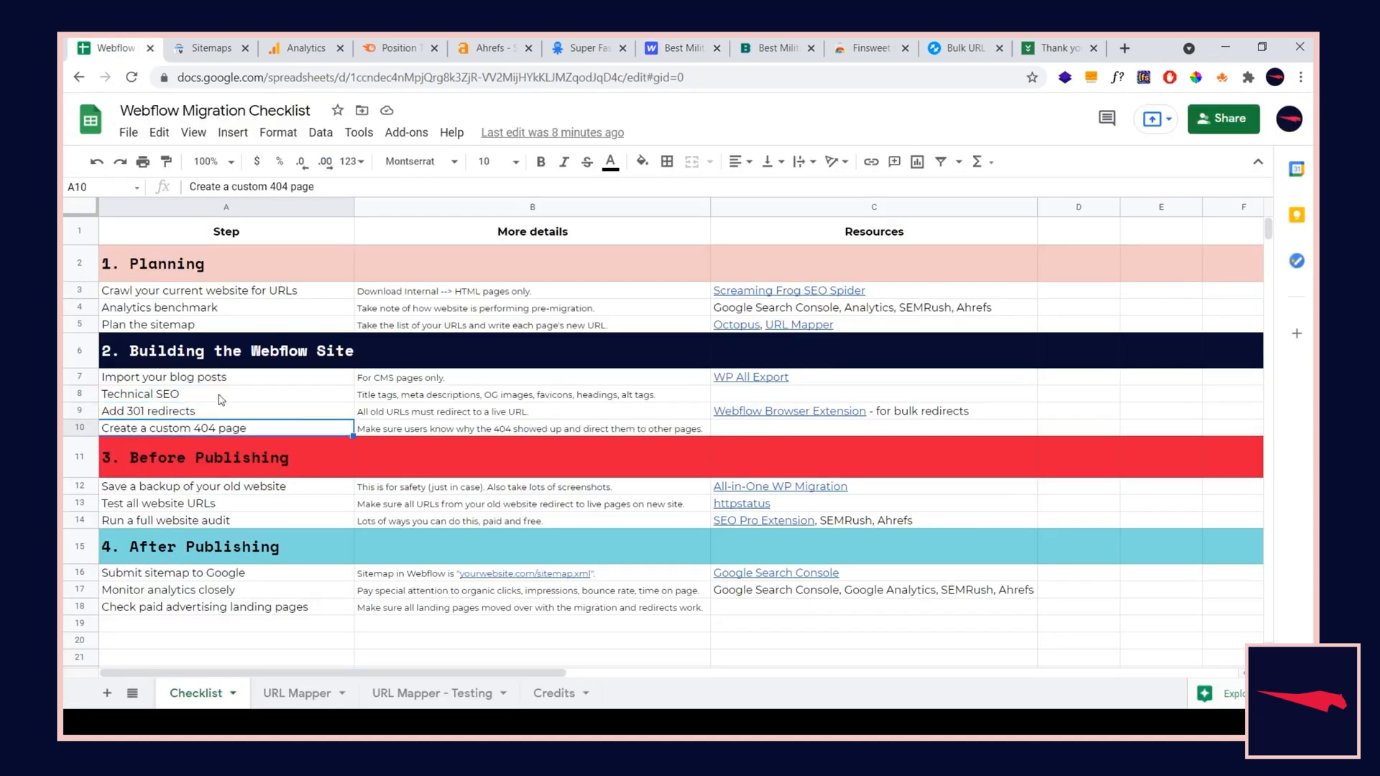
click(771, 48)
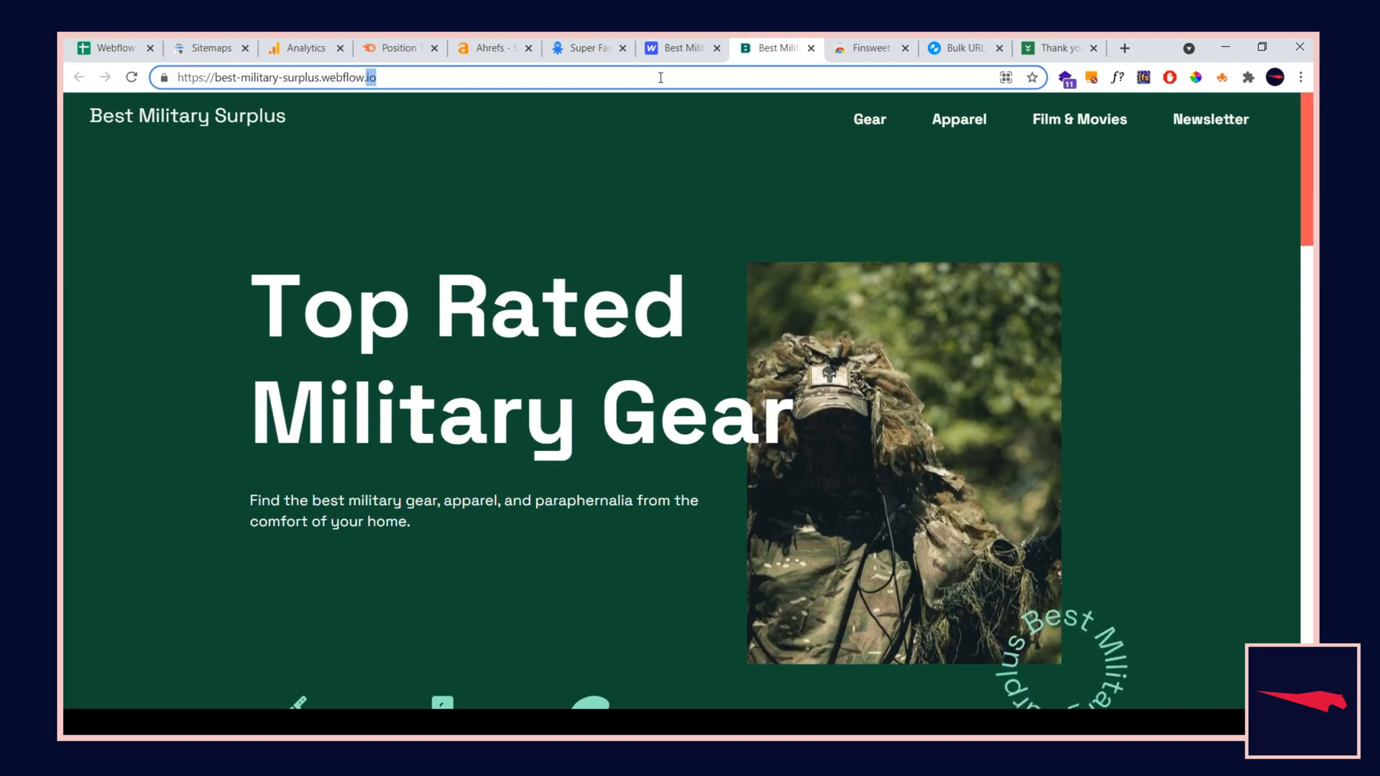
text(/404)
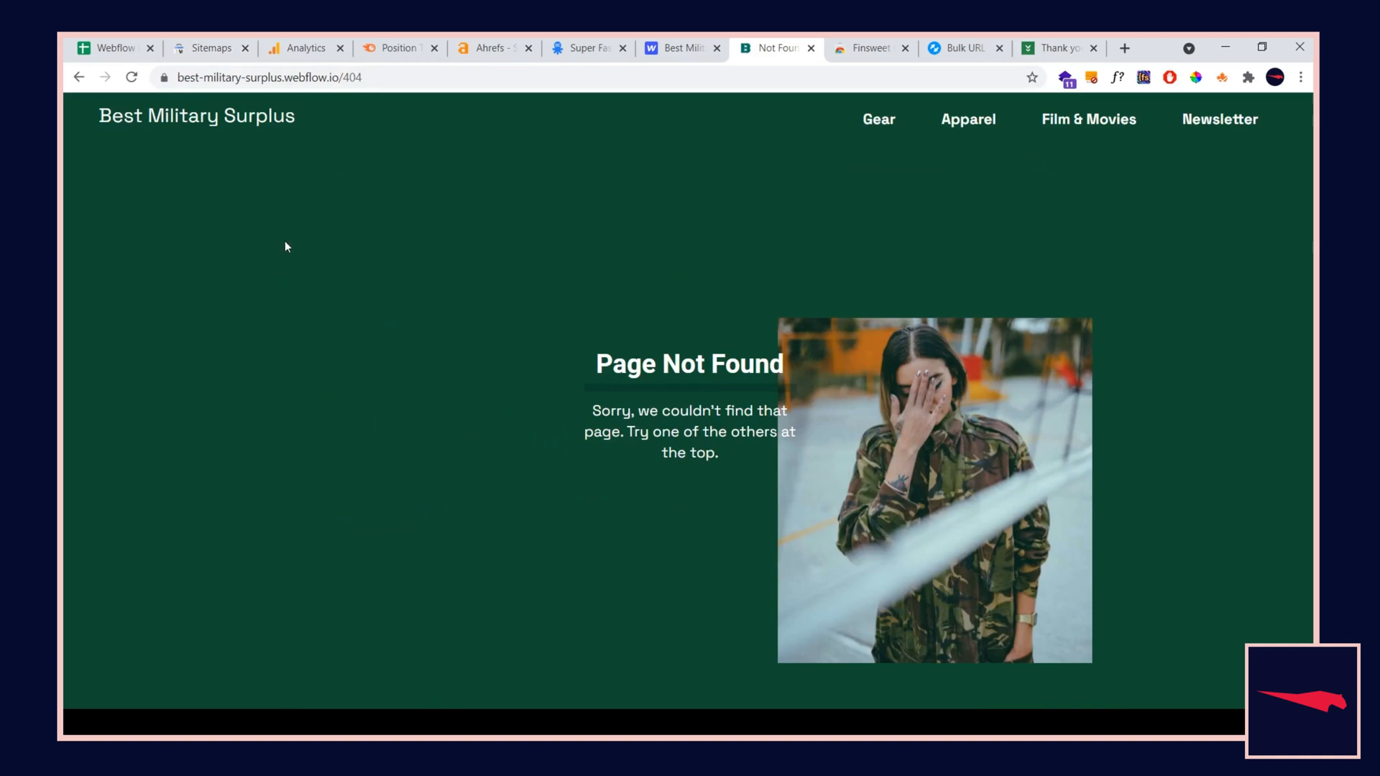
mouse_move(278, 177)
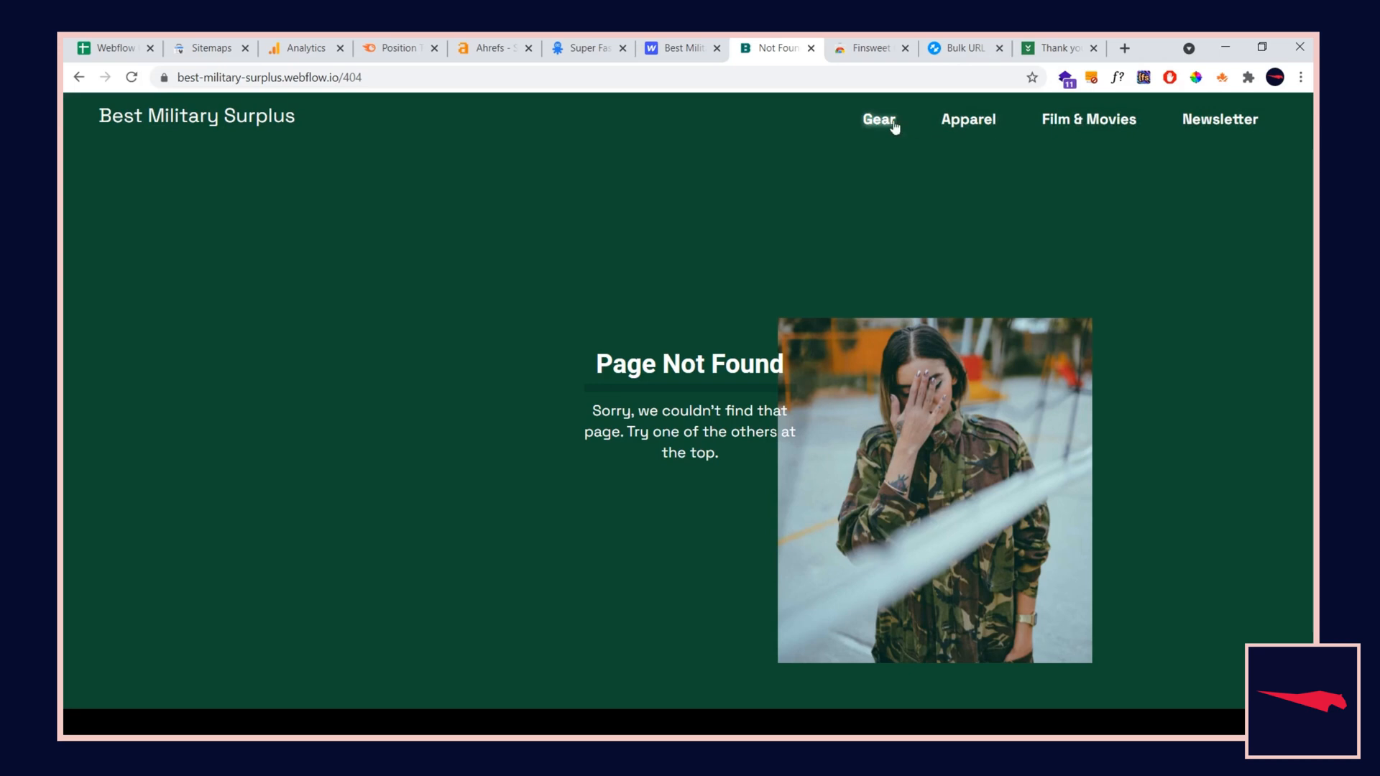
mouse_move(1078, 234)
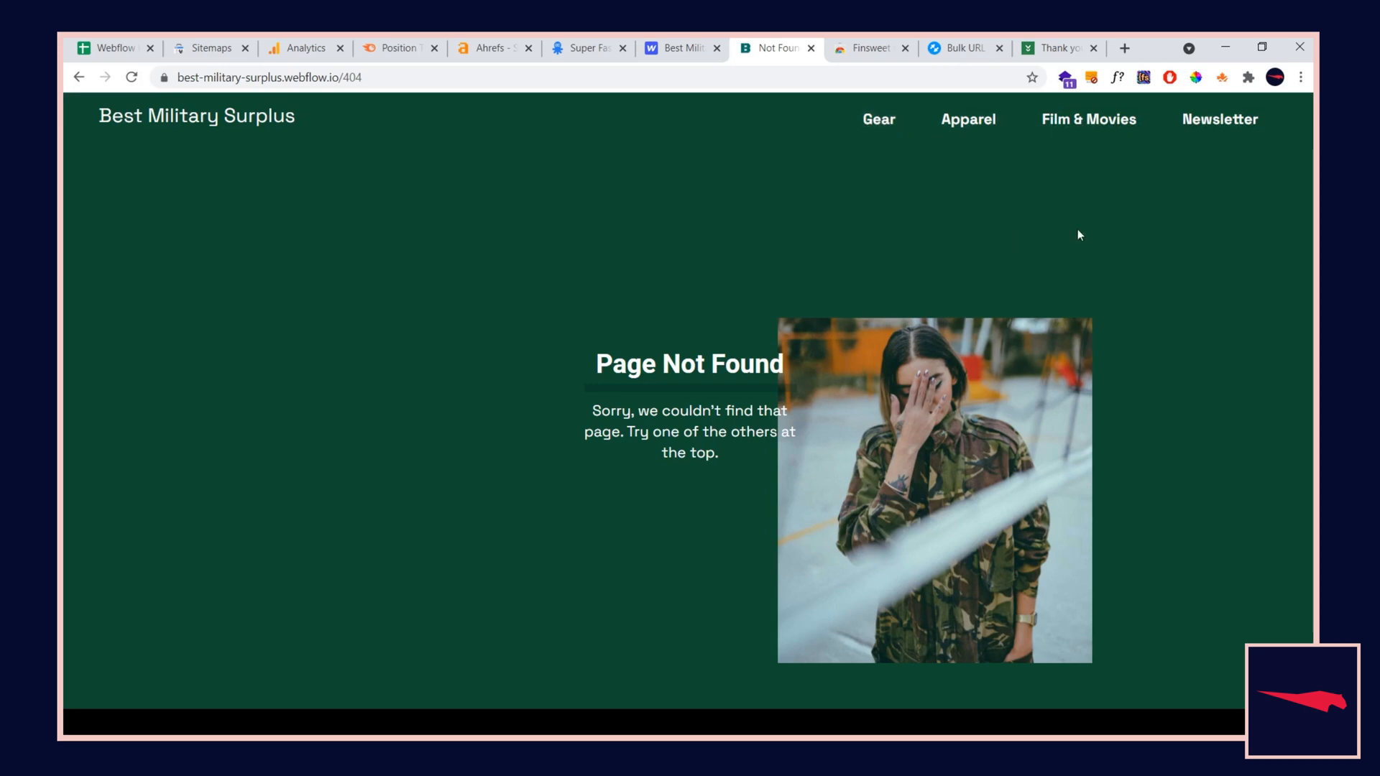
mouse_move(562, 483)
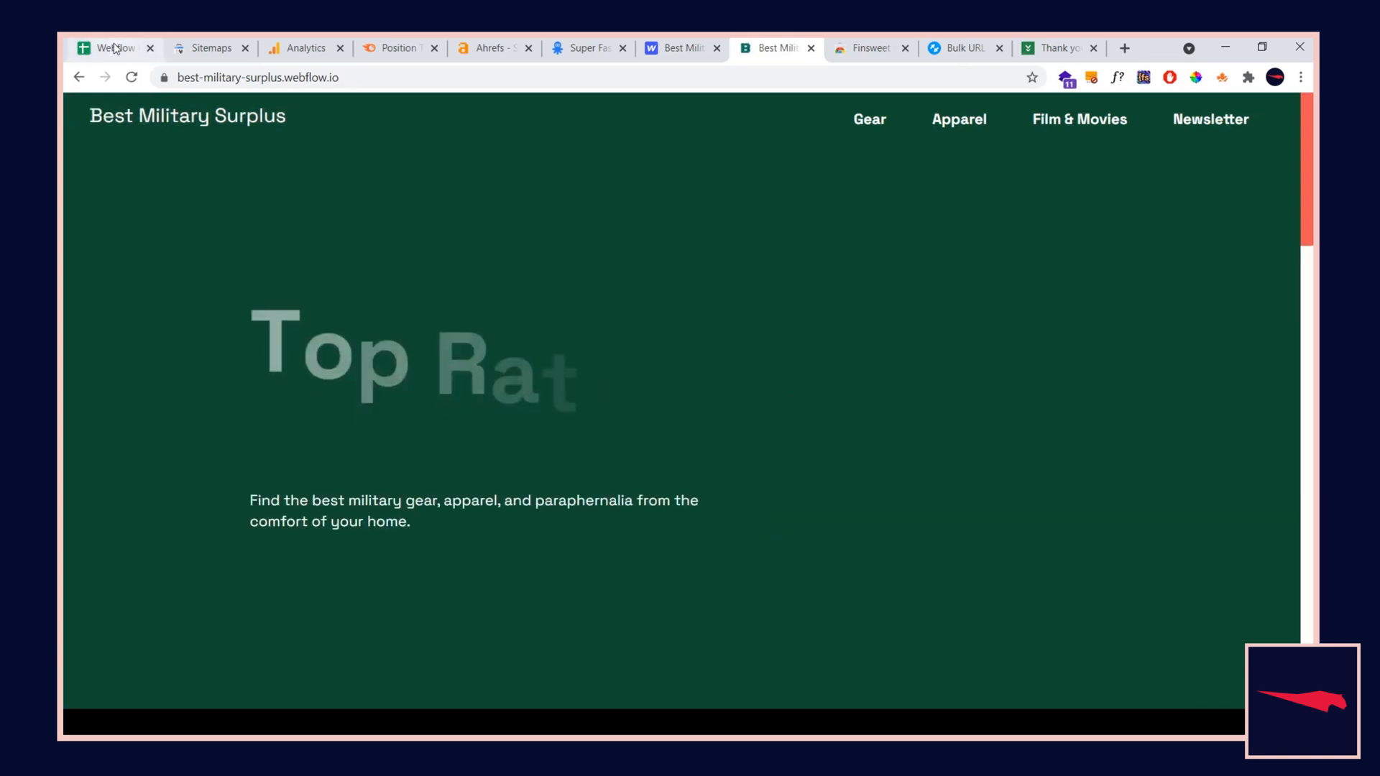
click(112, 48)
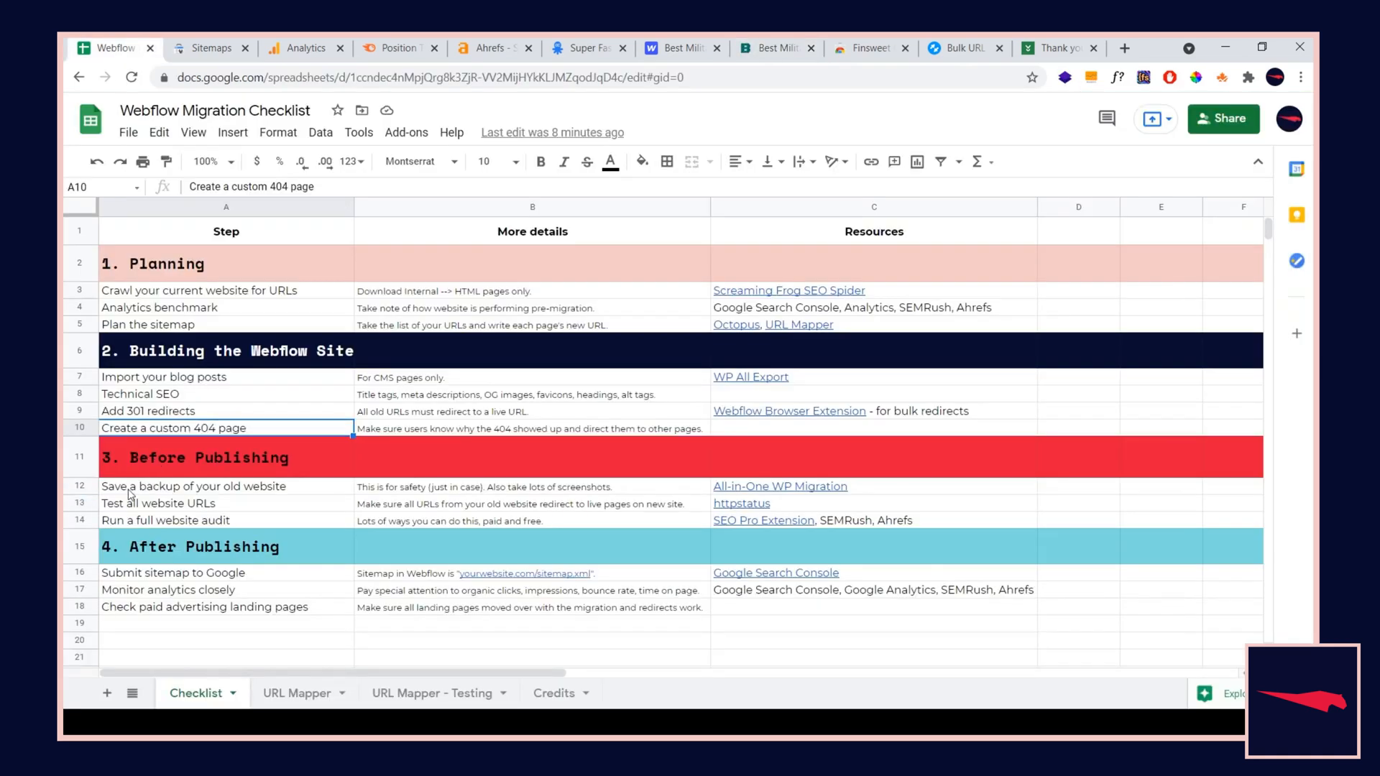
click(191, 486)
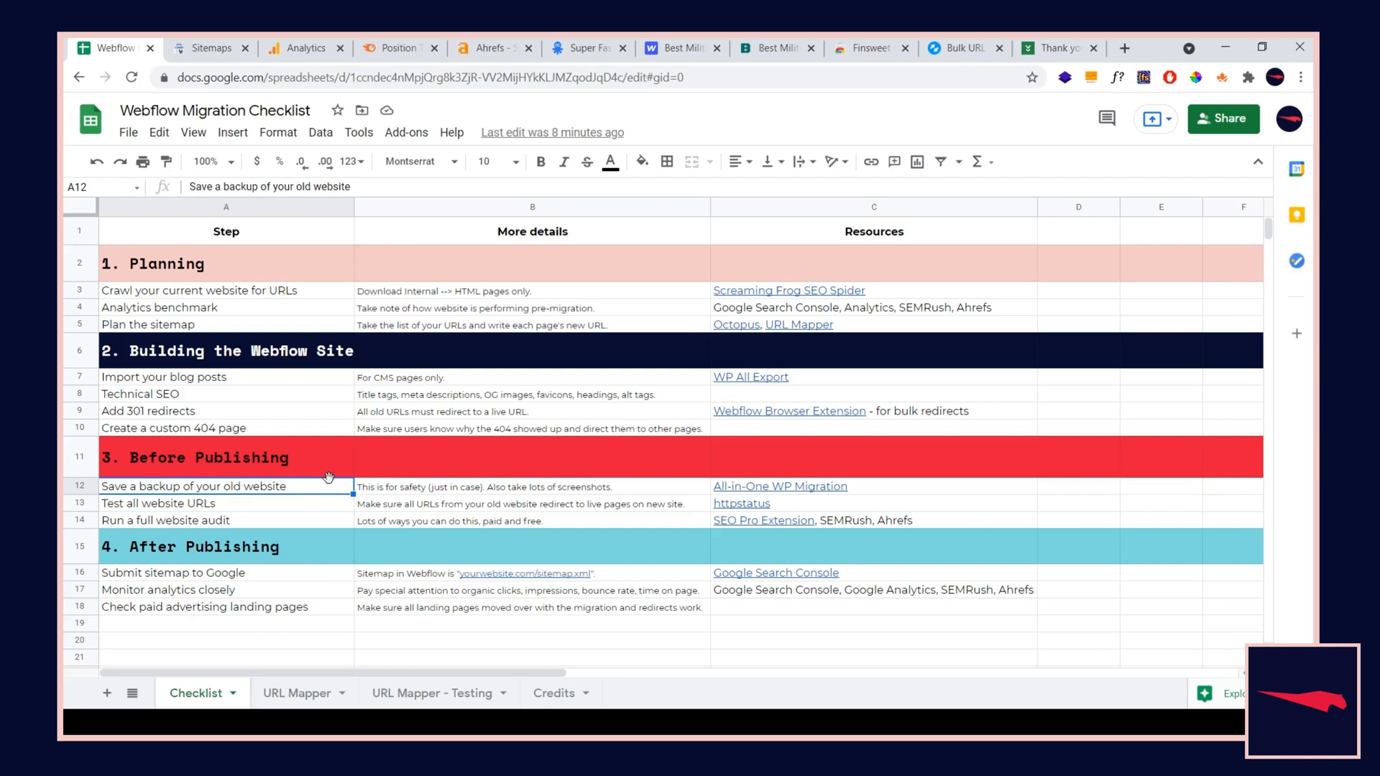
mouse_move(299, 512)
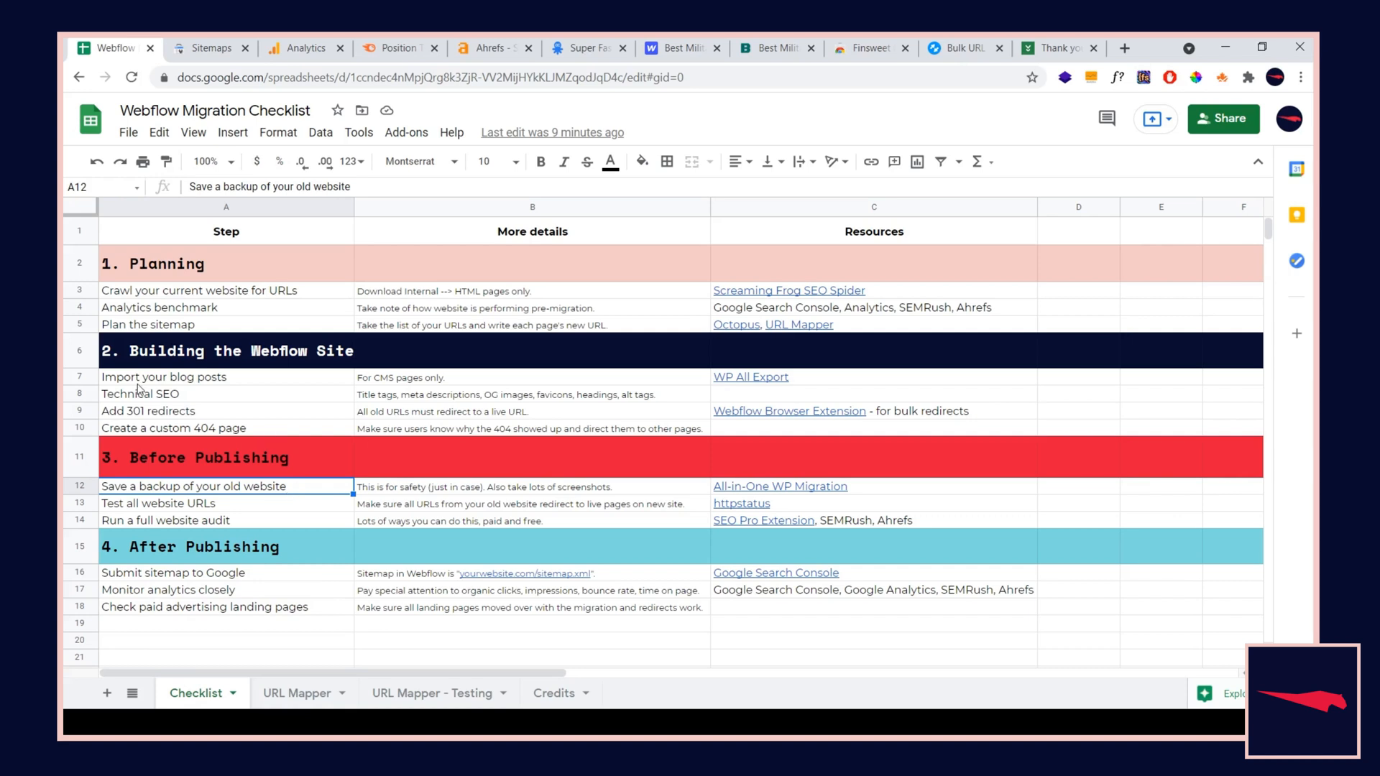
right_click(163, 376)
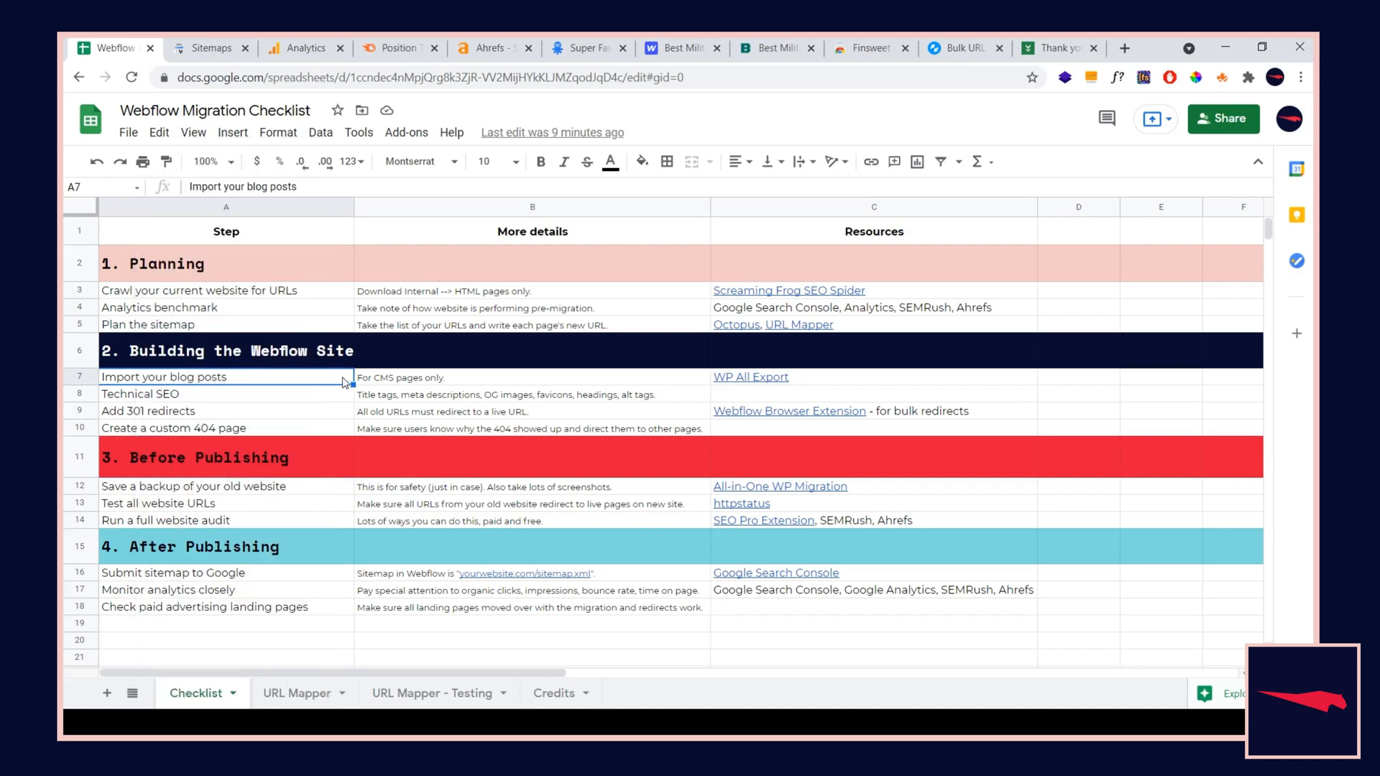
mouse_move(323, 335)
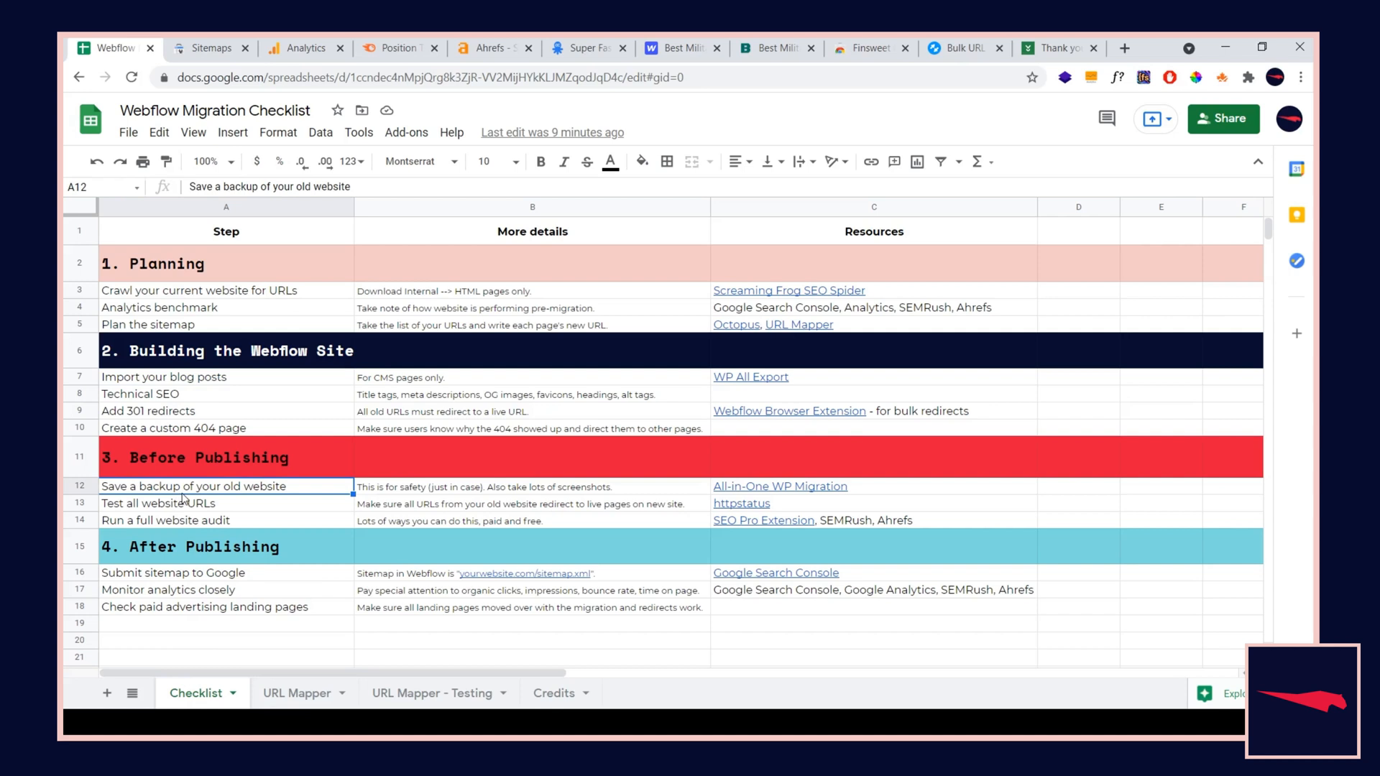
mouse_move(183, 516)
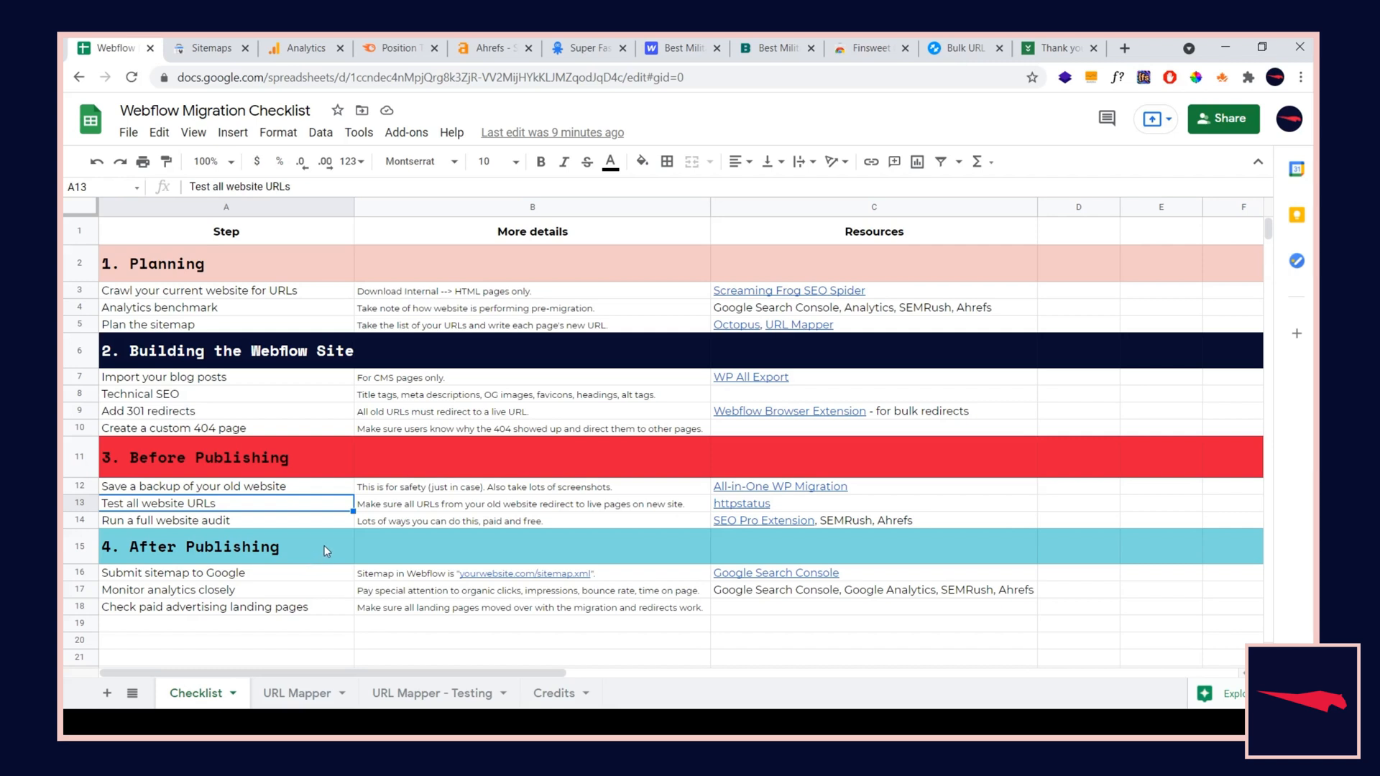
mouse_move(493, 484)
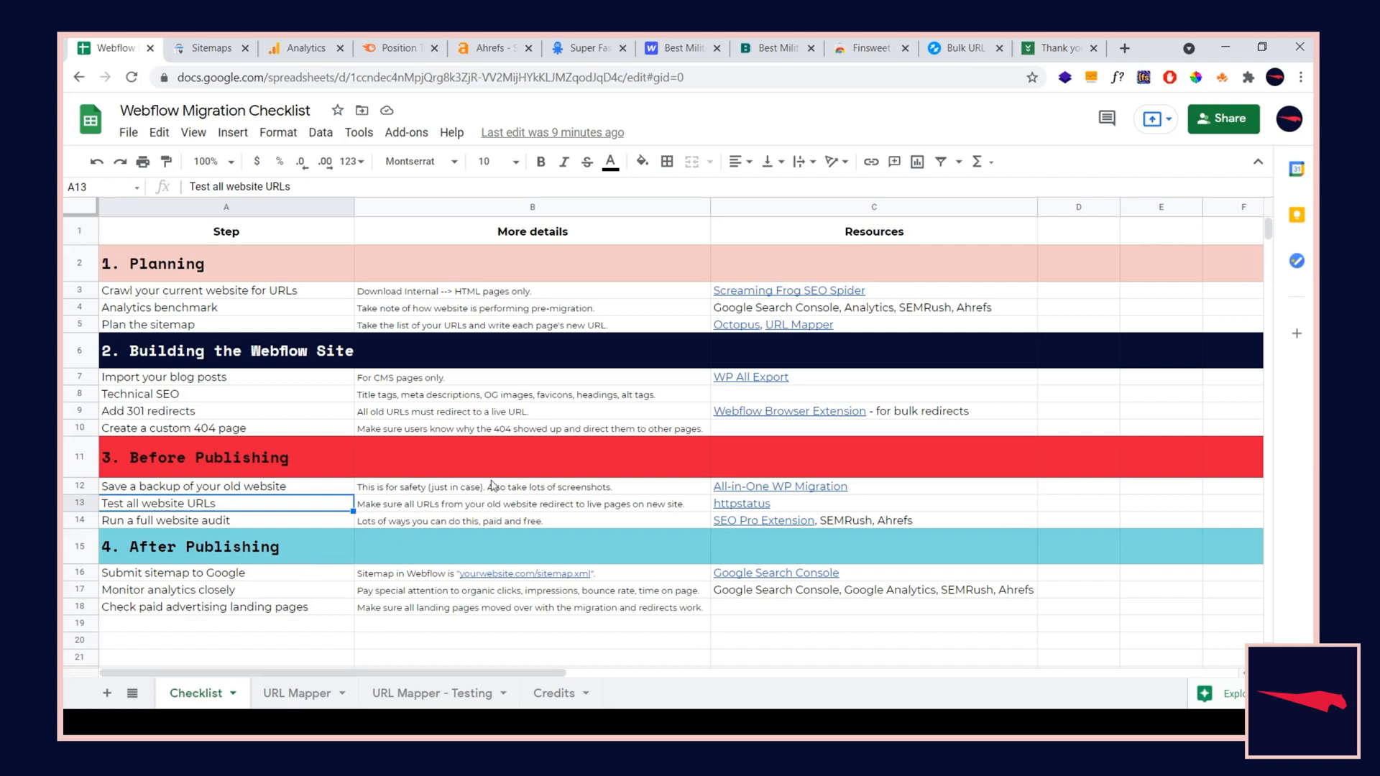
Visit the httpstatus.io bulk checker, then expand Webflow's Publish dropdown to see the site's destination domains
click(963, 49)
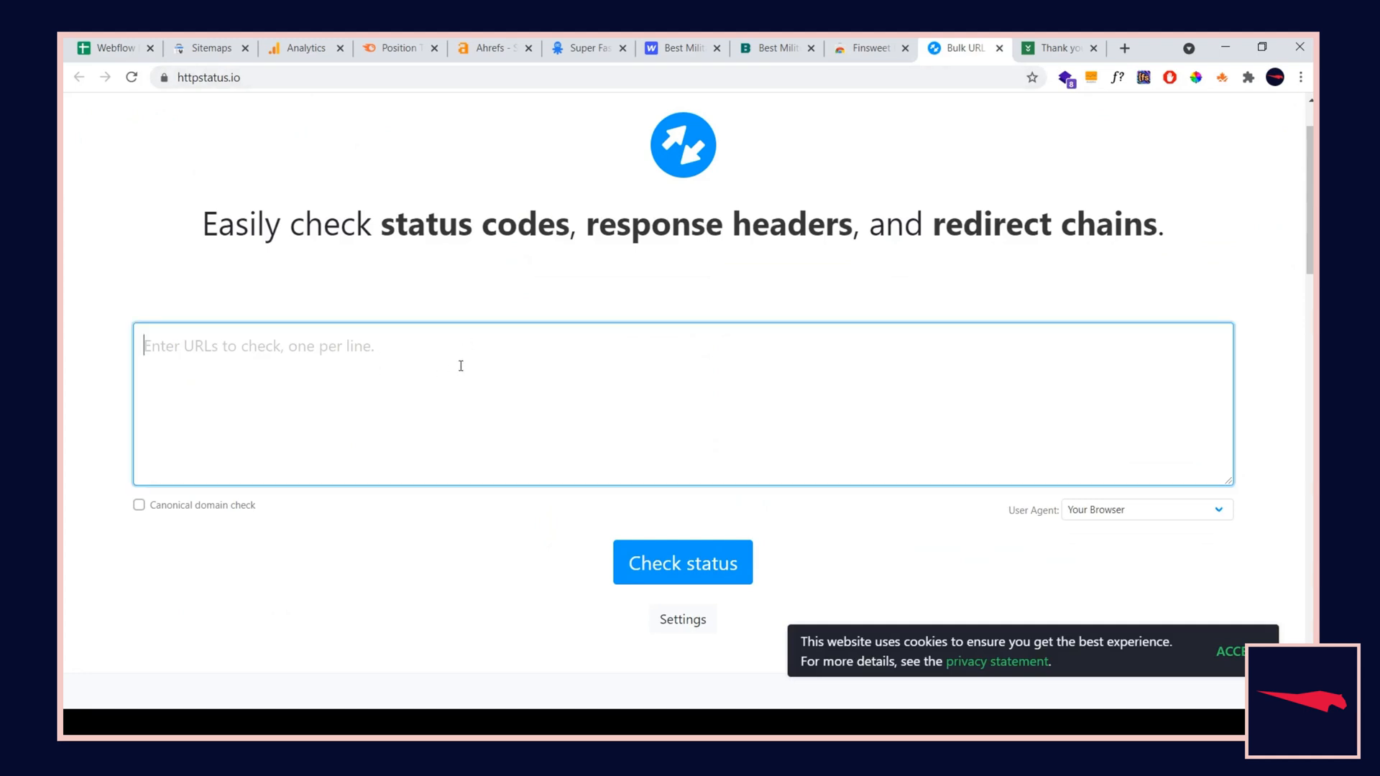
click(675, 49)
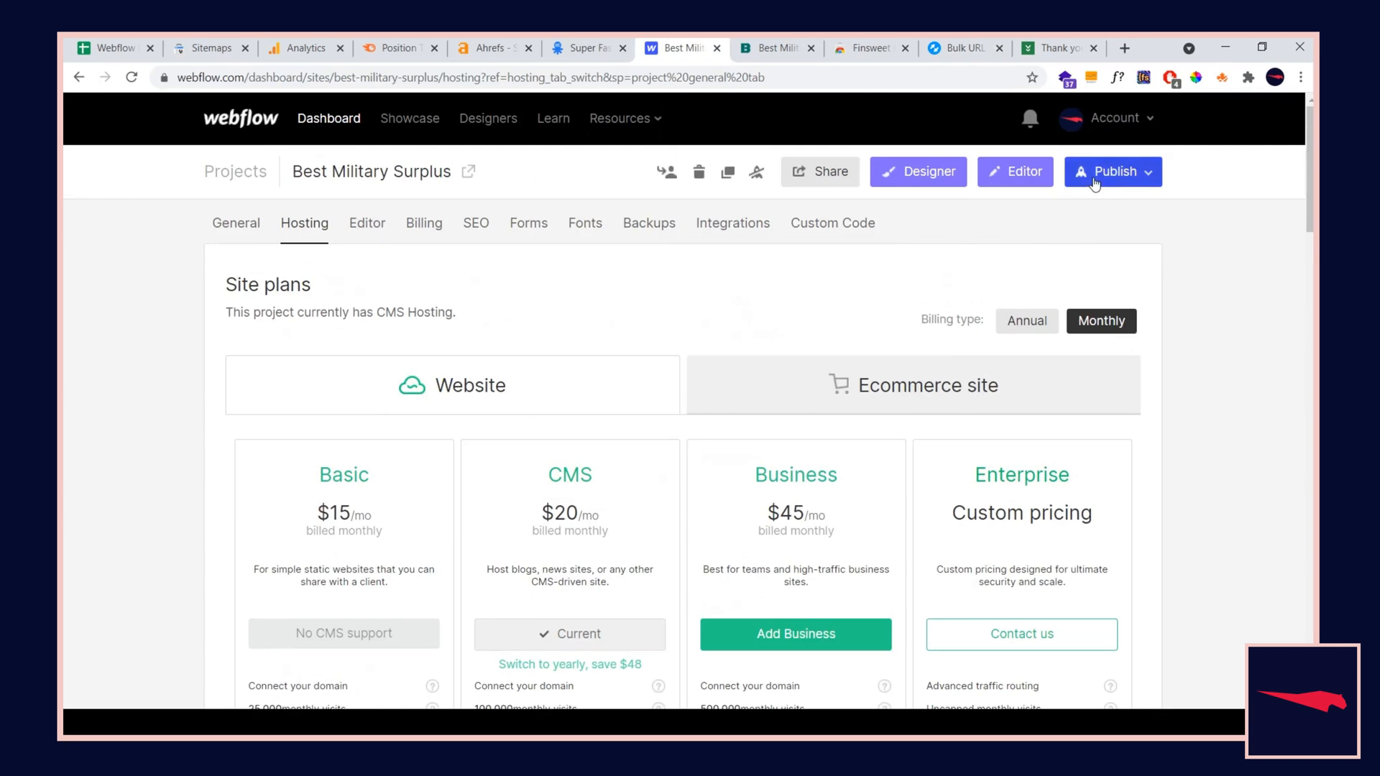
click(1113, 171)
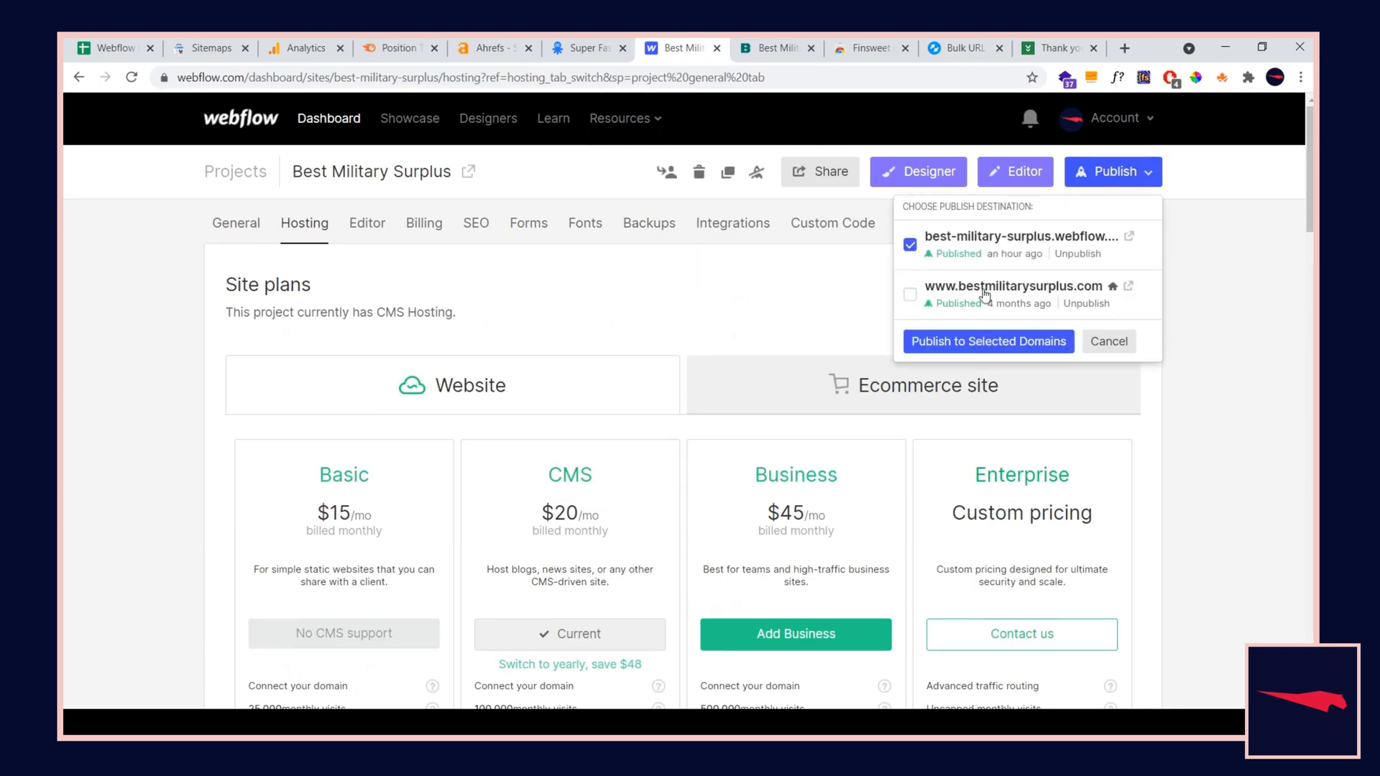
mouse_move(1033, 285)
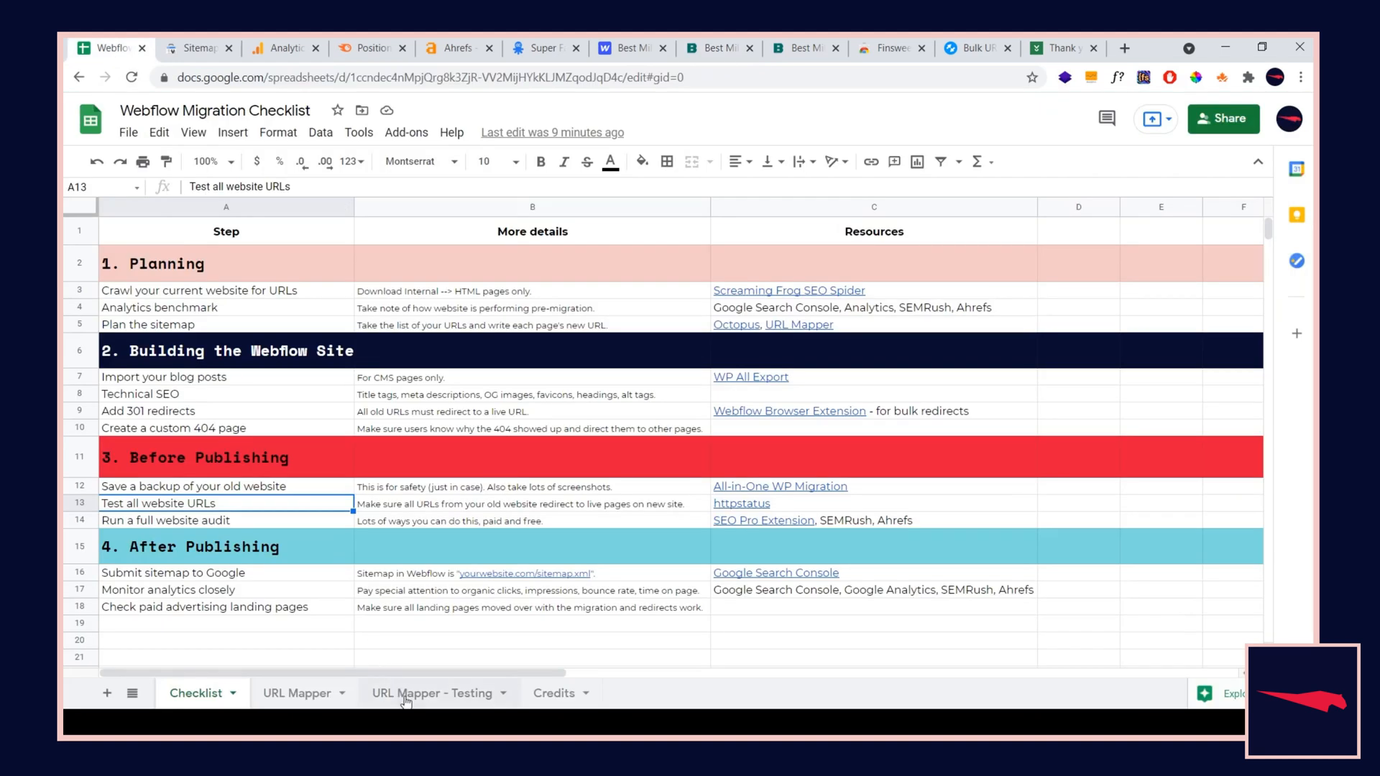
Show the URL Mapper - Testing sheet of old URLs, checking the webflow.io staging domain along the way
click(431, 693)
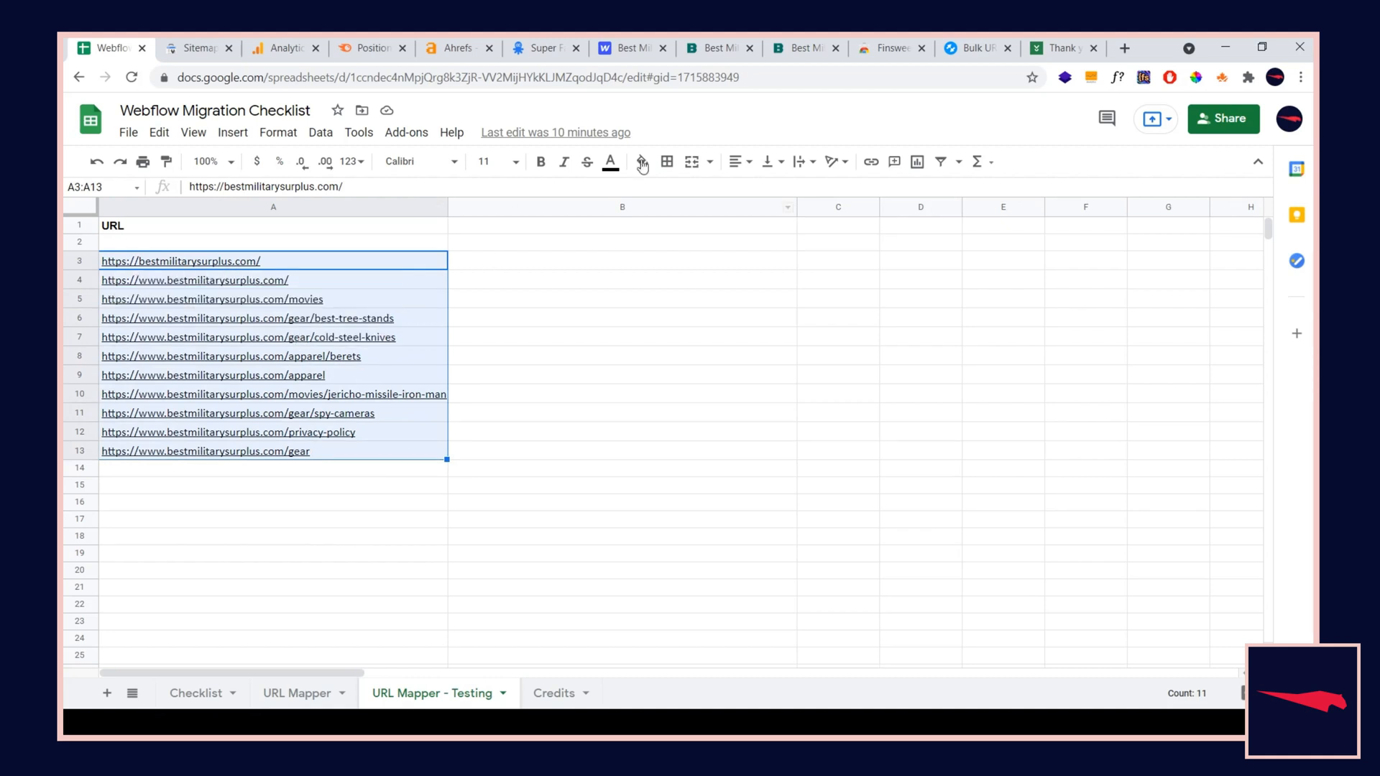
click(797, 49)
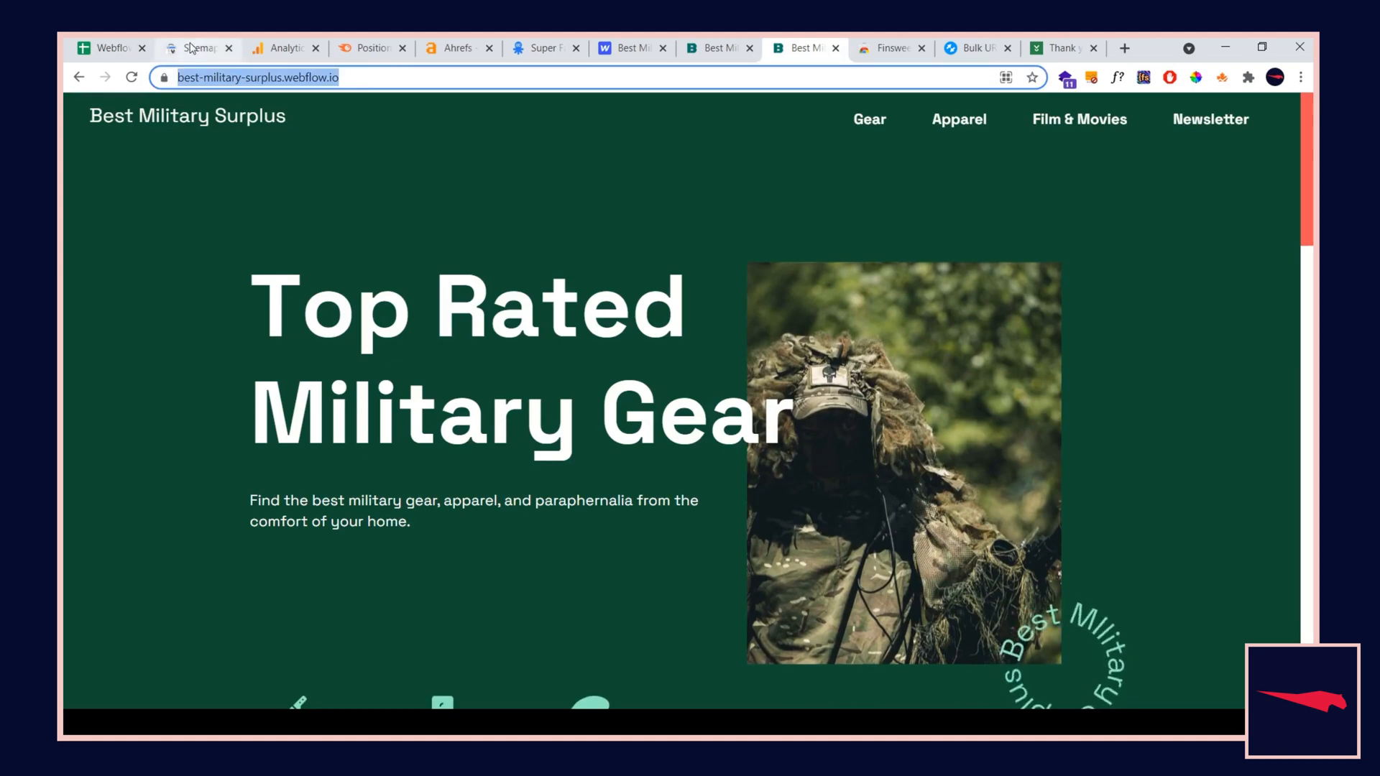
click(108, 47)
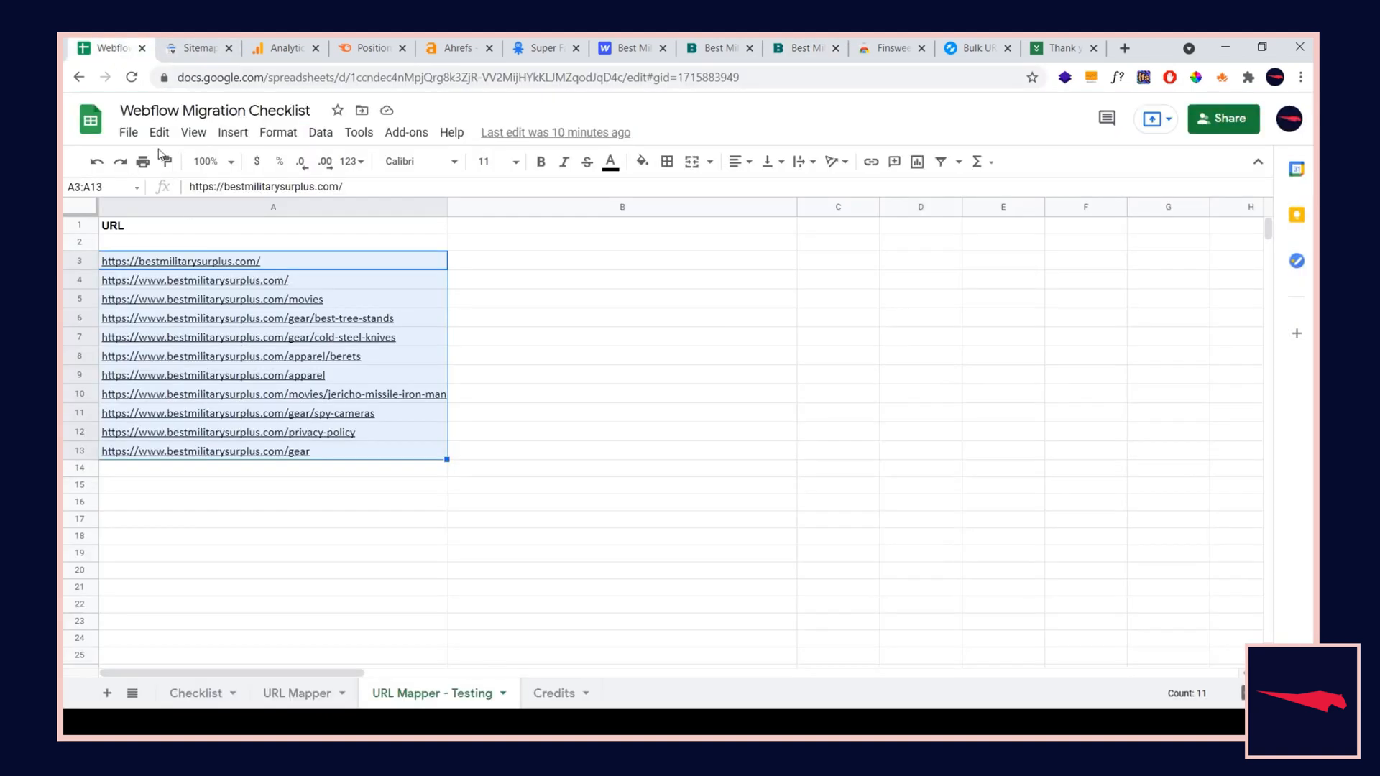
key(Ctrl+h)
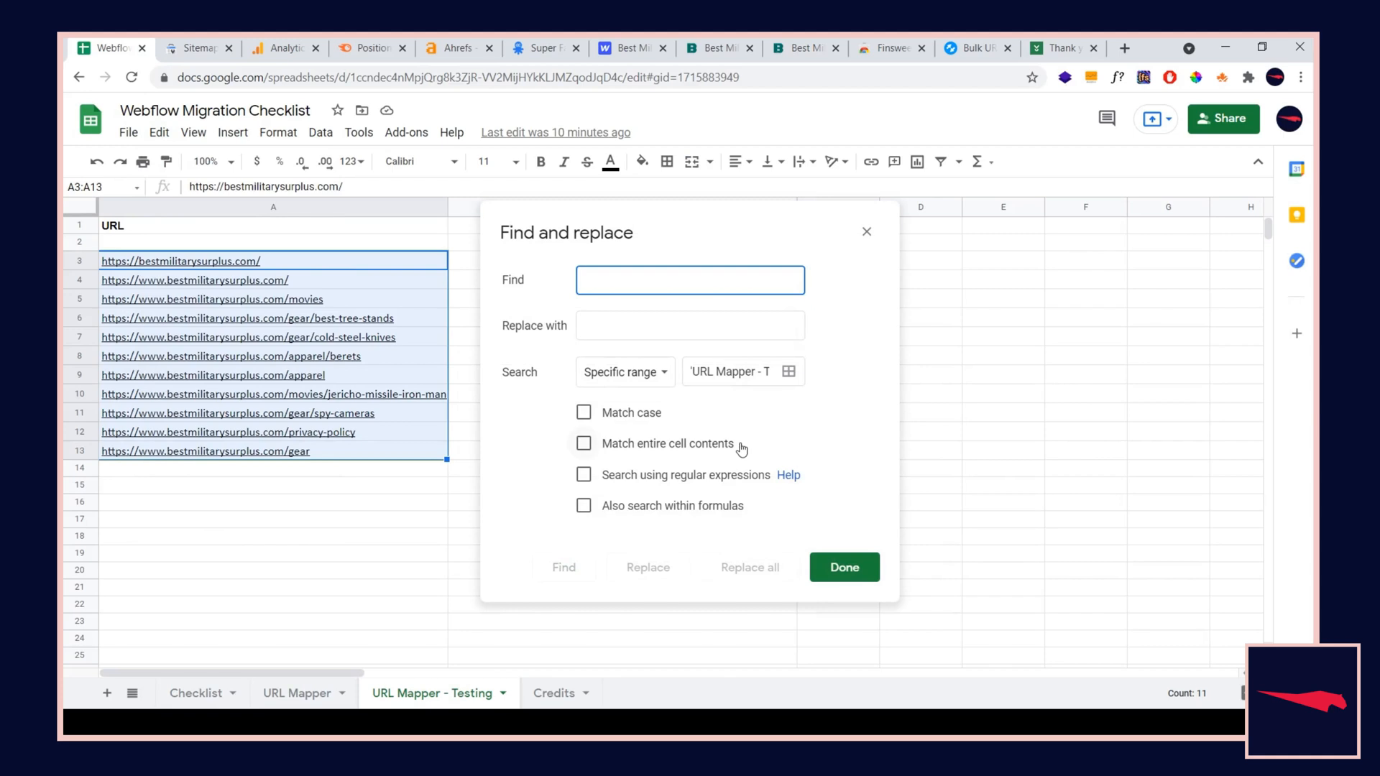
text(https://www.bestmilitarysurplus.com)
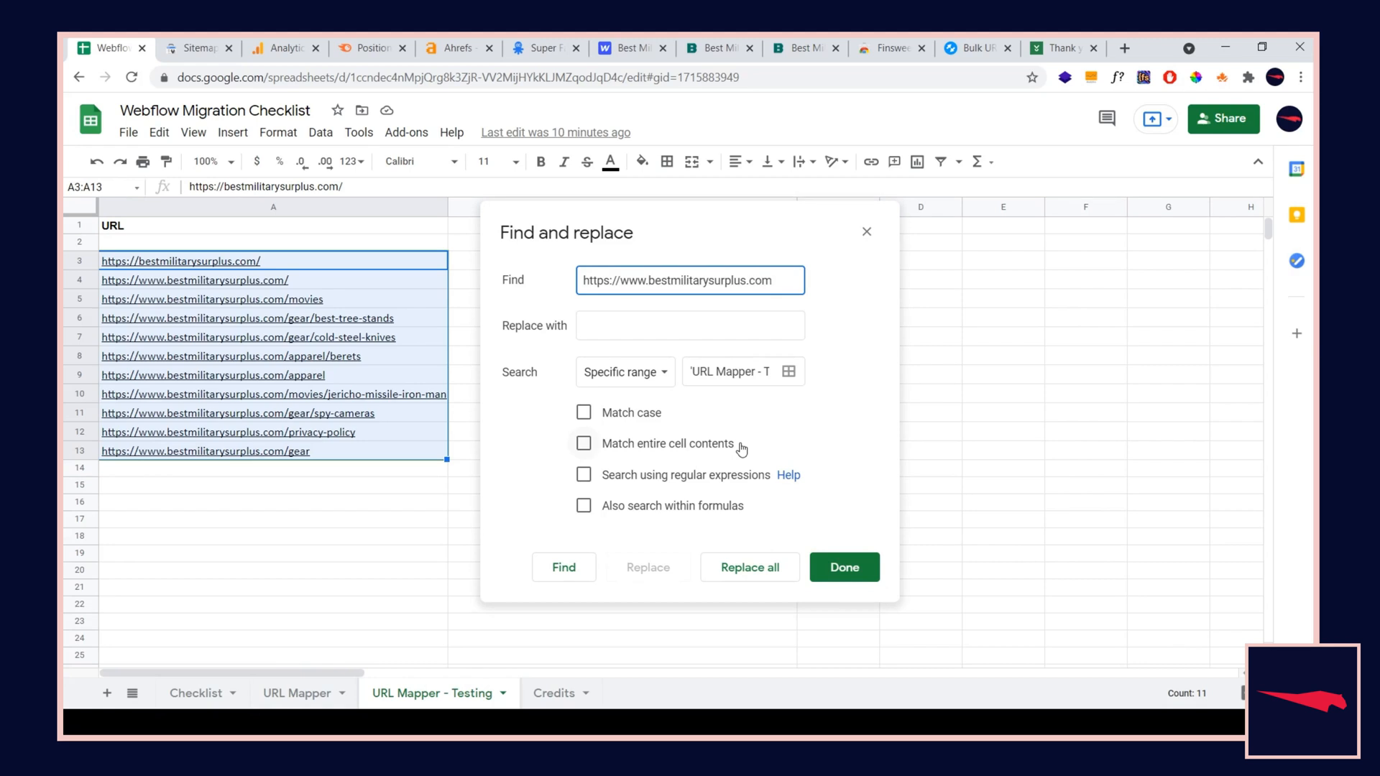
text(https://best-military-surplus.webflow.io/)
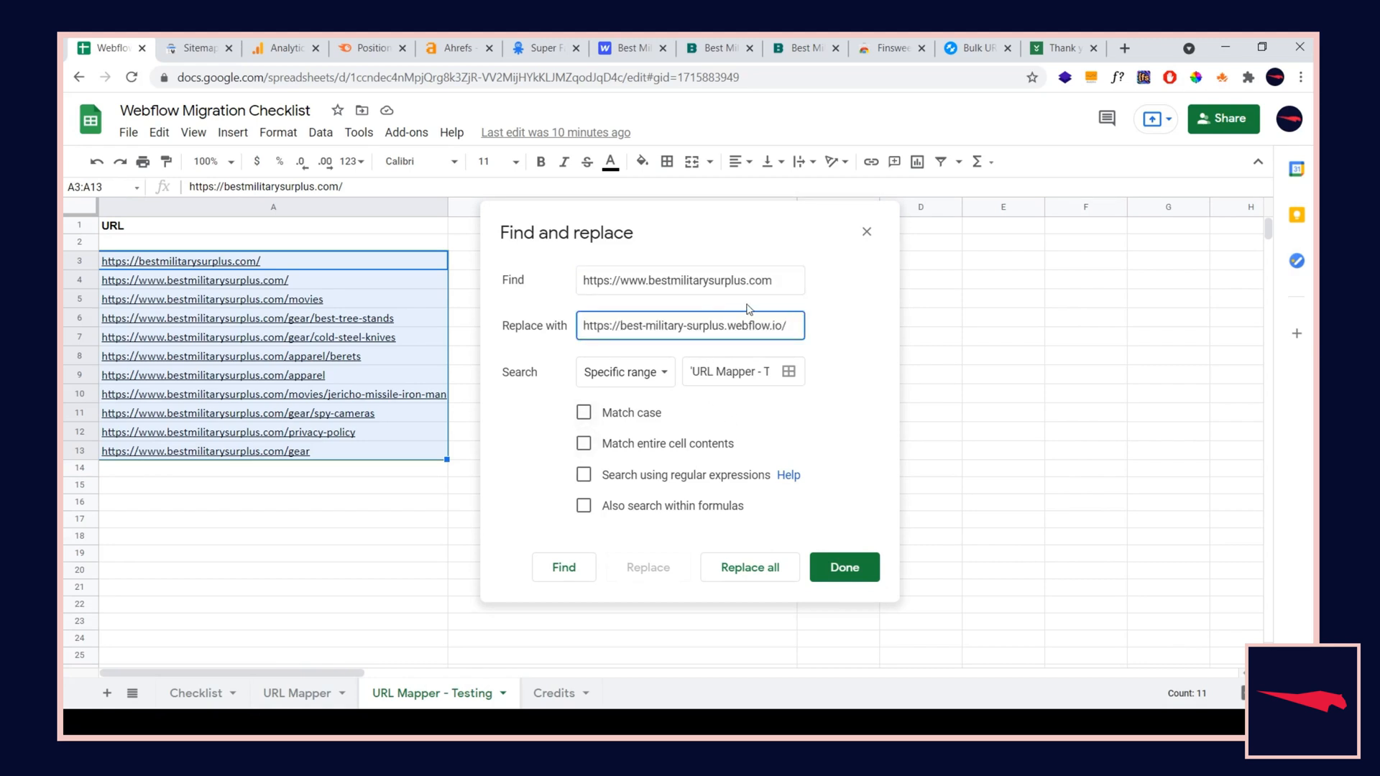
click(689, 281)
text(/)
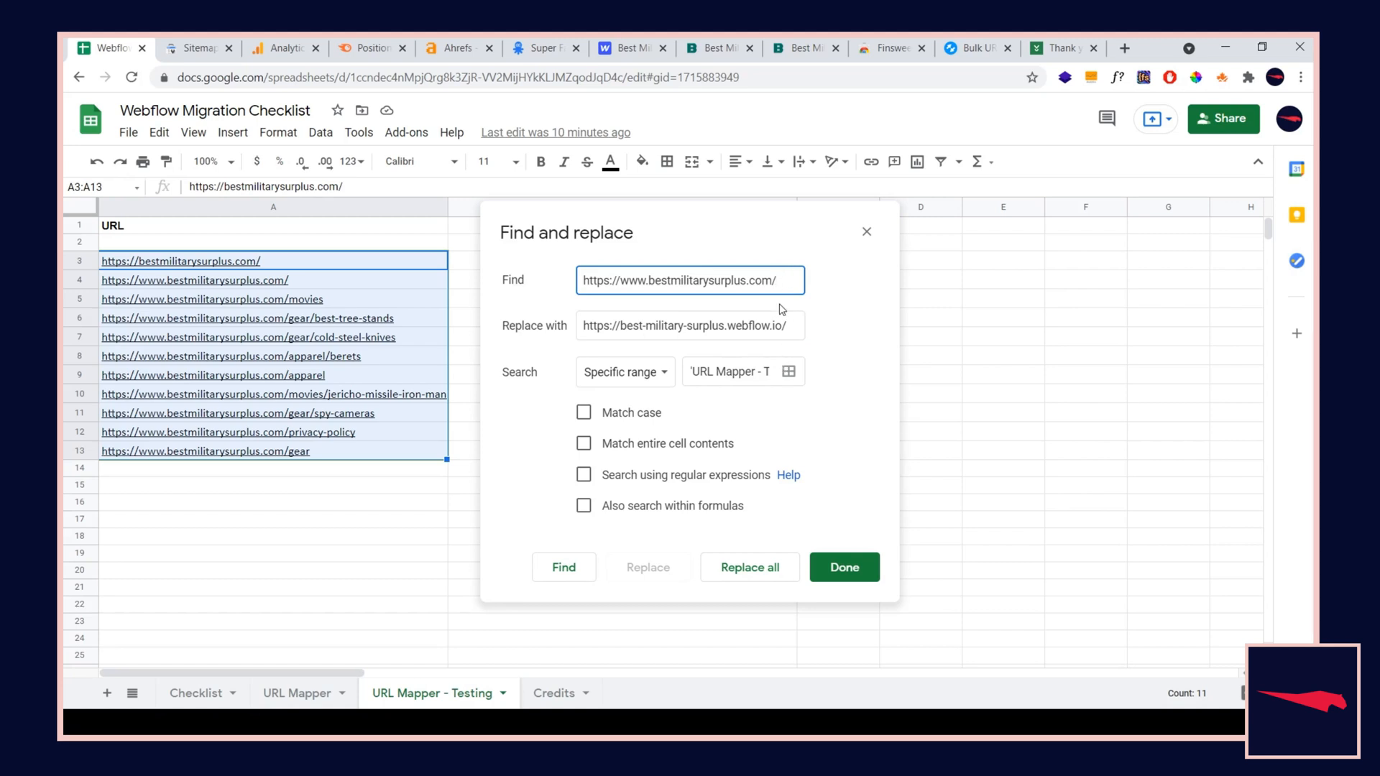
click(749, 566)
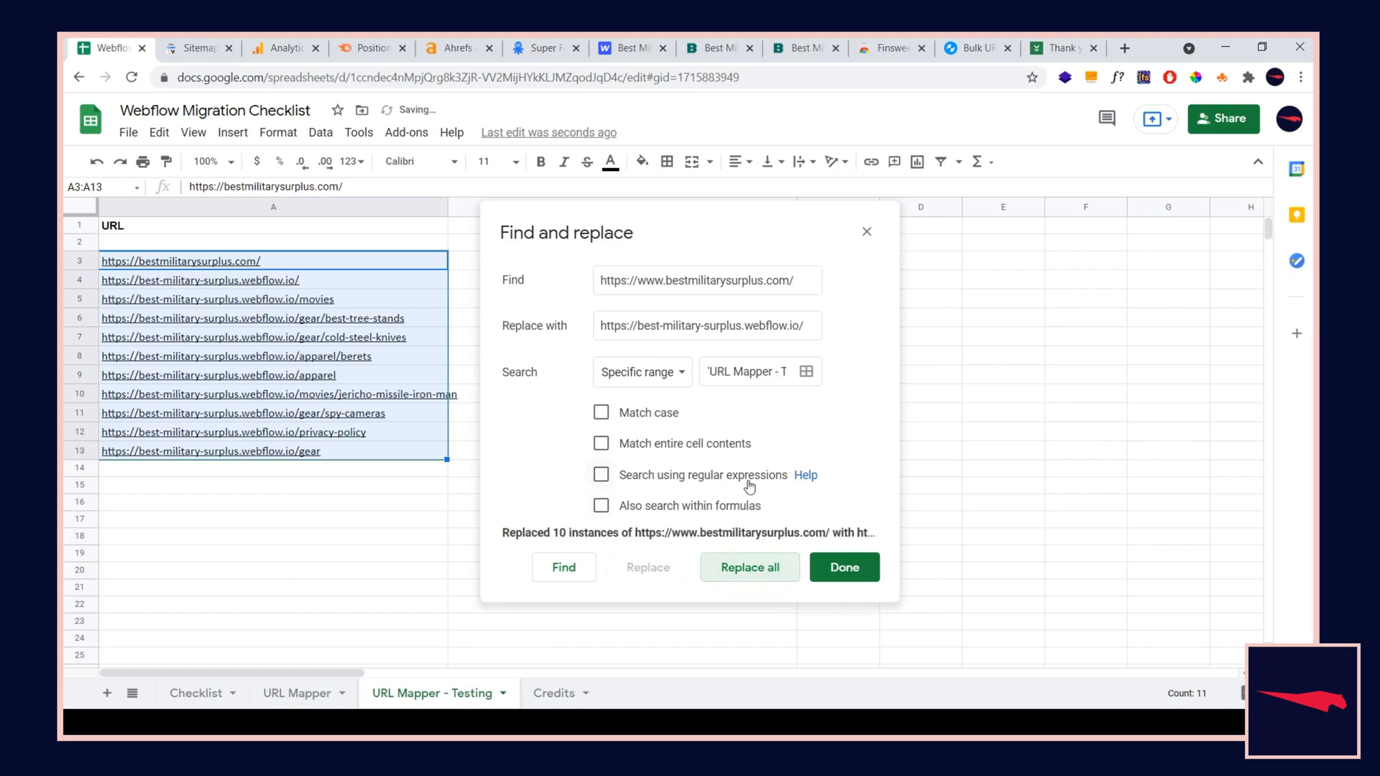
click(843, 567)
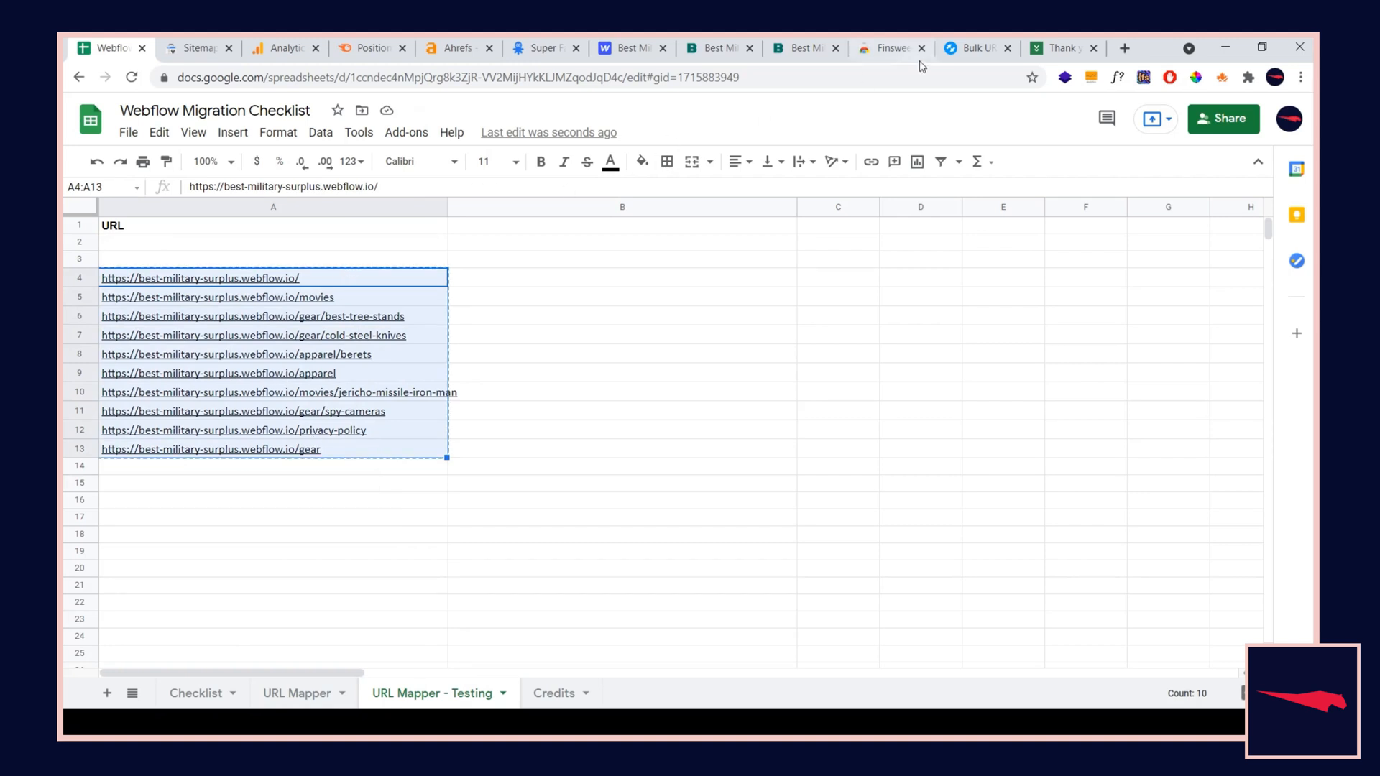
Paste the ten staging URLs into httpstatus.io, run the check, and view the all-200 results table
click(967, 47)
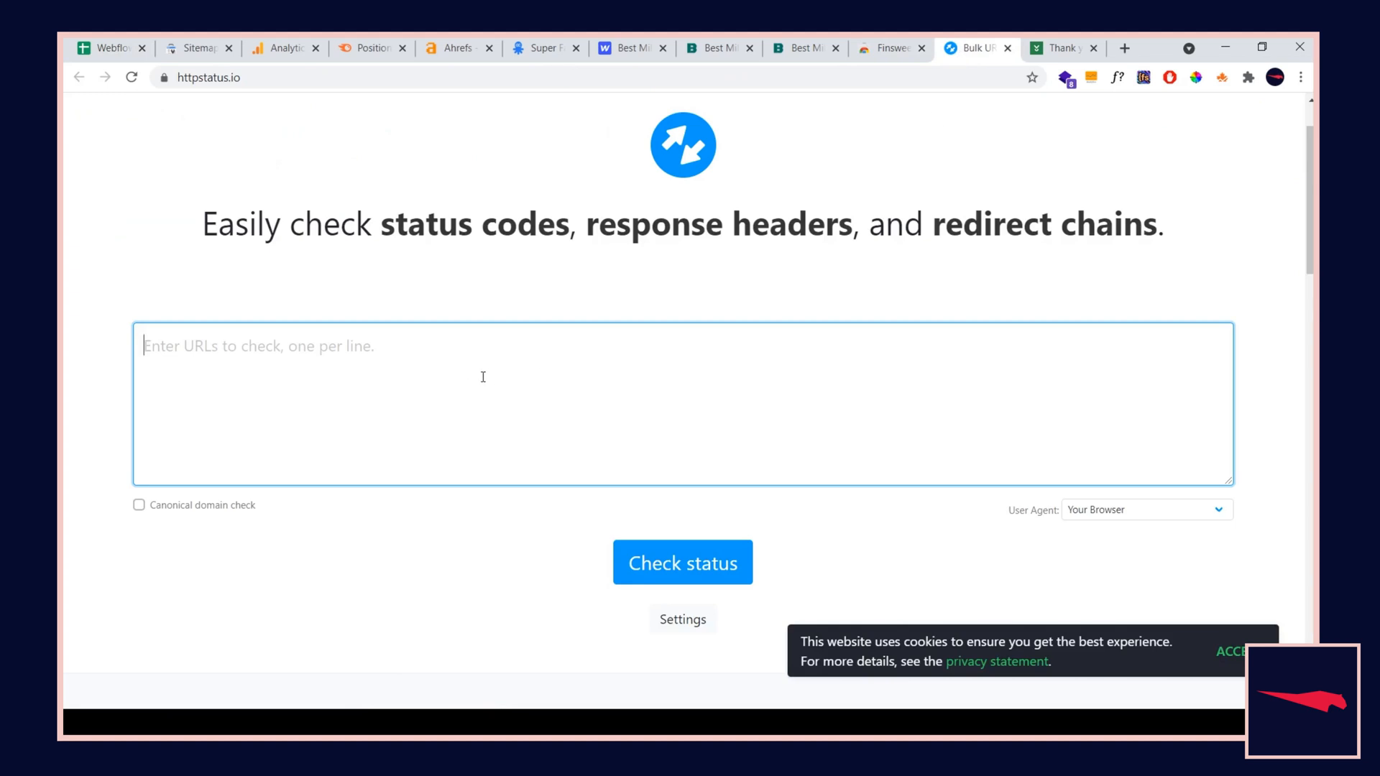
click(682, 563)
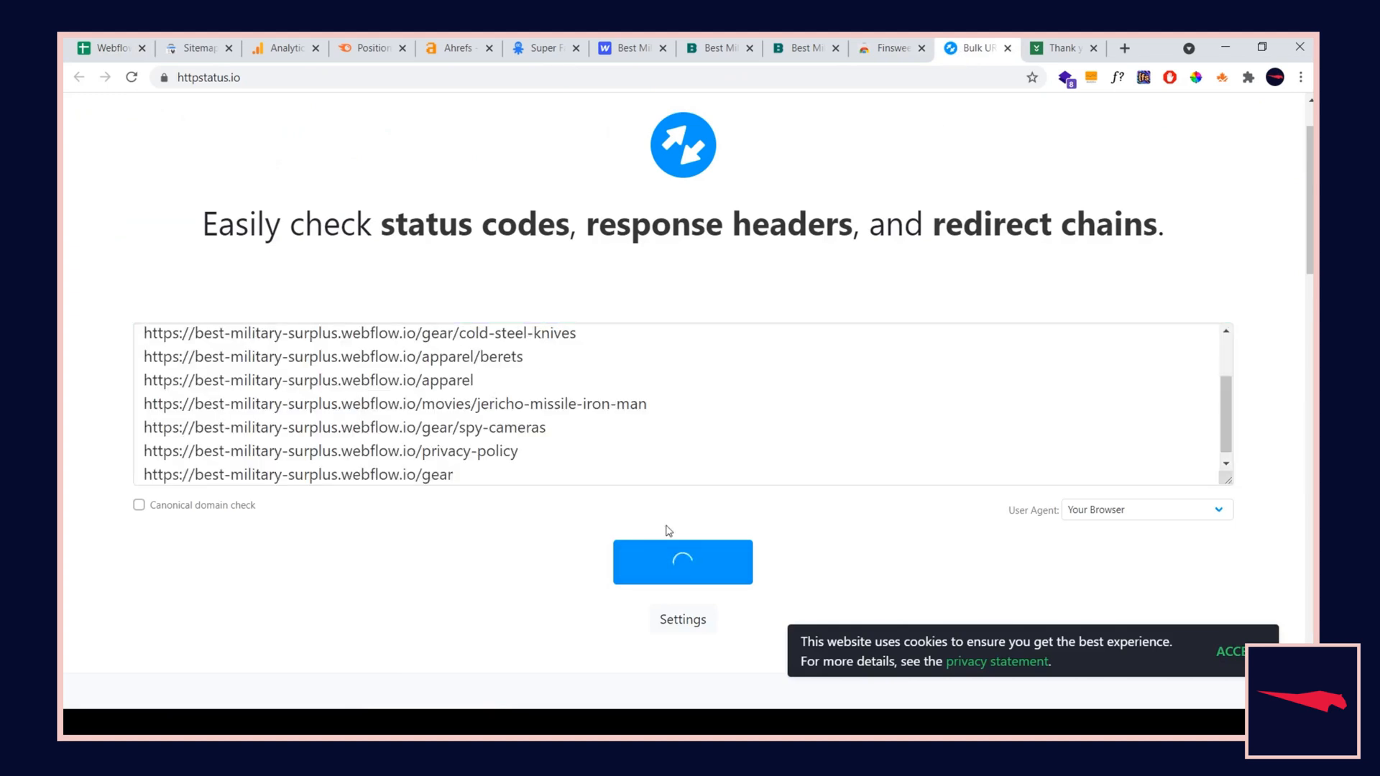
click(681, 562)
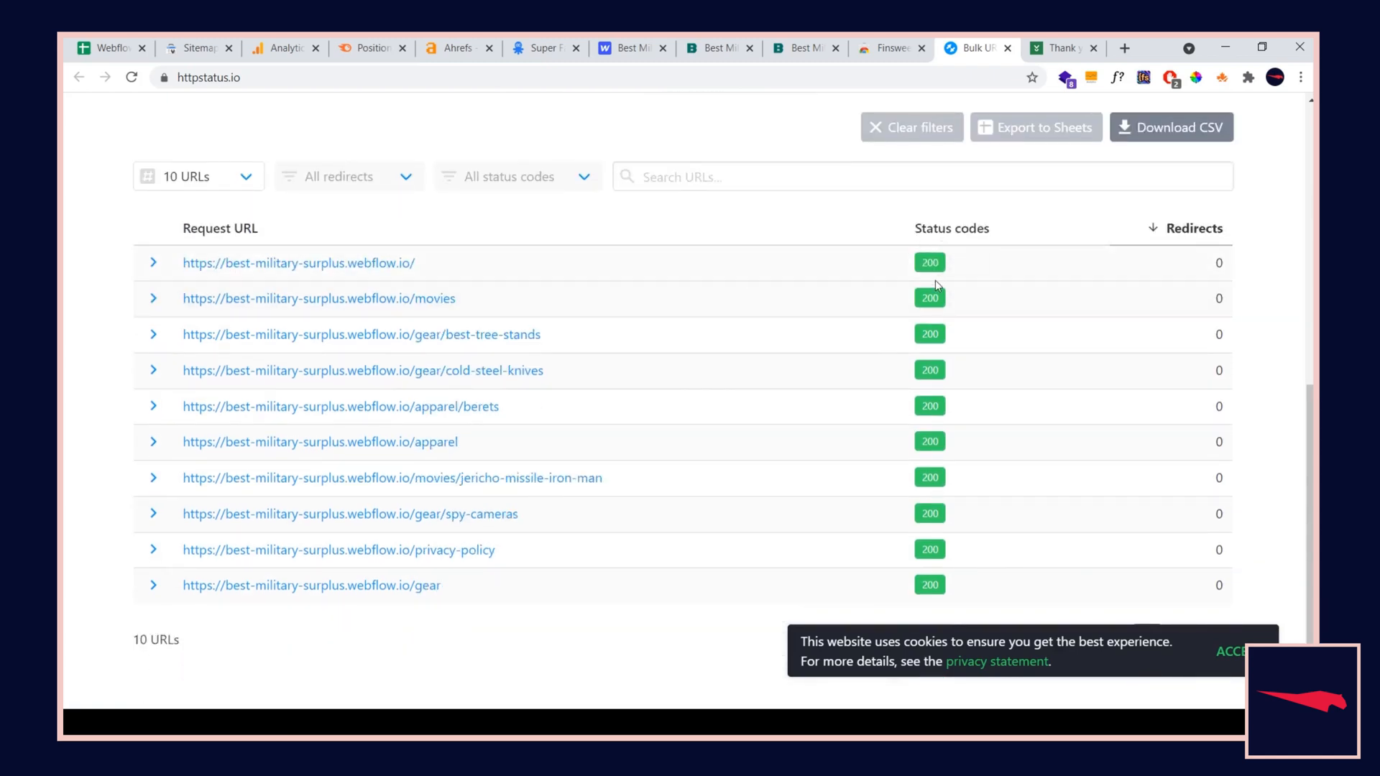
scroll(down, 3)
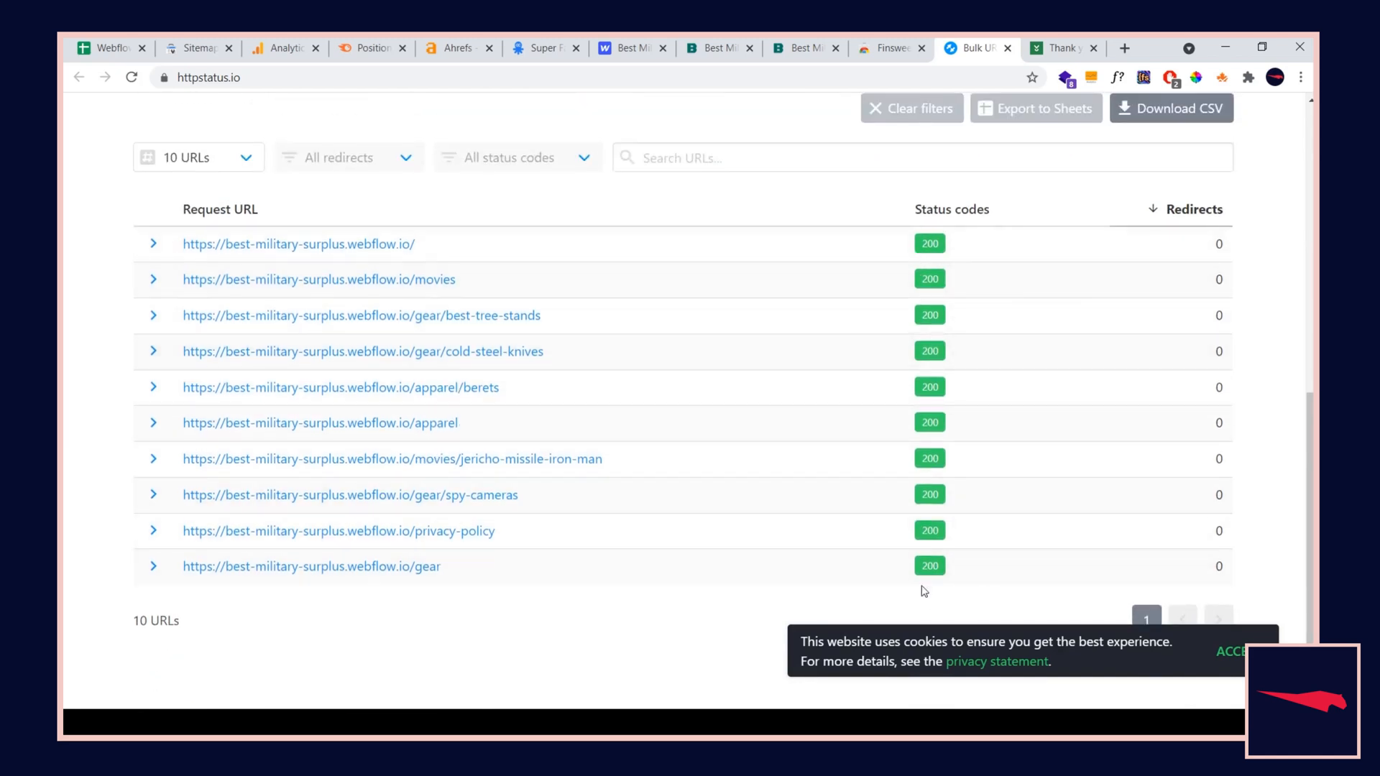
mouse_move(927, 597)
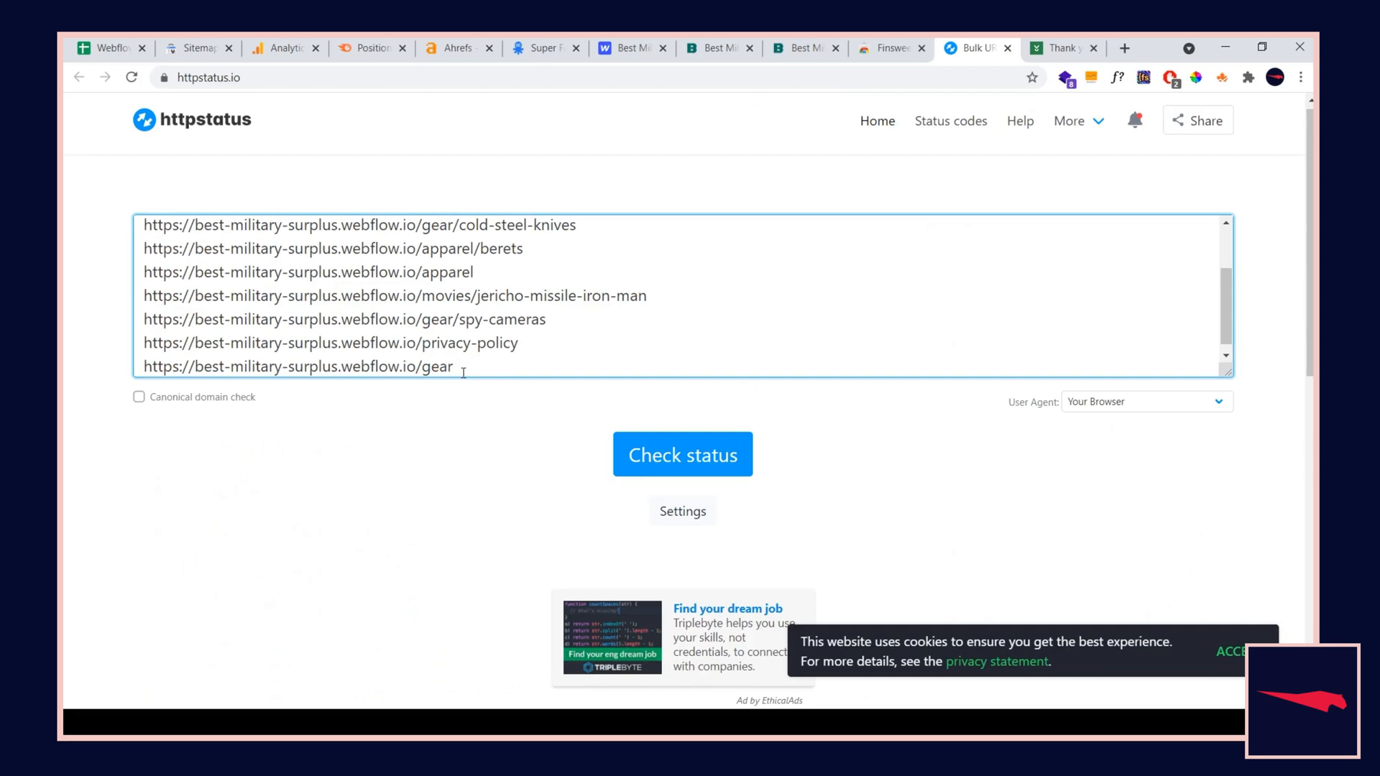
Alter the last URL to /gearhjff and rerun the bulk check, yielding one 404
click(682, 456)
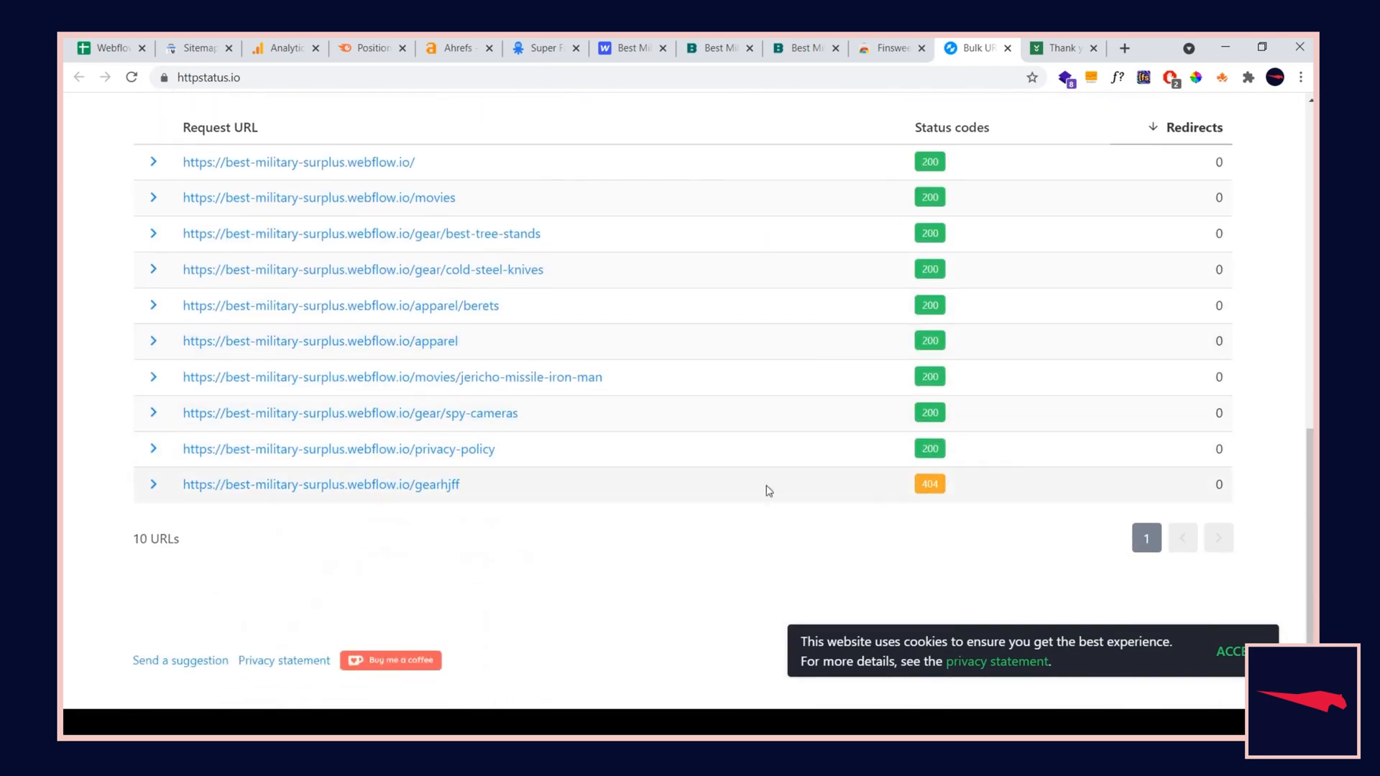
double_click(437, 484)
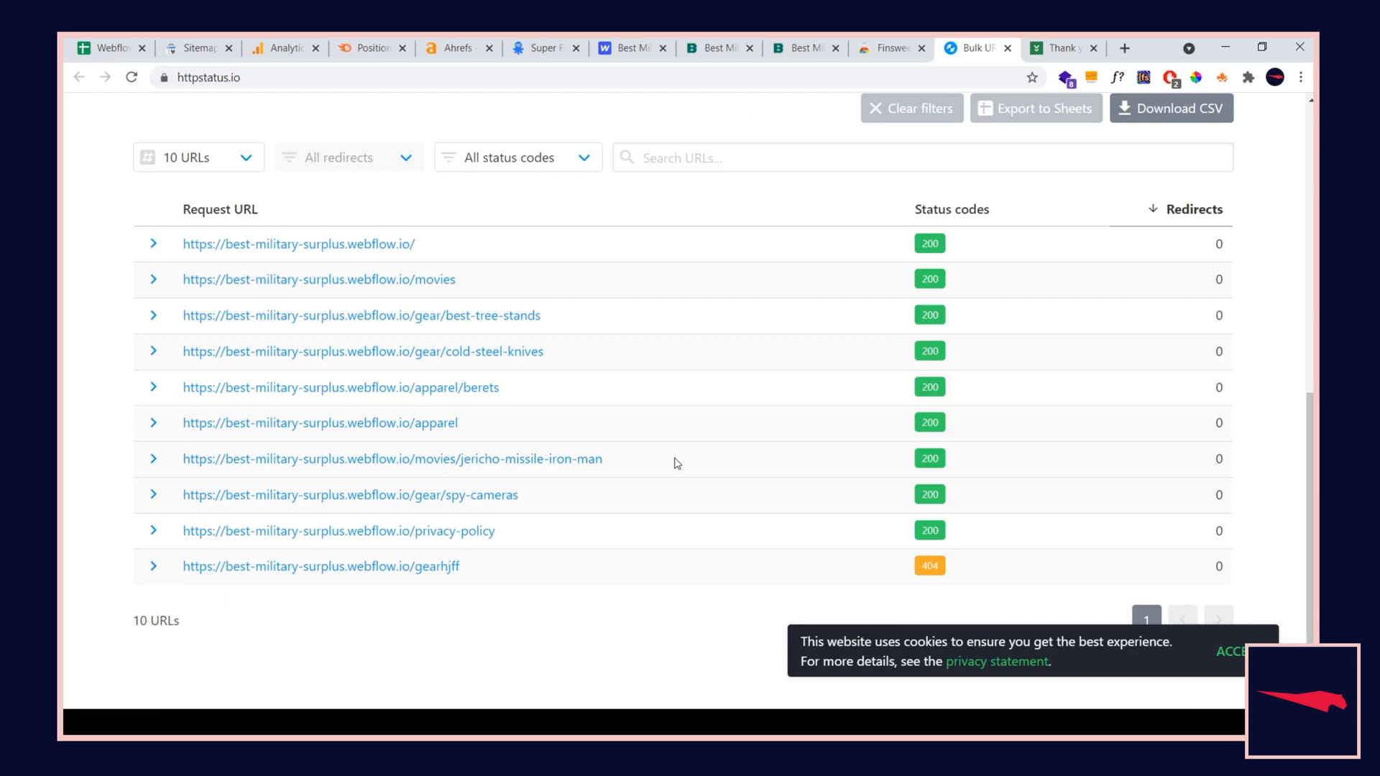
mouse_move(572, 364)
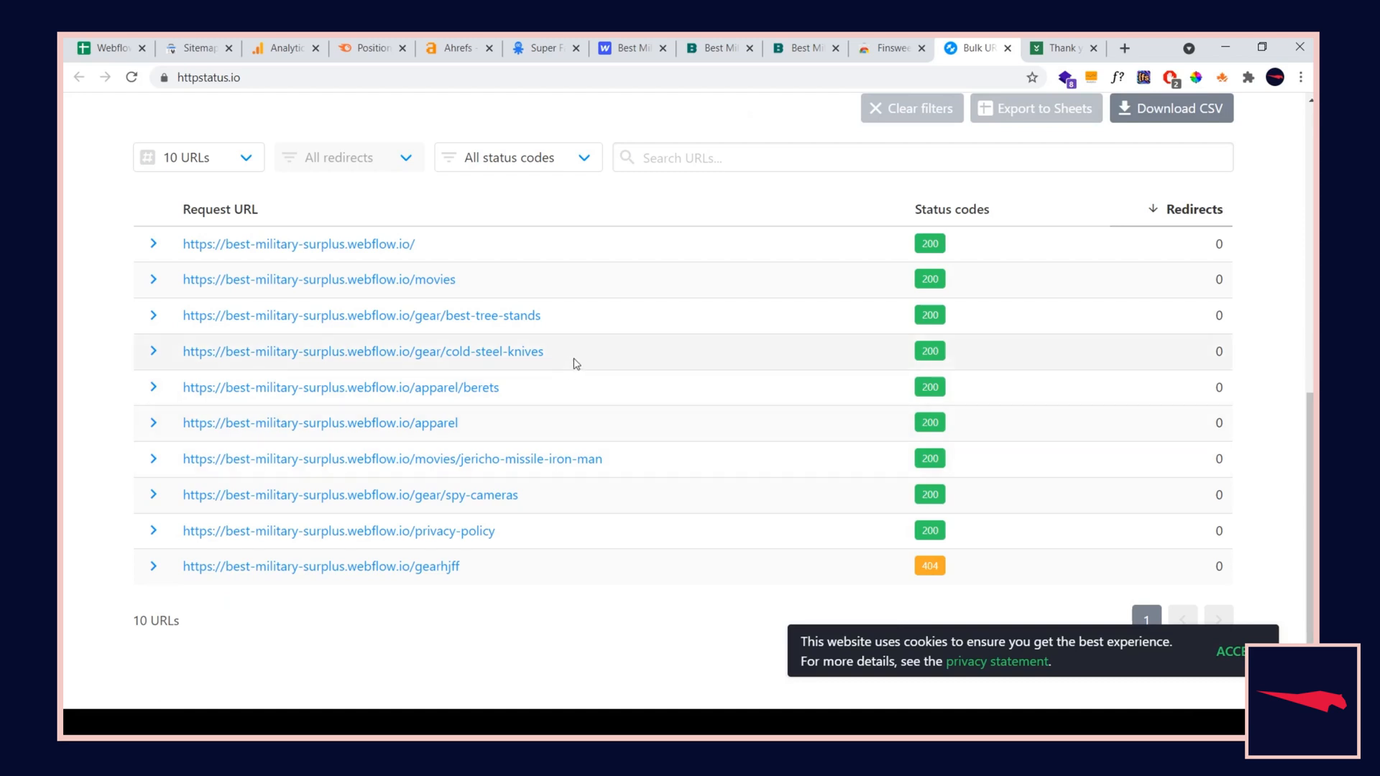
mouse_move(570, 345)
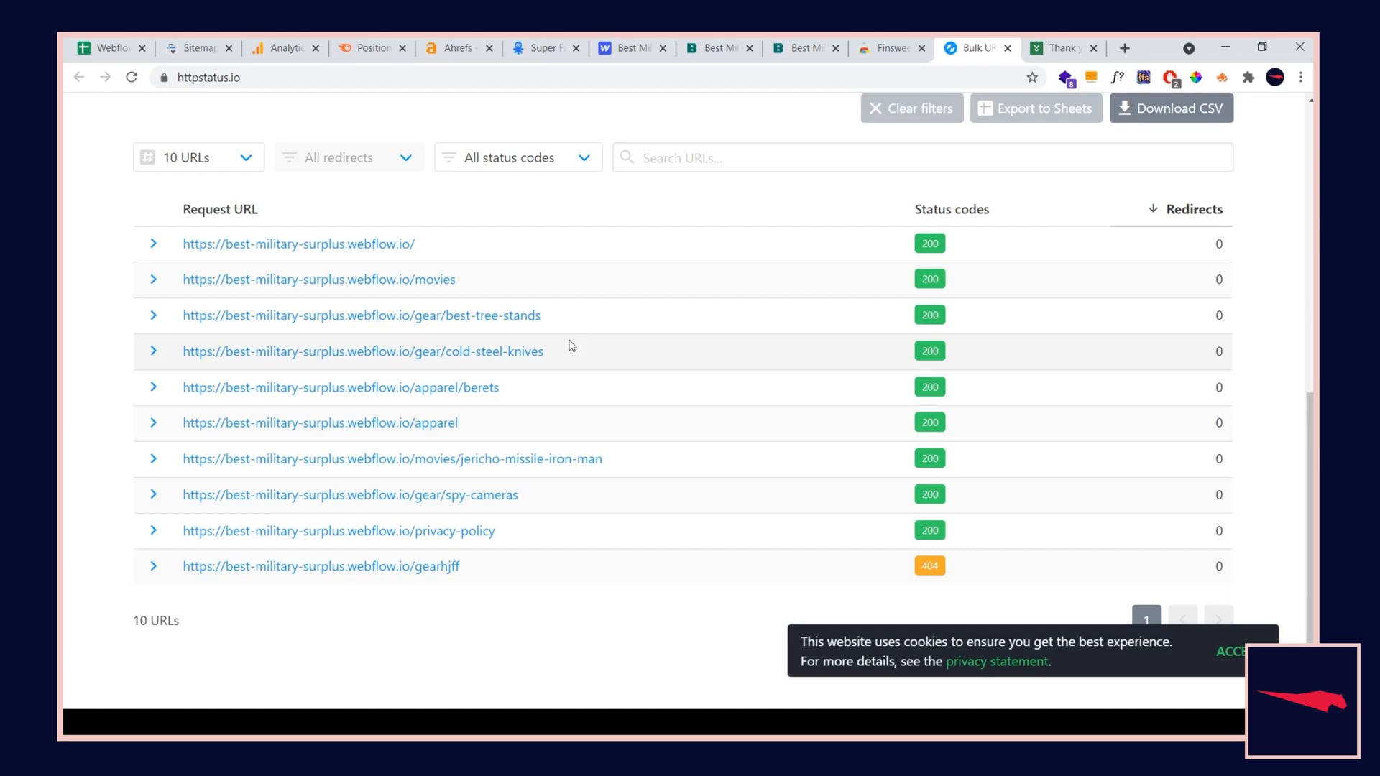
mouse_move(653, 358)
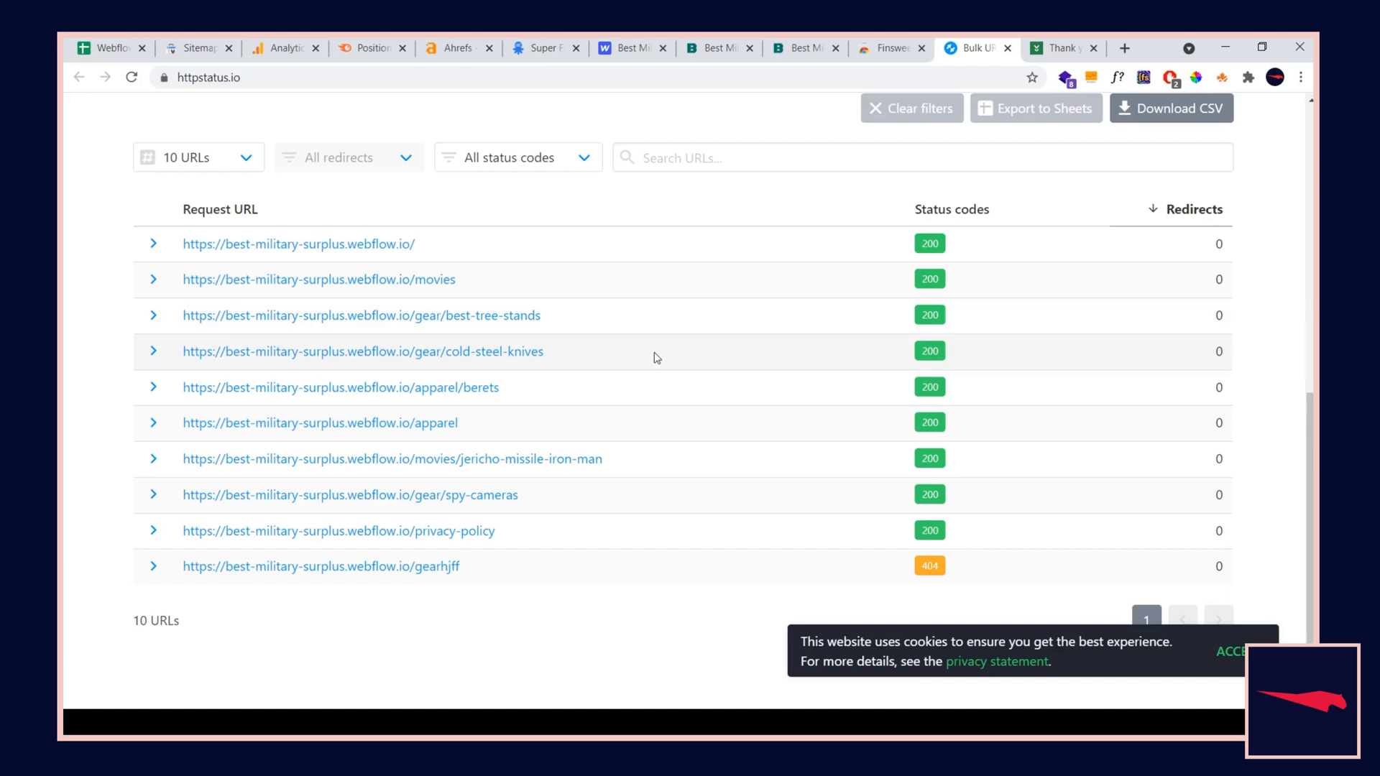
mouse_move(673, 362)
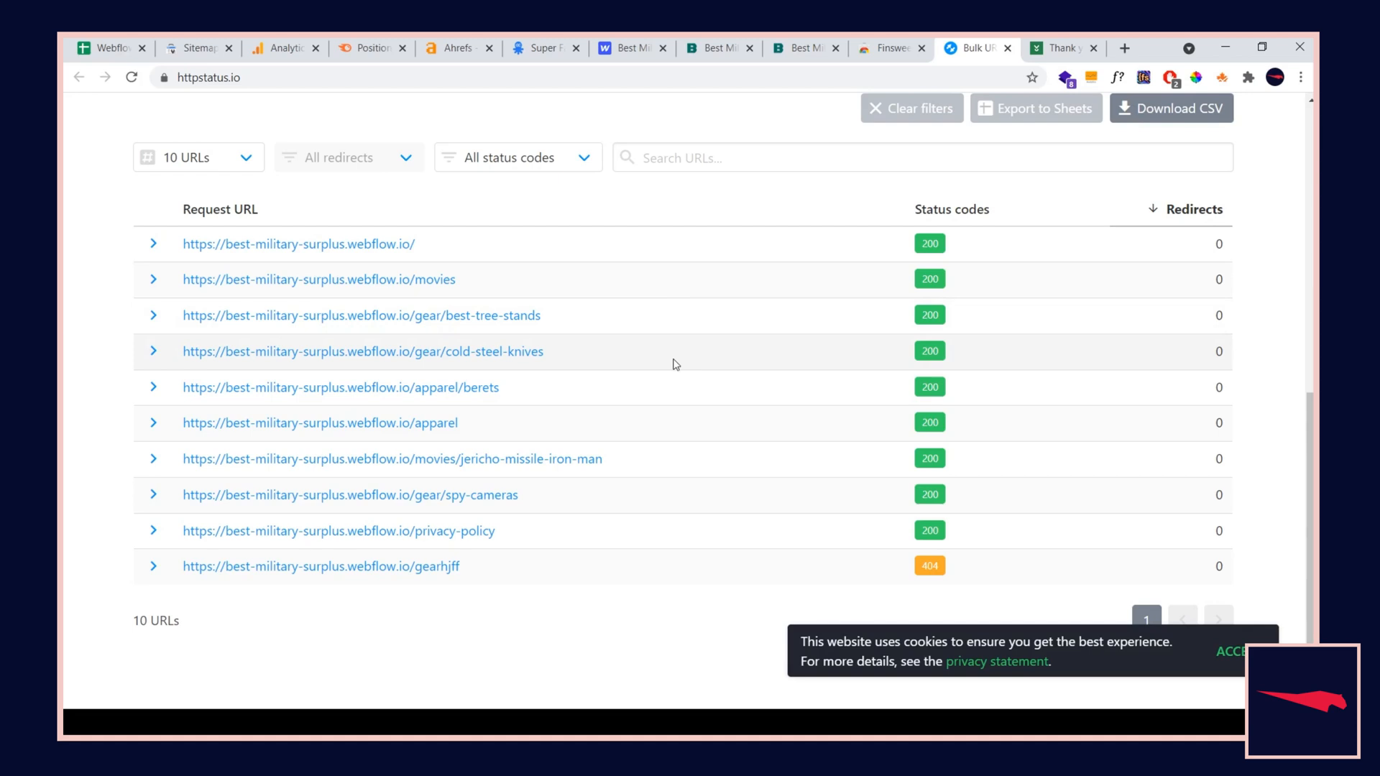
mouse_move(665, 376)
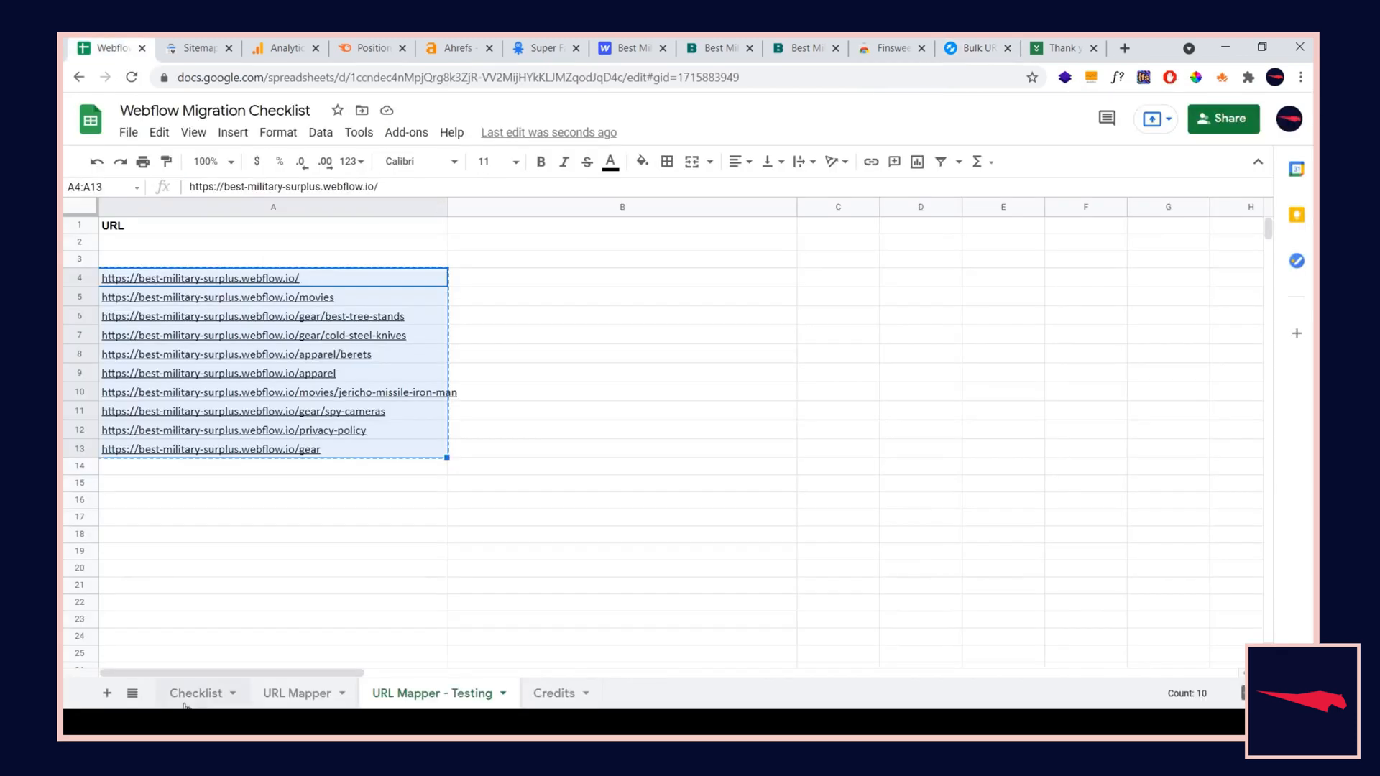
Return to the Checklist sheet and select the 'Run a full website audit' step
click(196, 693)
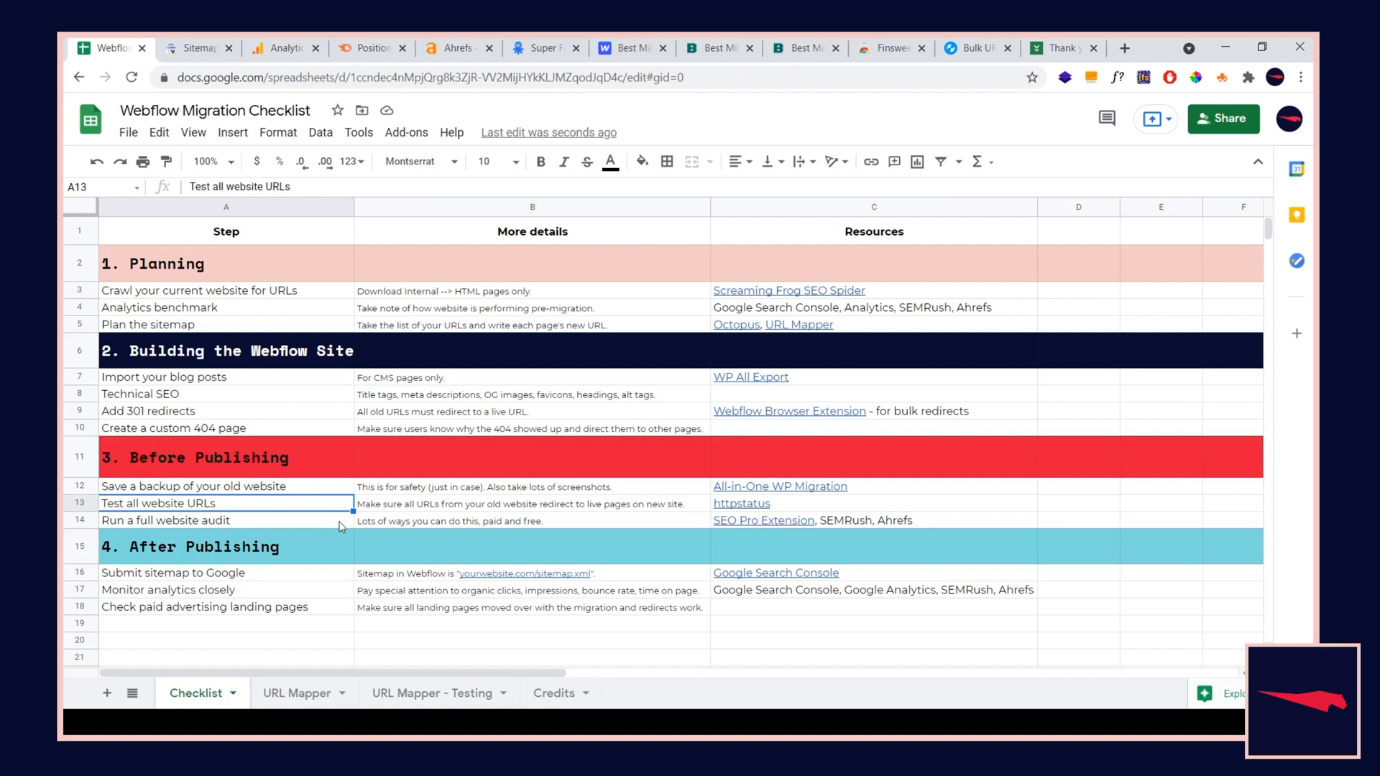
mouse_move(328, 516)
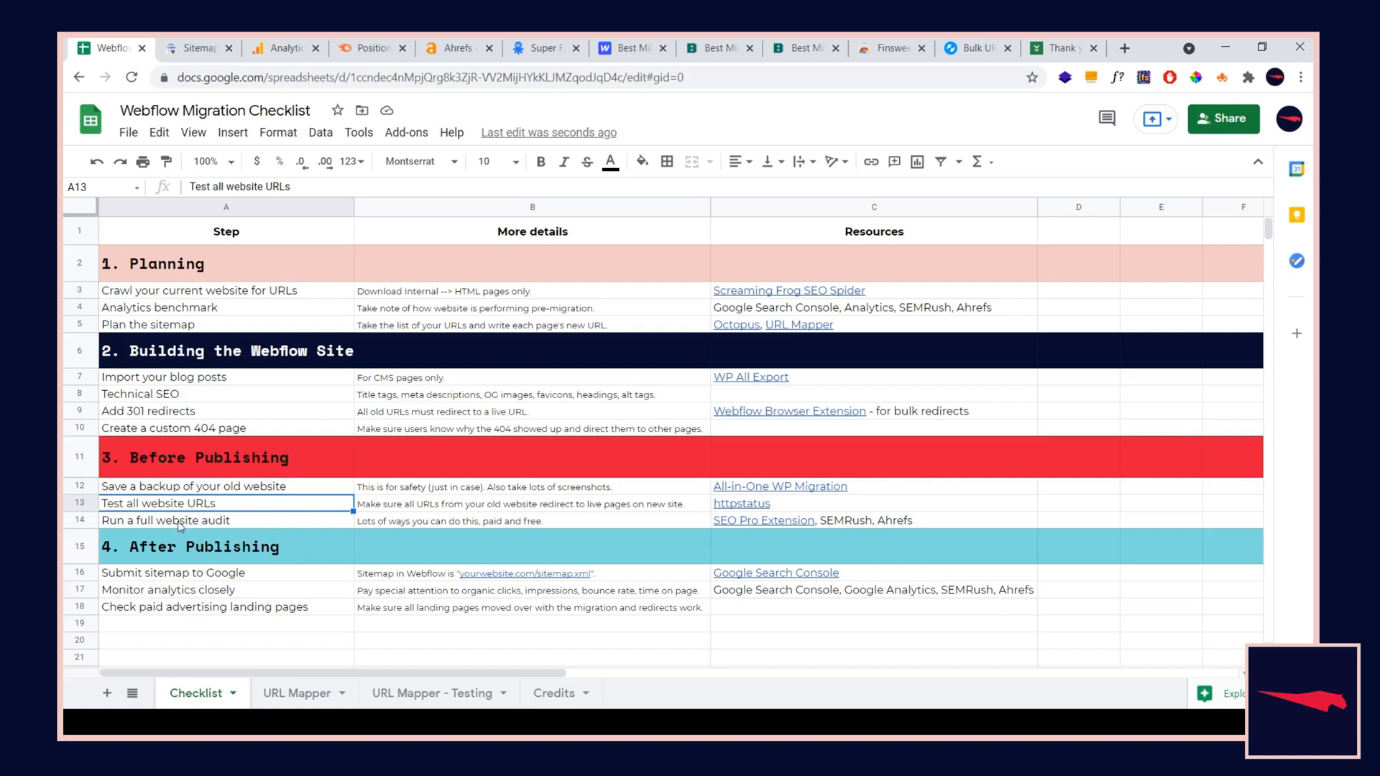
click(165, 521)
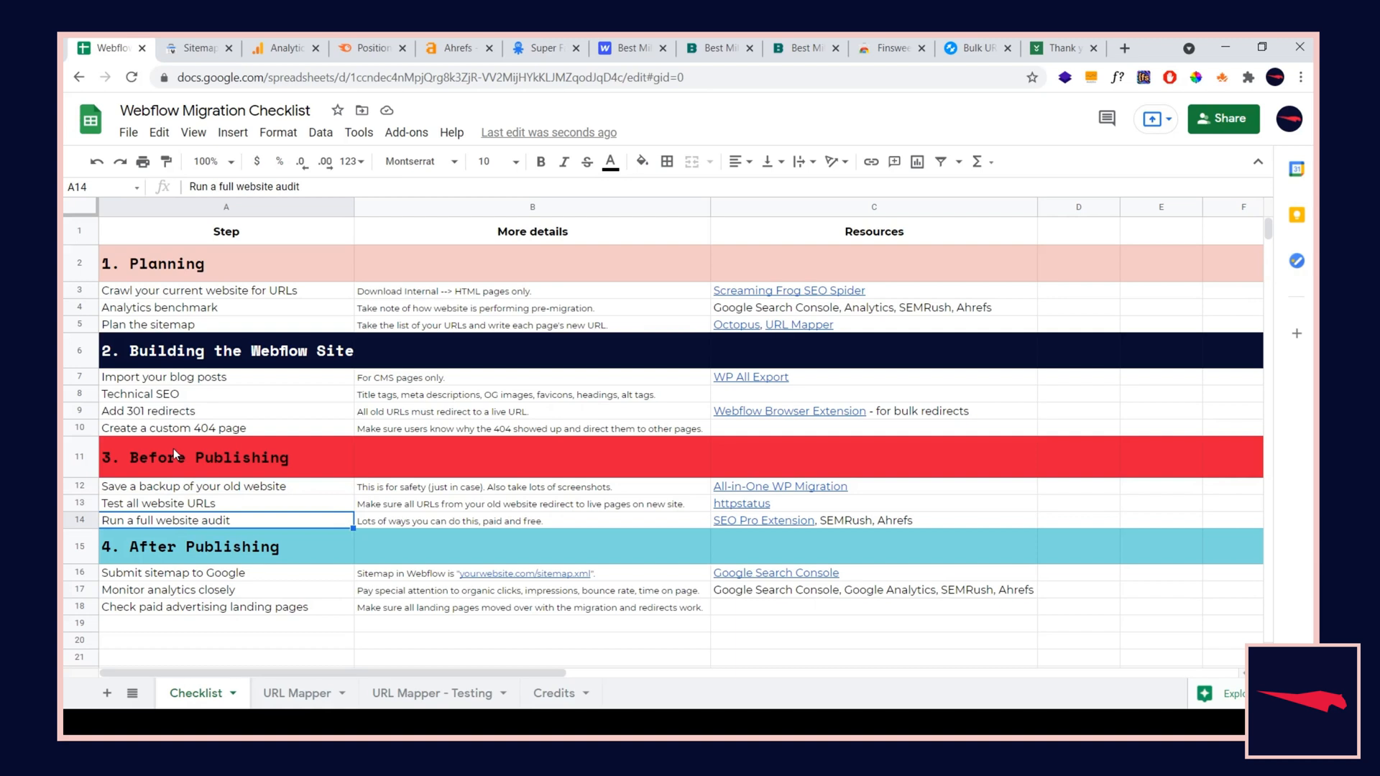
mouse_move(218, 441)
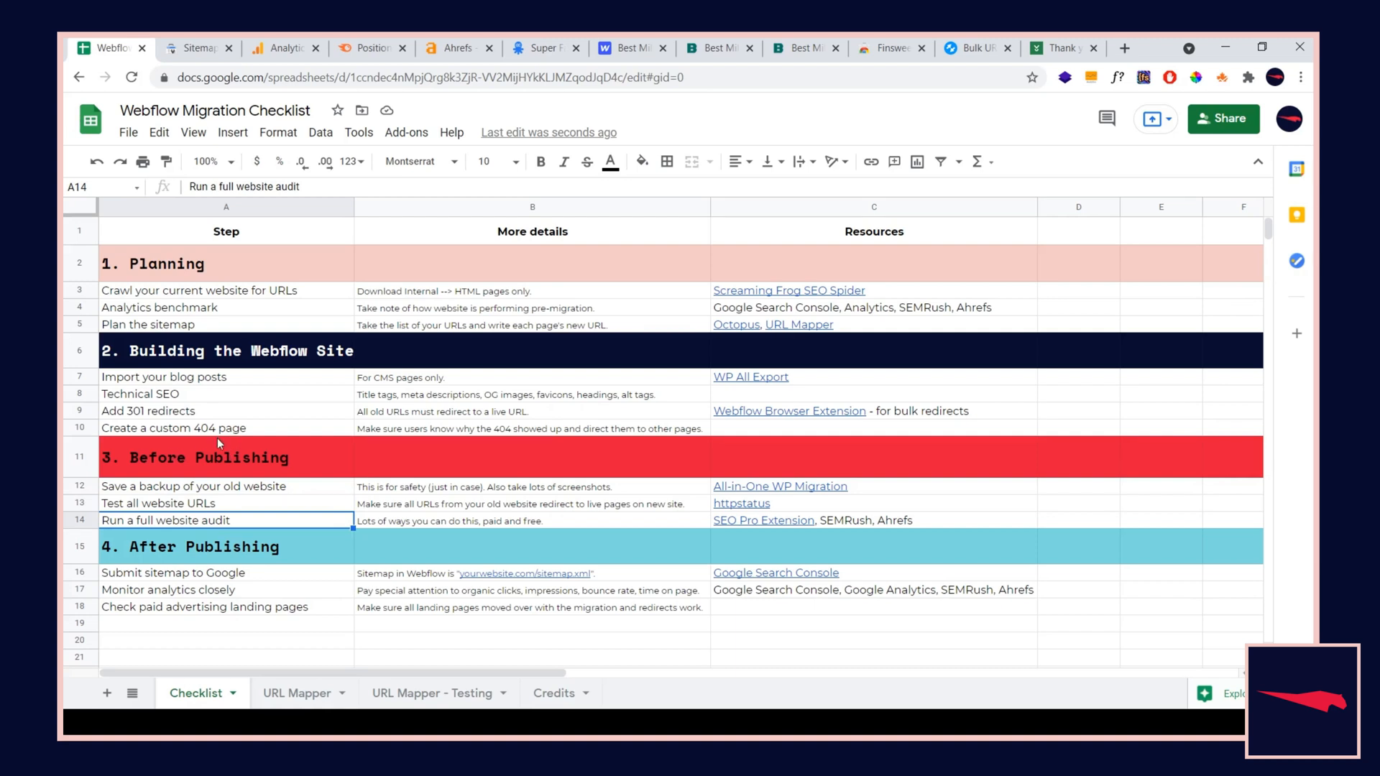
mouse_move(838, 531)
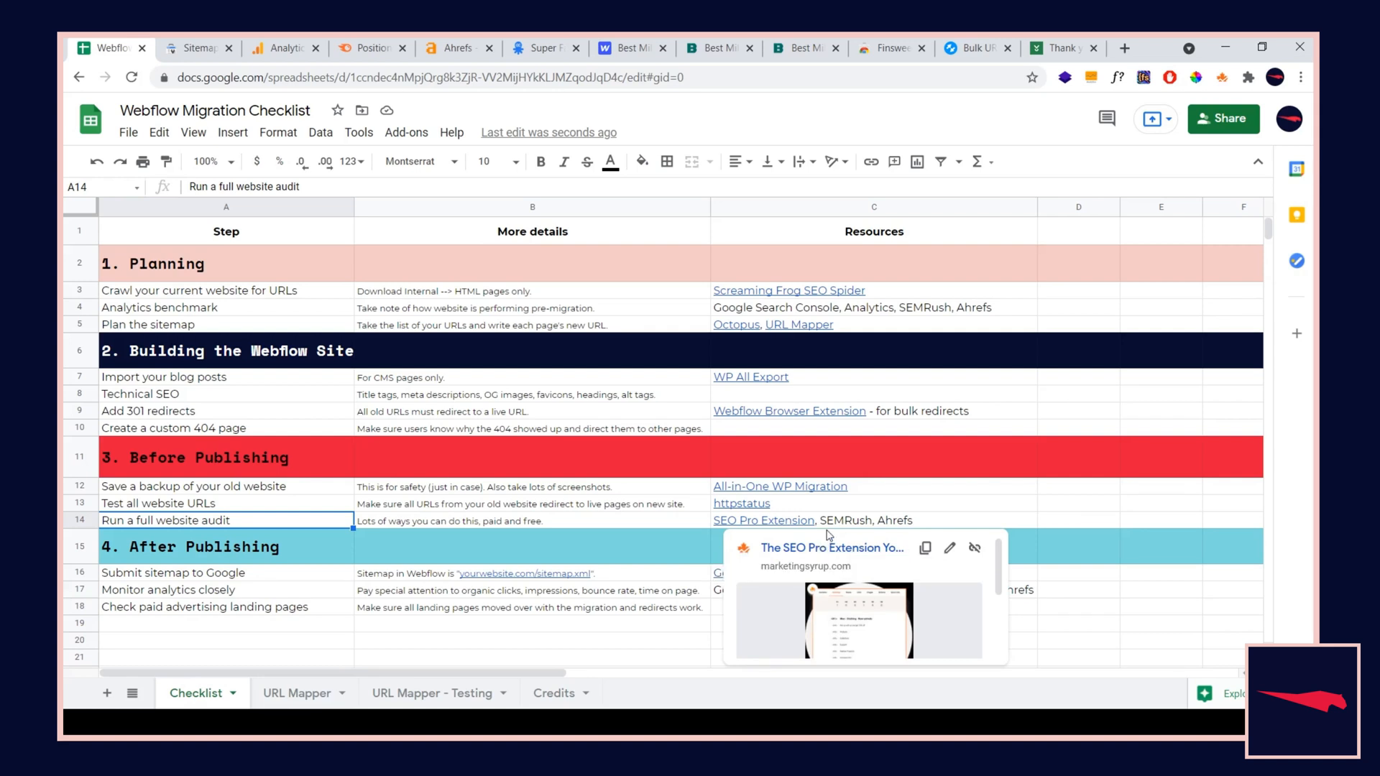
mouse_move(482, 619)
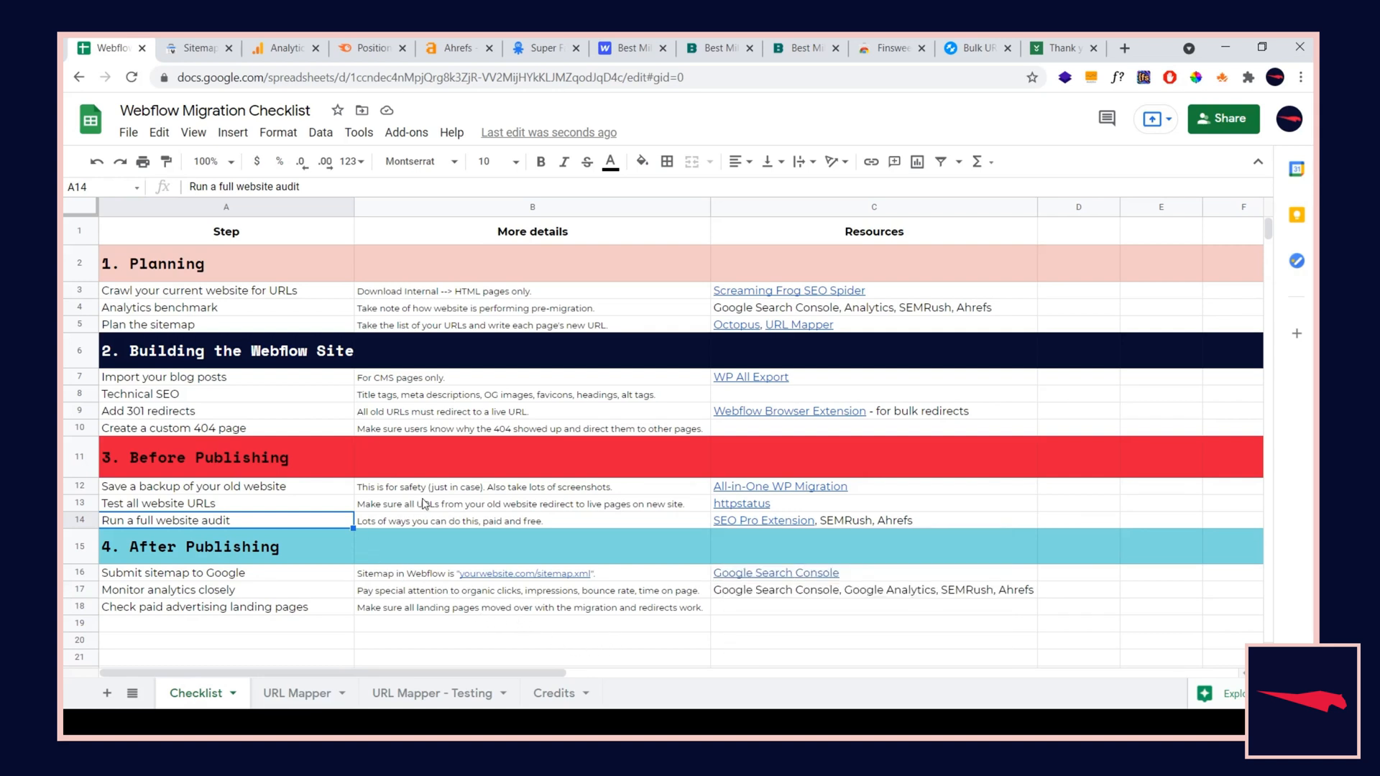
mouse_move(482, 515)
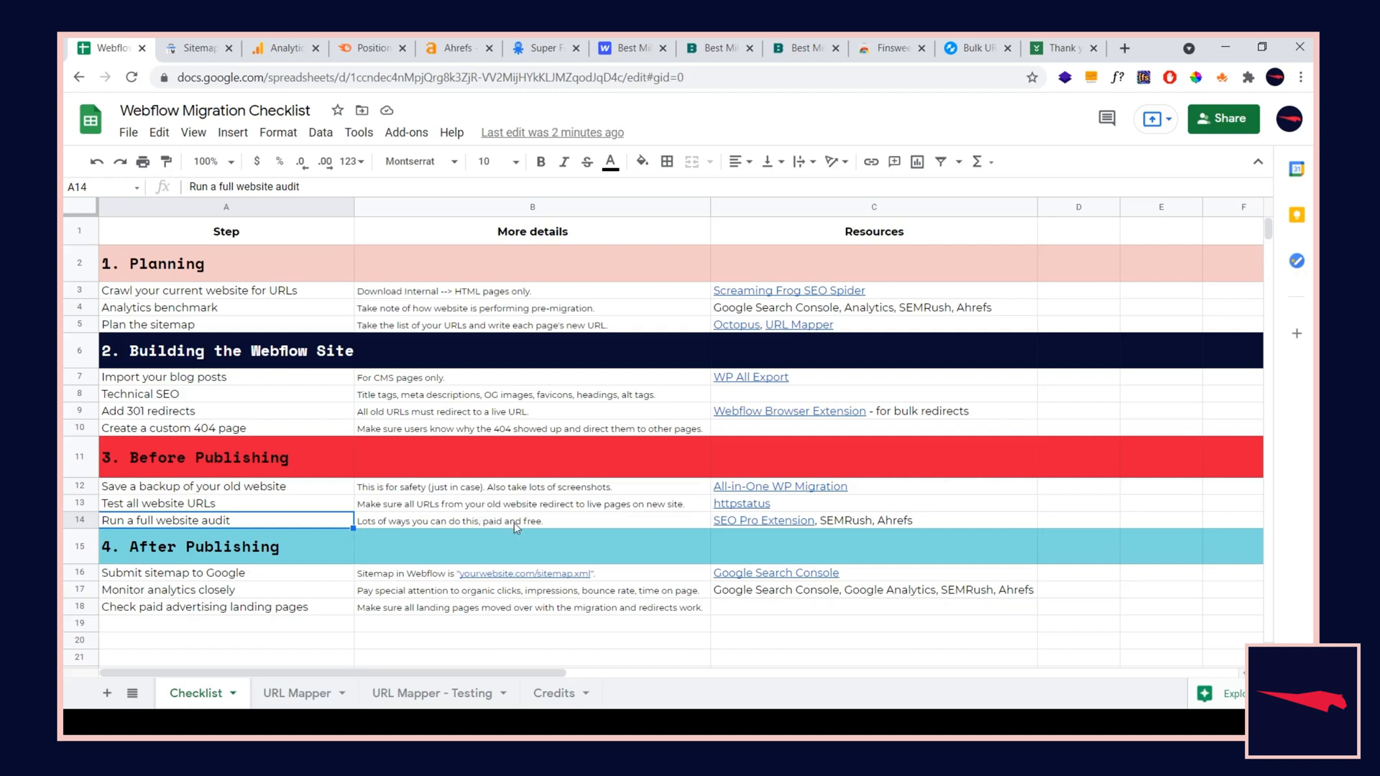
mouse_move(764, 521)
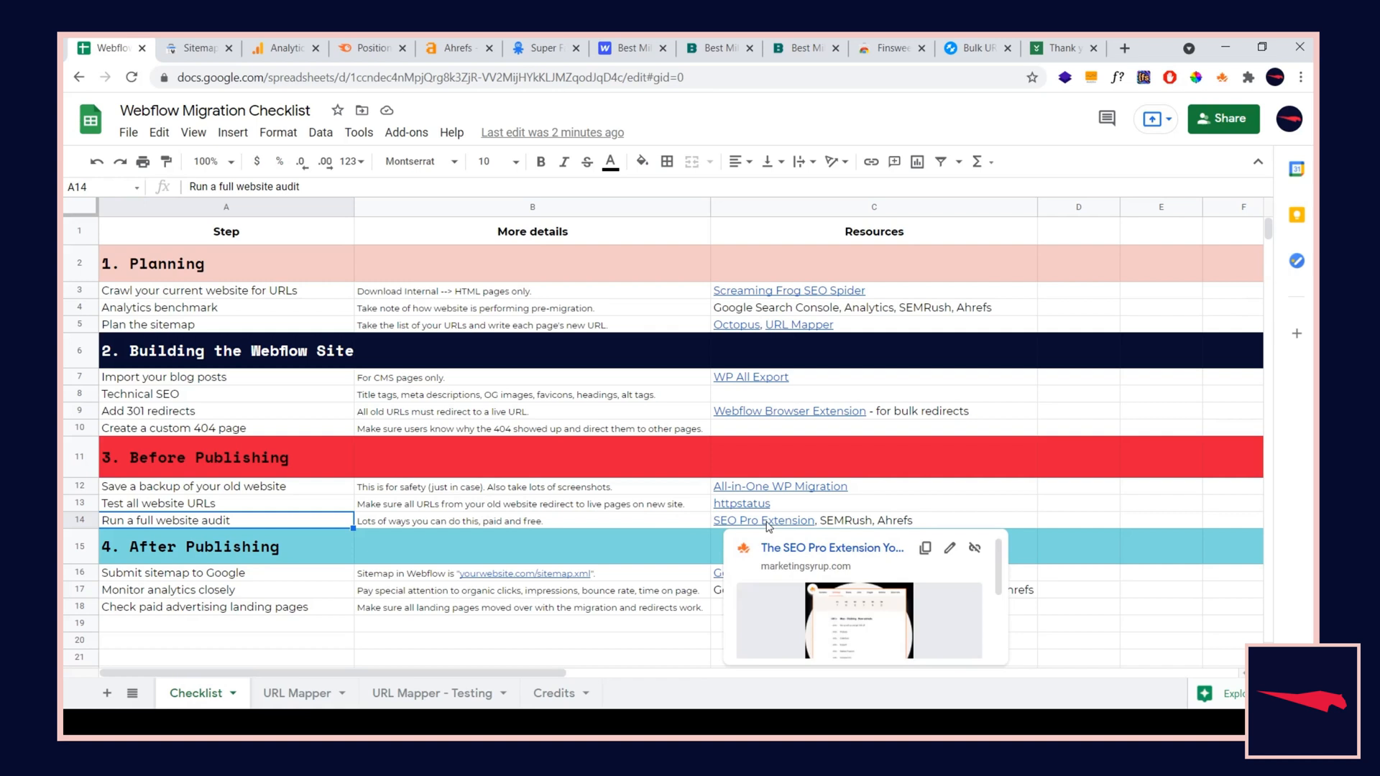
mouse_move(783, 427)
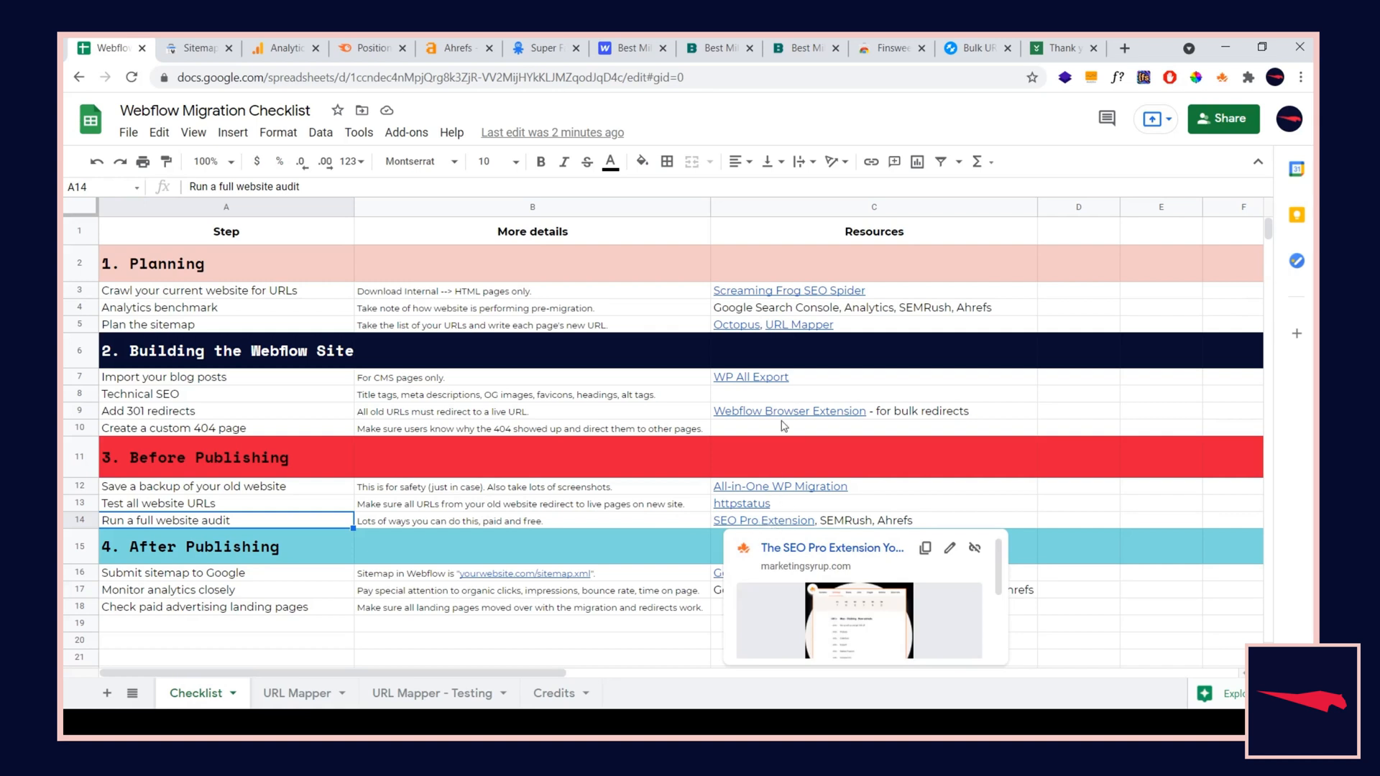
click(800, 48)
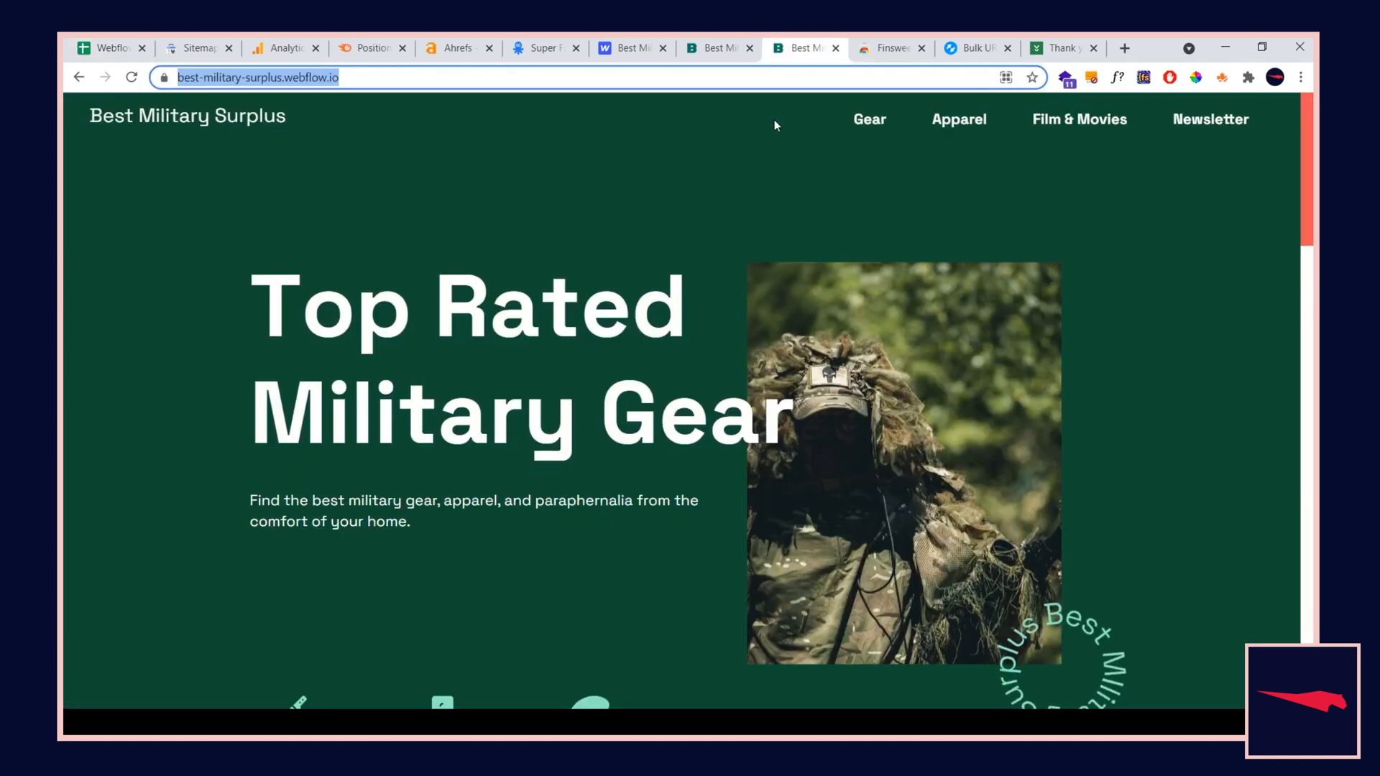
scroll(down, 3)
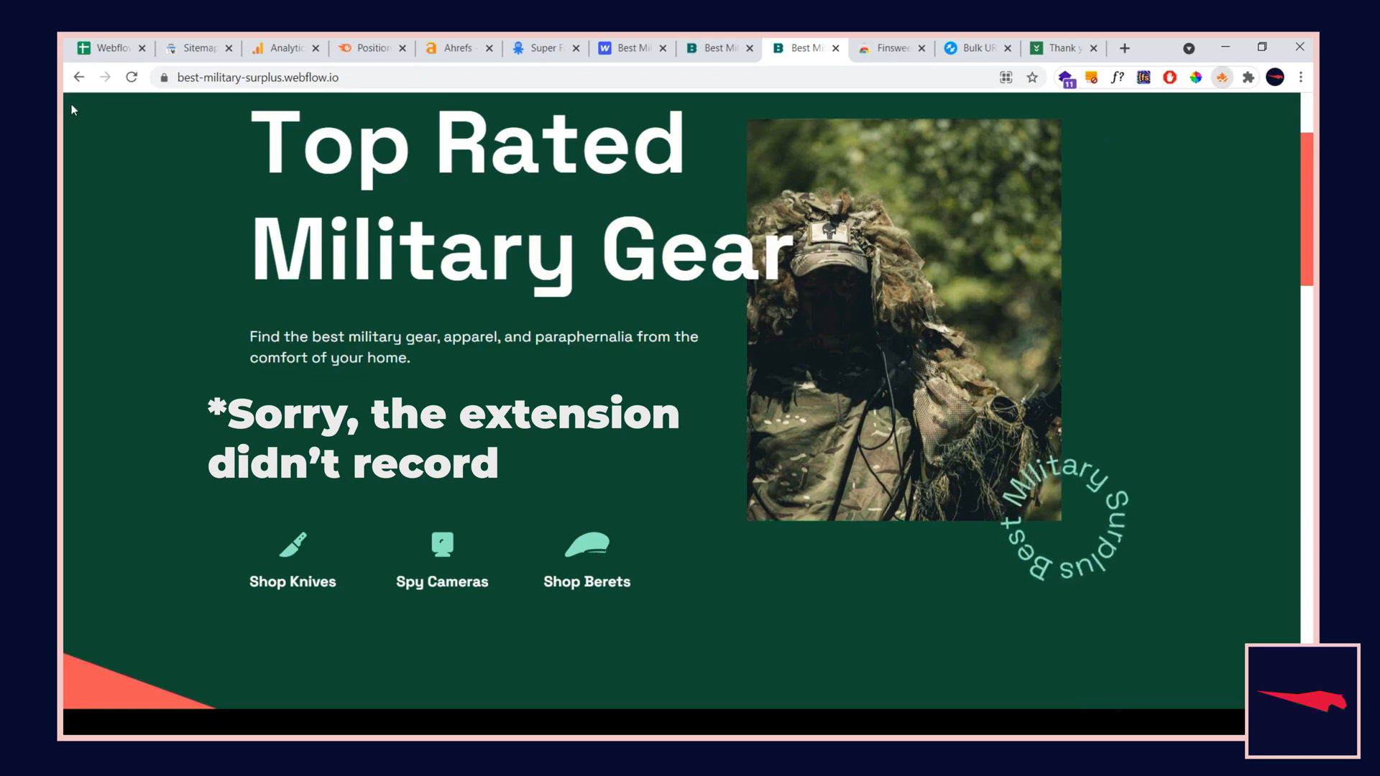
click(105, 47)
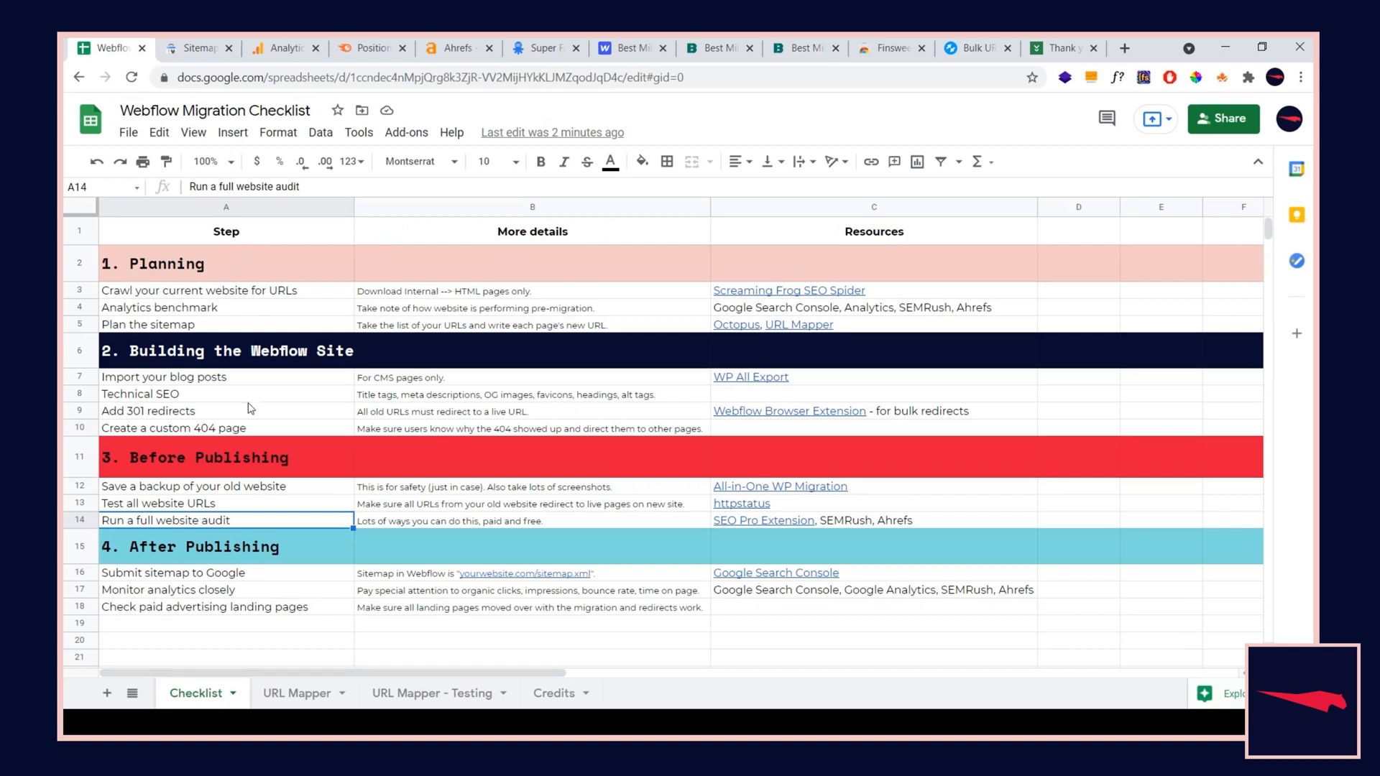
scroll(down, 3)
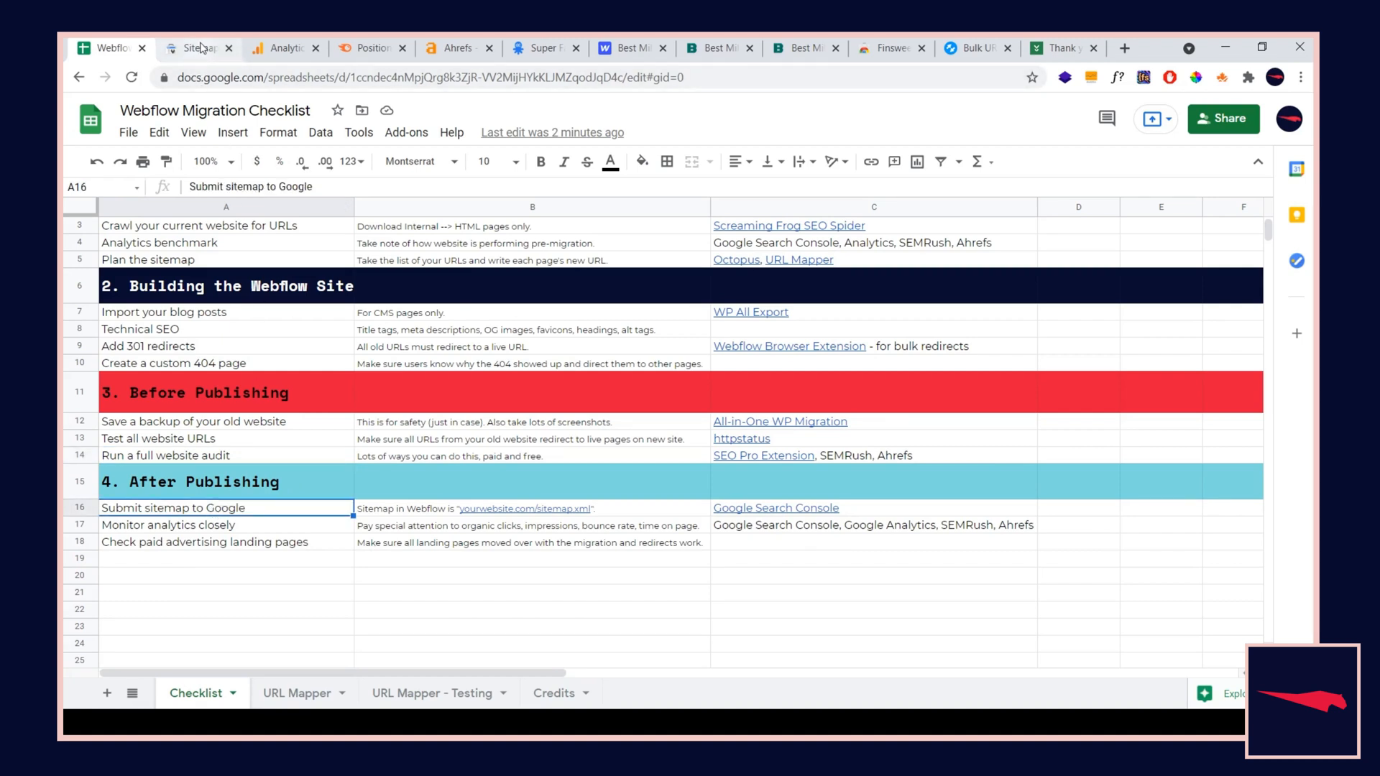
click(191, 47)
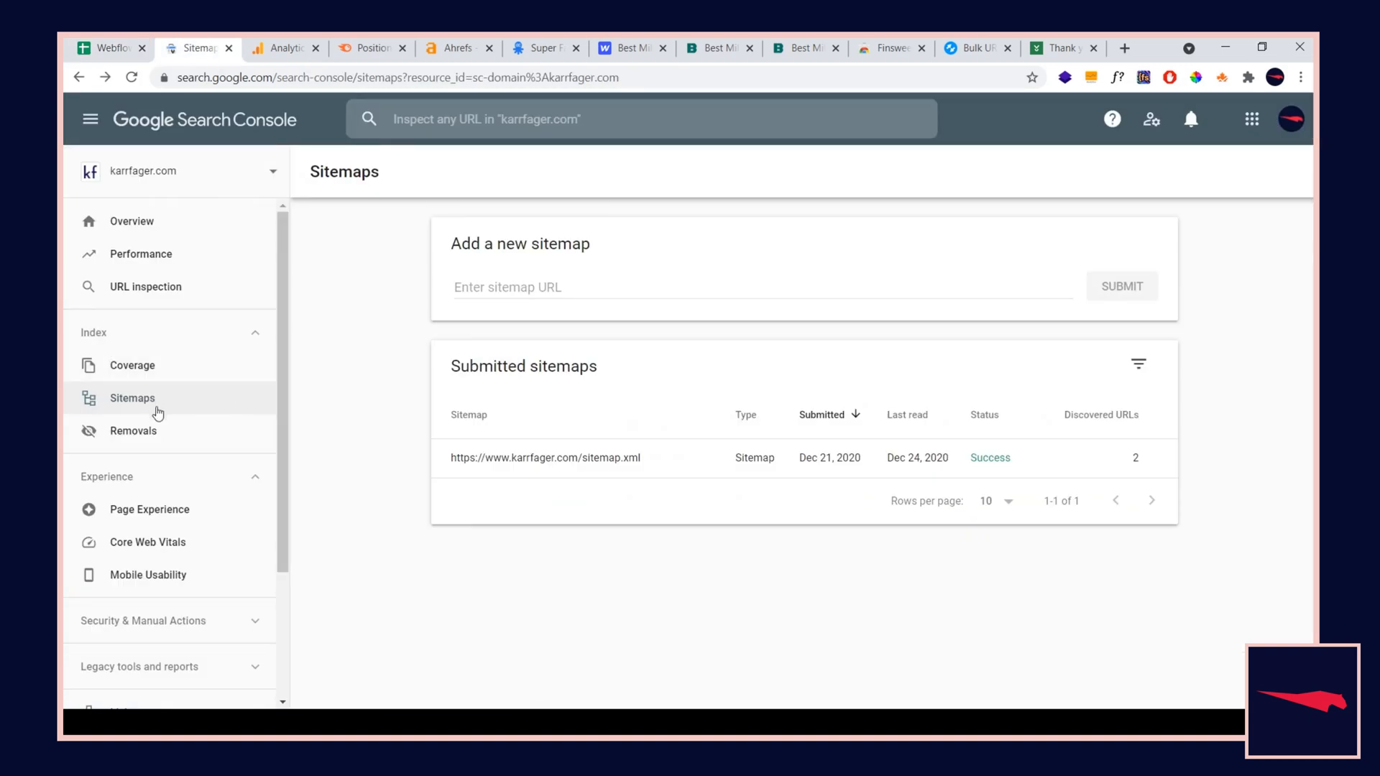
mouse_move(485, 473)
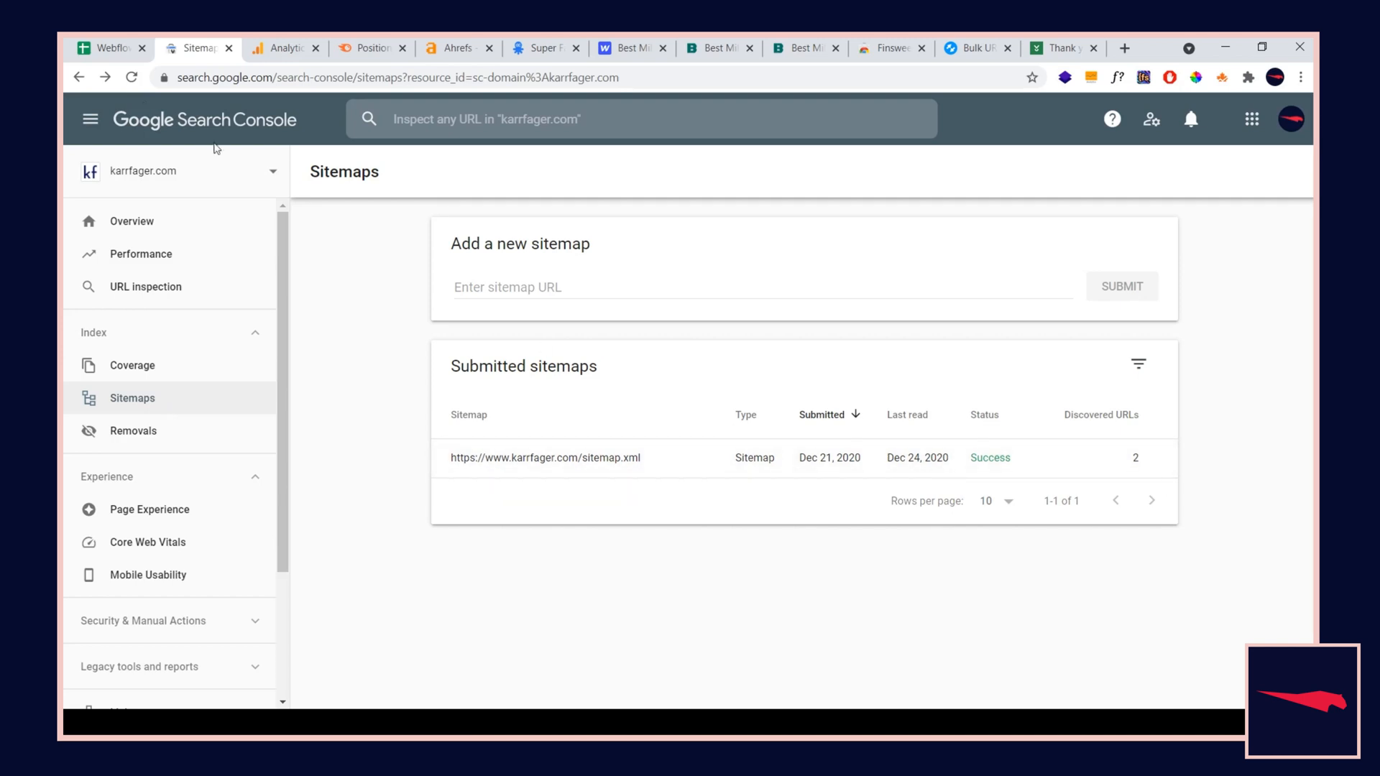
click(105, 49)
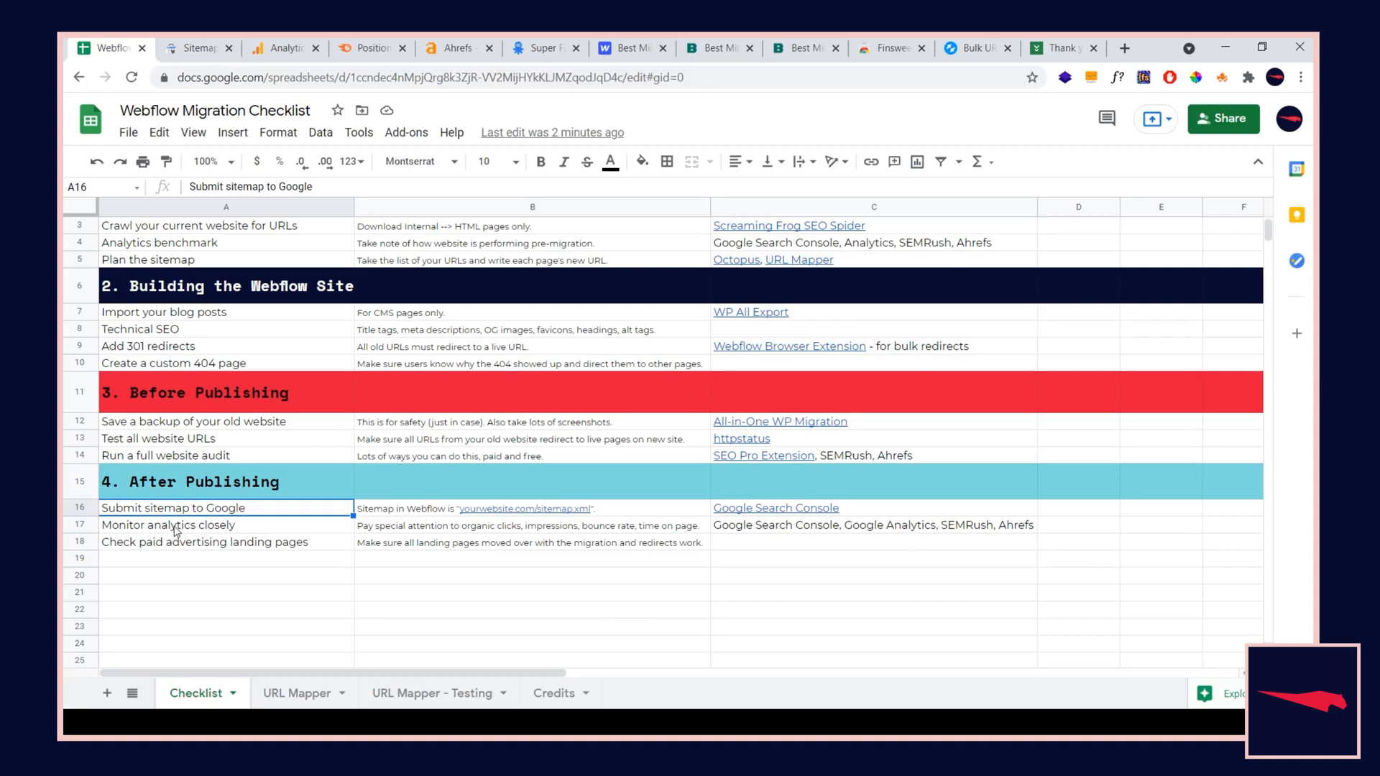
click(171, 525)
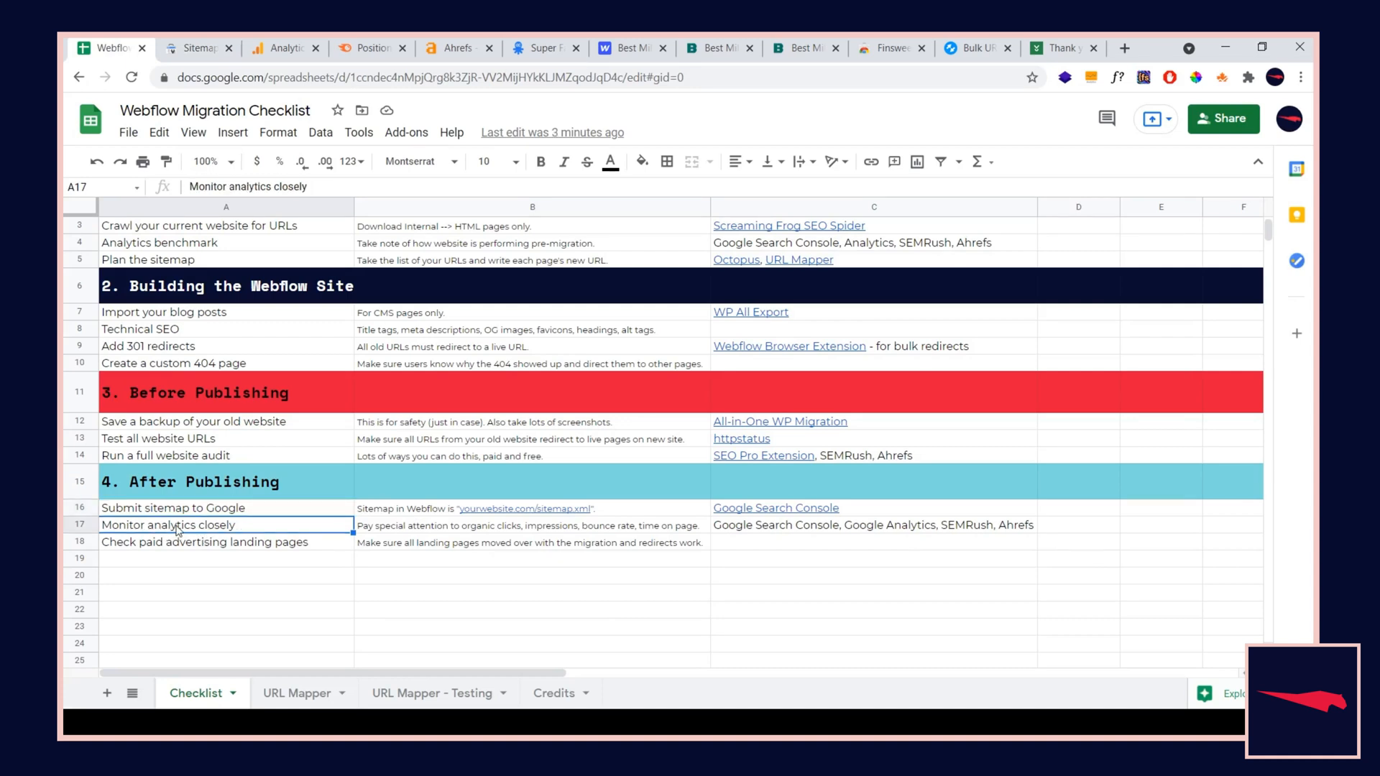
click(196, 47)
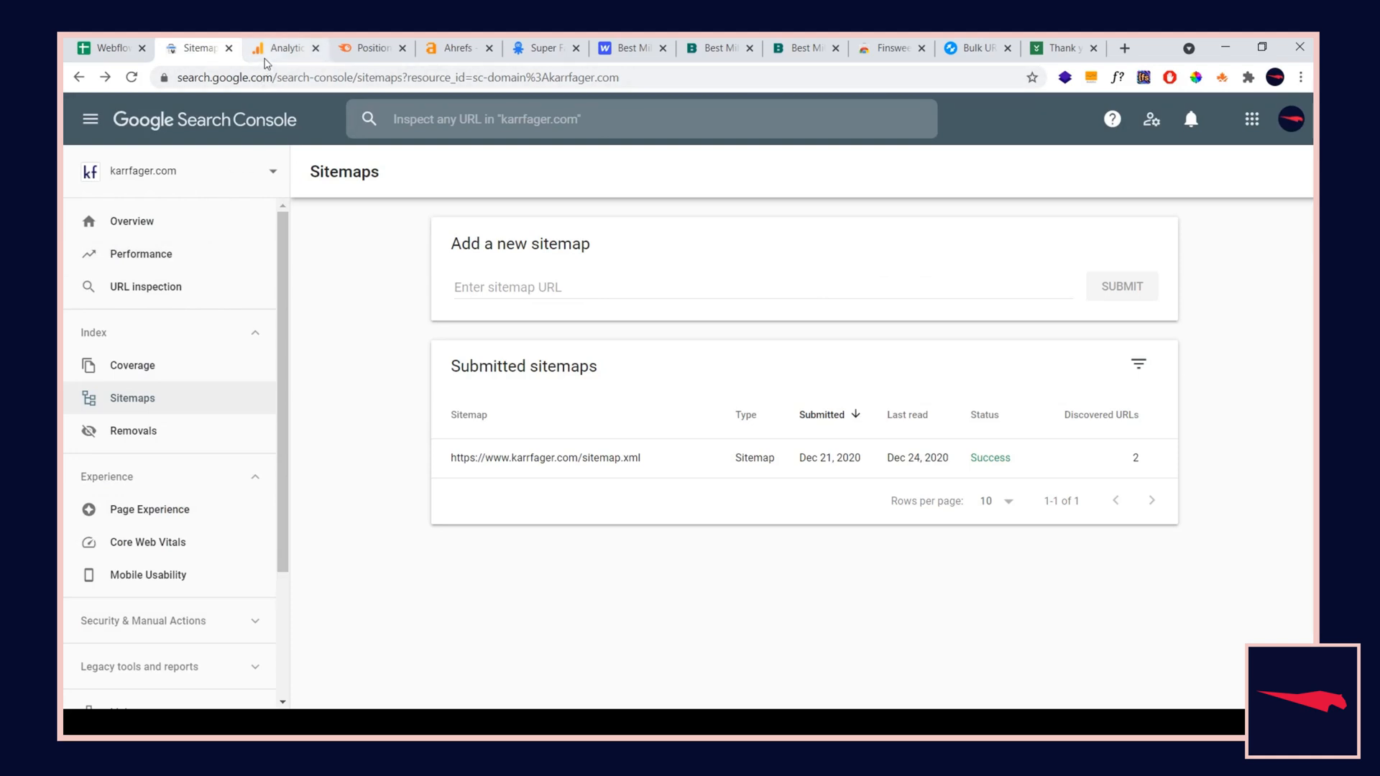
click(283, 47)
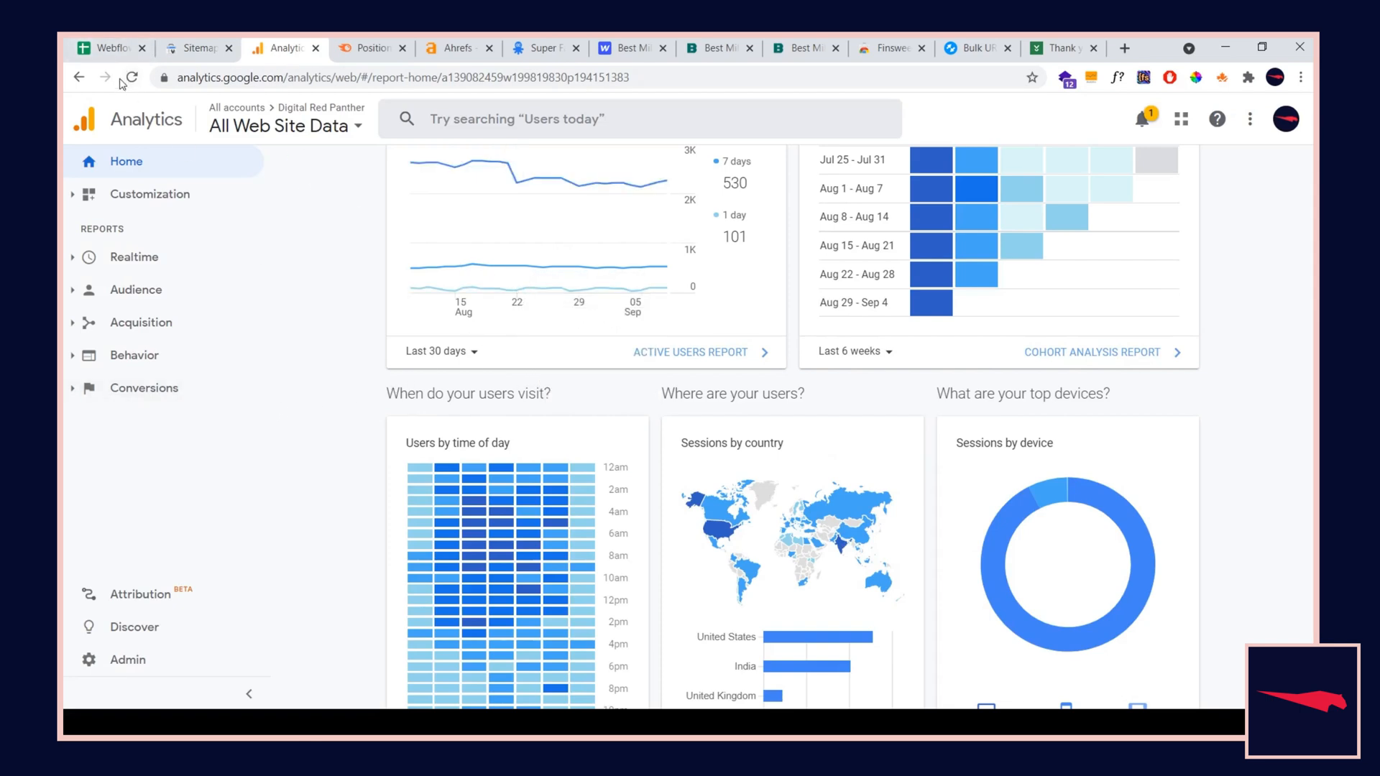
click(105, 48)
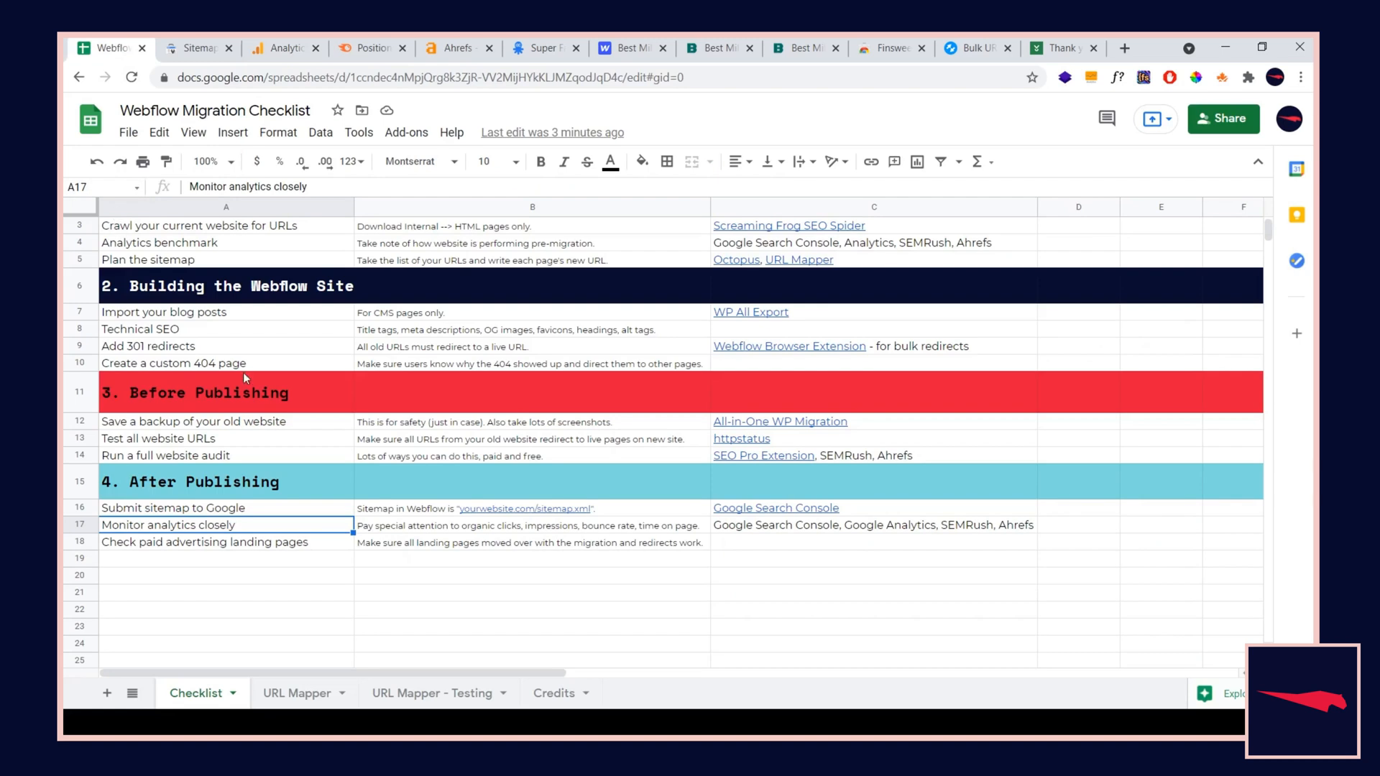
mouse_move(253, 340)
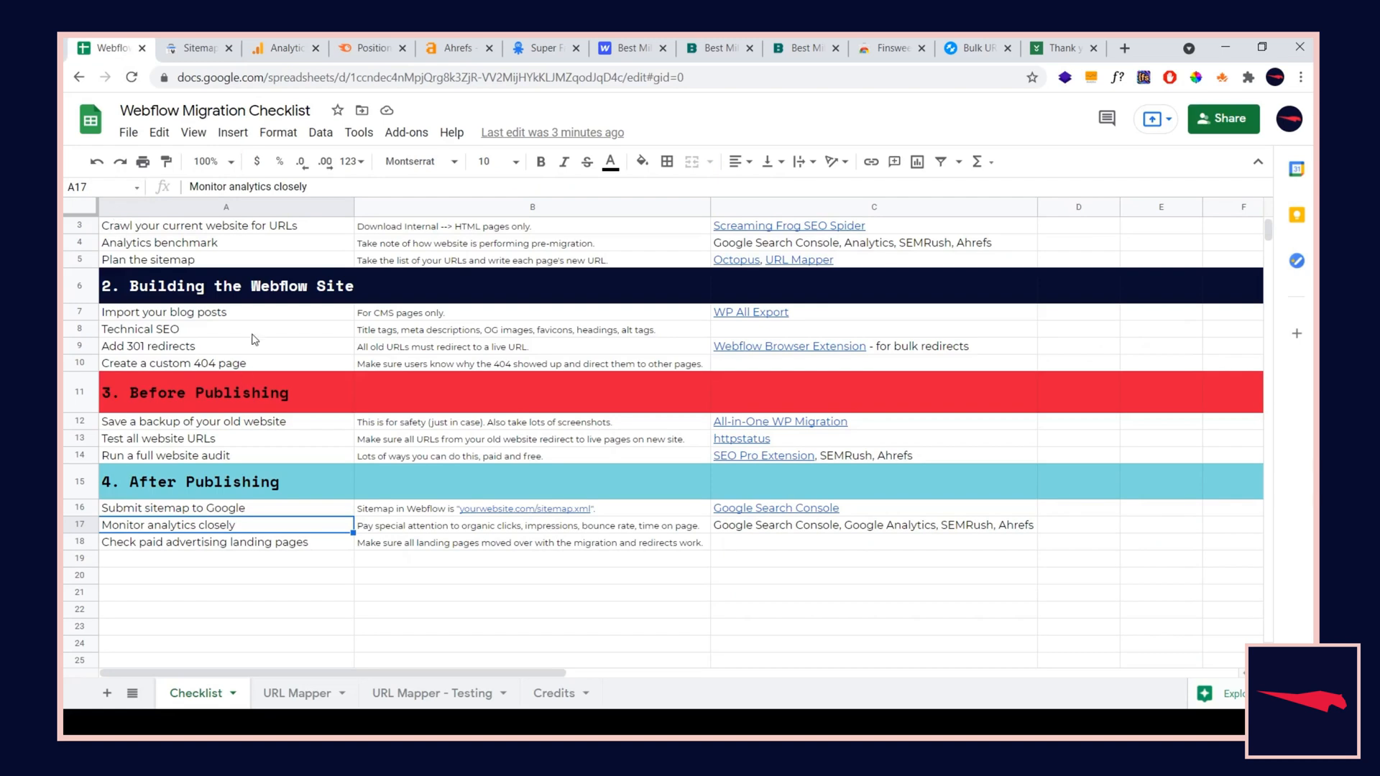
click(194, 47)
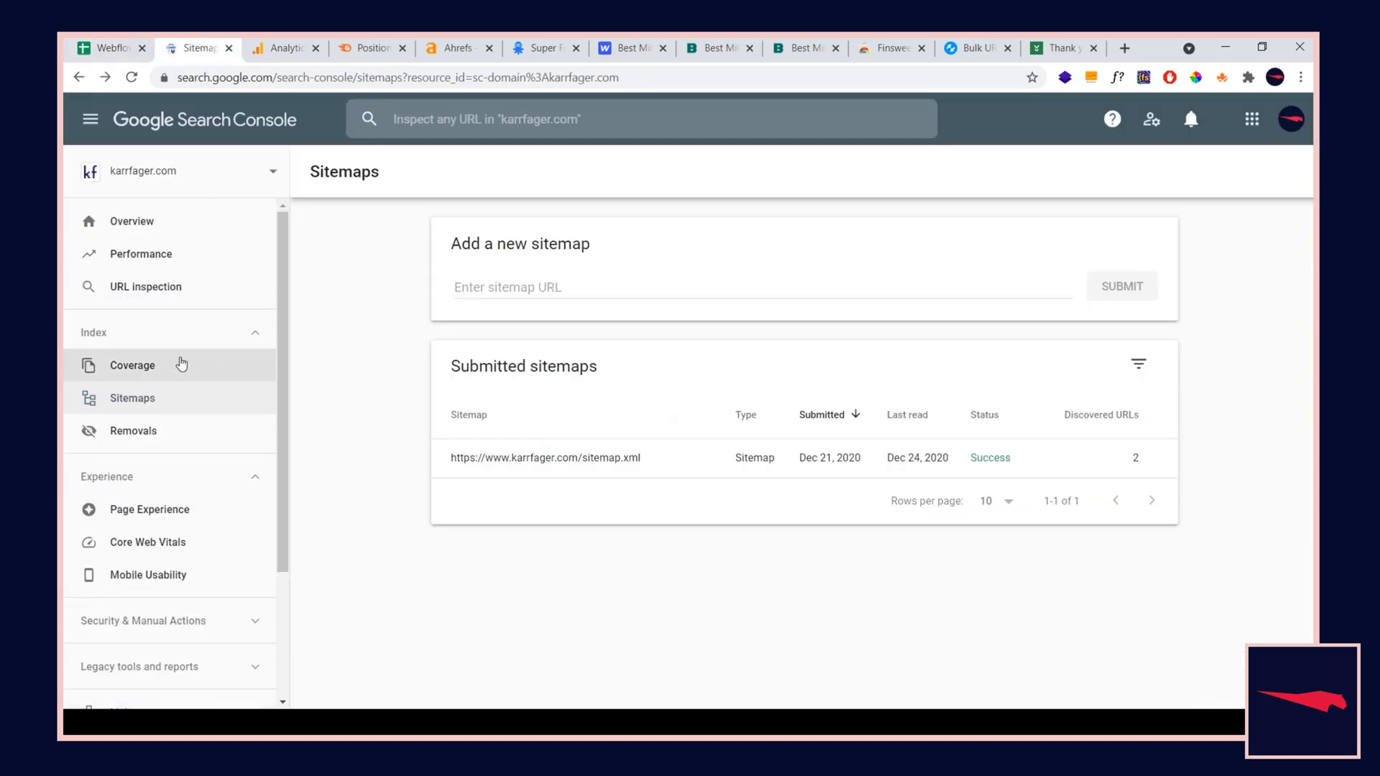
click(130, 365)
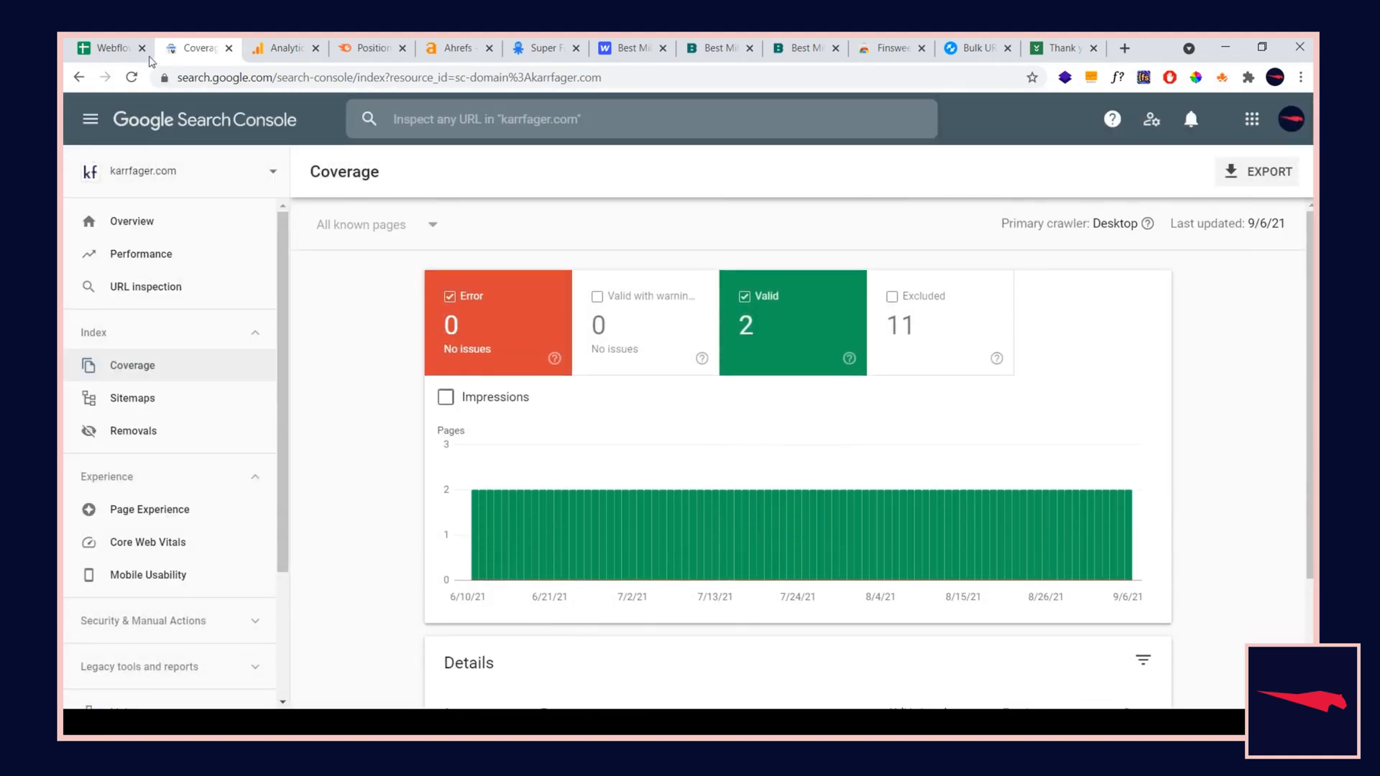
click(104, 48)
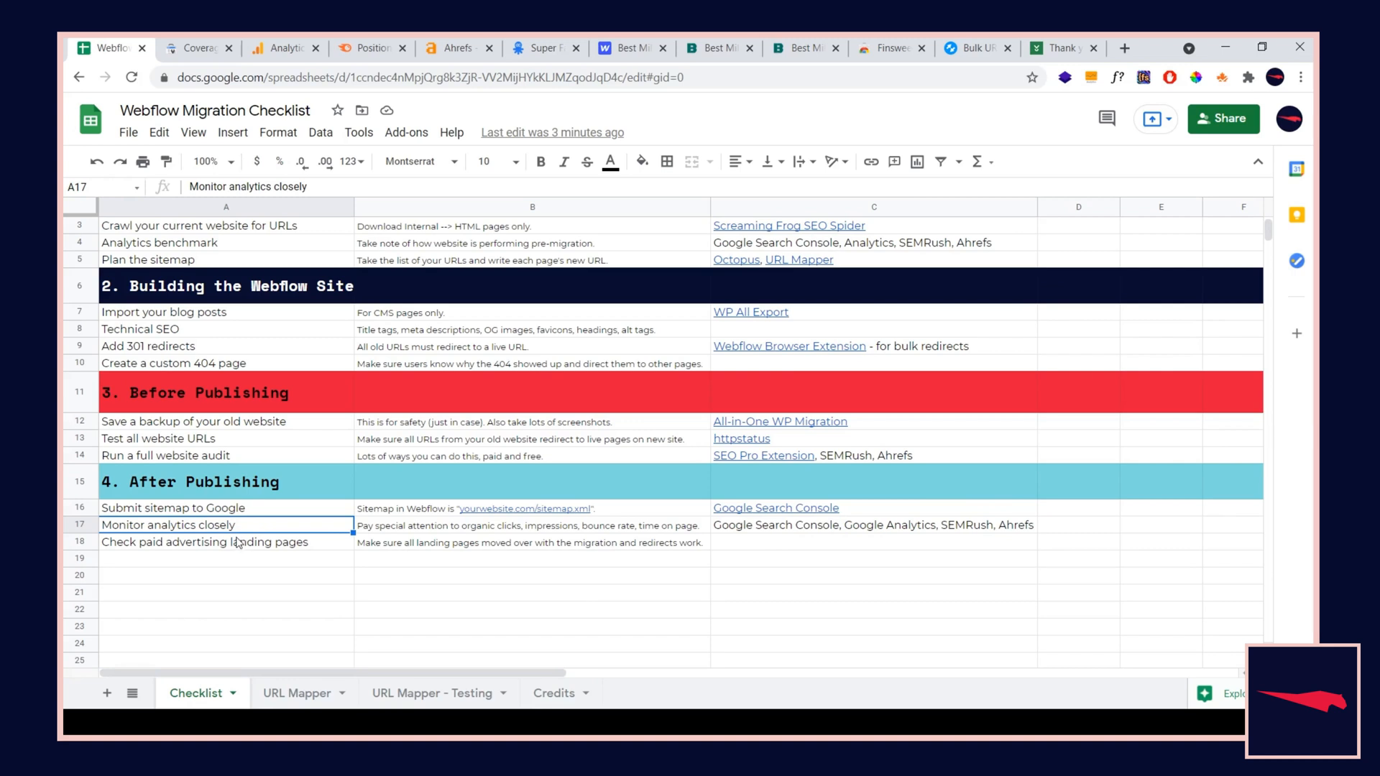
mouse_move(249, 536)
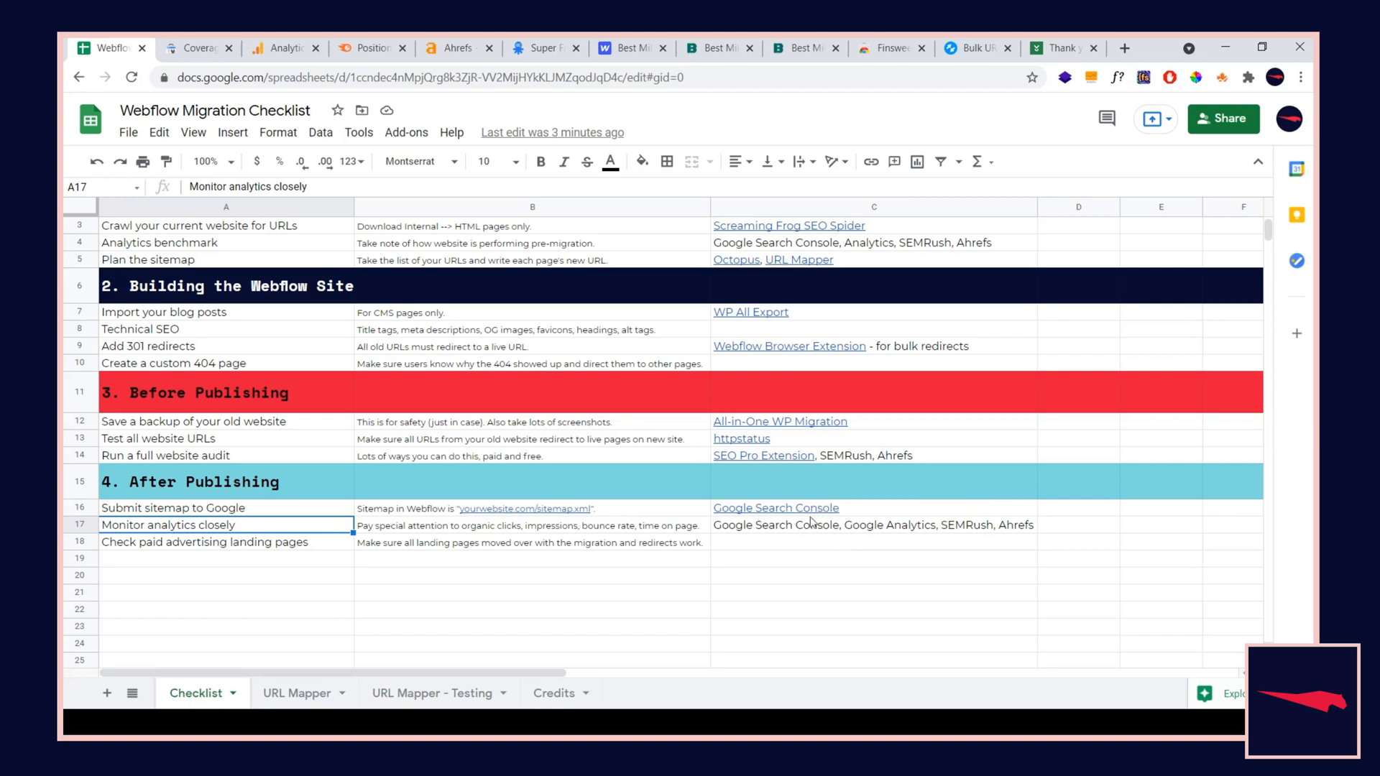
mouse_move(787, 531)
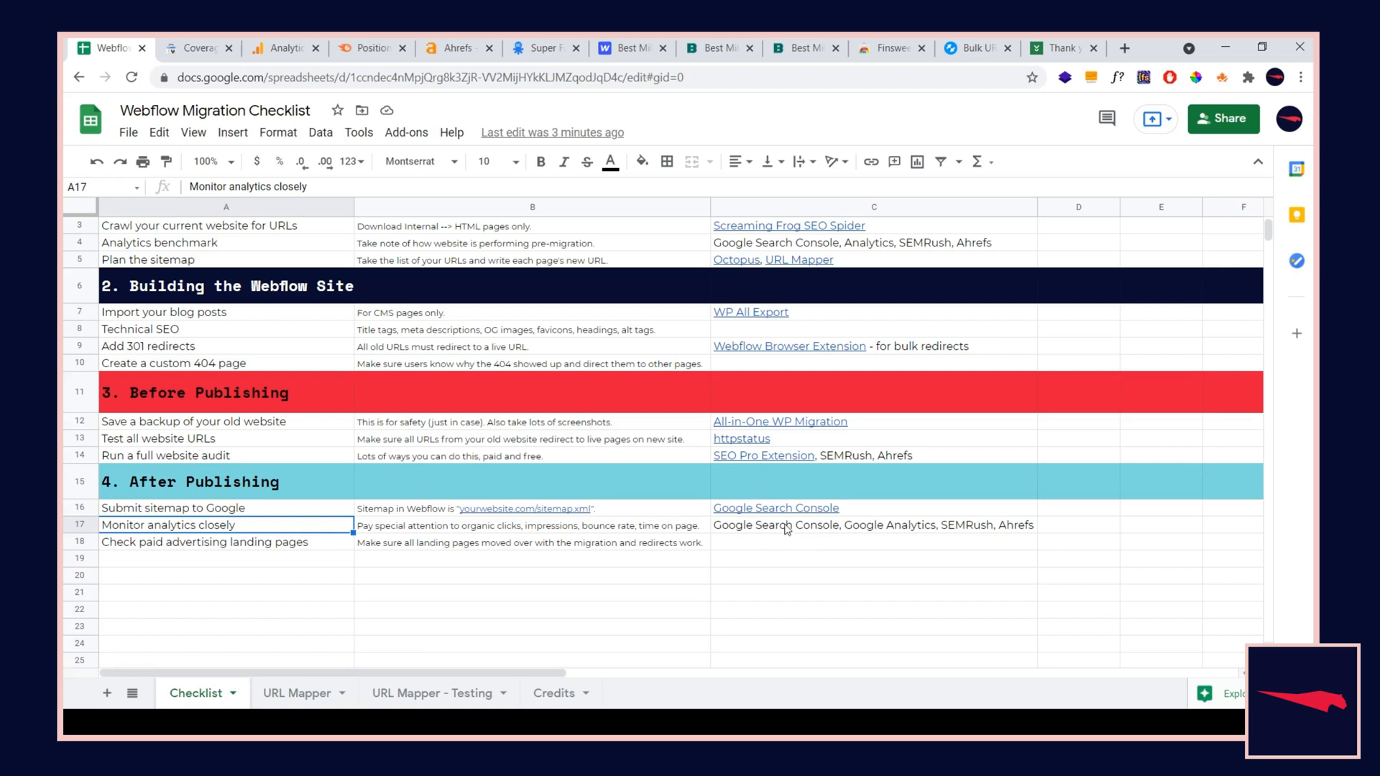
mouse_move(453, 610)
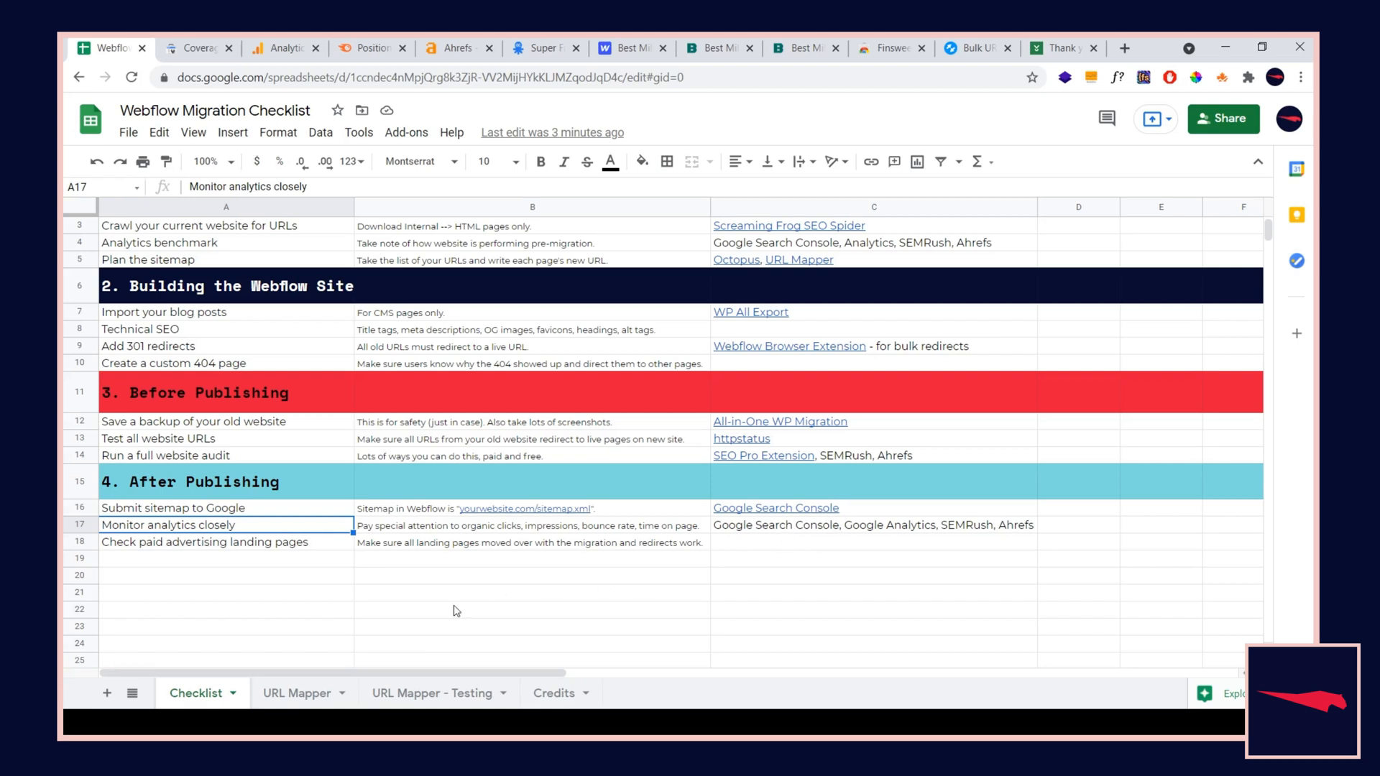
mouse_move(202, 548)
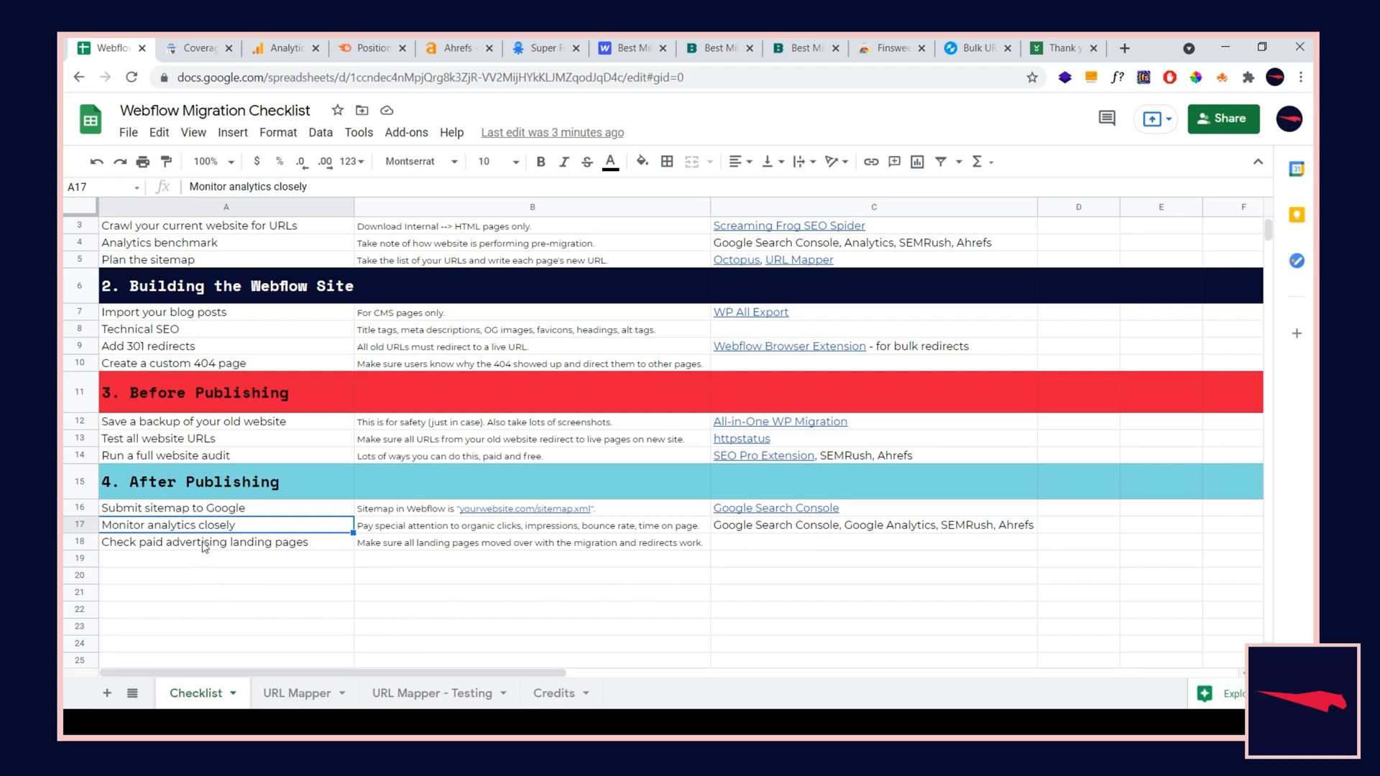